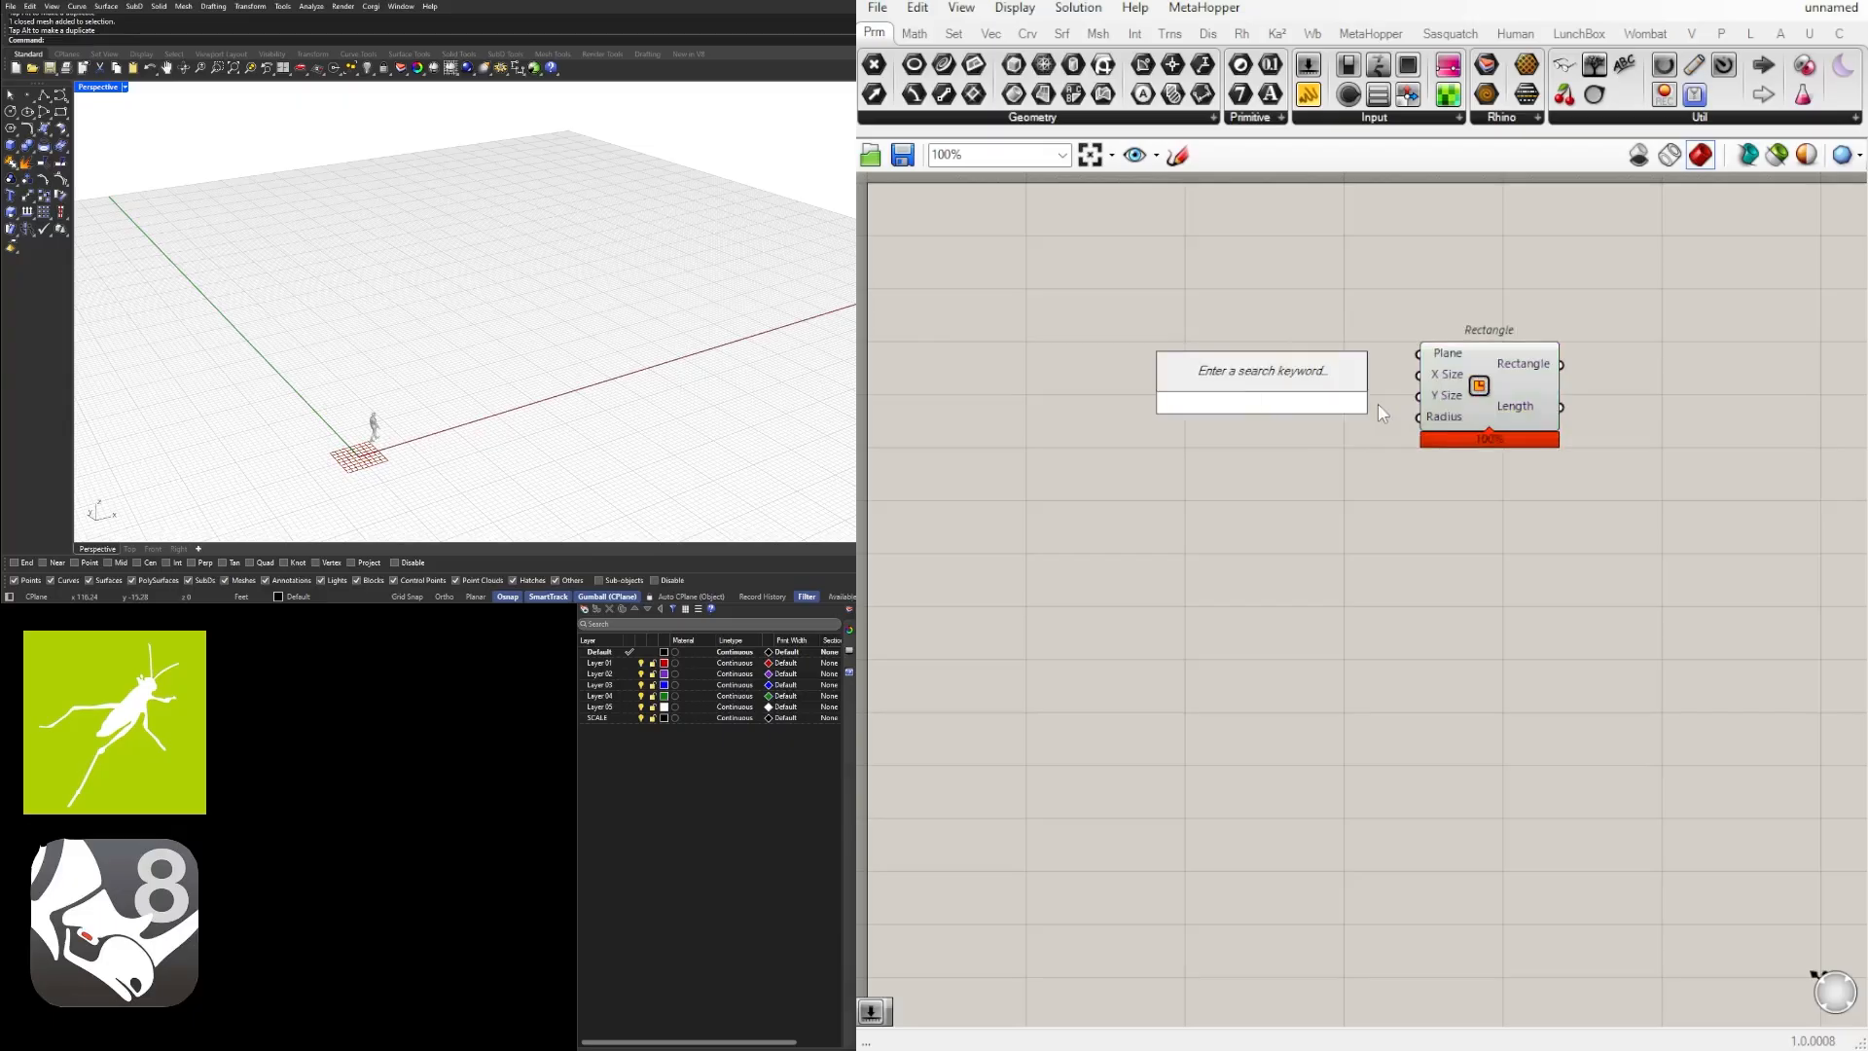
Step: Drive the Rectangle's X and Y sizes with sliders set to 140 and 78
text(250)
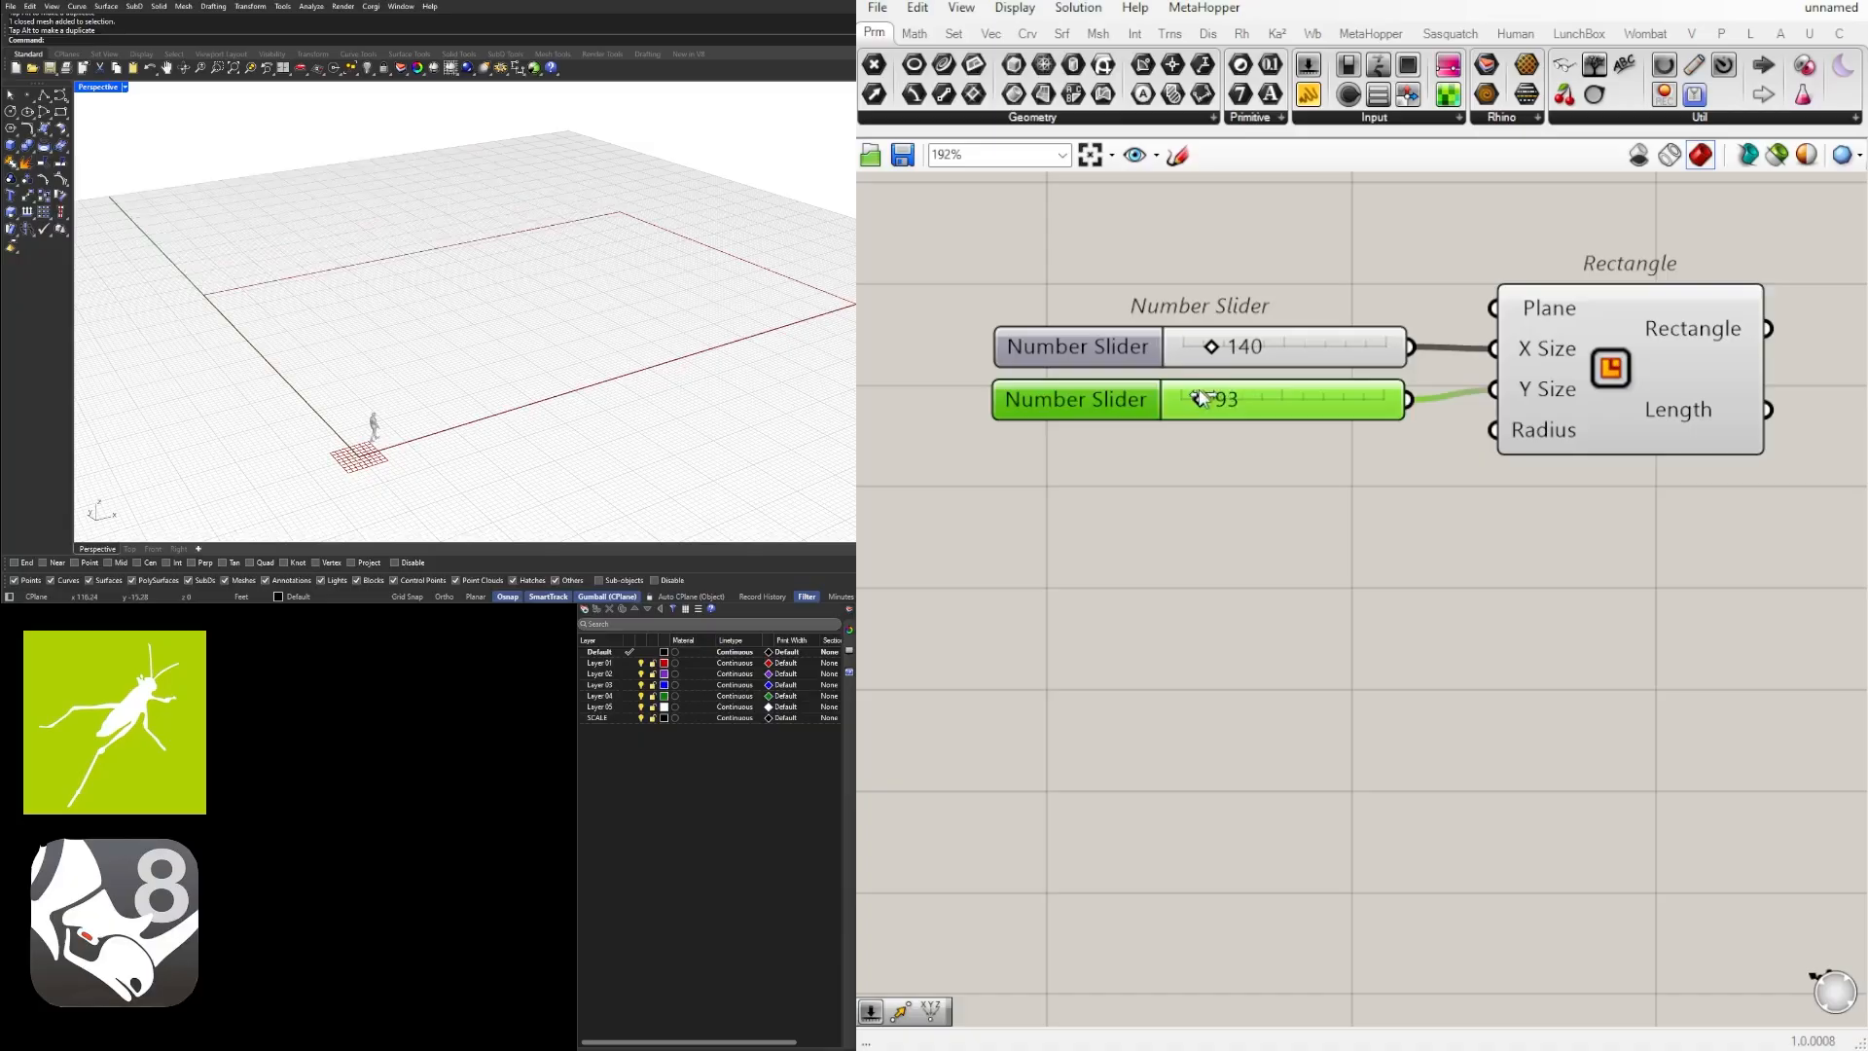
drag(1215, 398, 1191, 399)
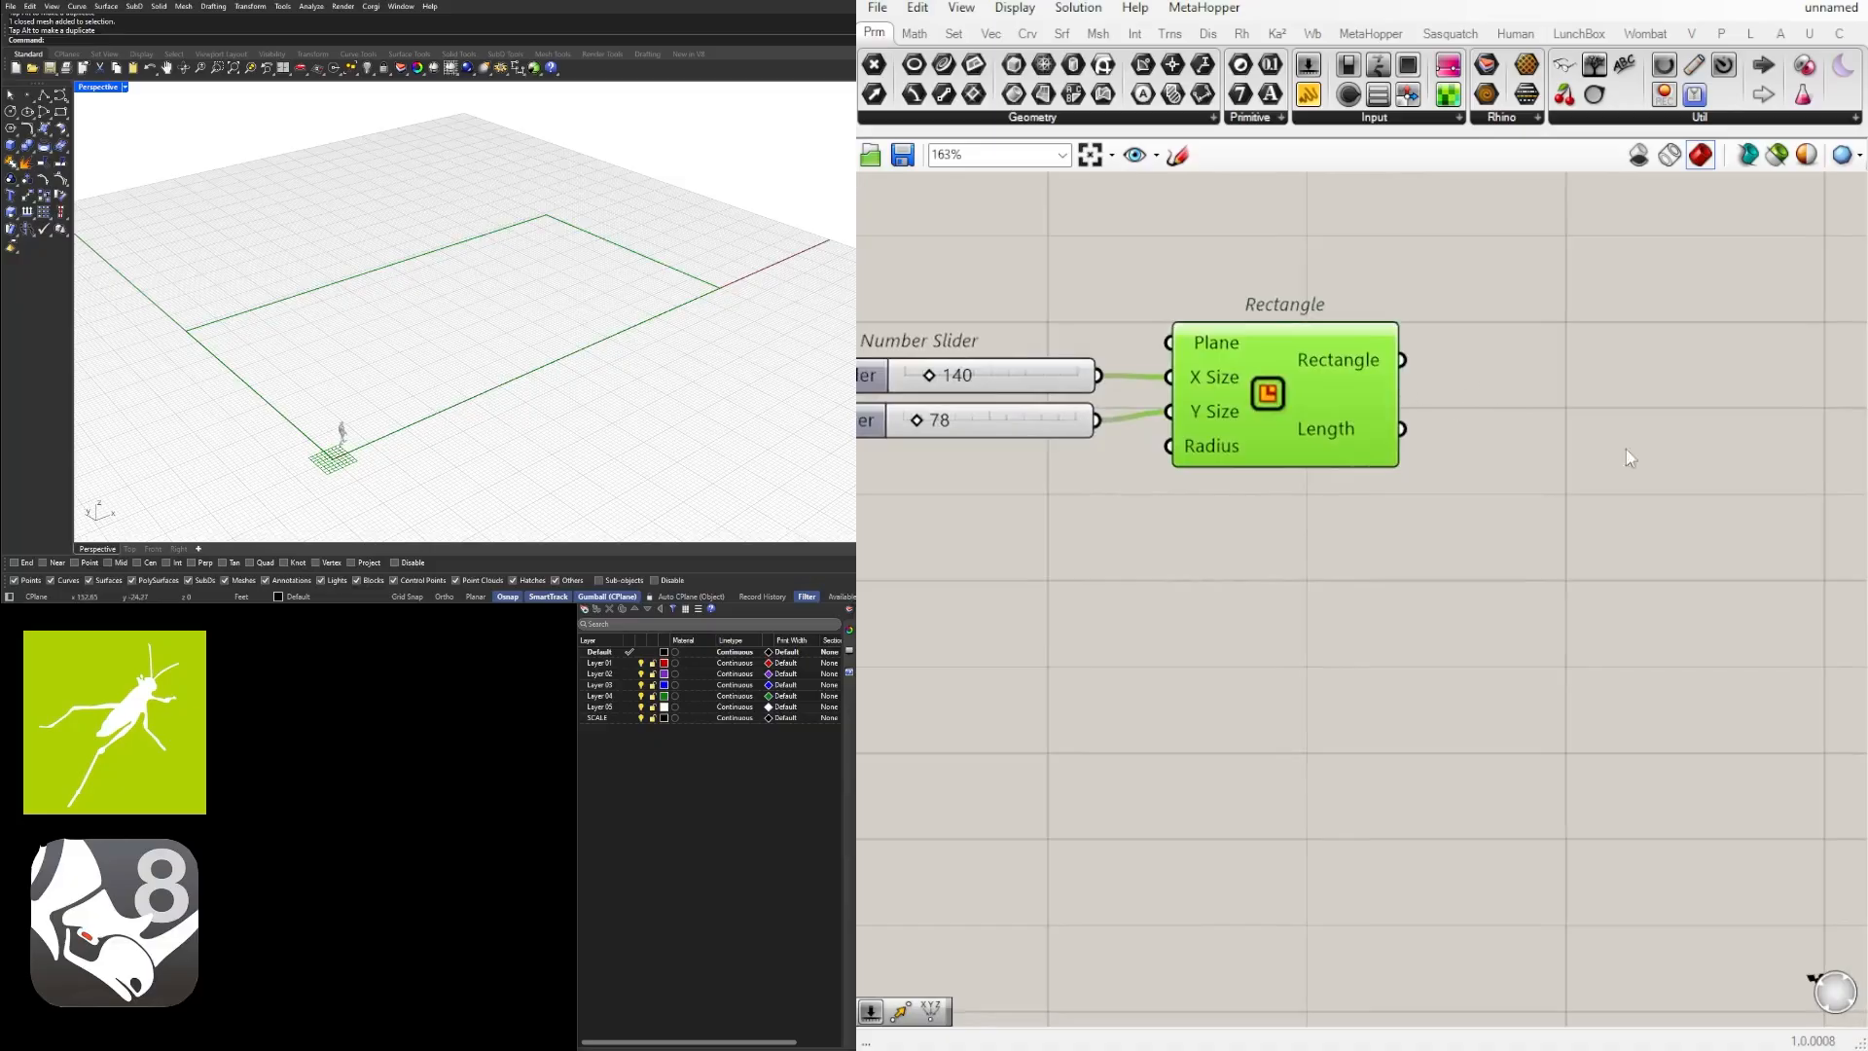
Step: Add Boundary Surfaces from the rectangle and lift it with a slider-driven Unit Z Move
text(bou)
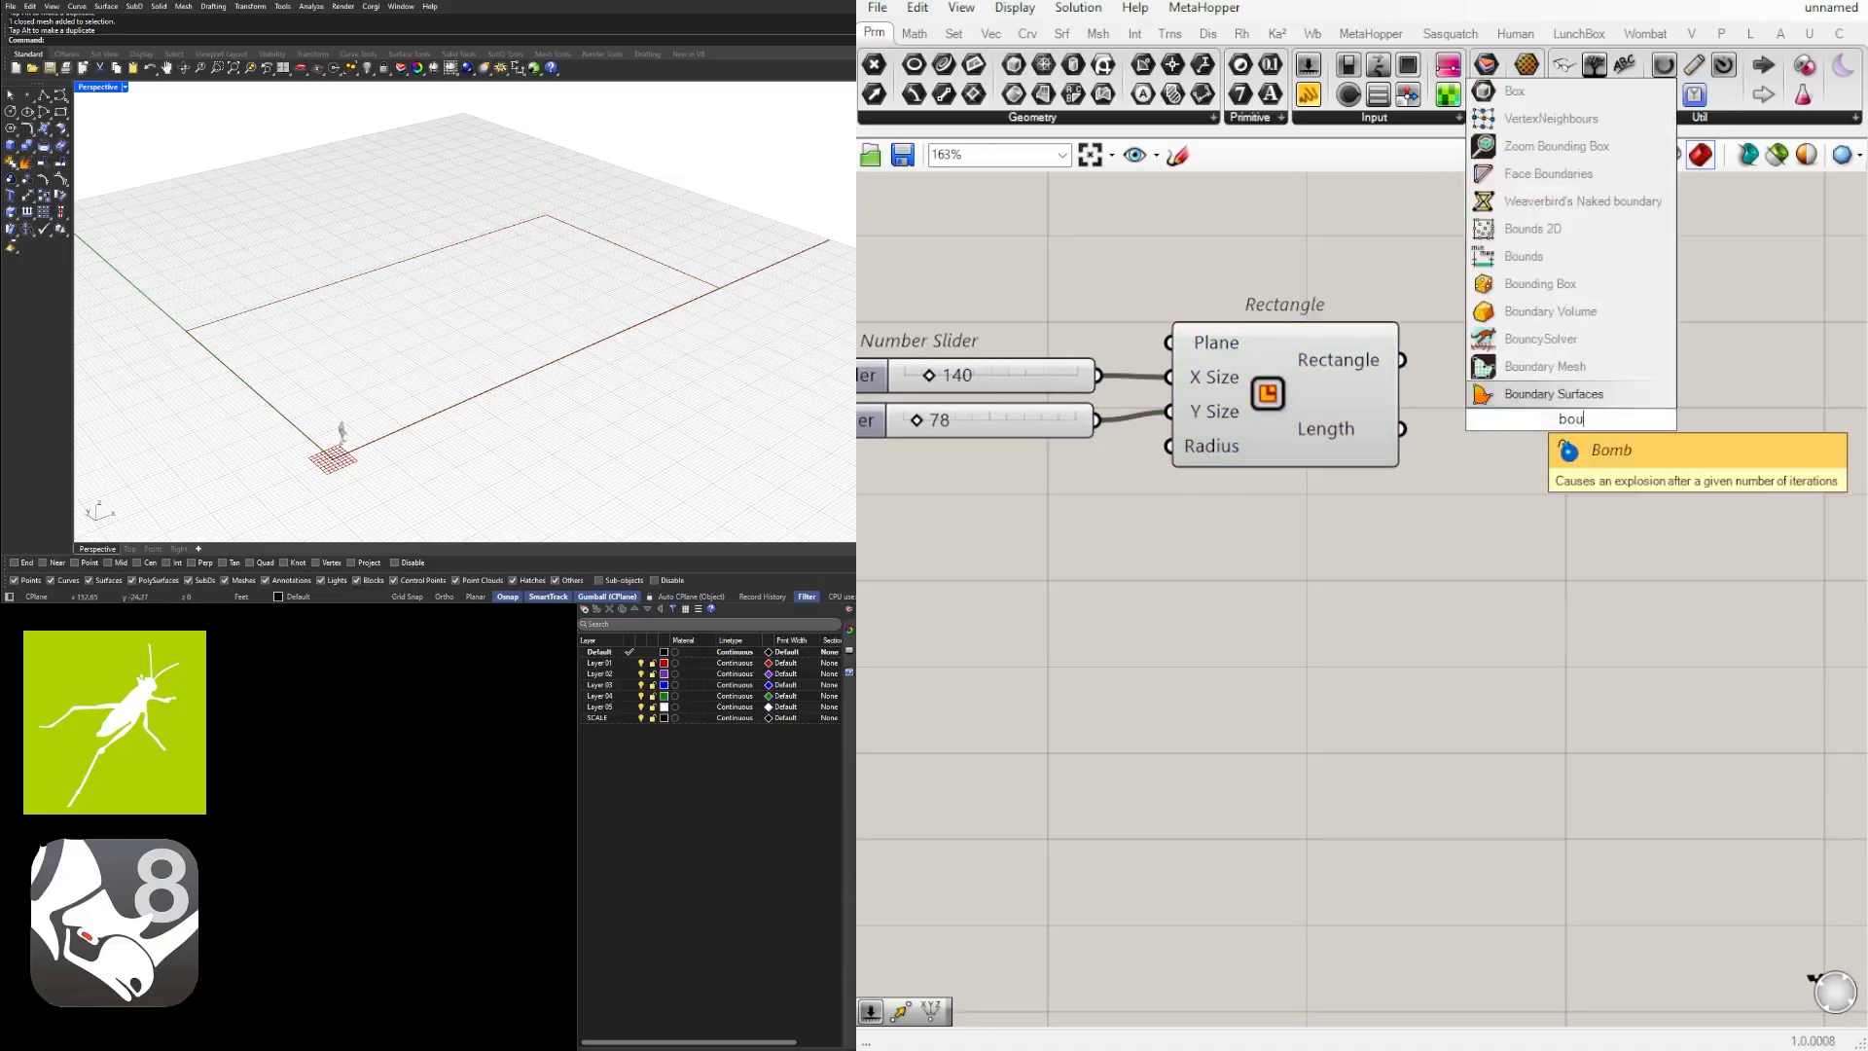
click(1553, 393)
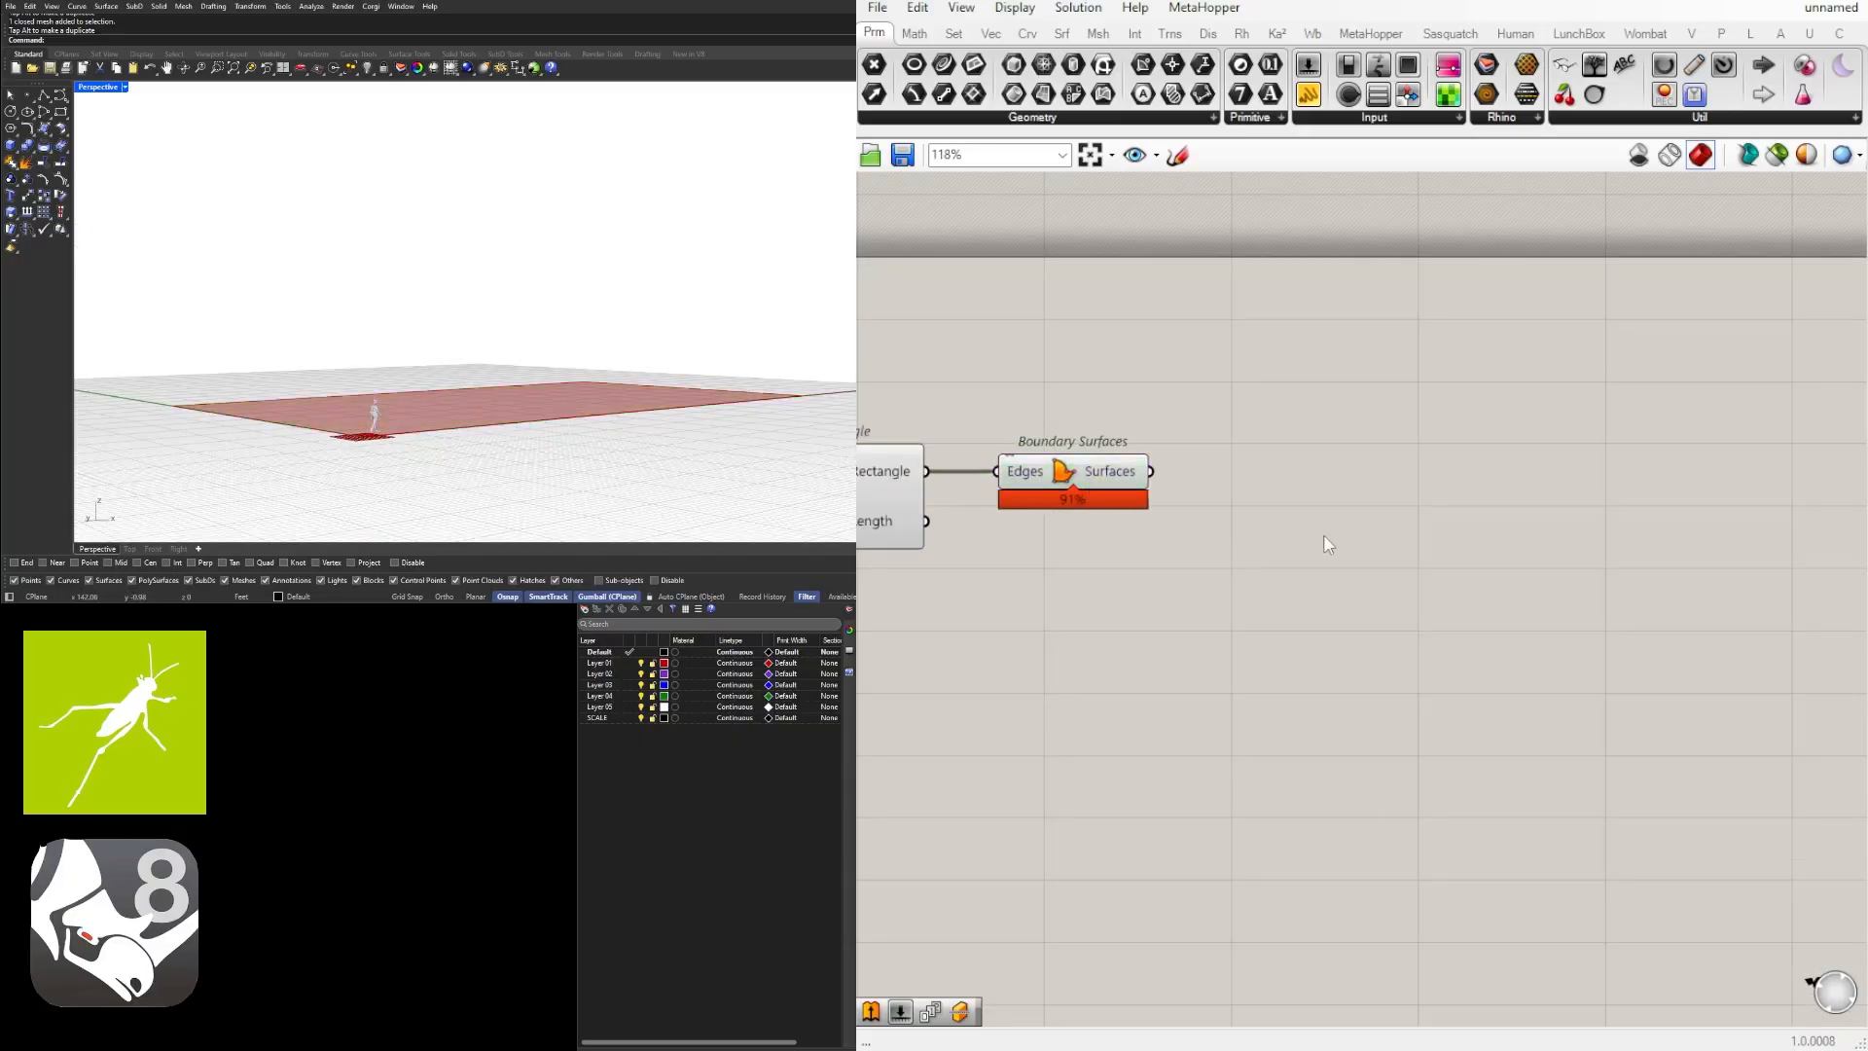
text(move)
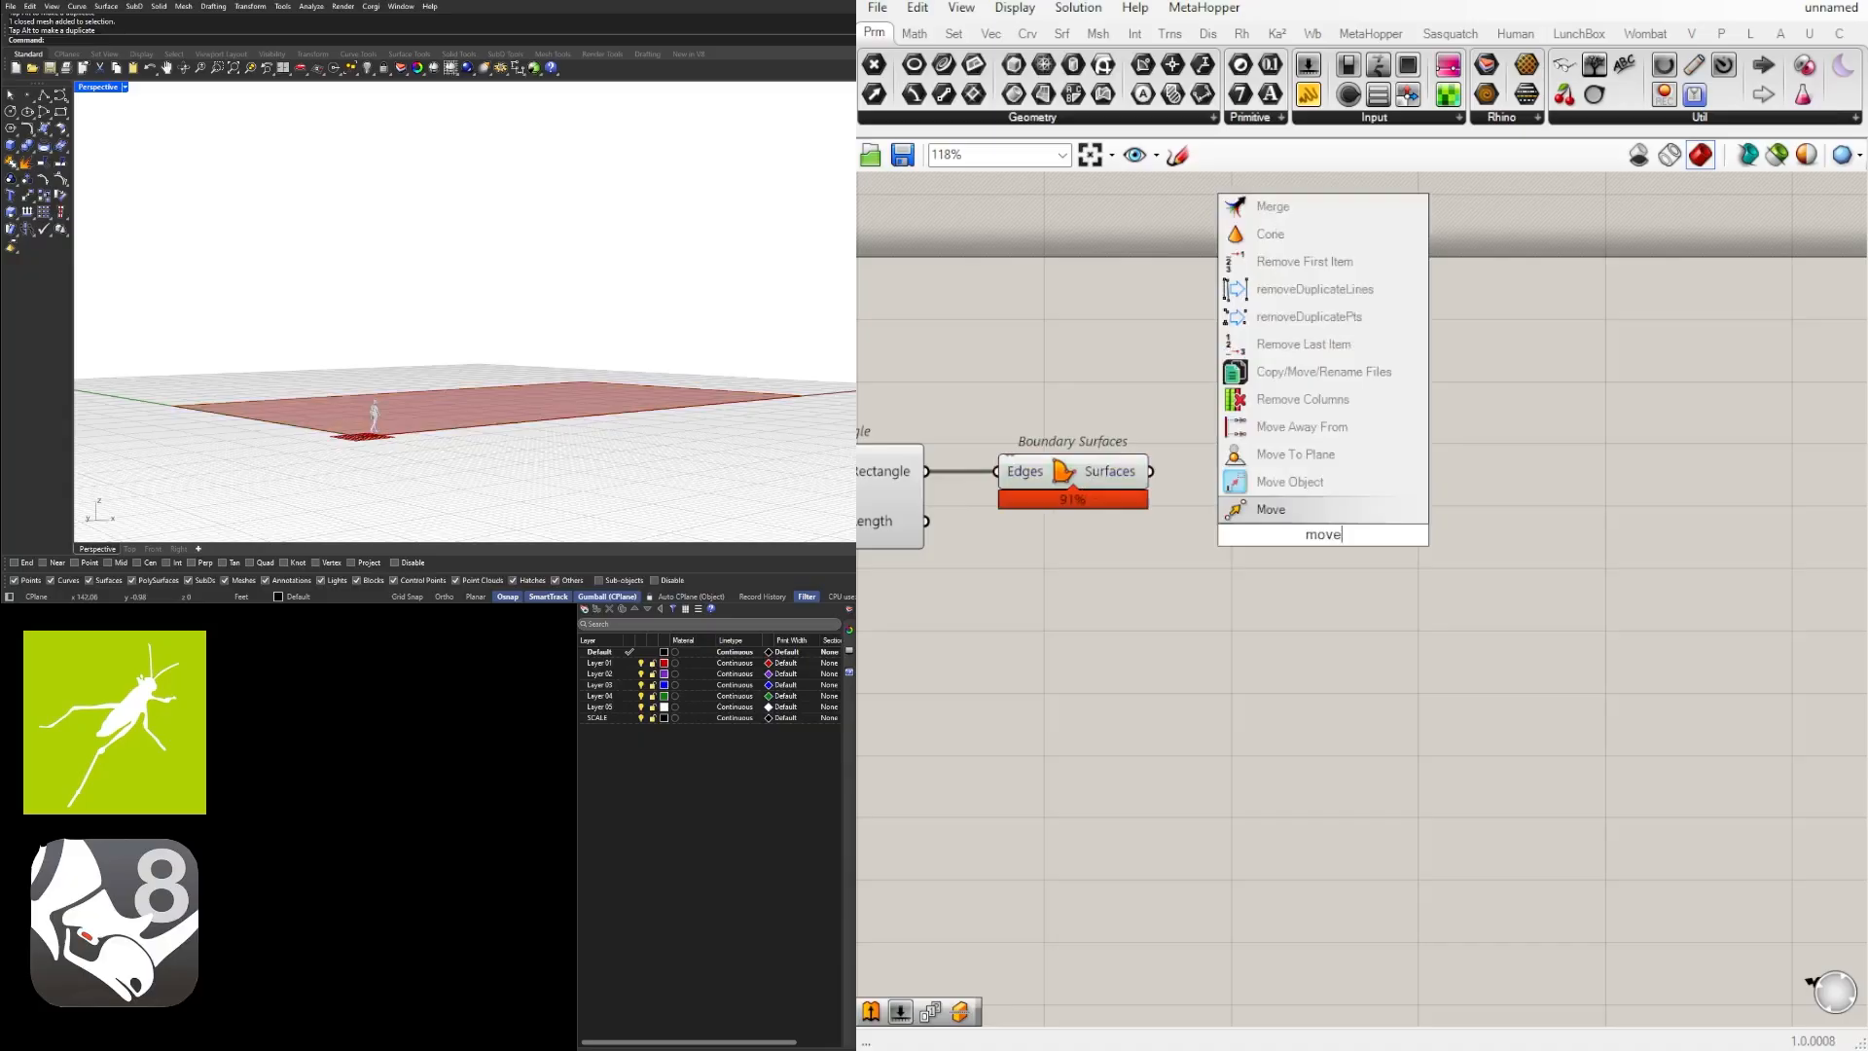
click(1269, 509)
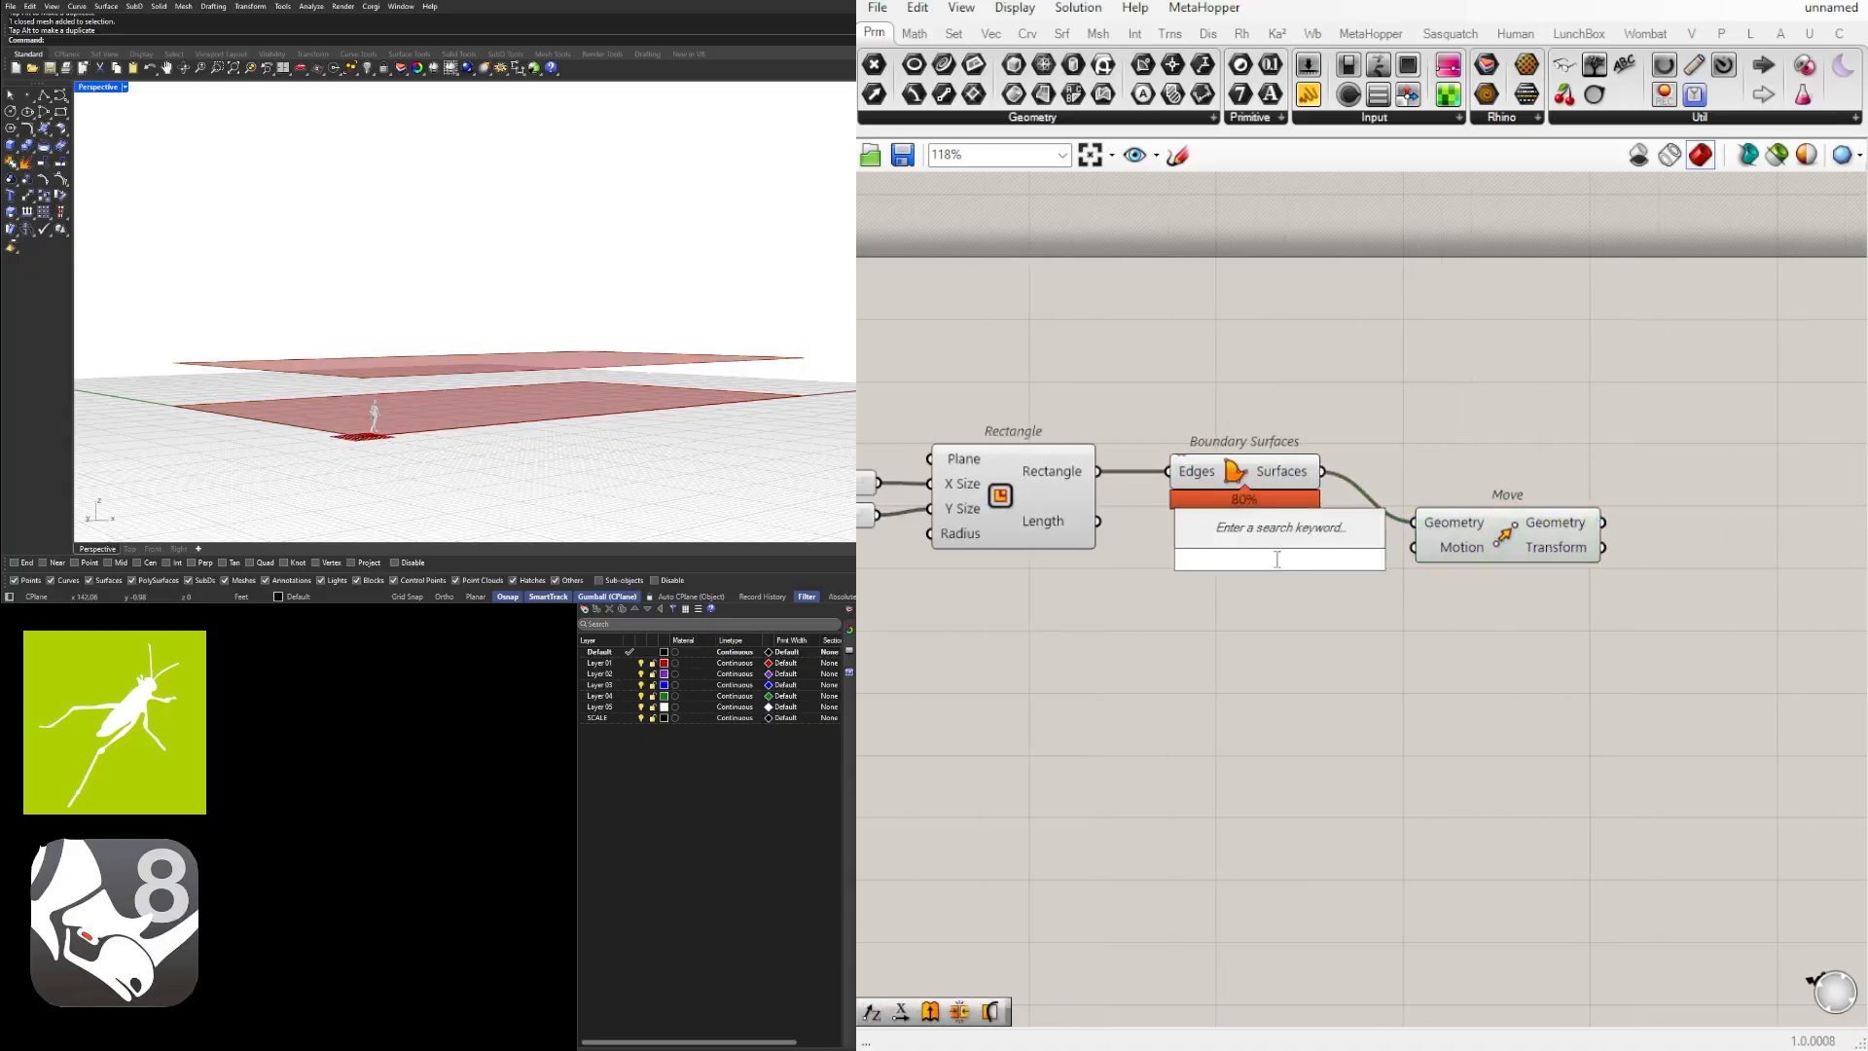
click(1277, 554)
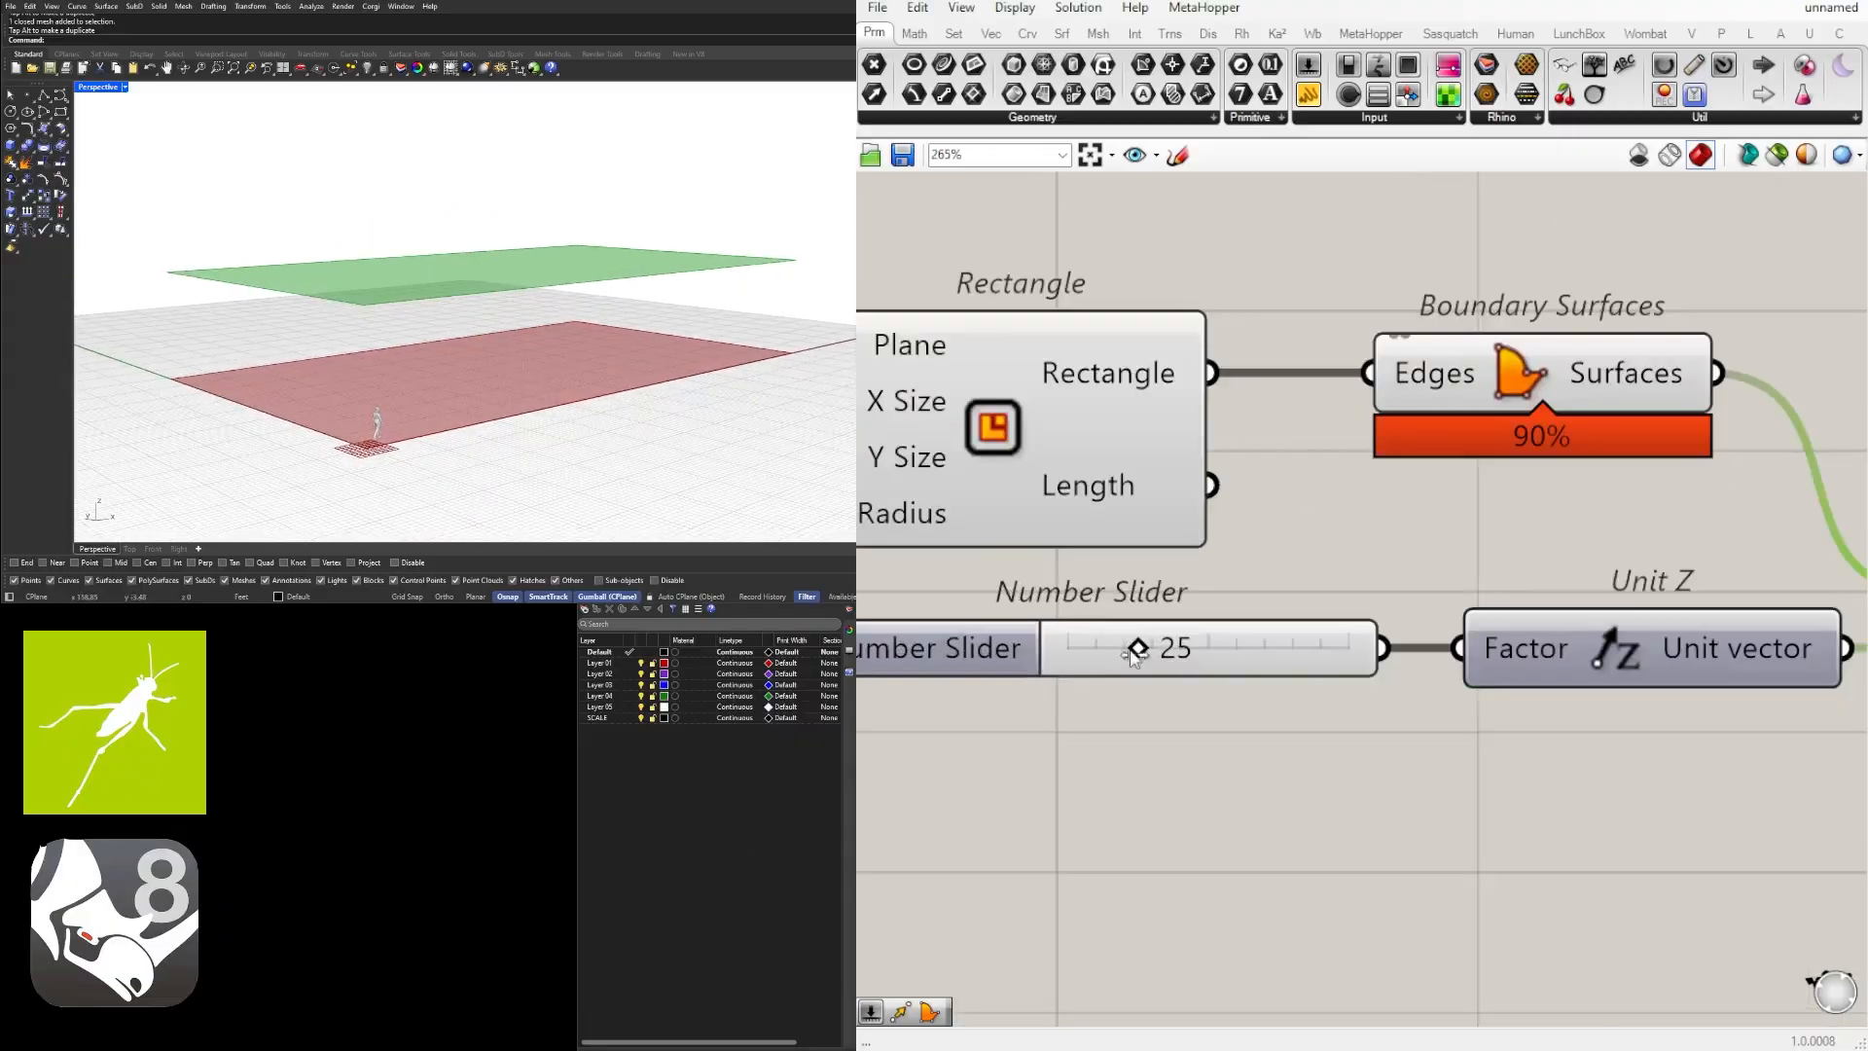
drag(1135, 646, 1110, 647)
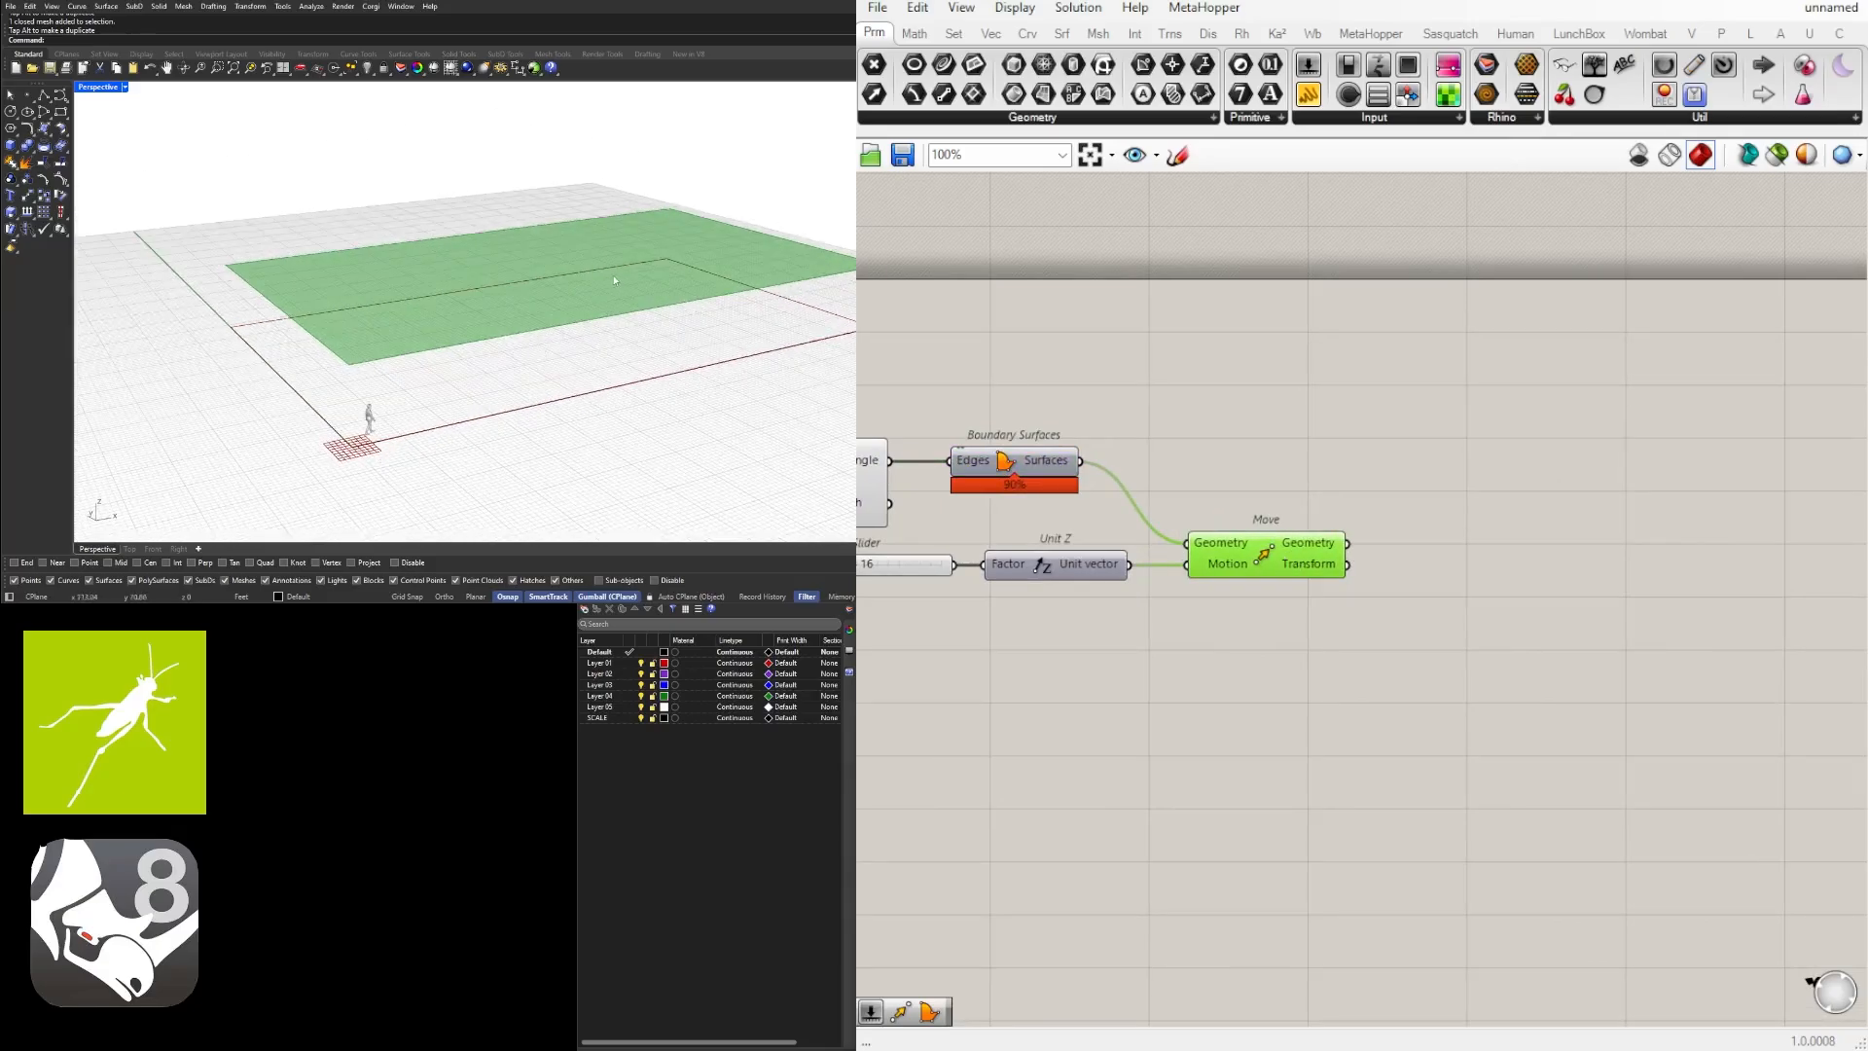
mouse_move(409, 308)
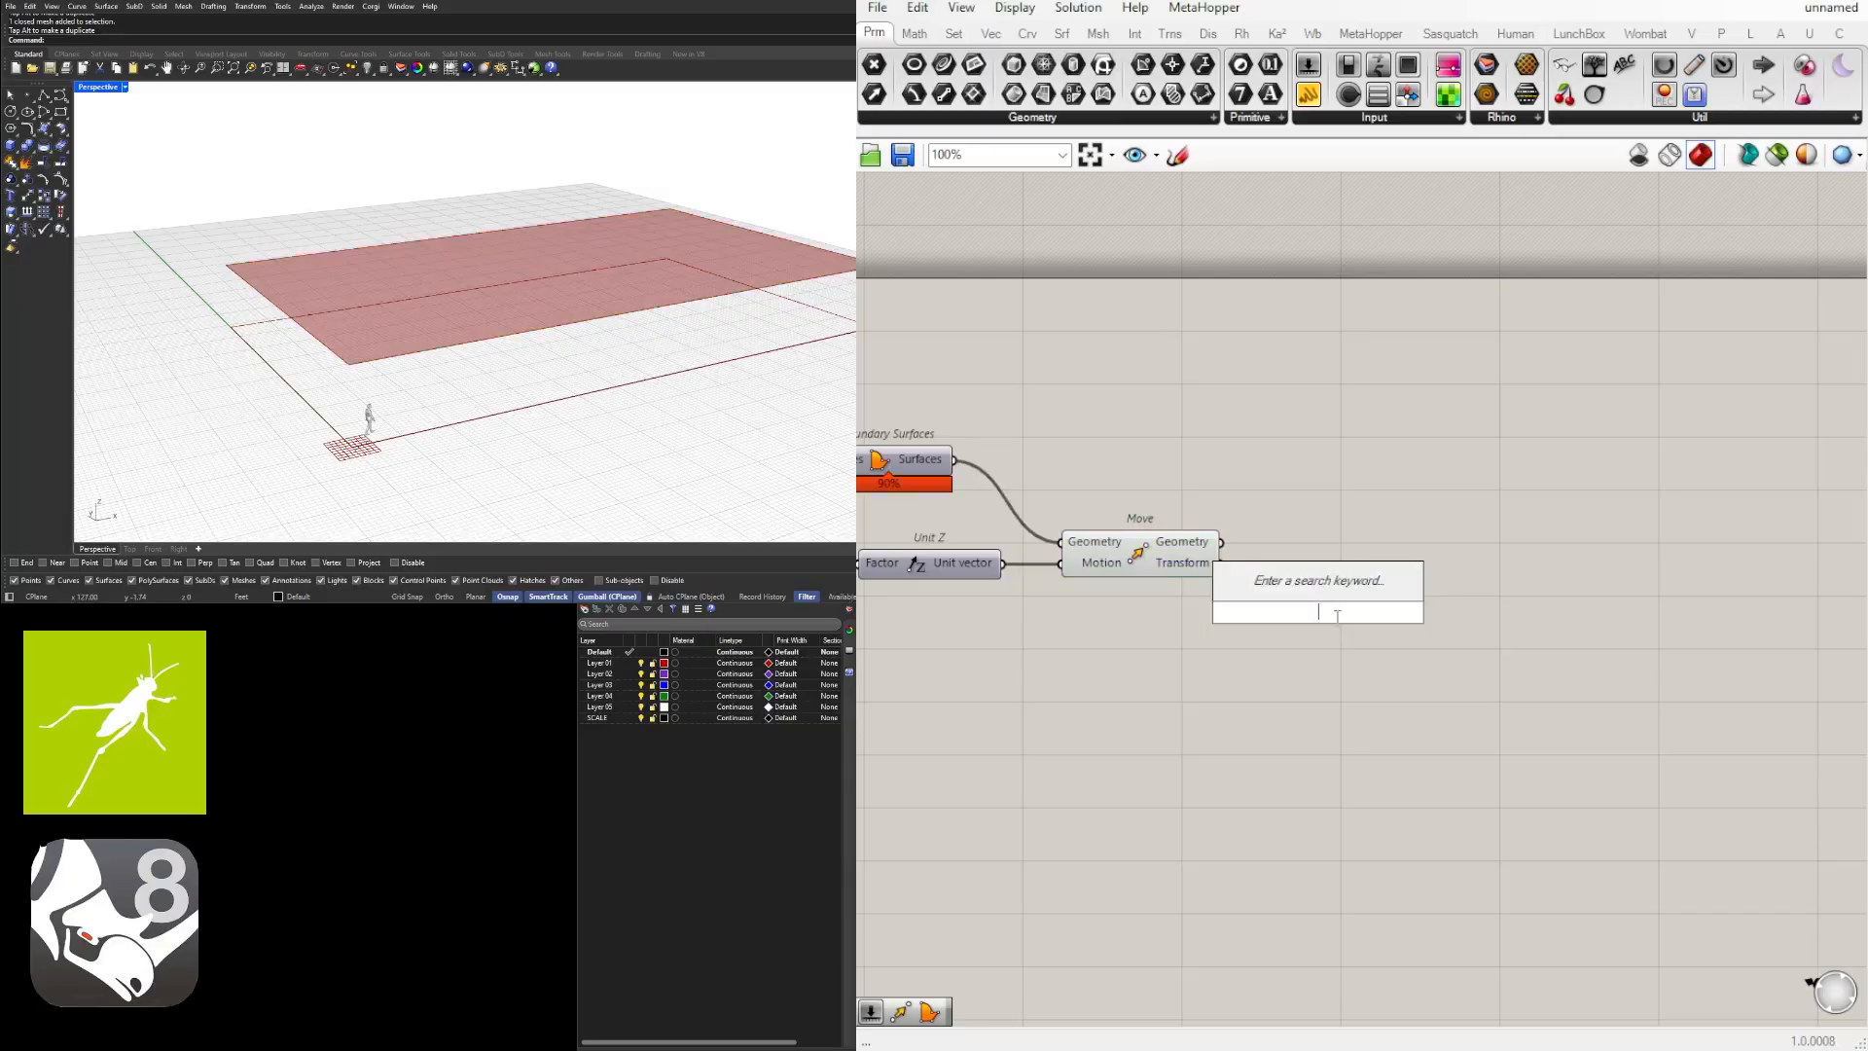
Step: Add Divide Surface on the moved surface with U count 5 and V count slider 3
text(divide)
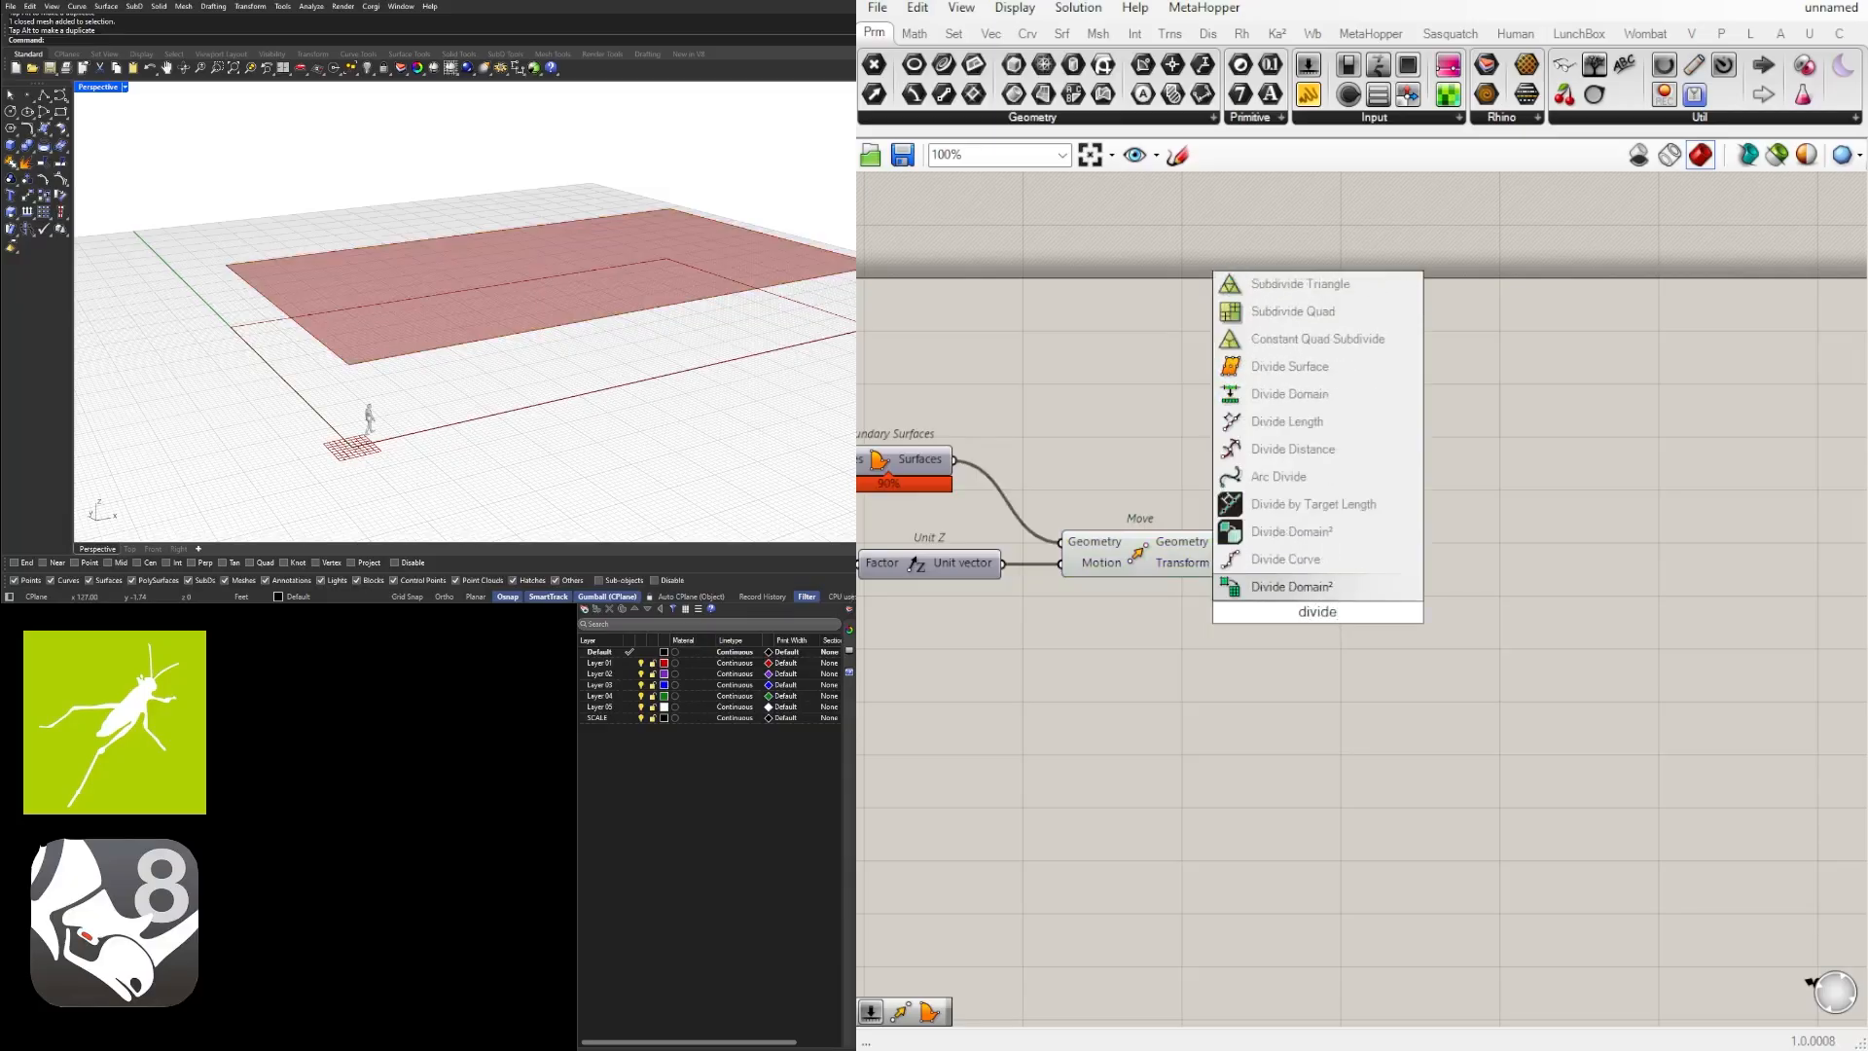
click(1289, 366)
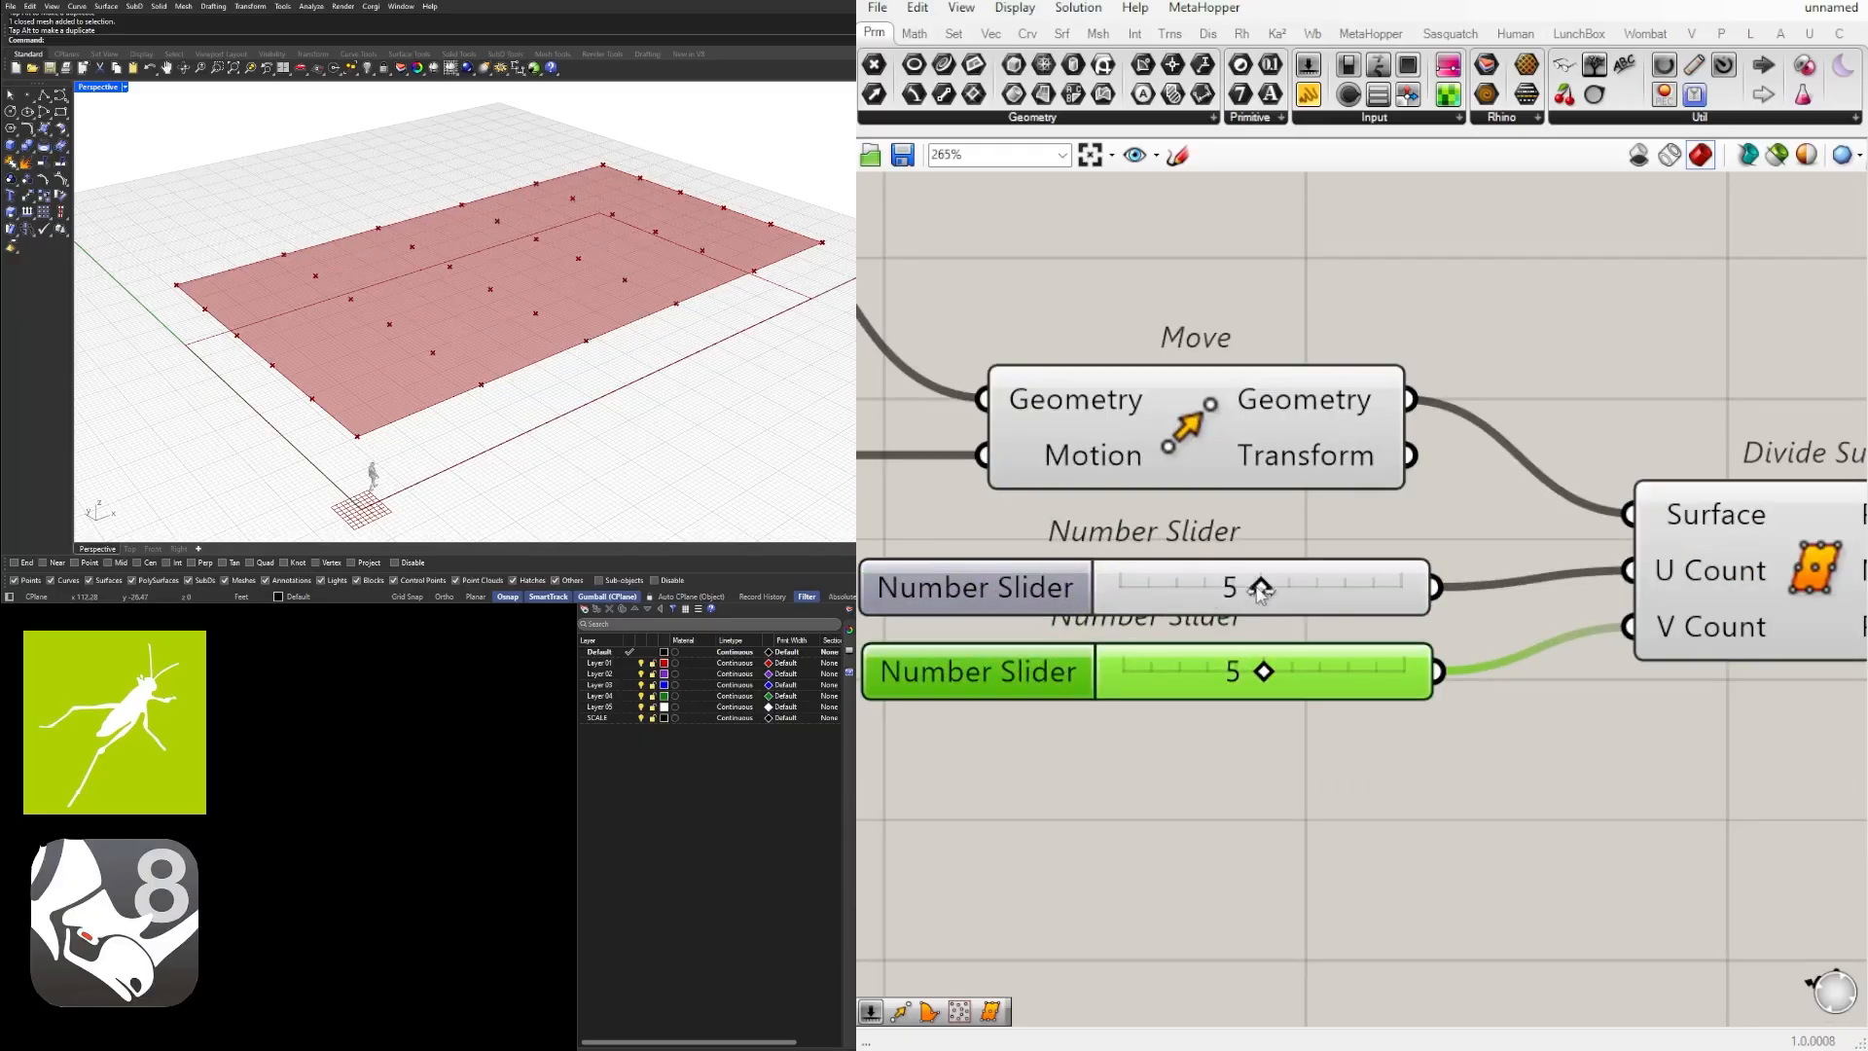
drag(1263, 670, 1203, 670)
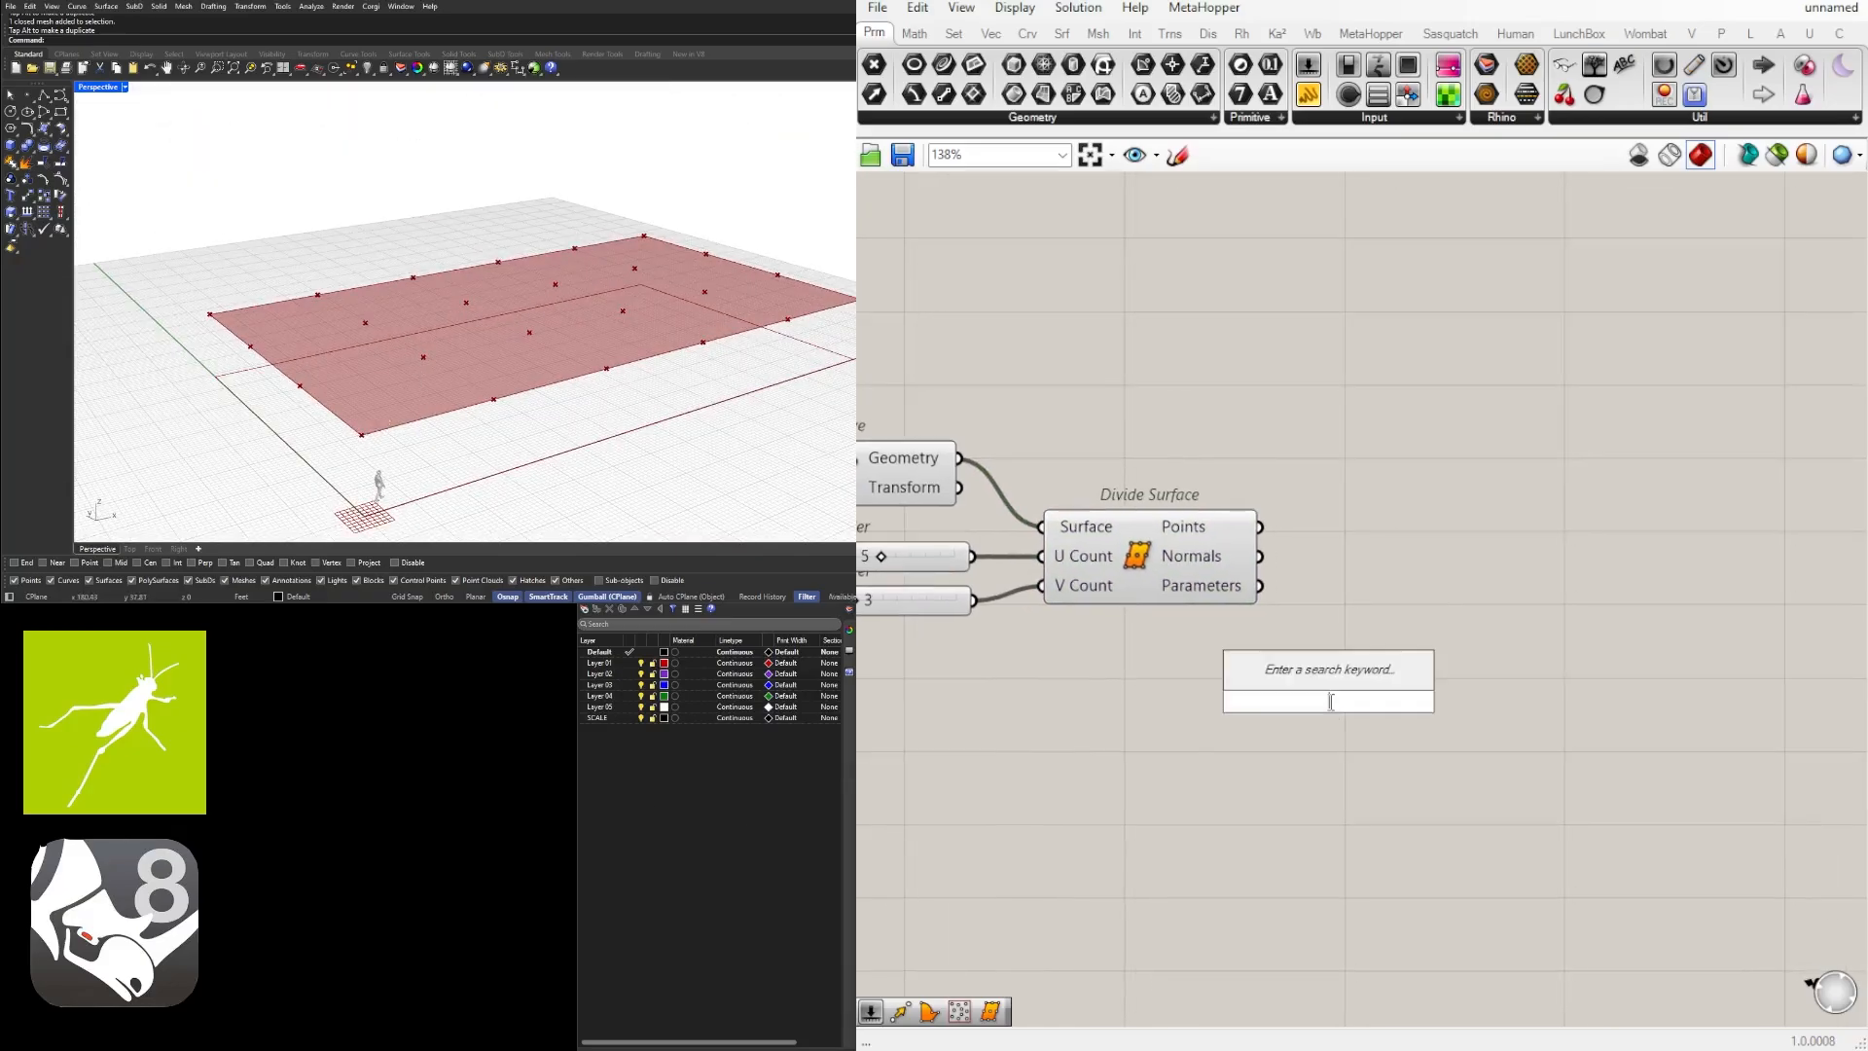
Step: Add a second Move component and feed the Divide Surface points into its Geometry
text(move)
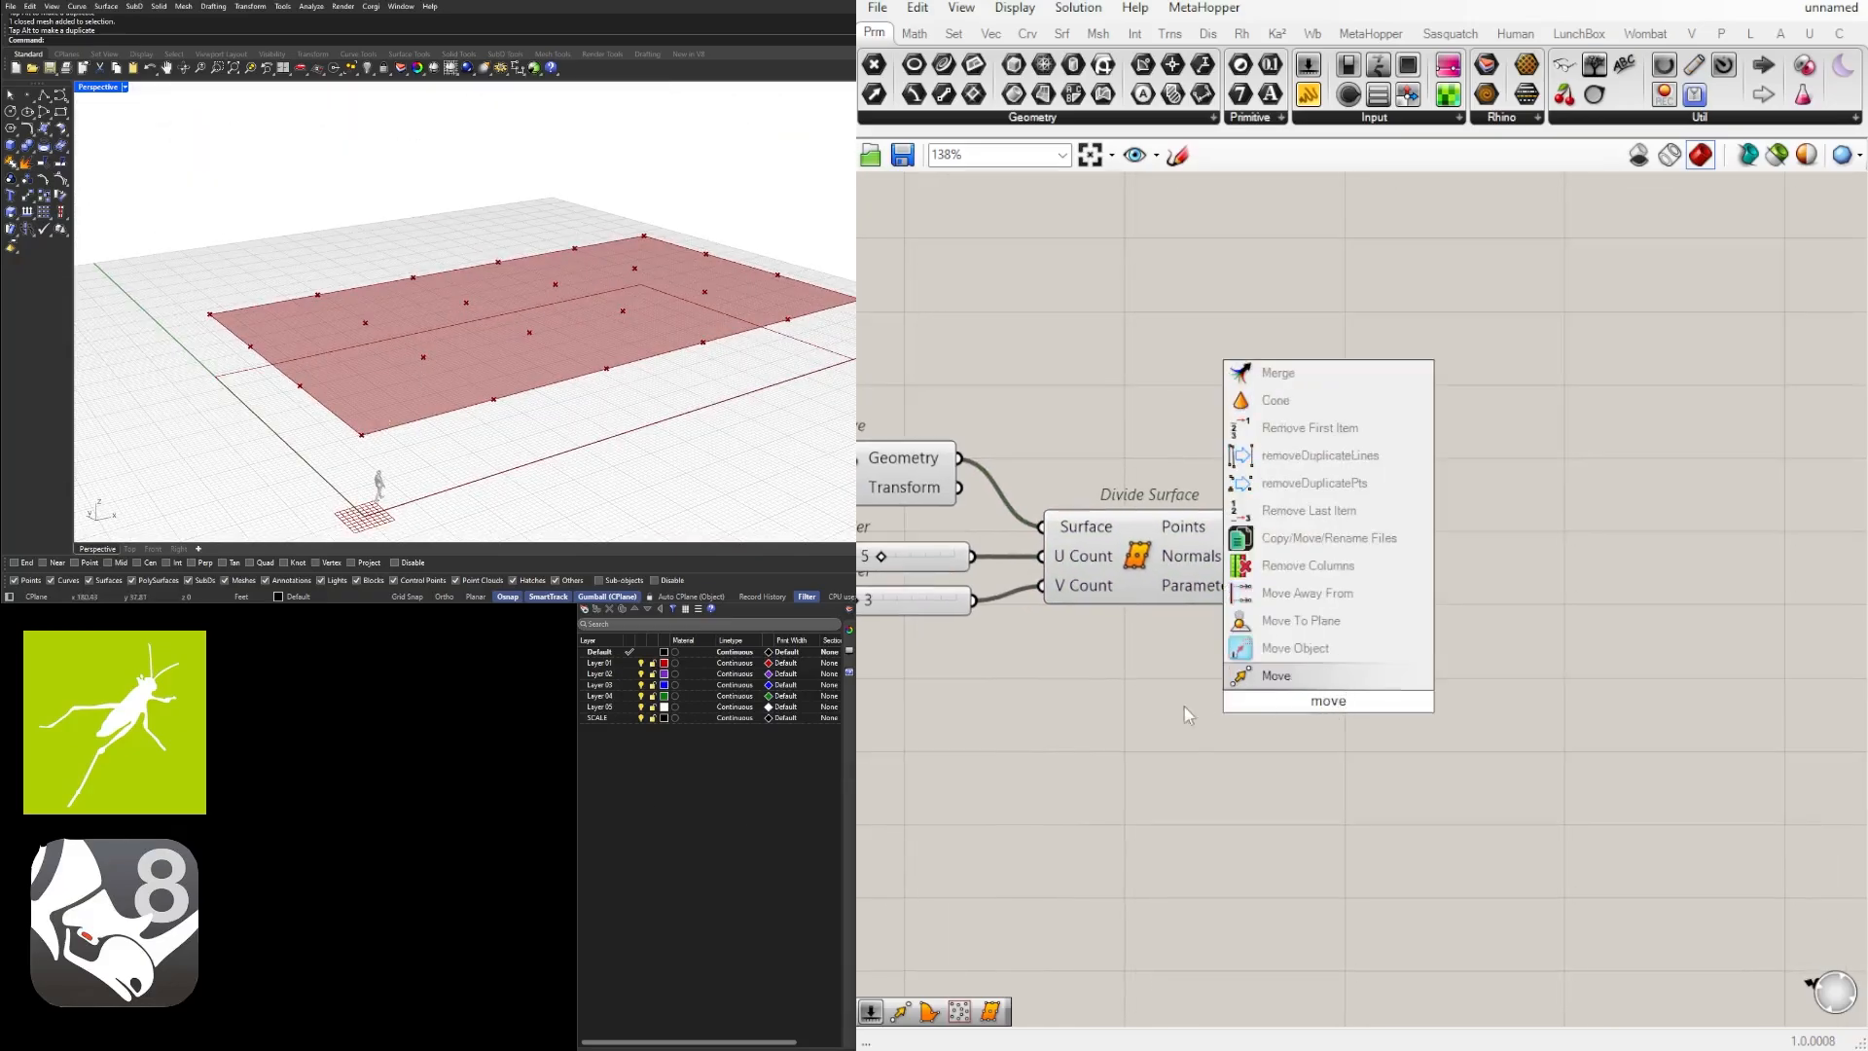
click(1274, 676)
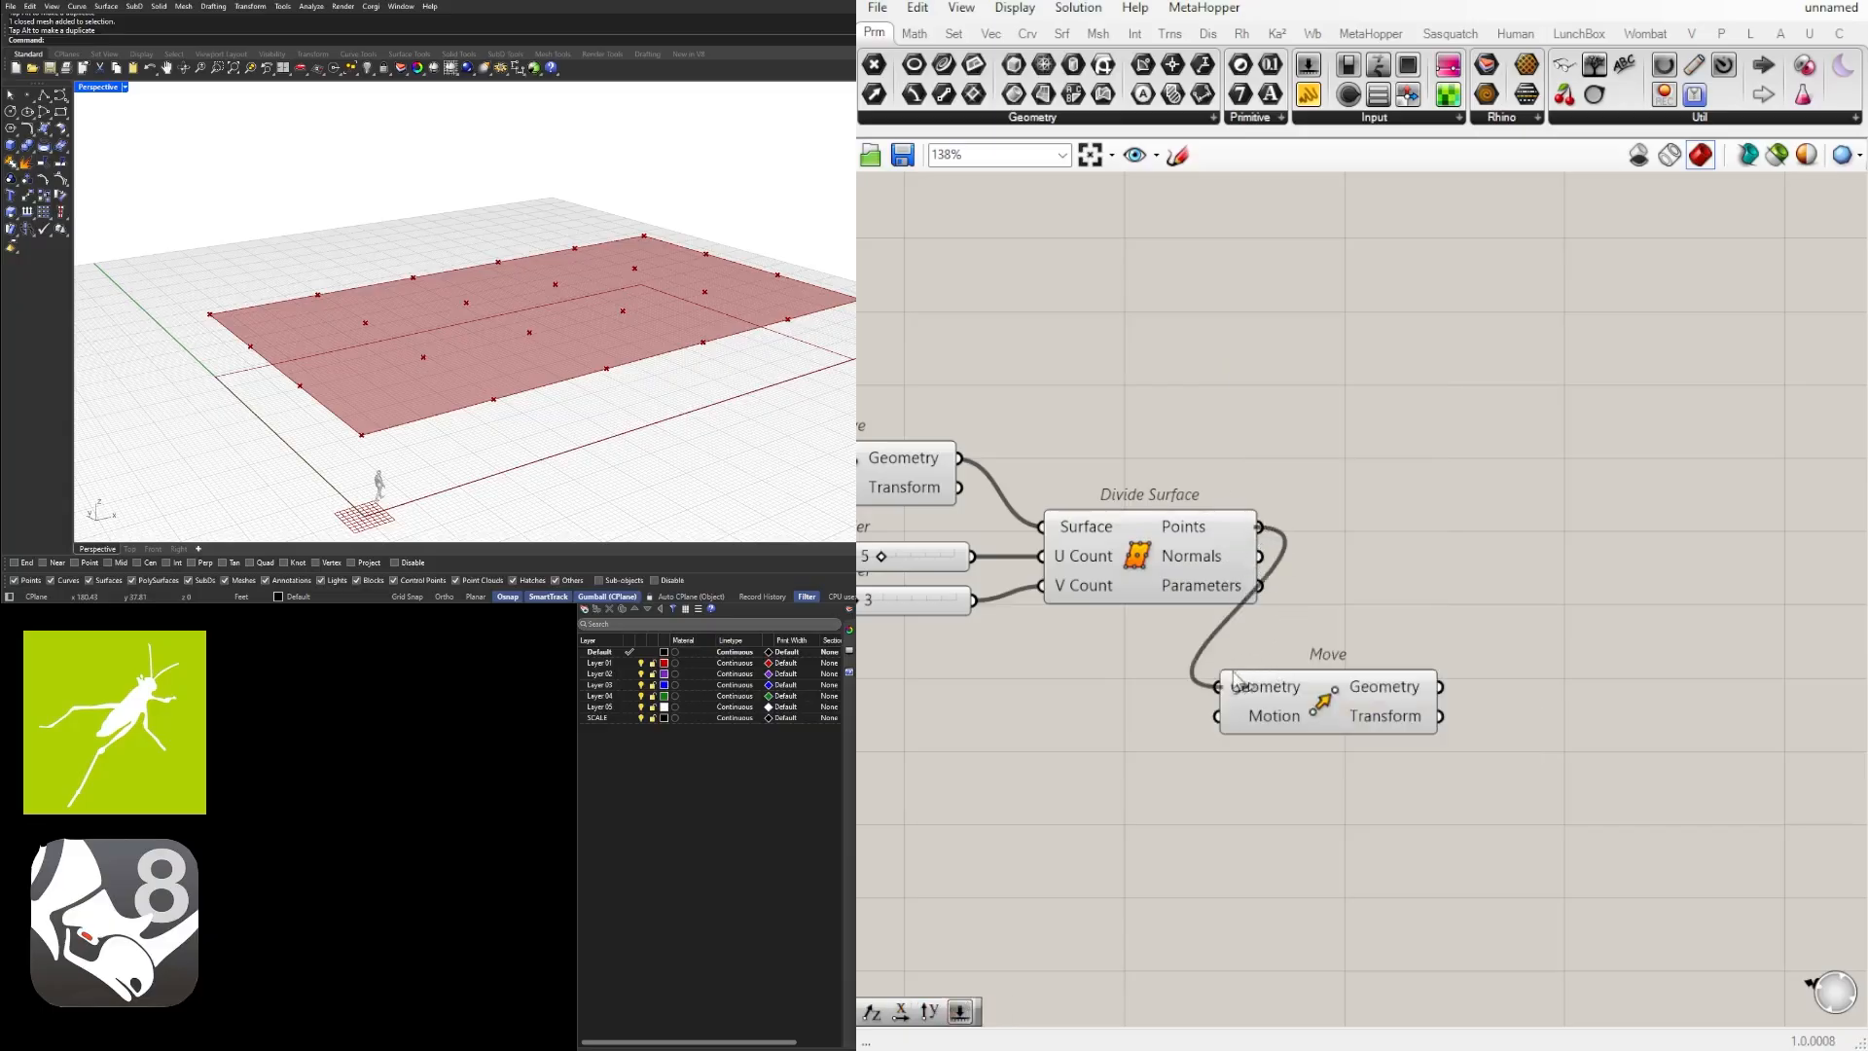
drag(1328, 685, 1509, 643)
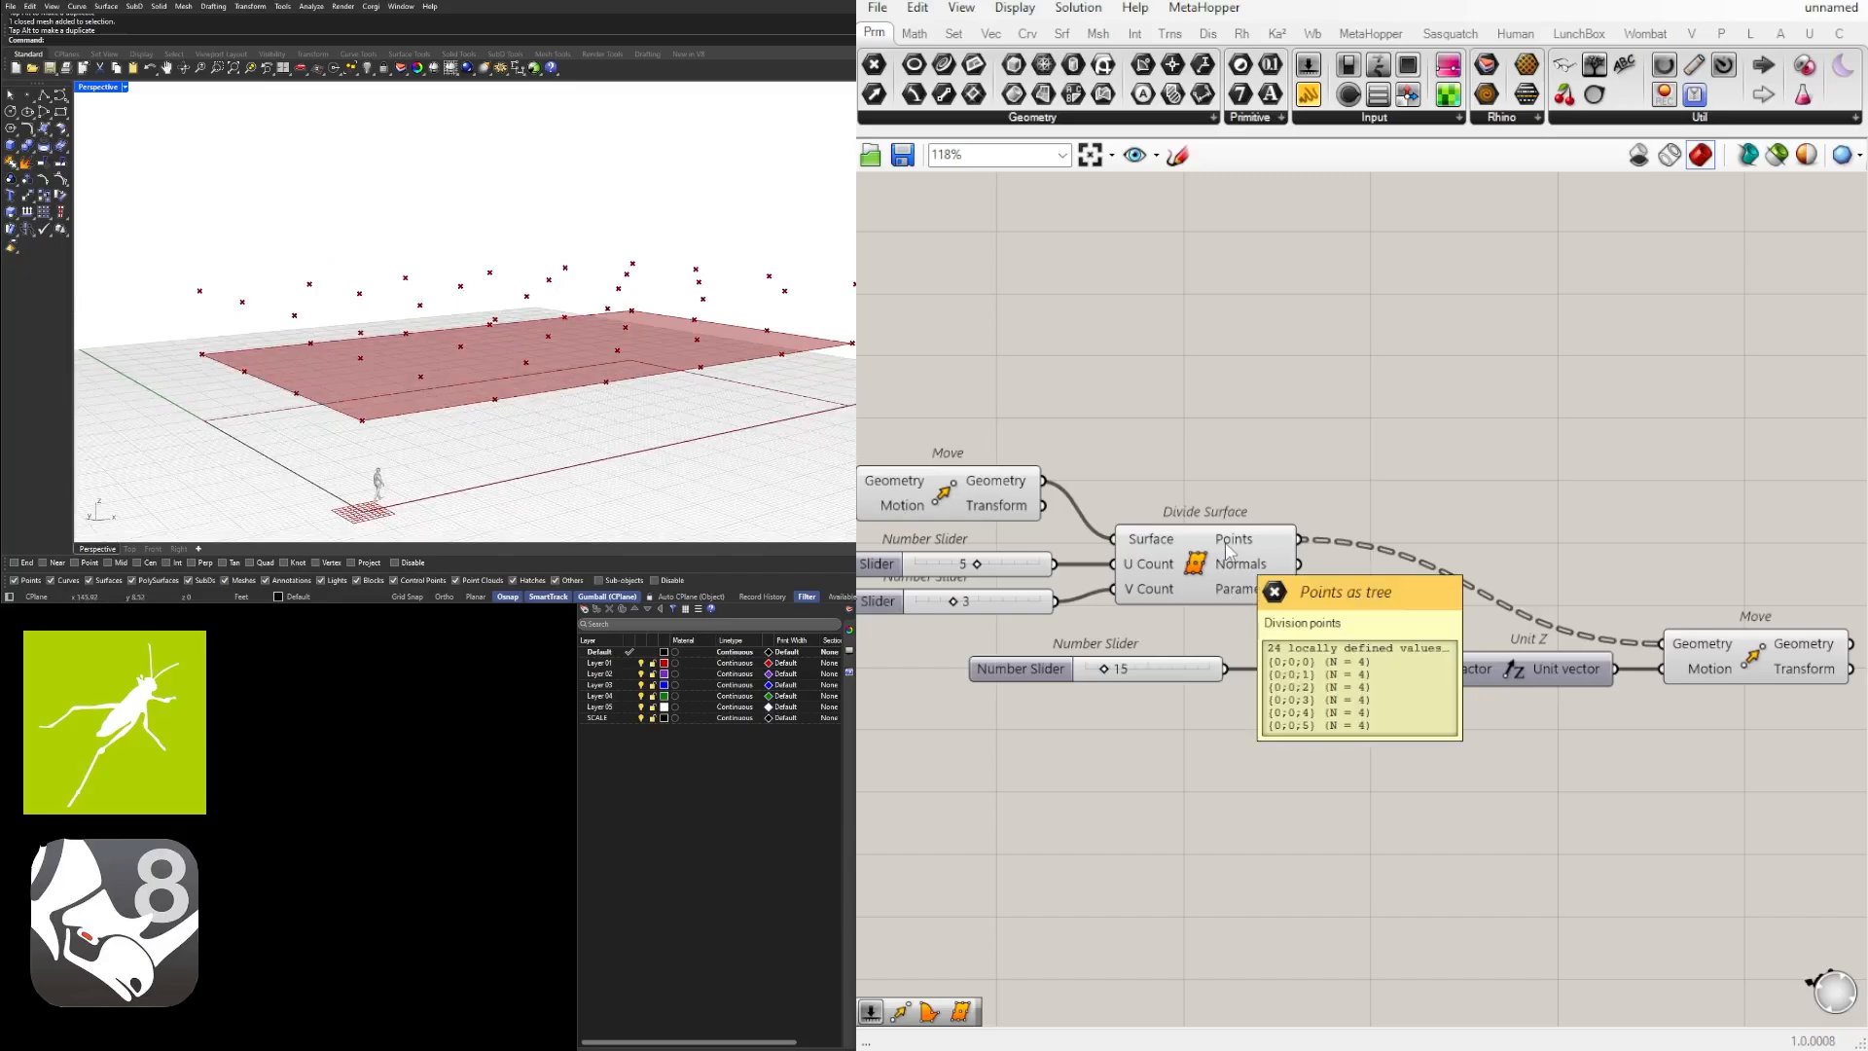
mouse_move(1247, 632)
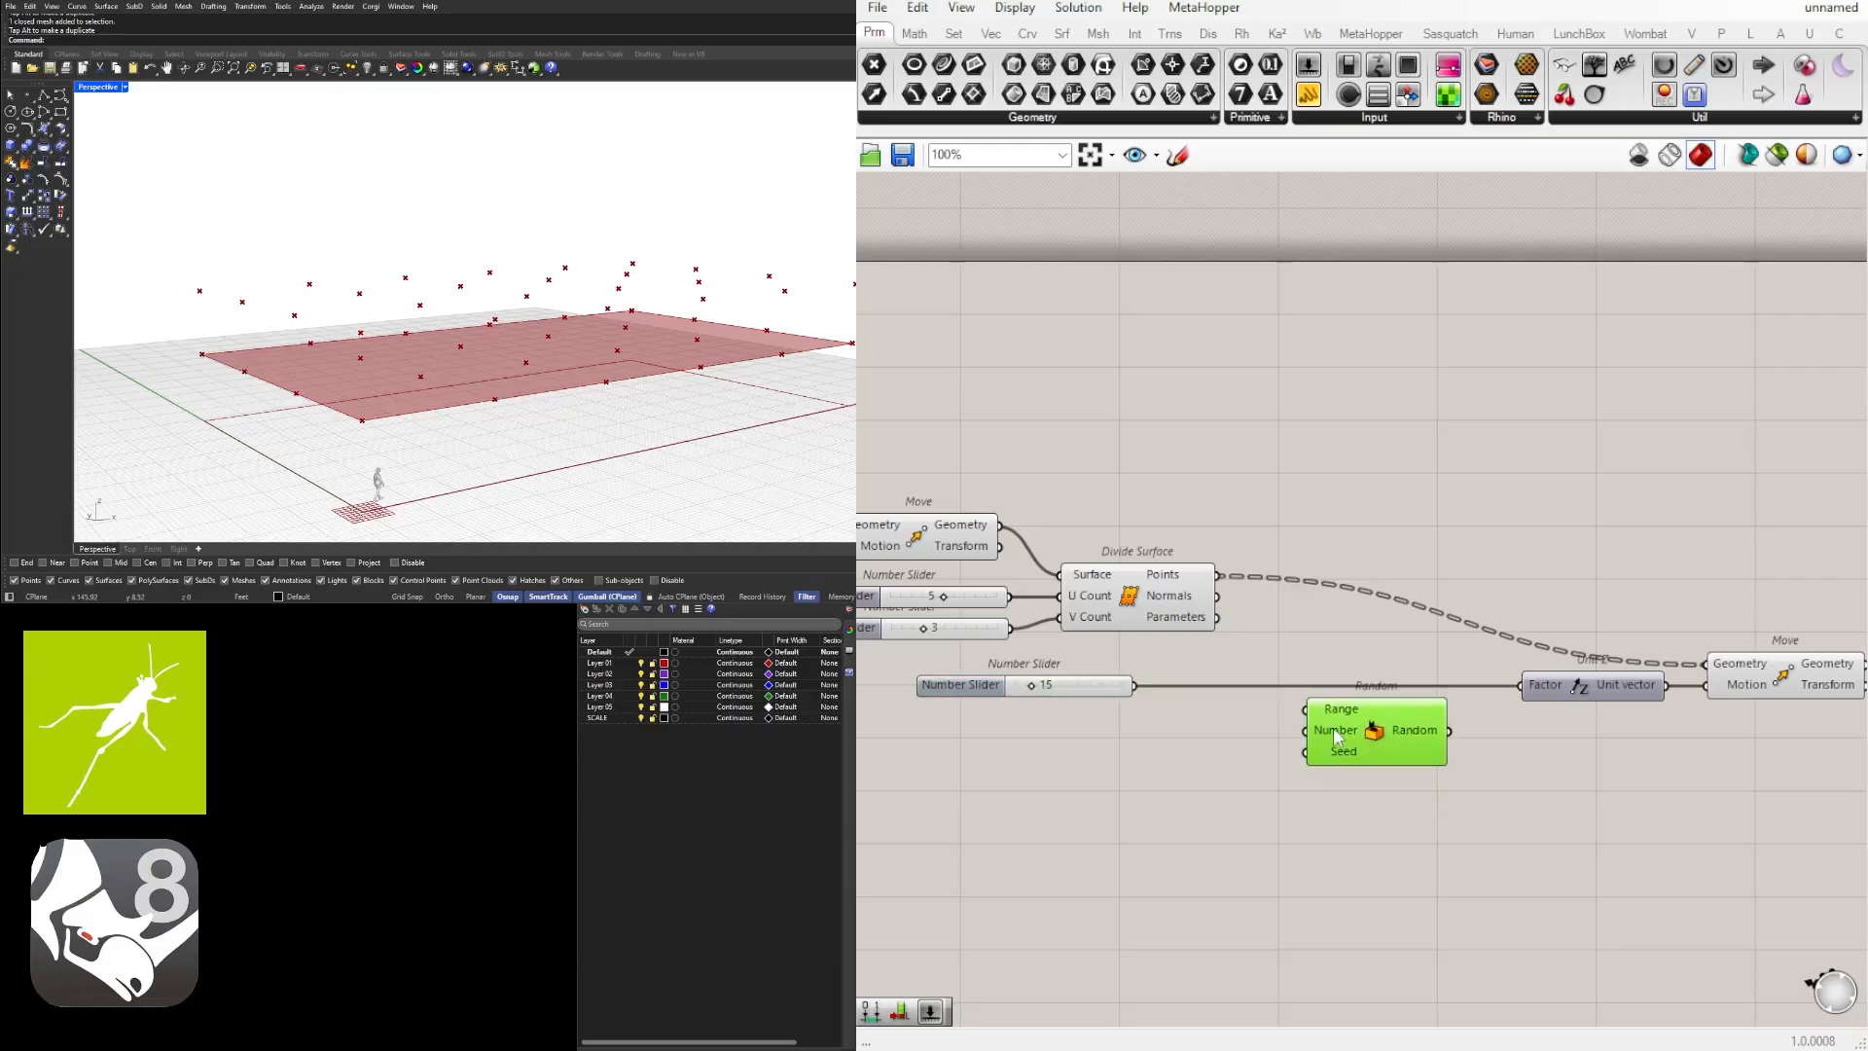
Step: Add List Length via 'leng' search and flatten its incoming point list
double_click(1376, 731)
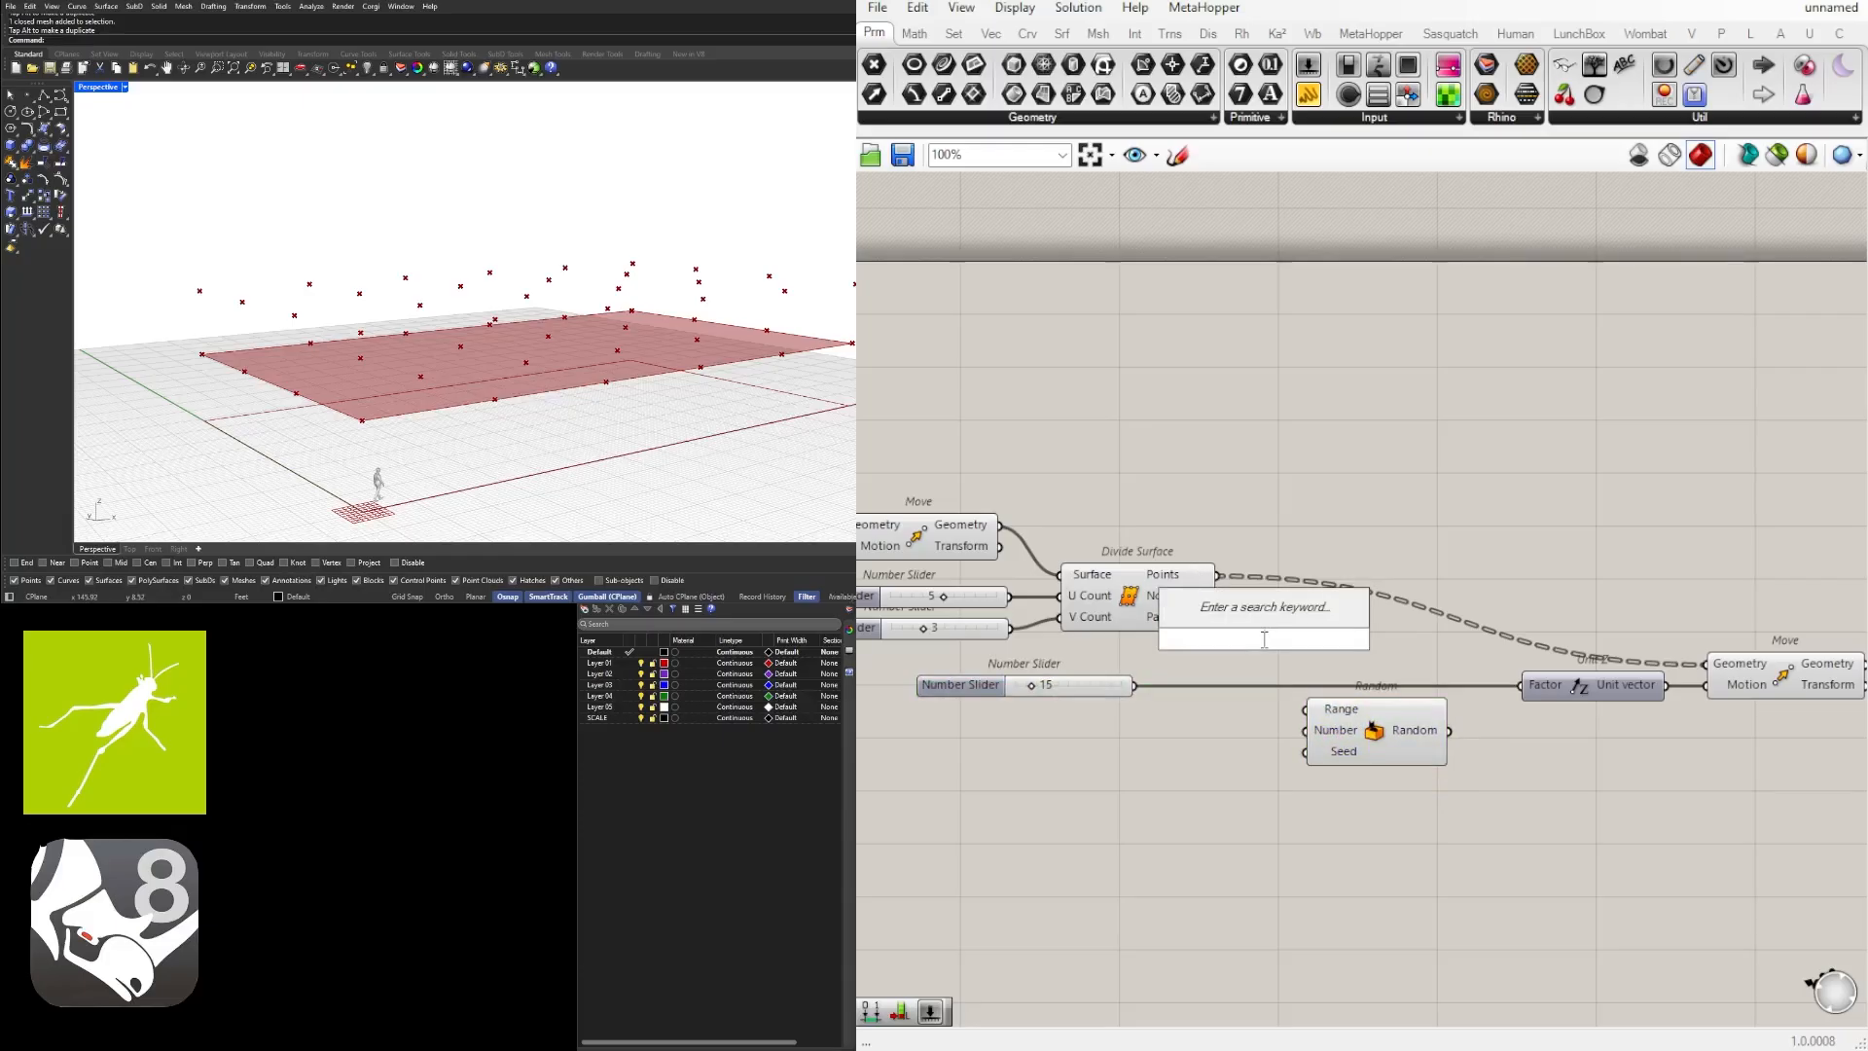
text(leng)
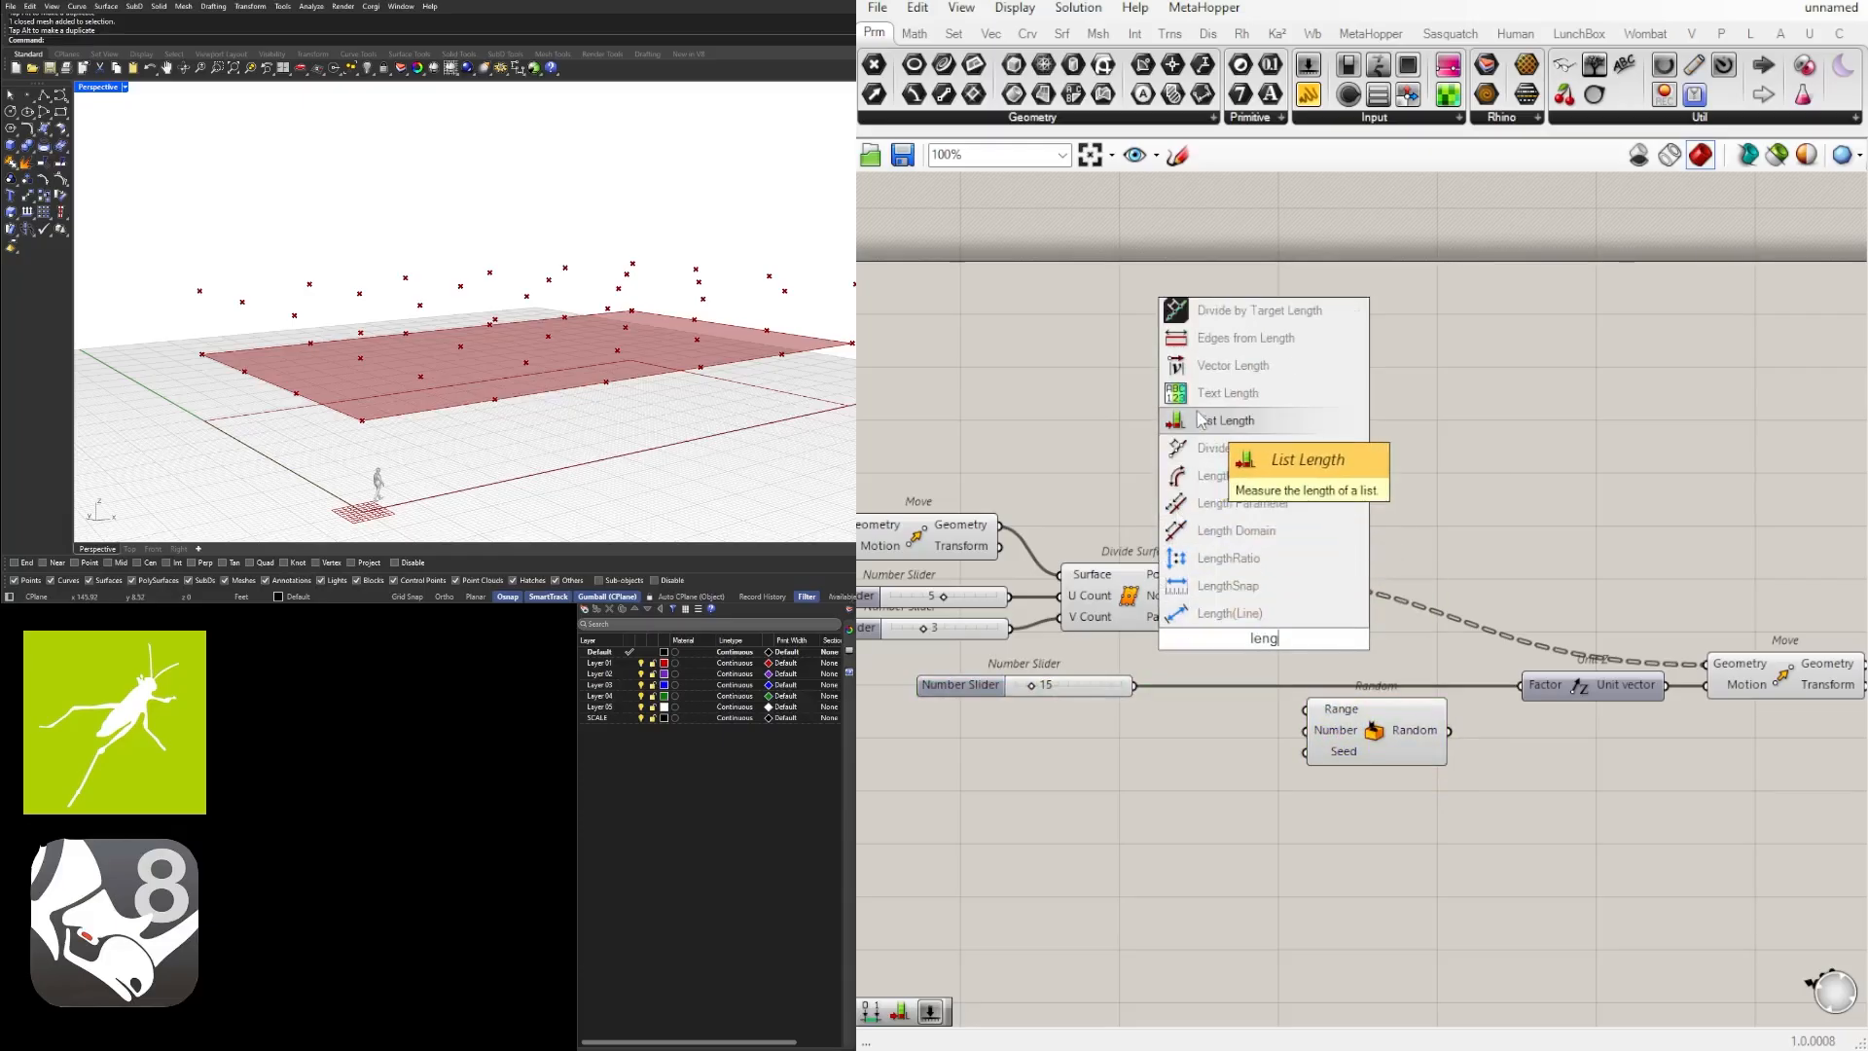
click(1224, 419)
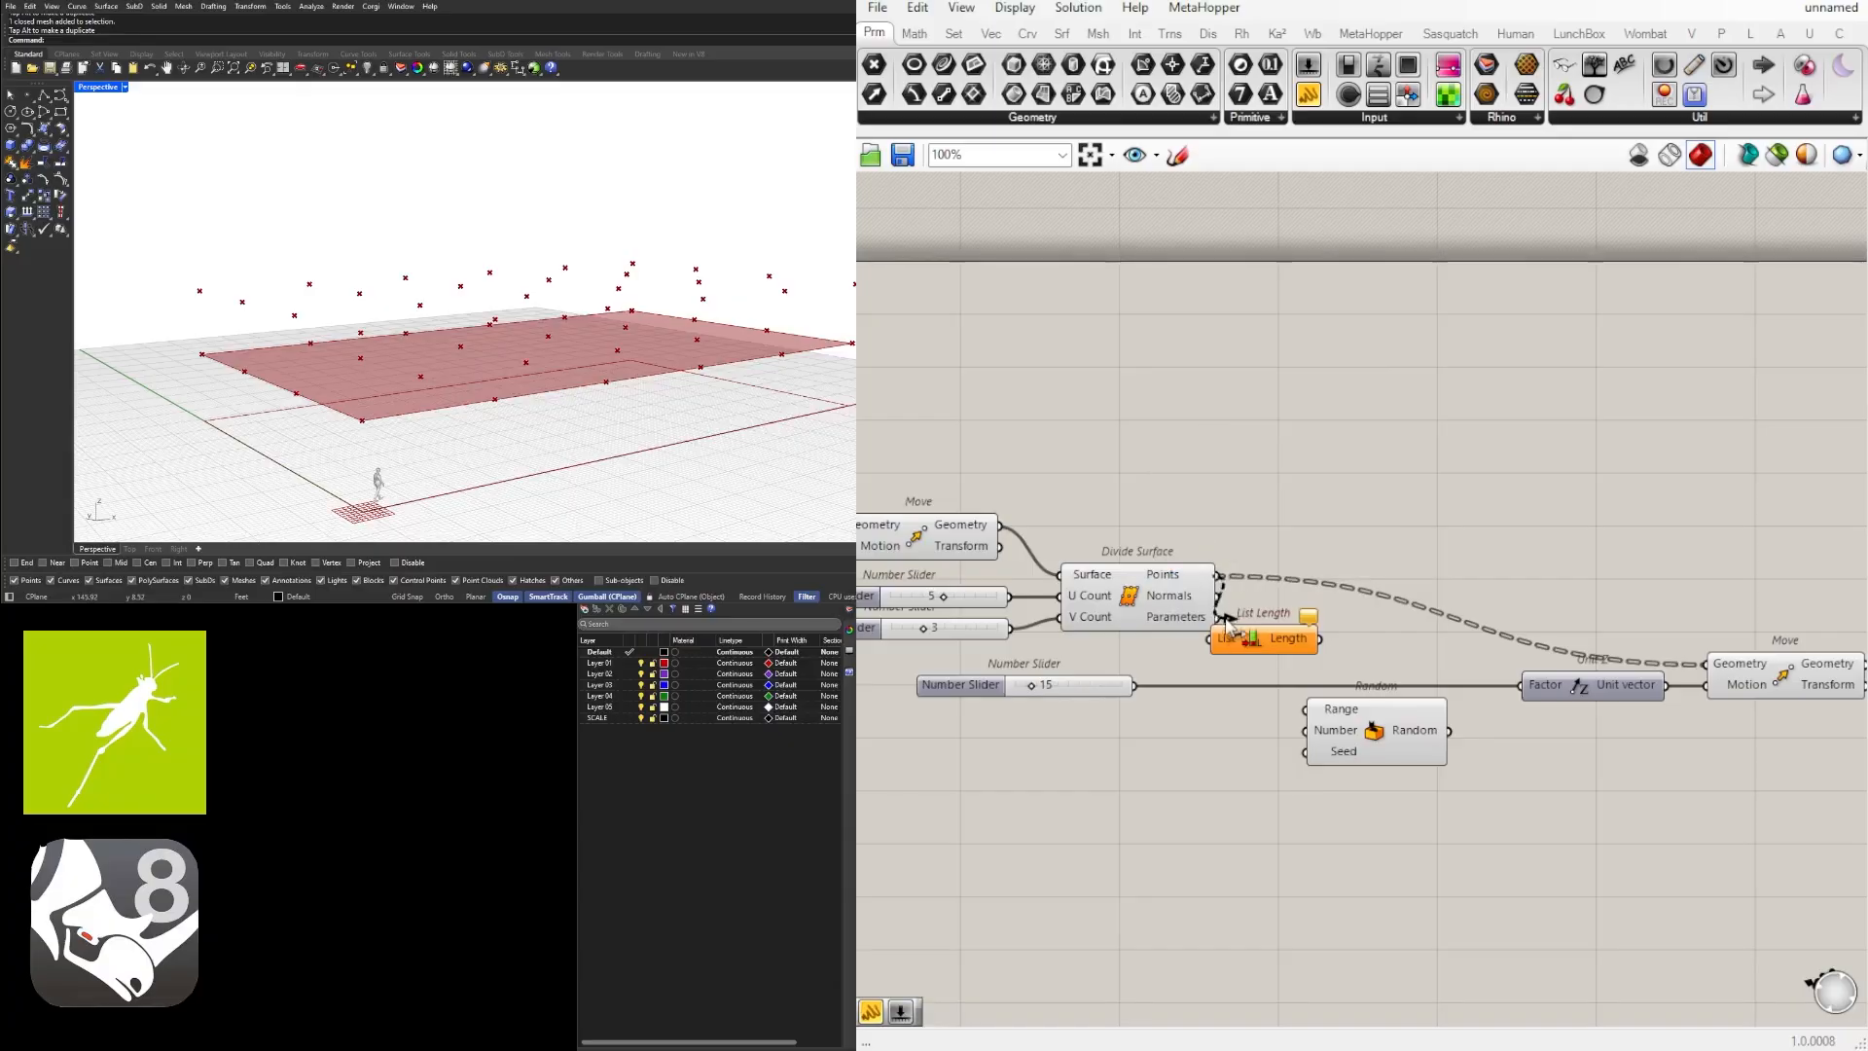
right_click(1263, 638)
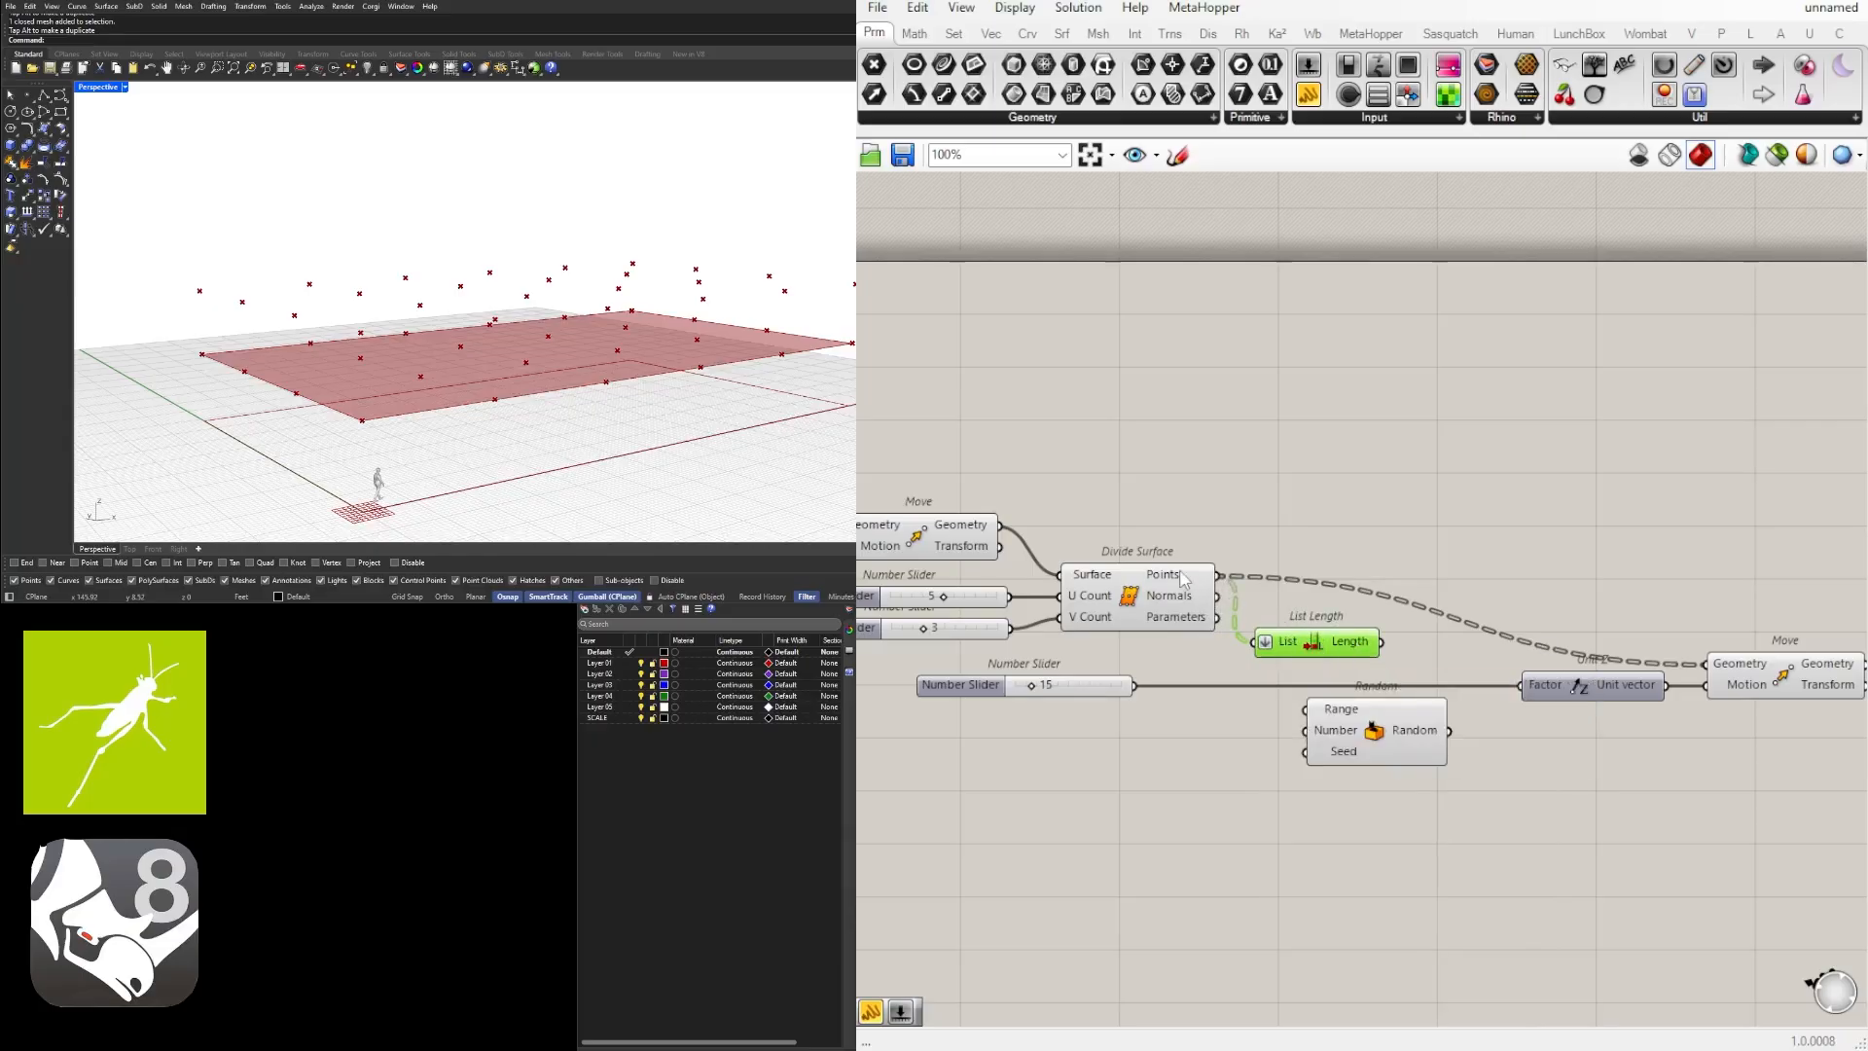
mouse_move(1180, 578)
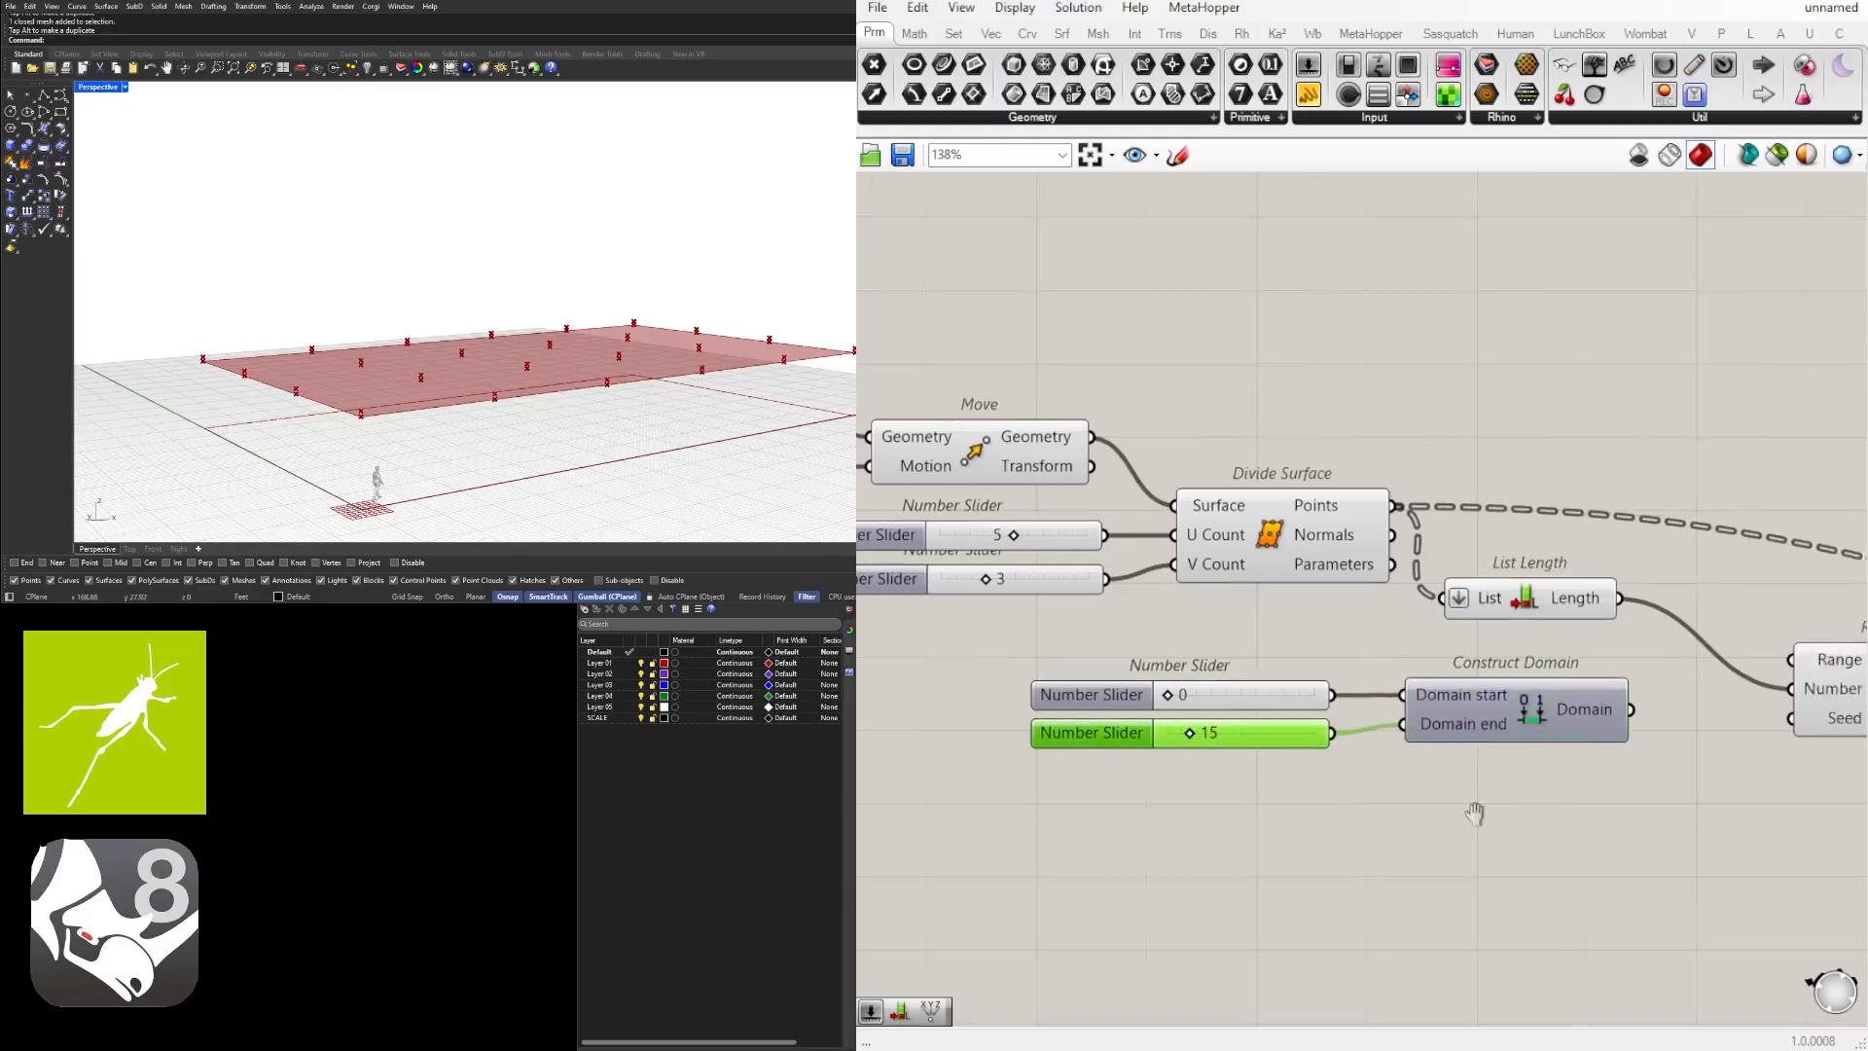
Step: Scroll the canvas while wiring the Random component's range, count and seed
scroll(down, 3)
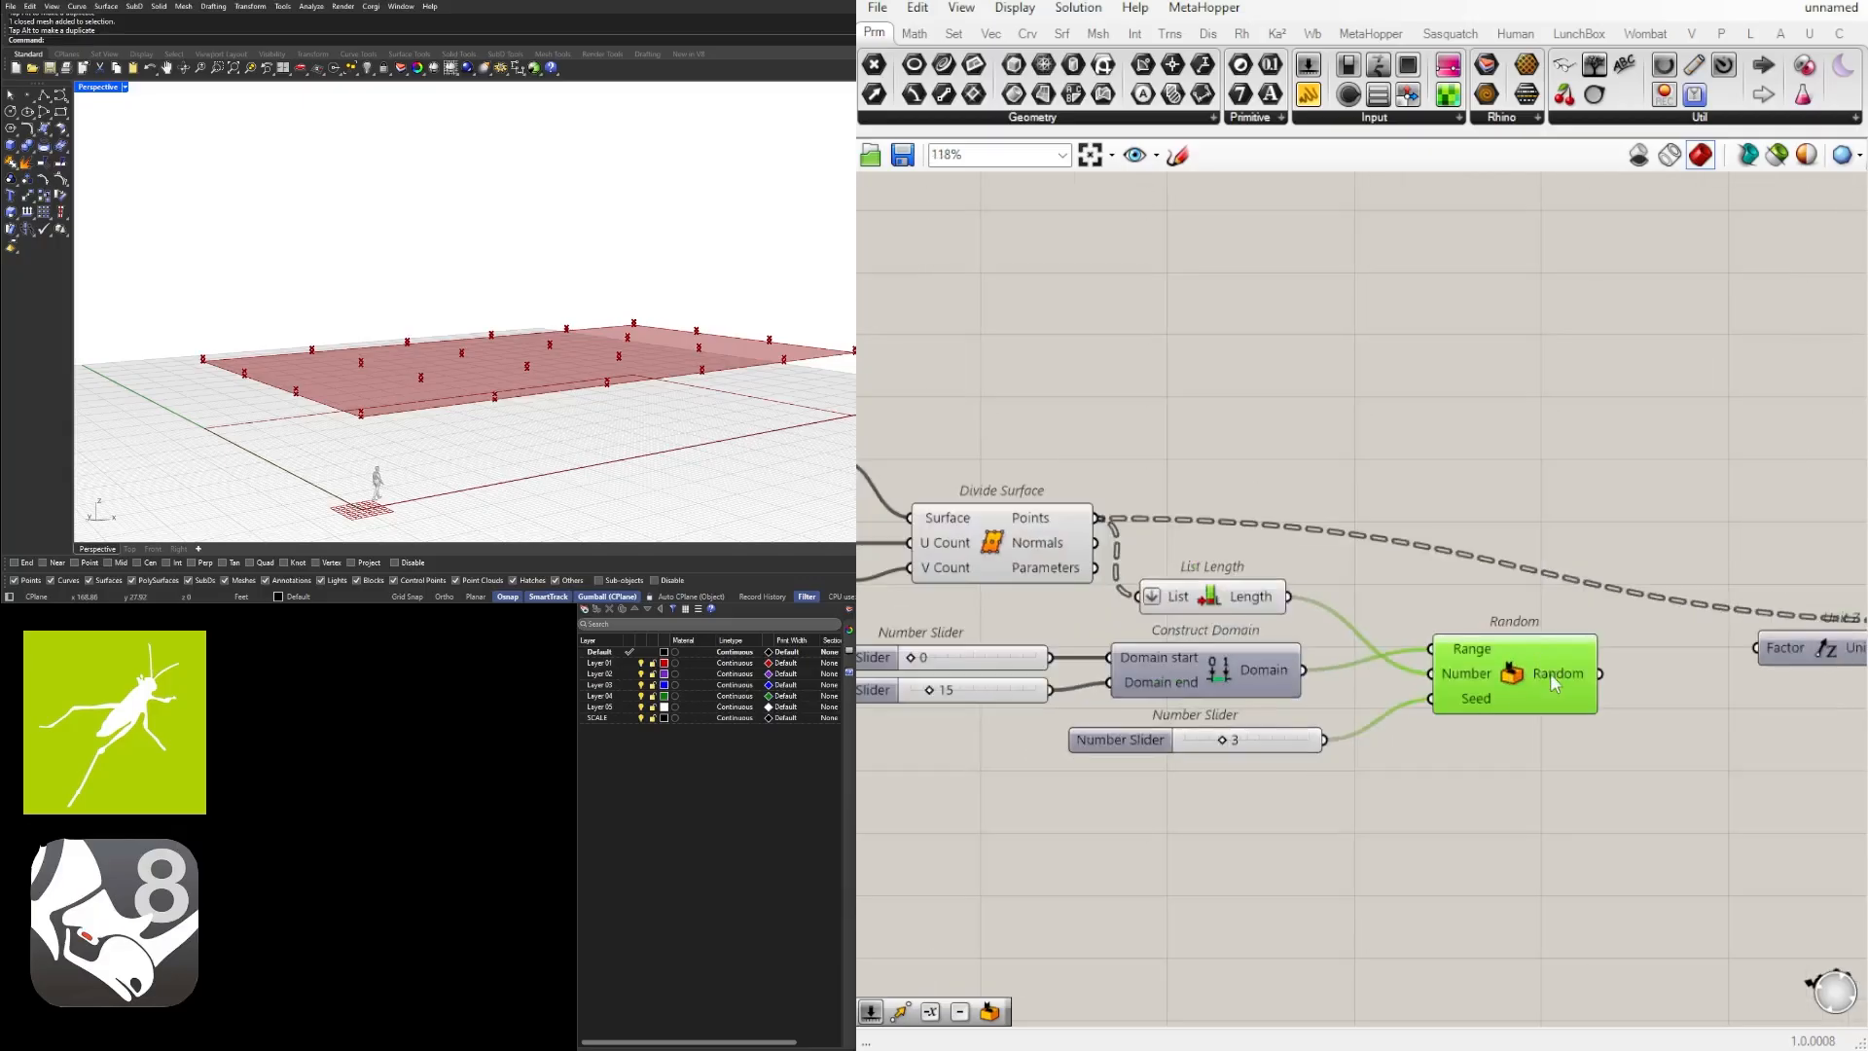
mouse_move(1555, 681)
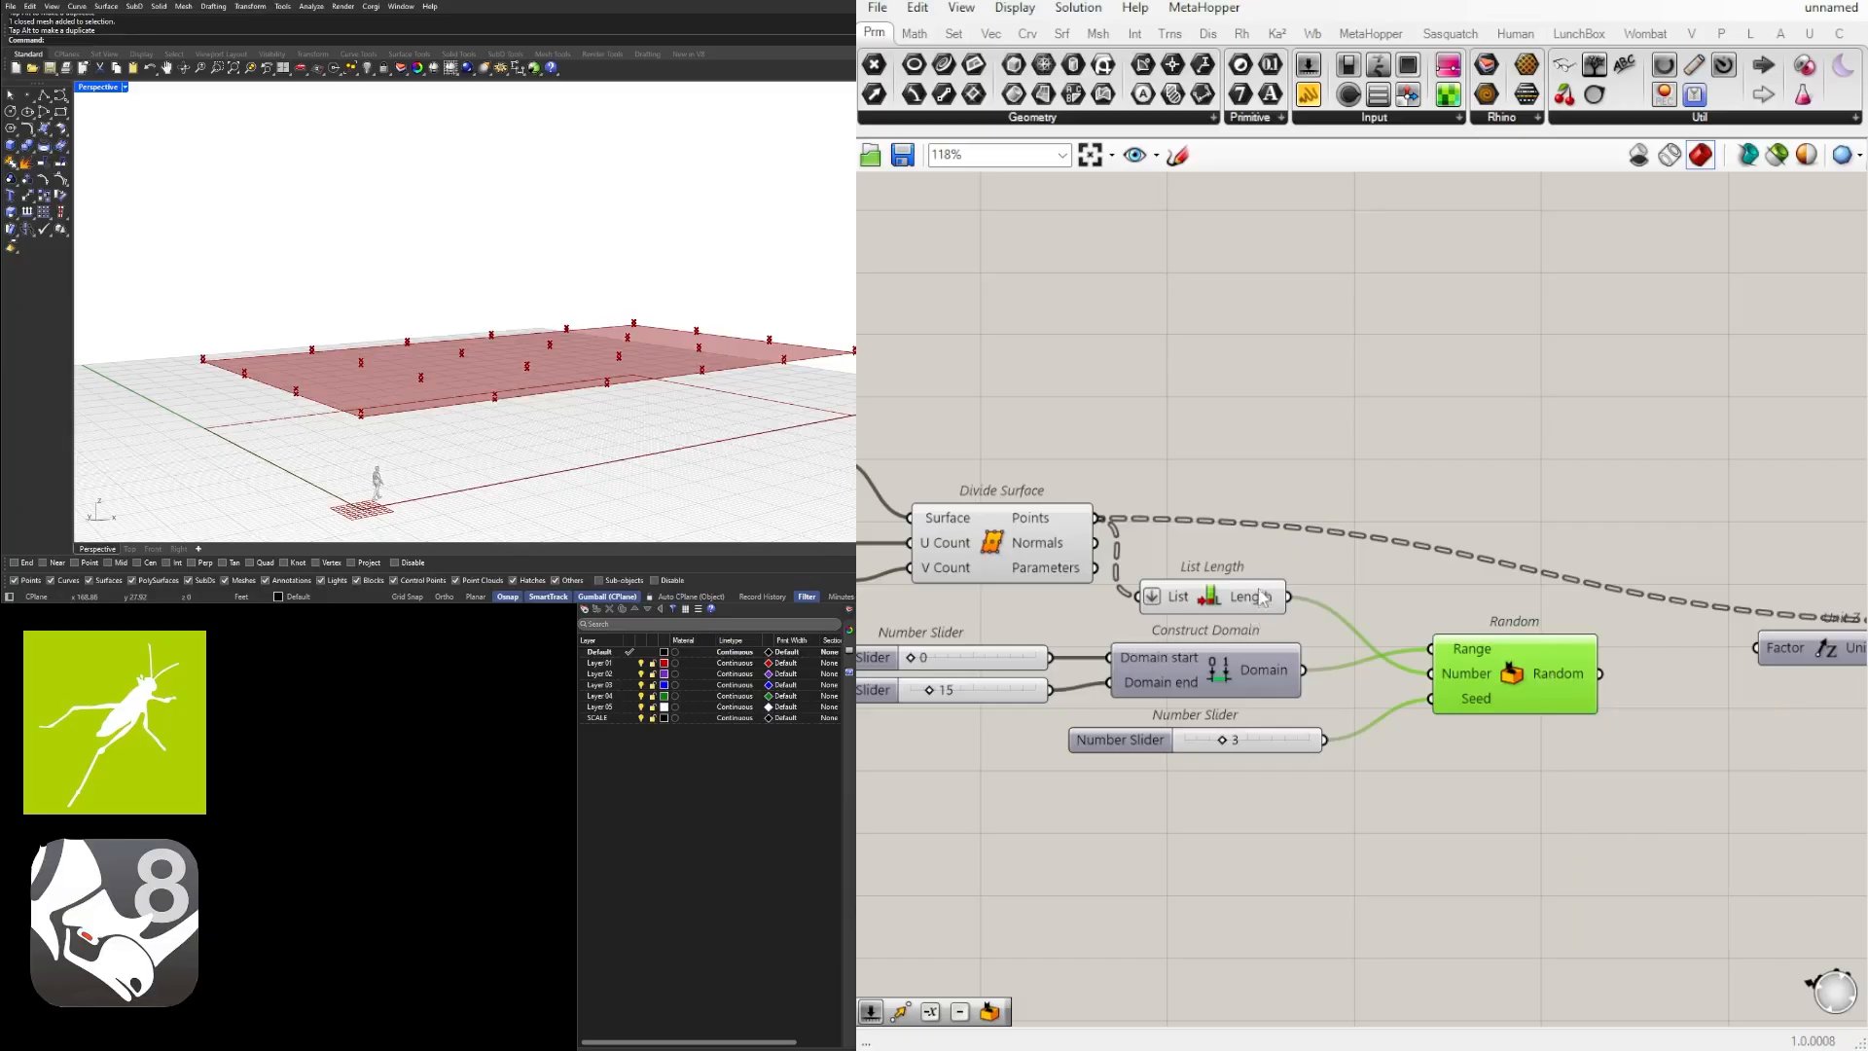
mouse_move(1263, 597)
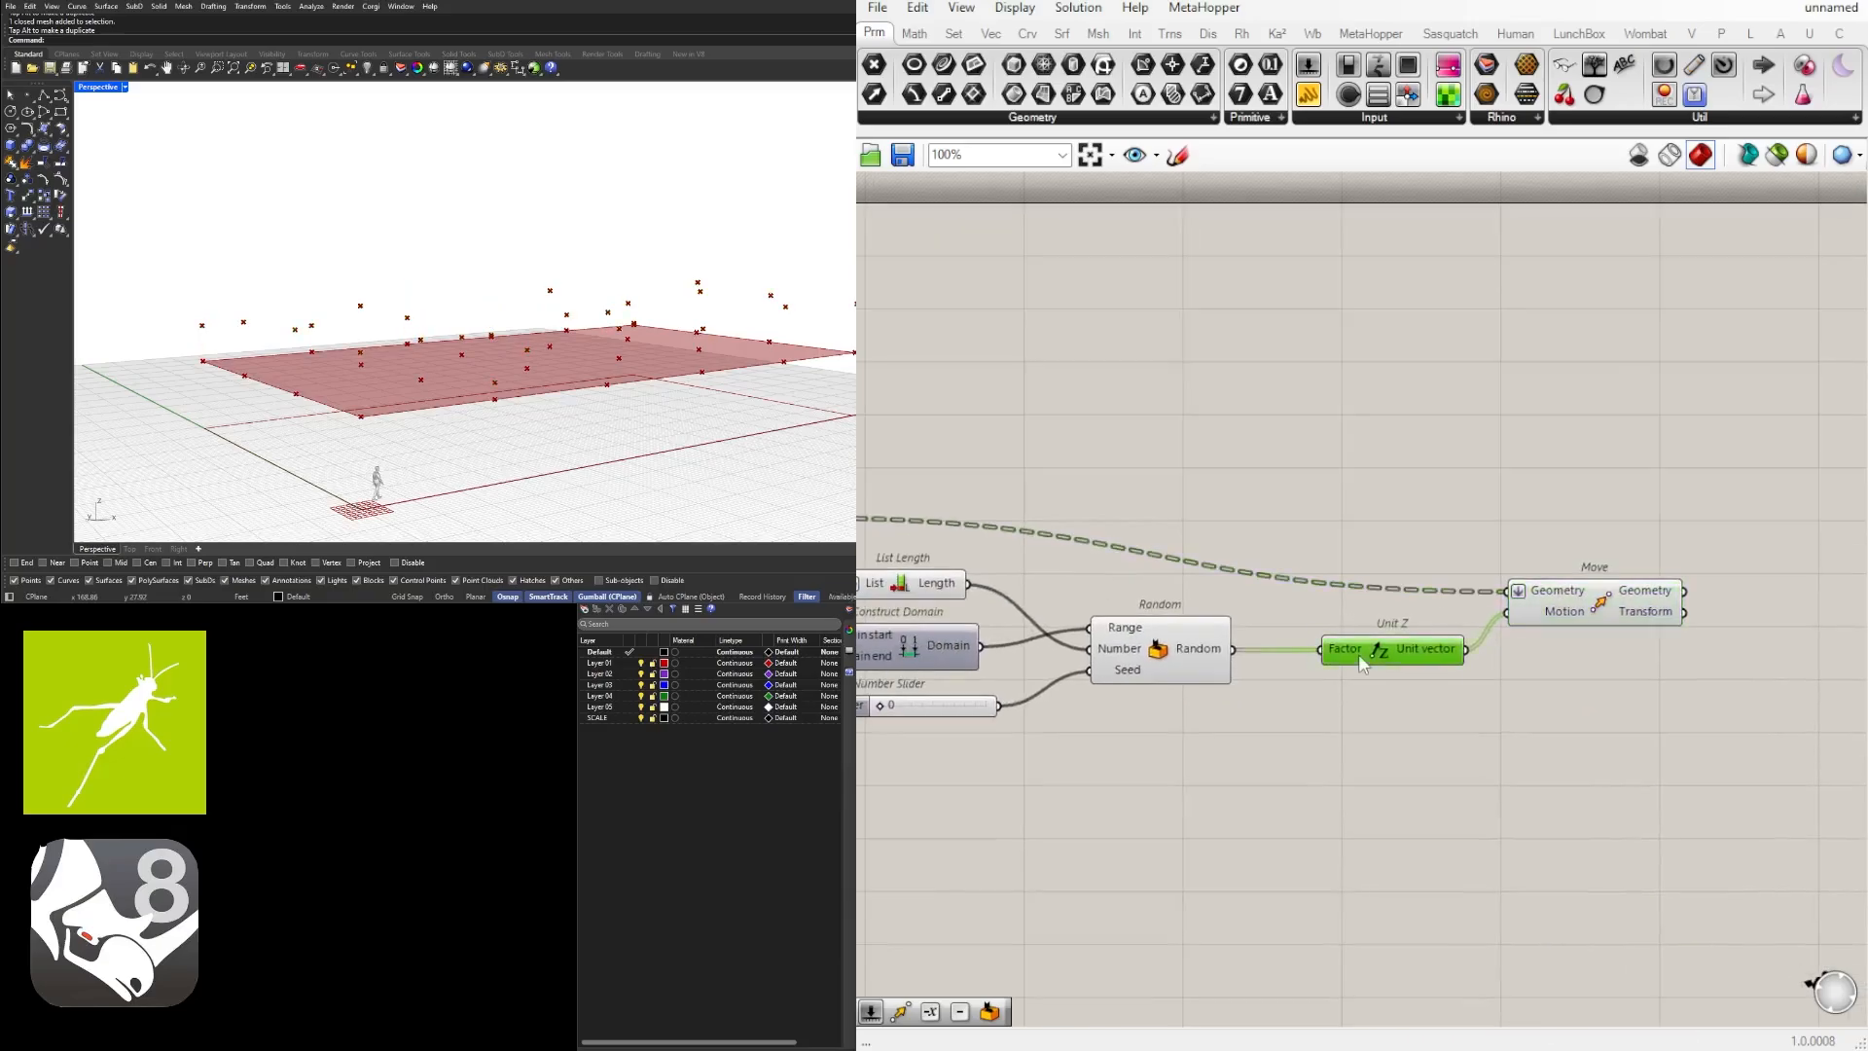
Step: Reposition Unit Z beside Random, then set the range end slider and seed slider to 5
drag(1392, 648, 1348, 648)
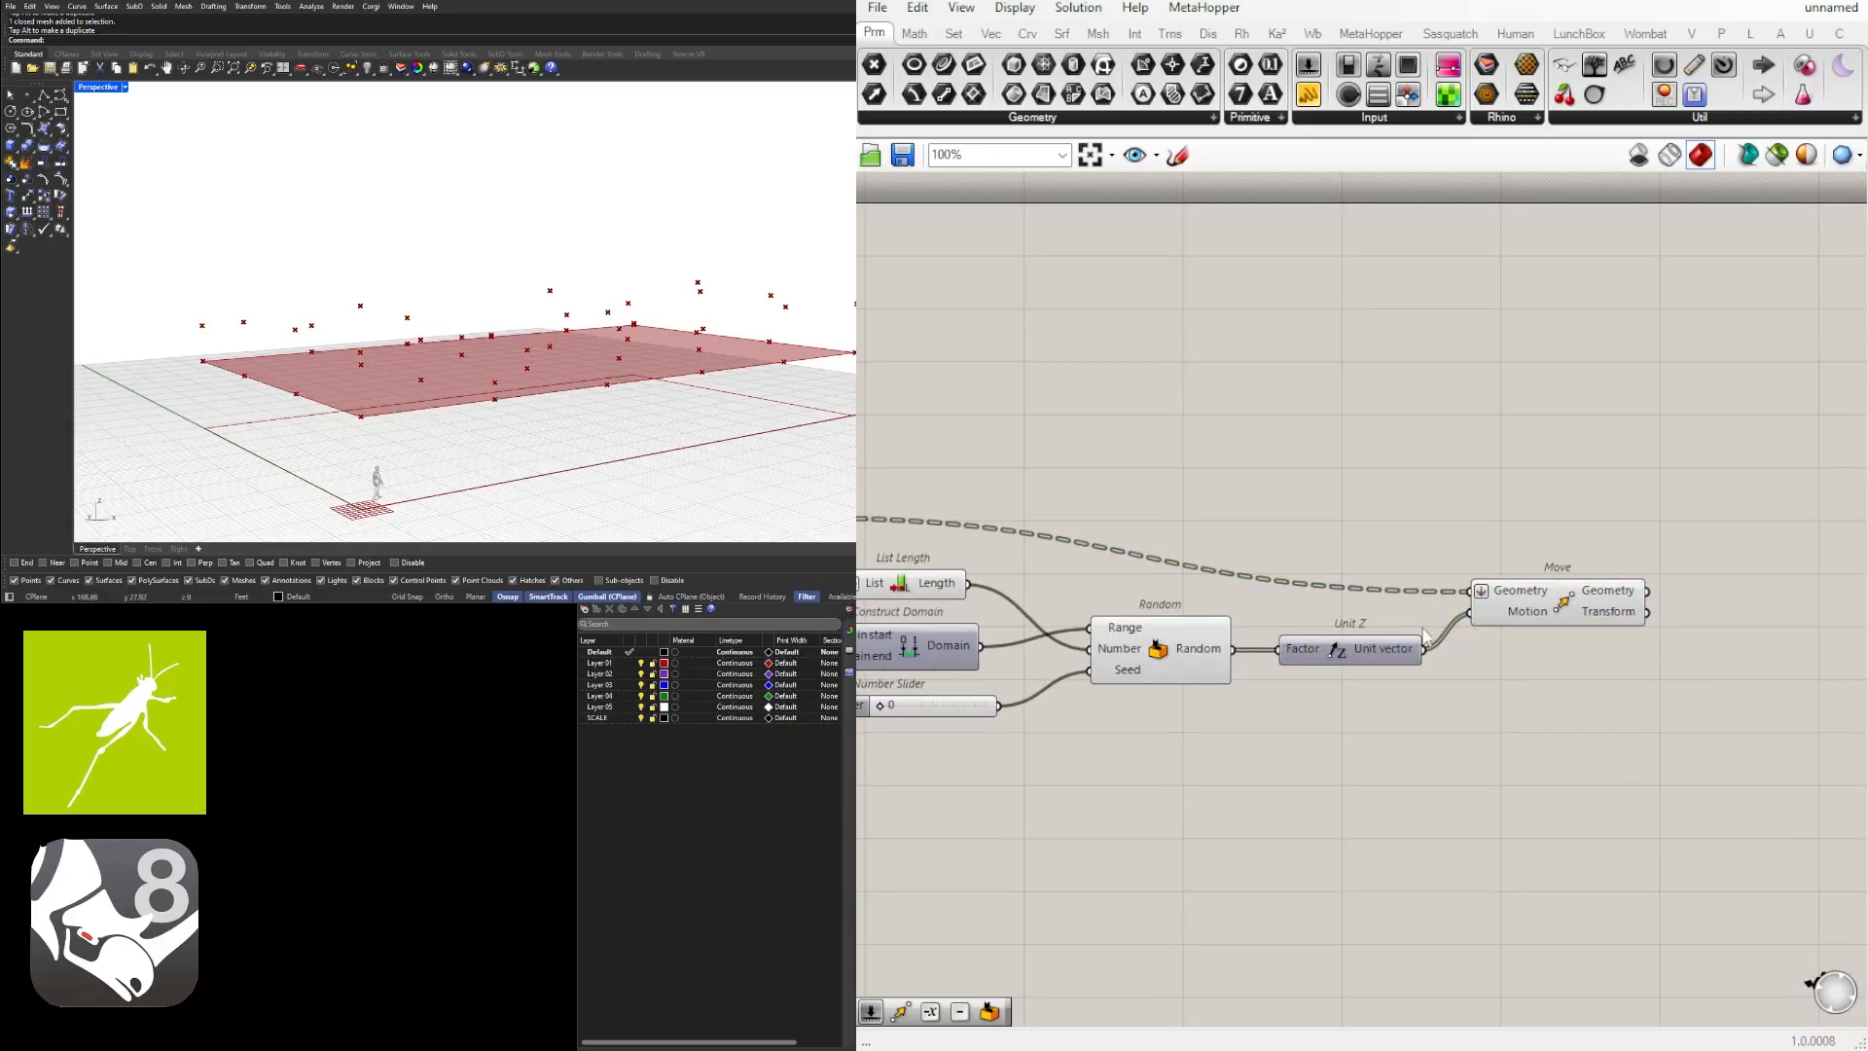
mouse_move(1509, 596)
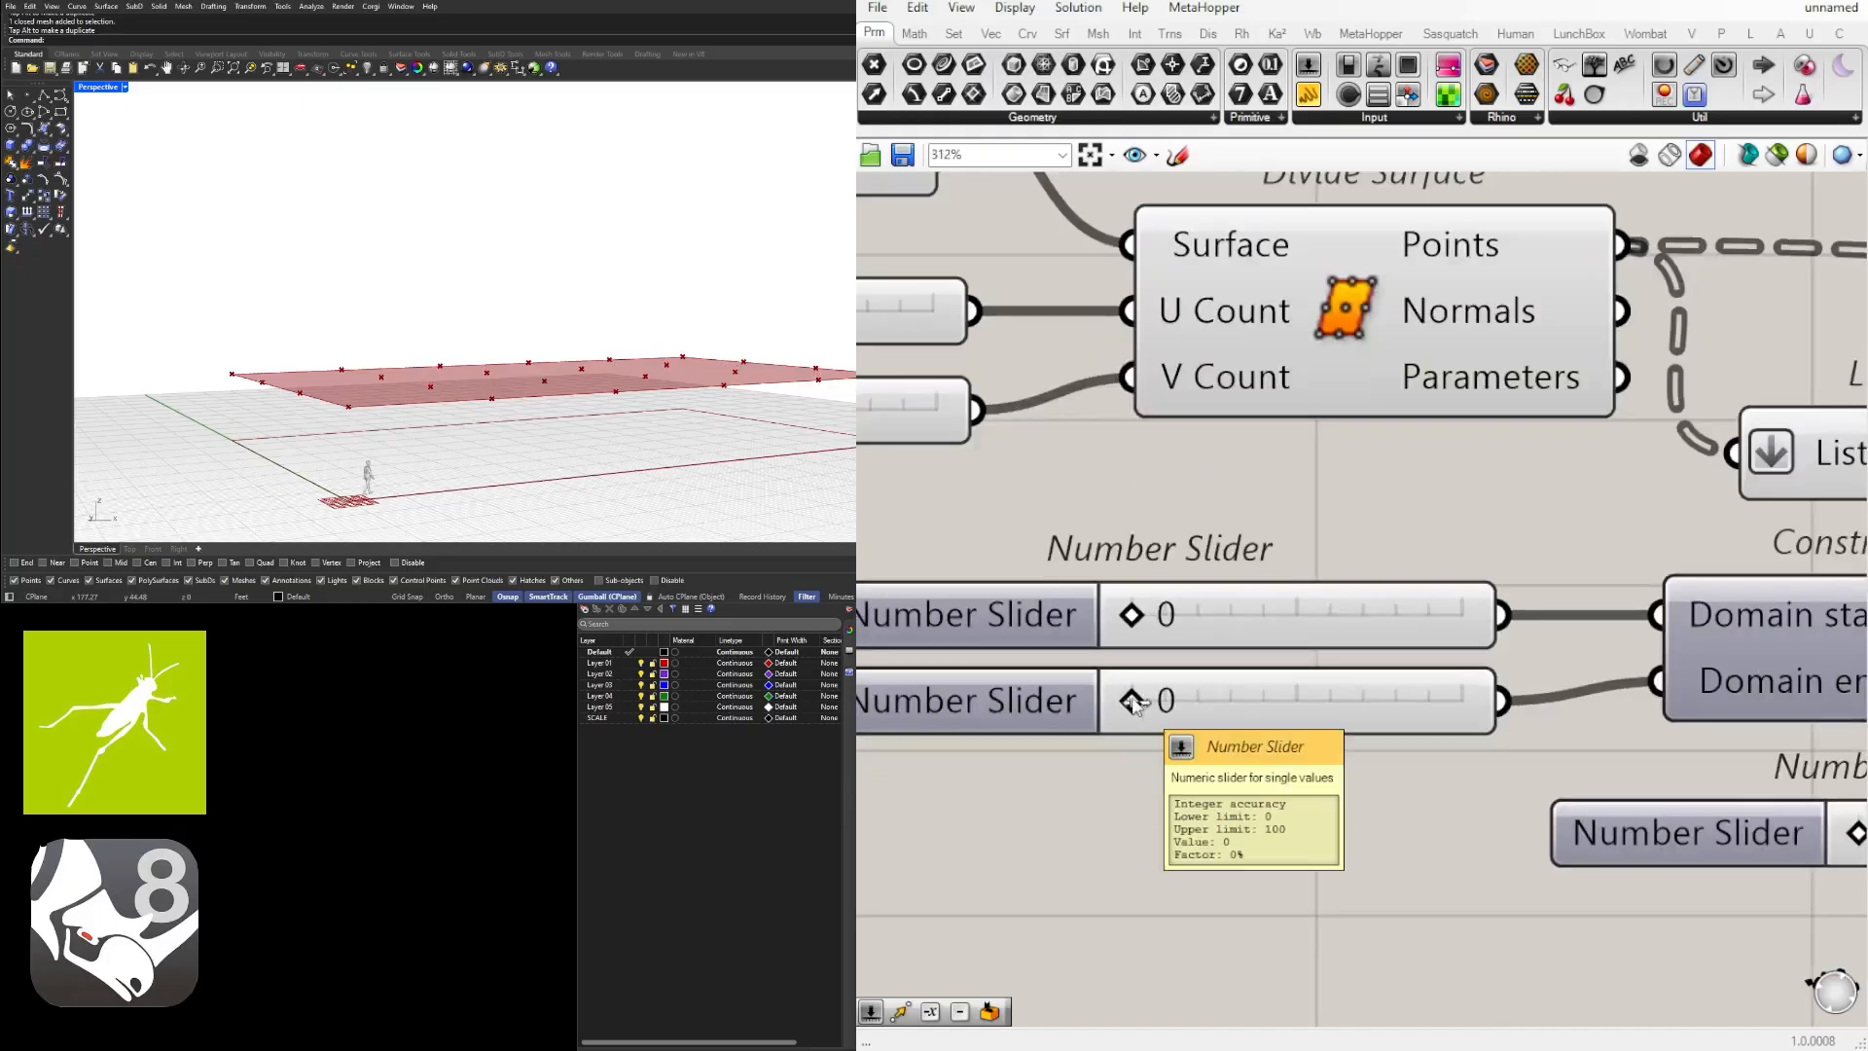
drag(1144, 701, 1191, 700)
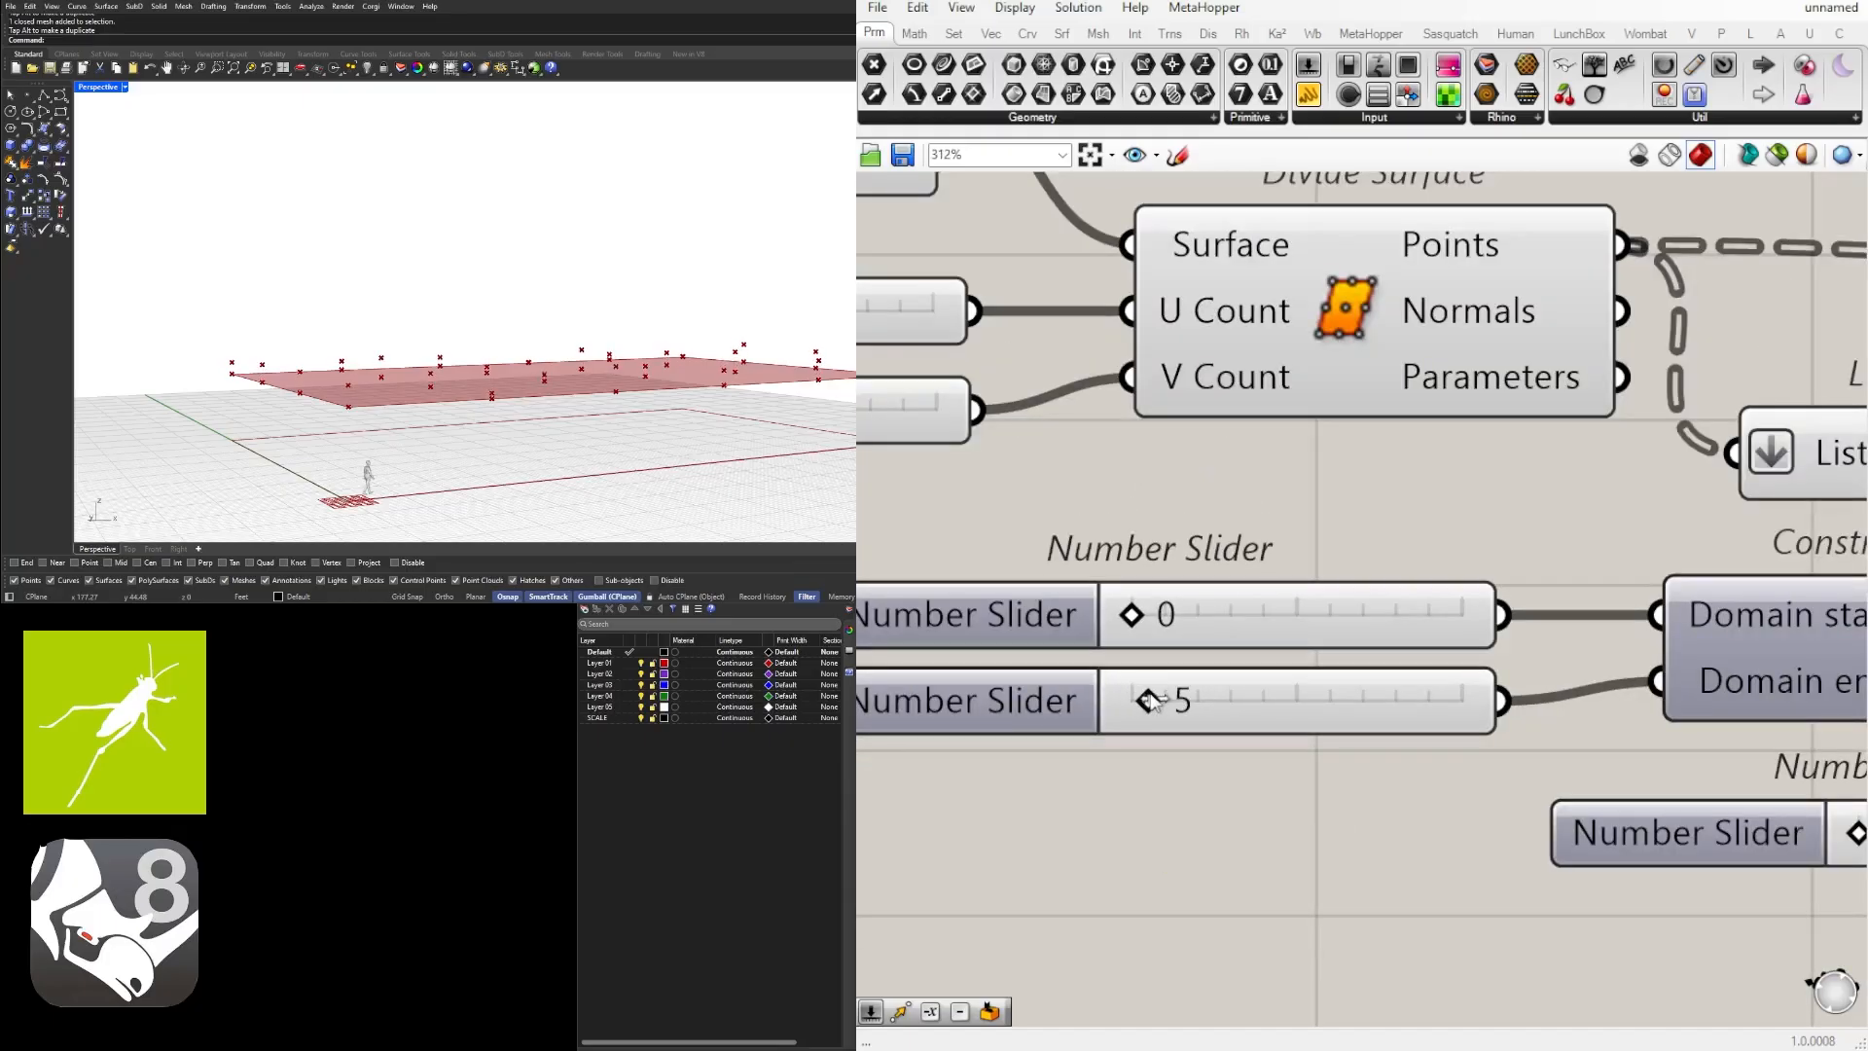
drag(1173, 701, 1215, 701)
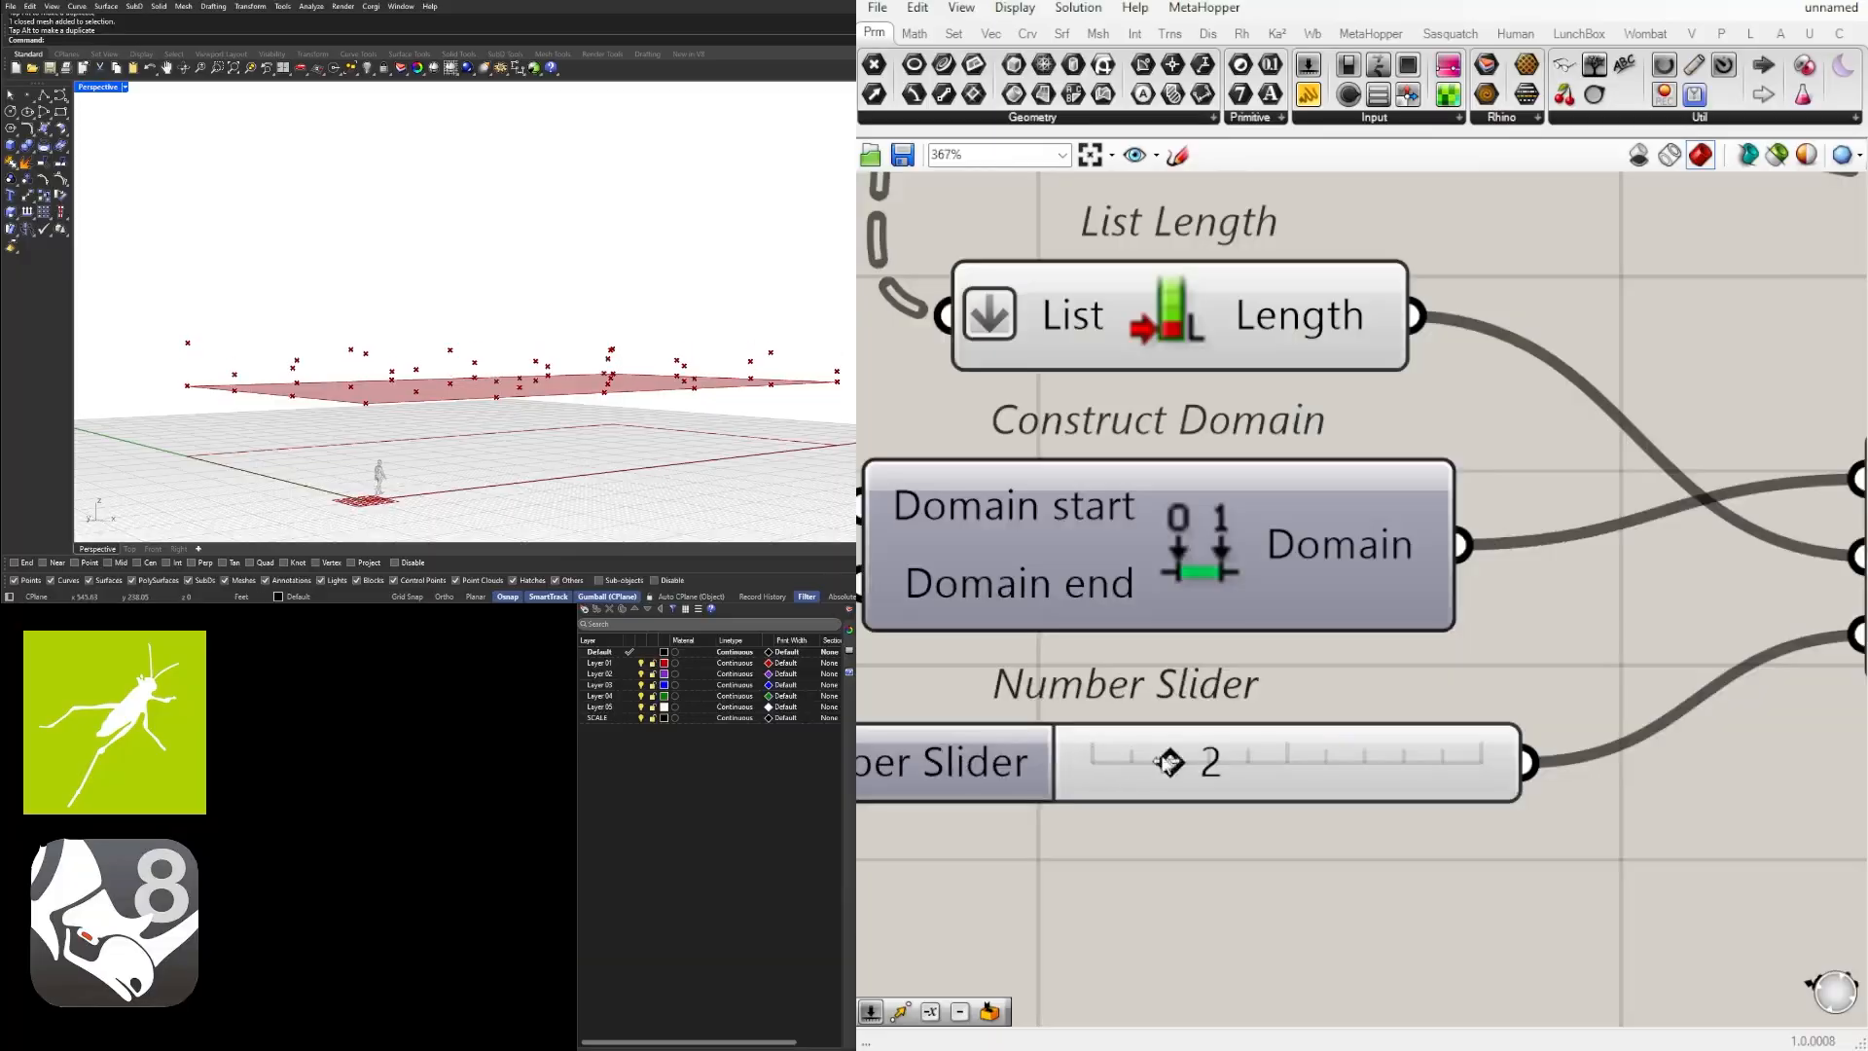
drag(1169, 763, 1248, 763)
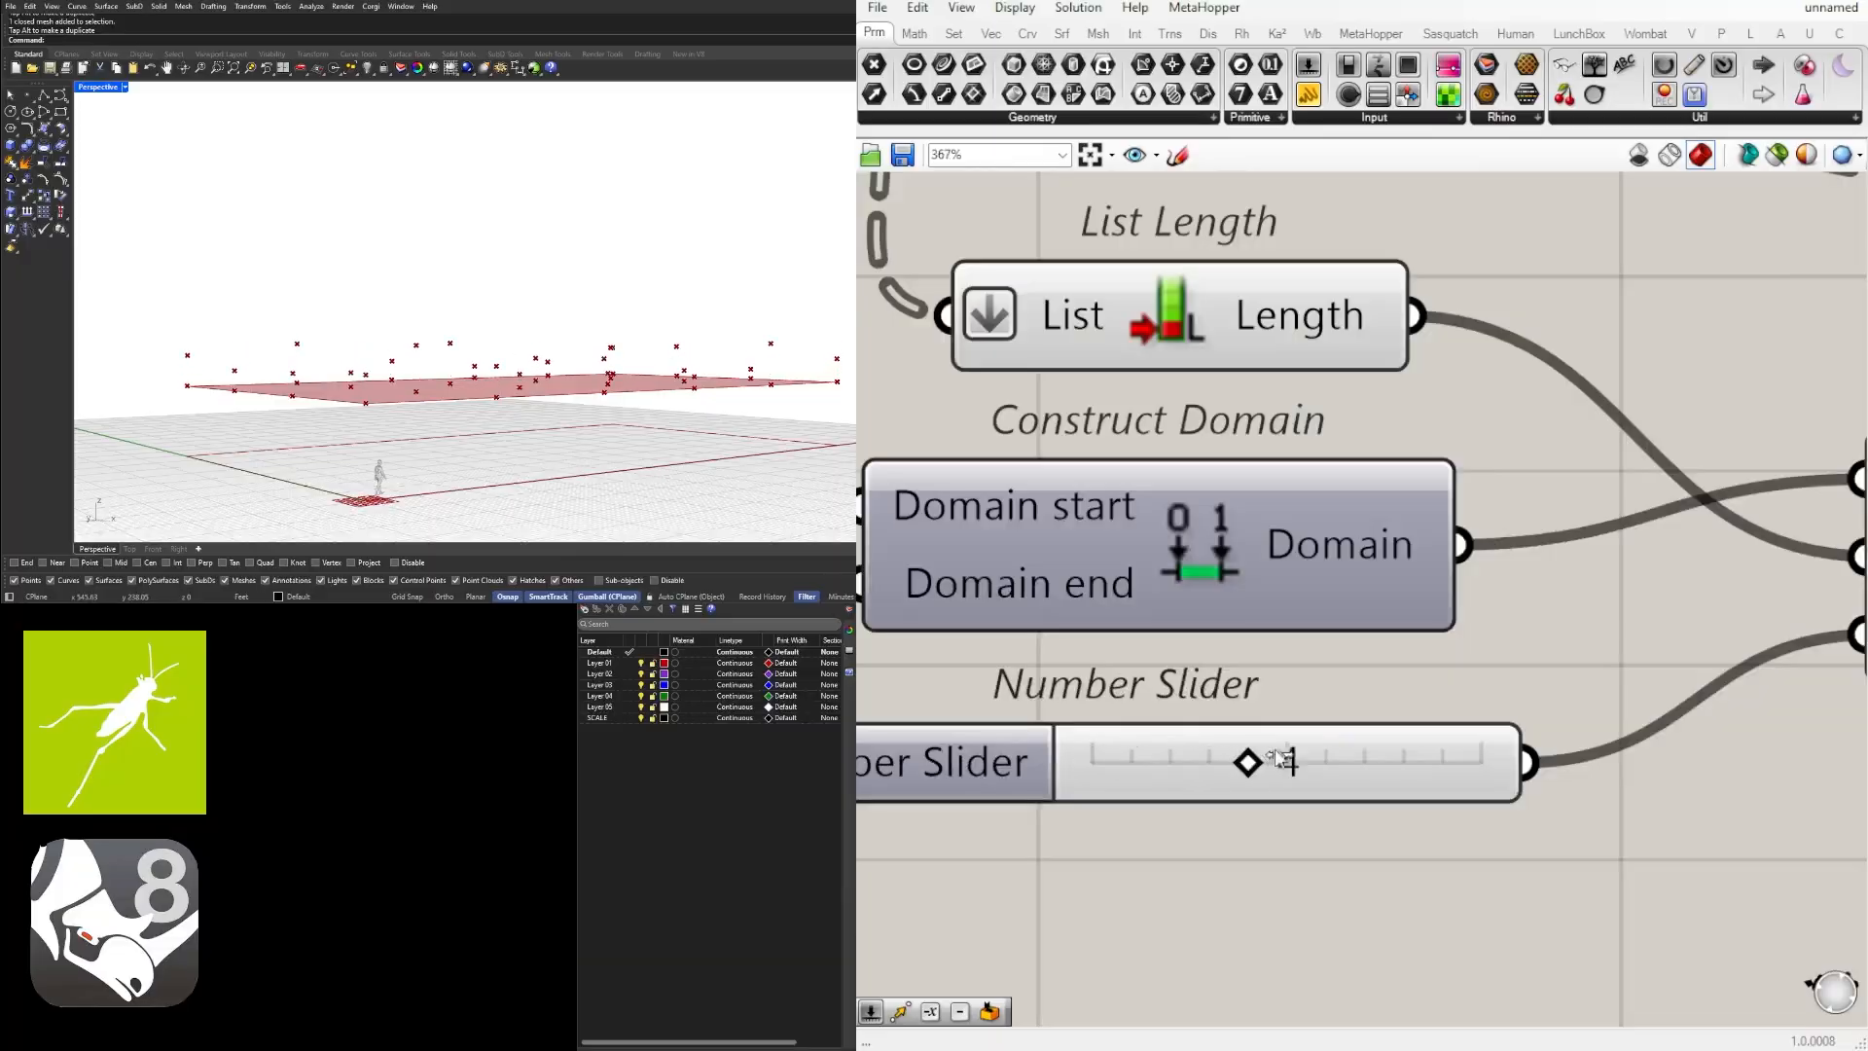
drag(1279, 763, 1247, 762)
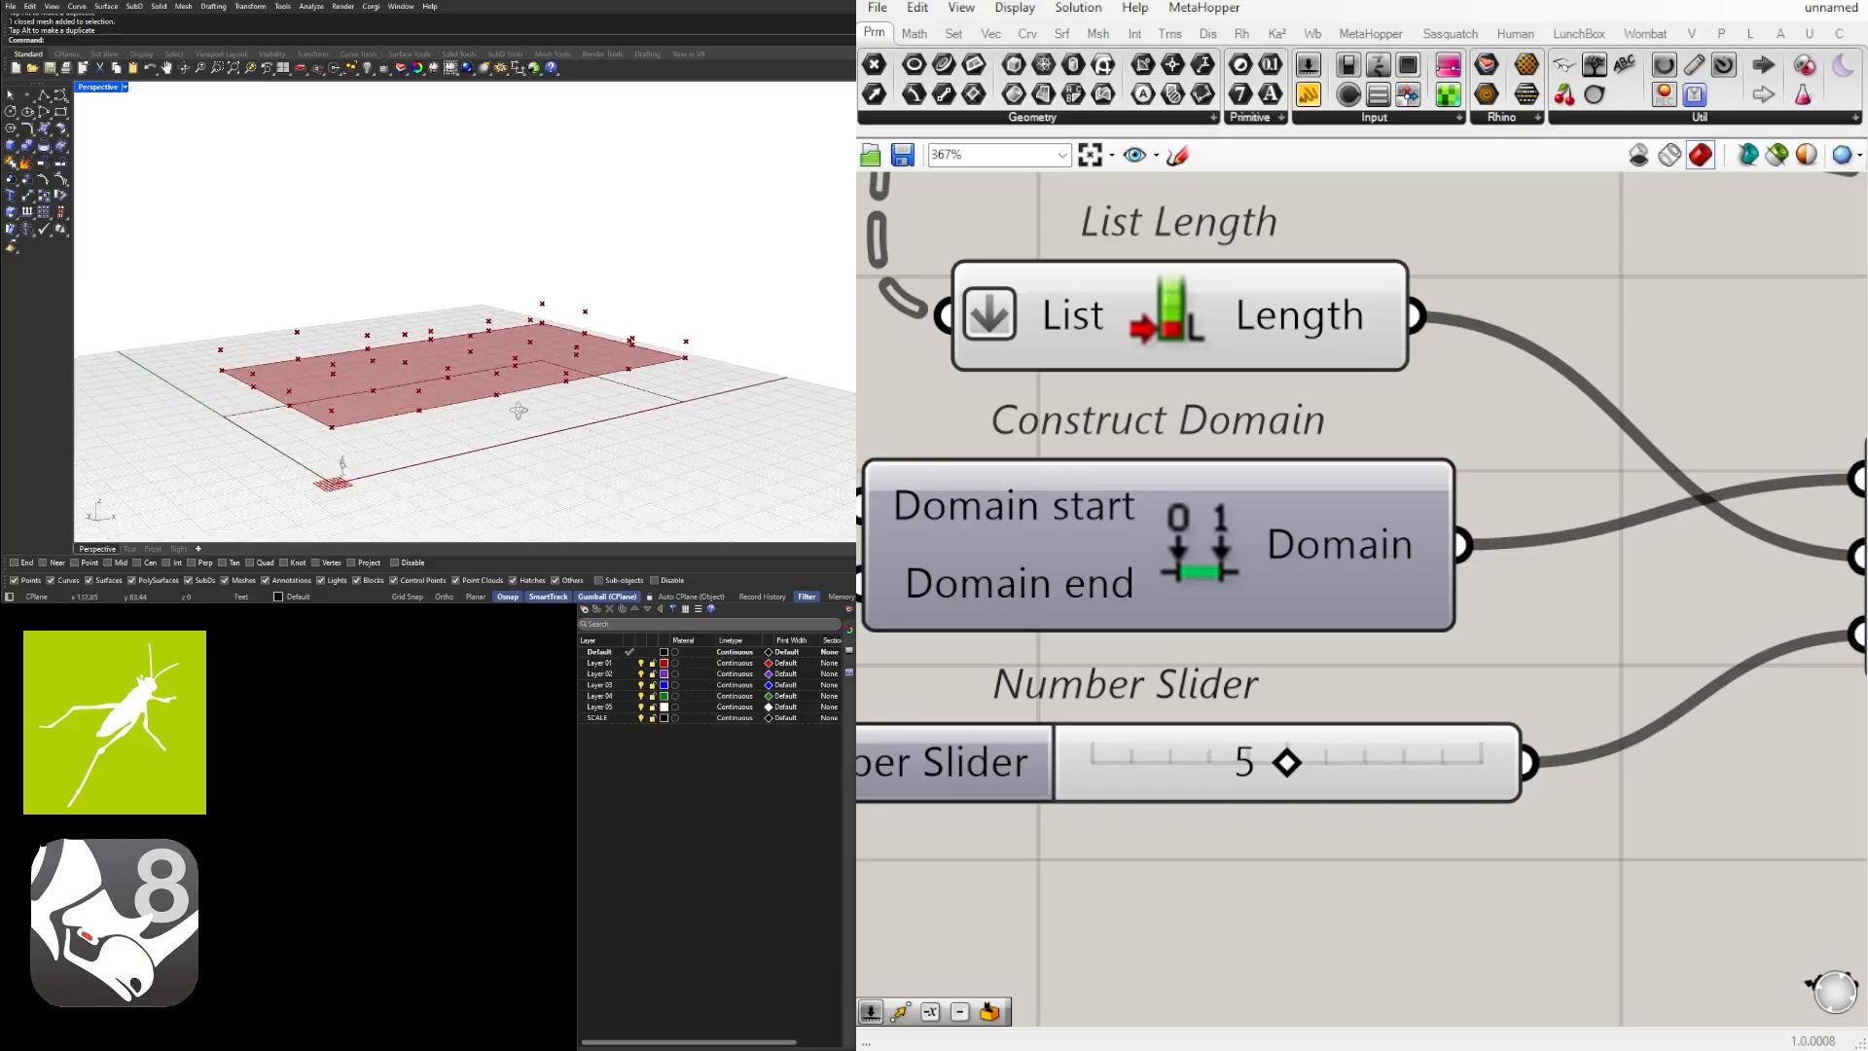
scroll(down, 3)
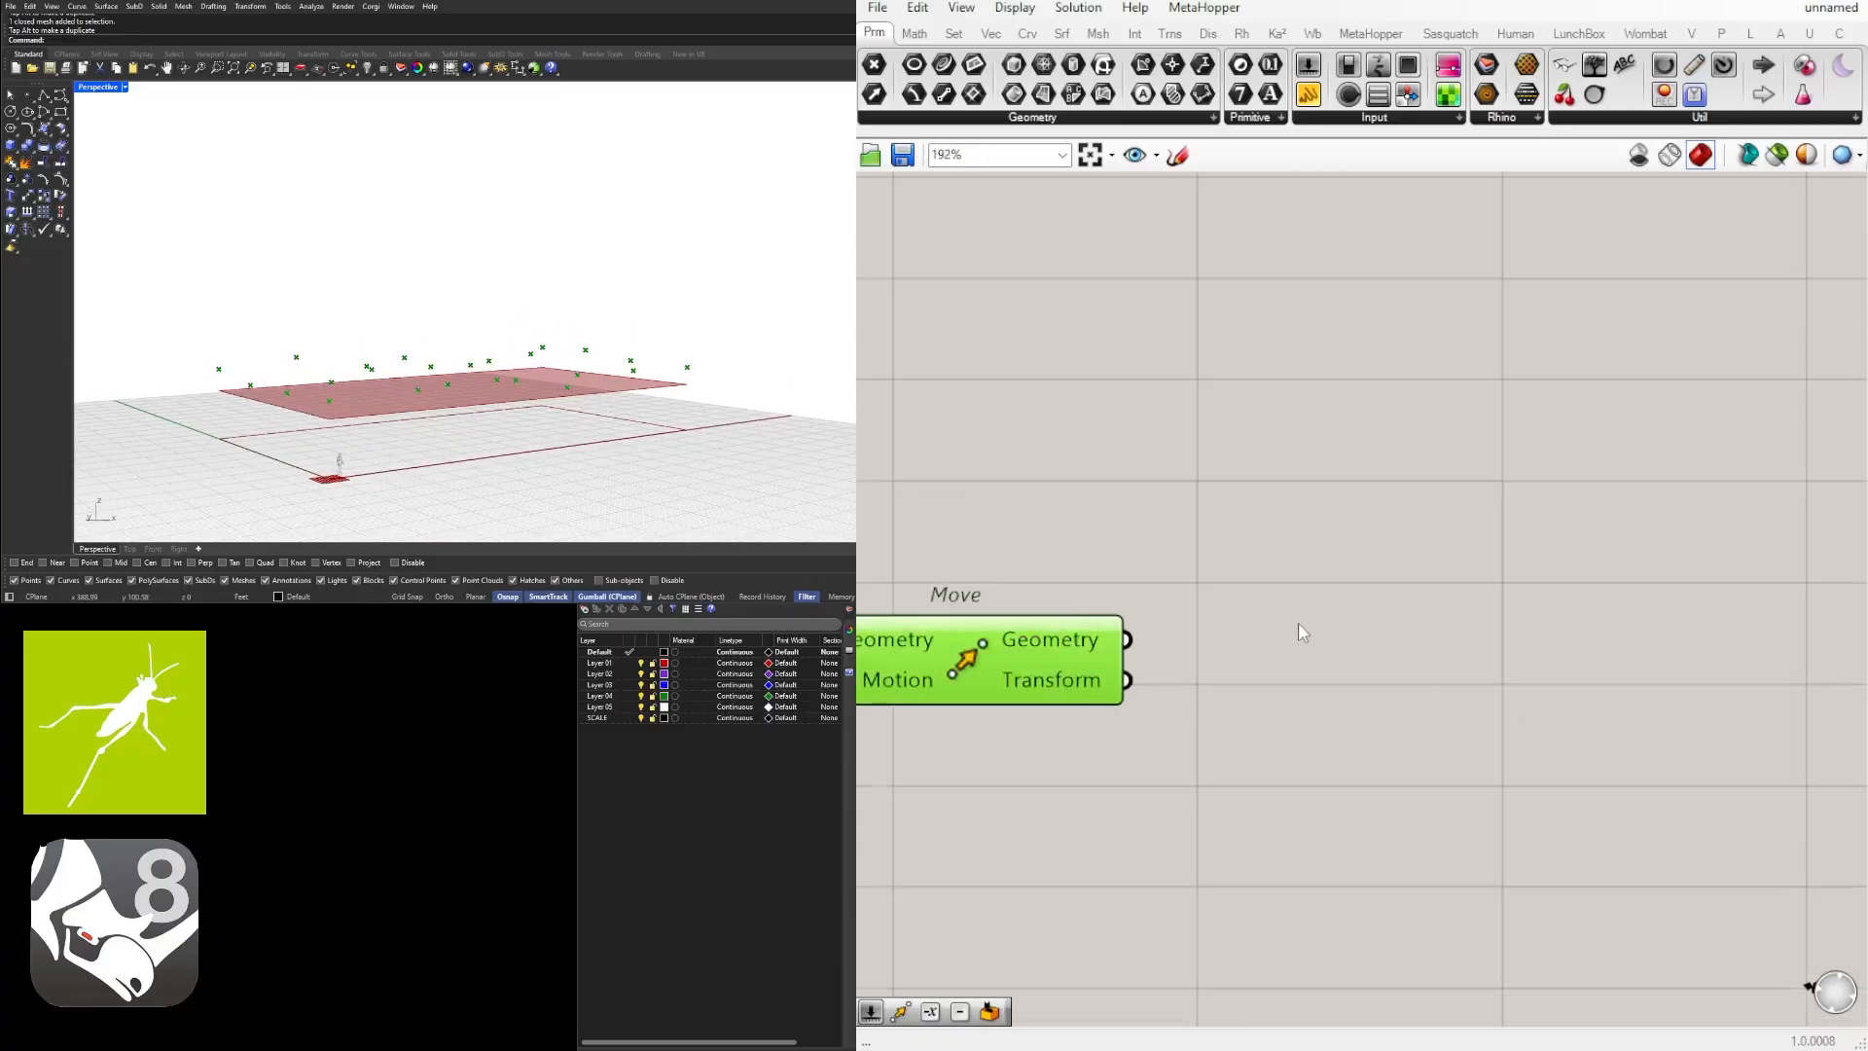
Step: Place Surface From Points via 'surf' search and wire the moved points into it
double_click(1302, 631)
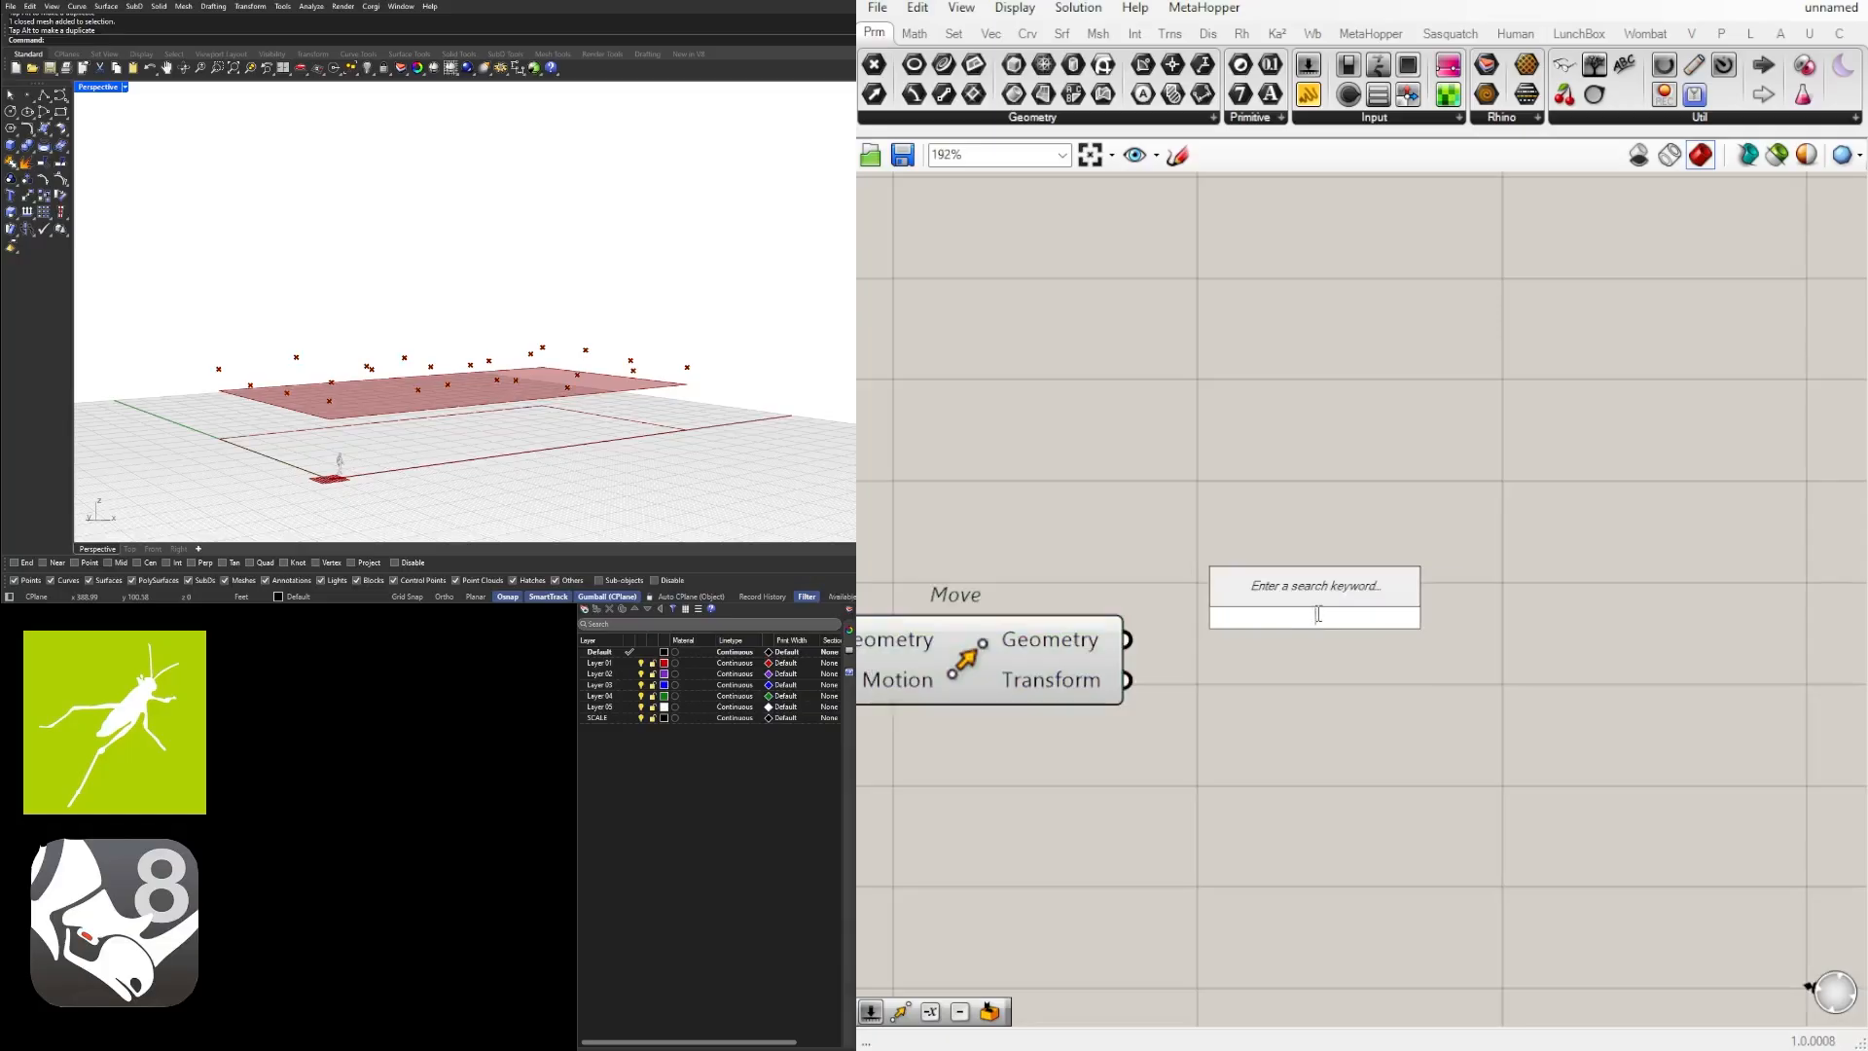
text(surf)
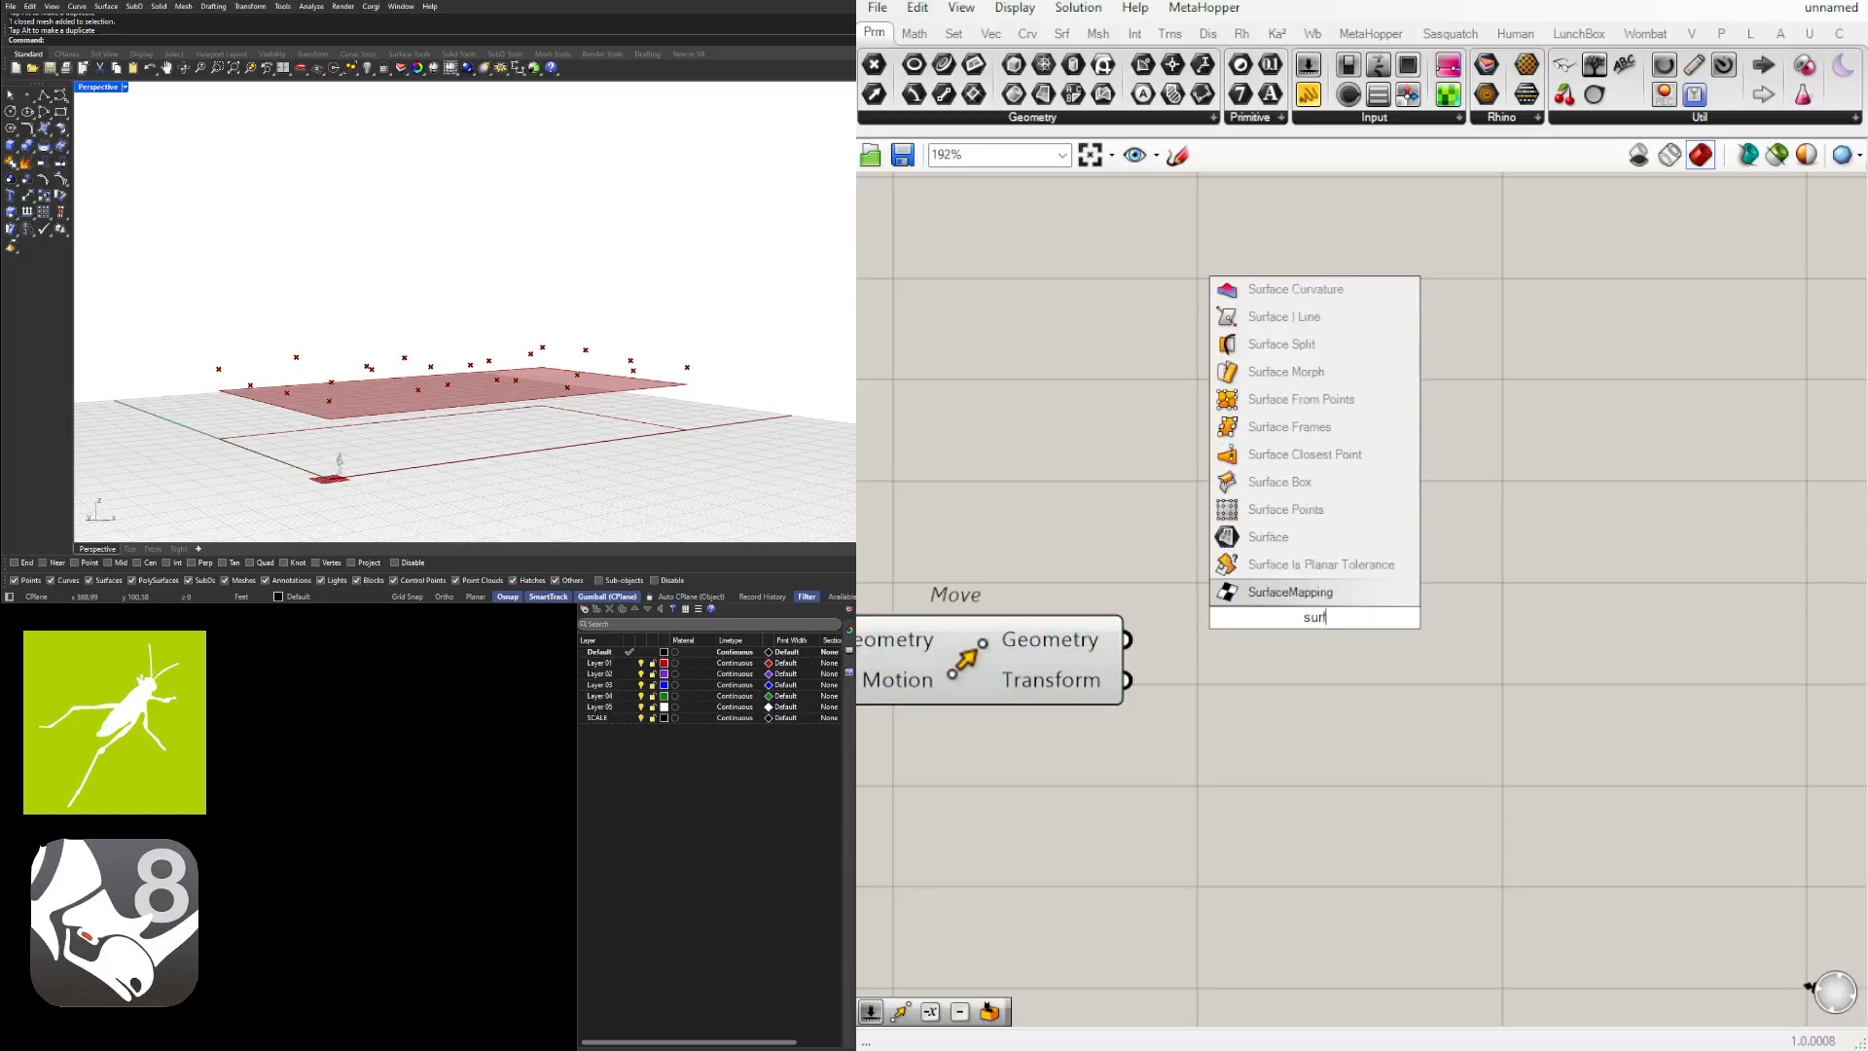
click(1301, 398)
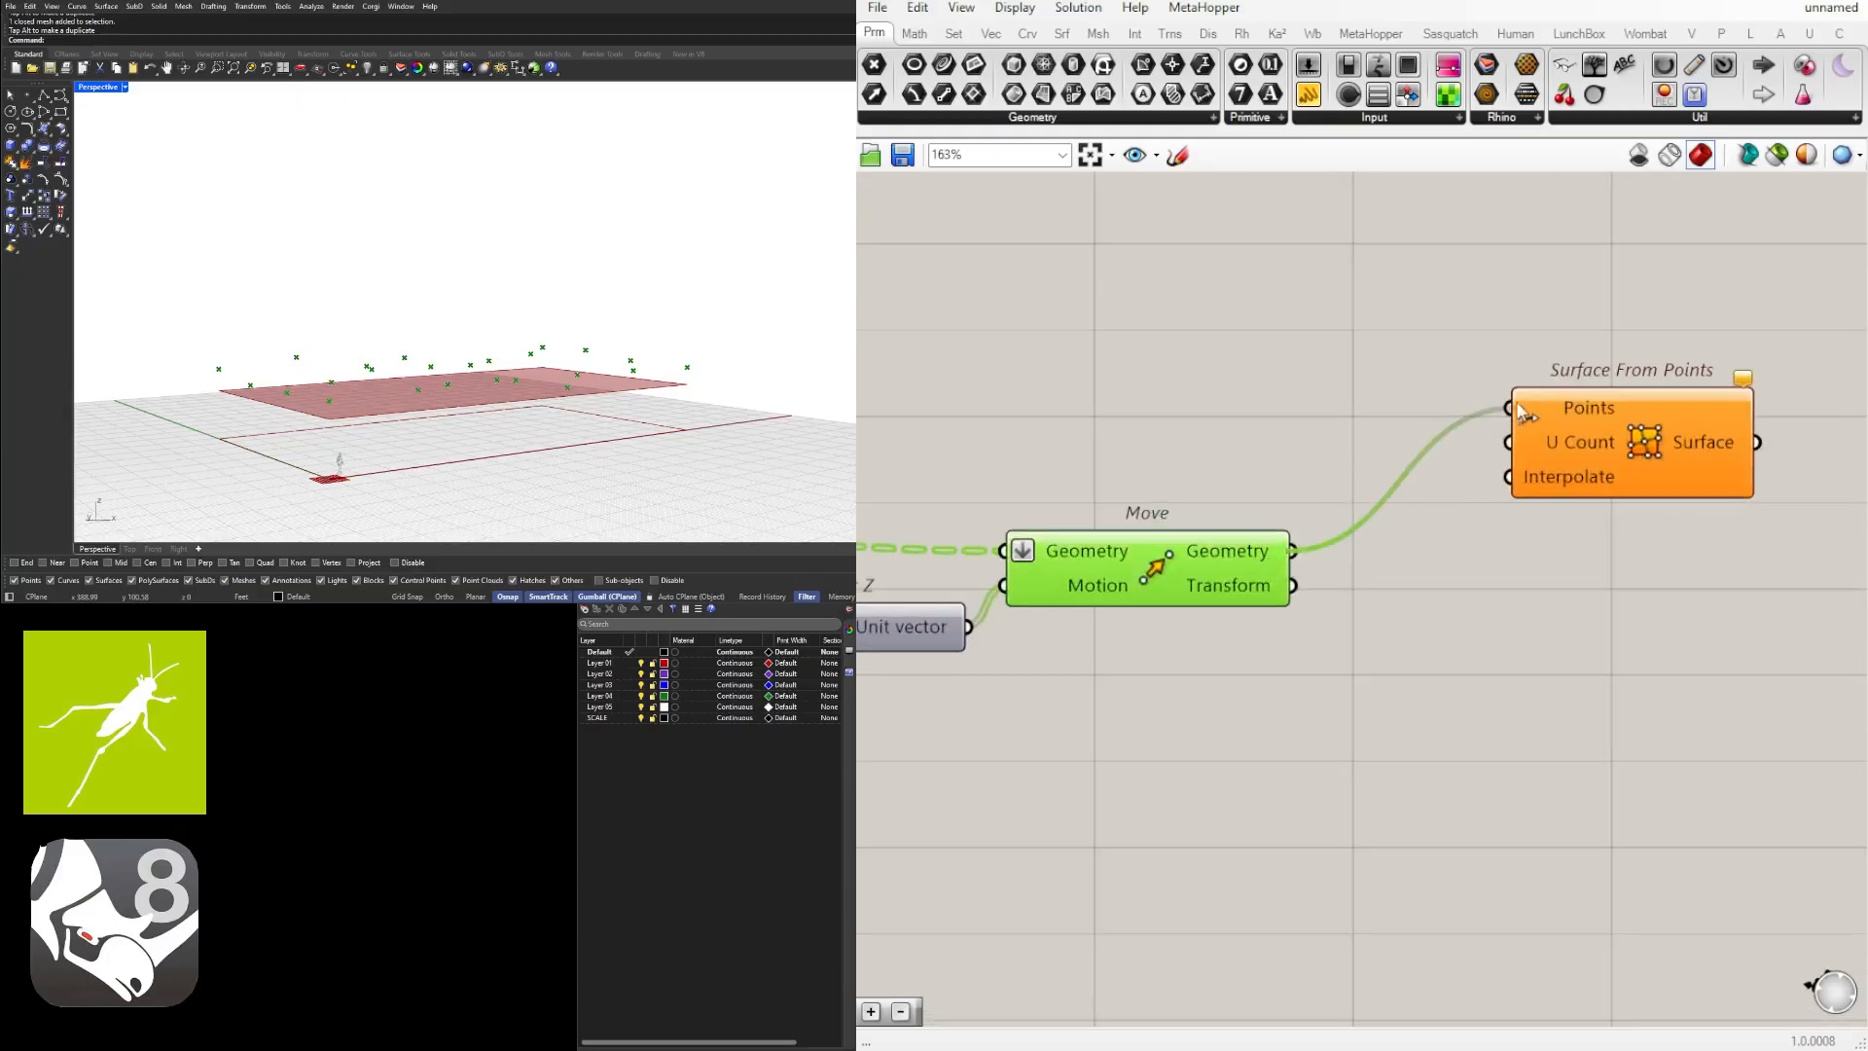
click(1632, 442)
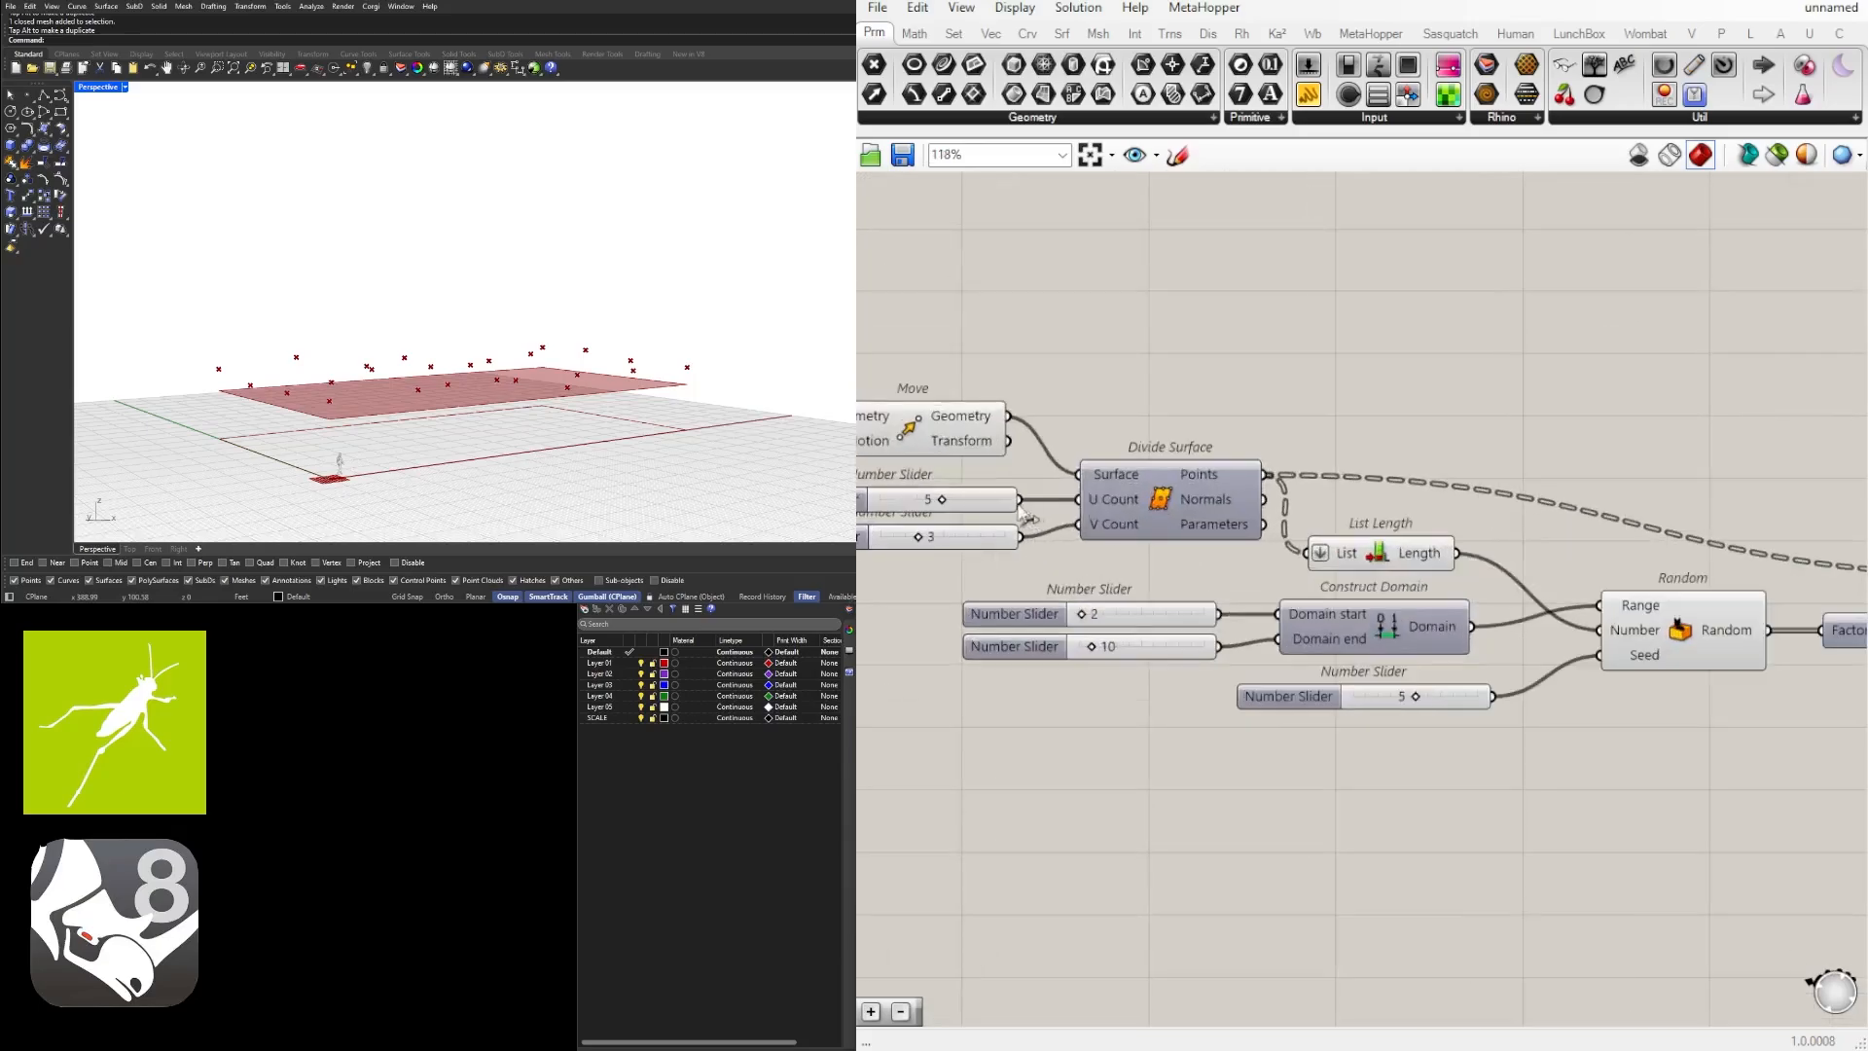
mouse_move(1108, 500)
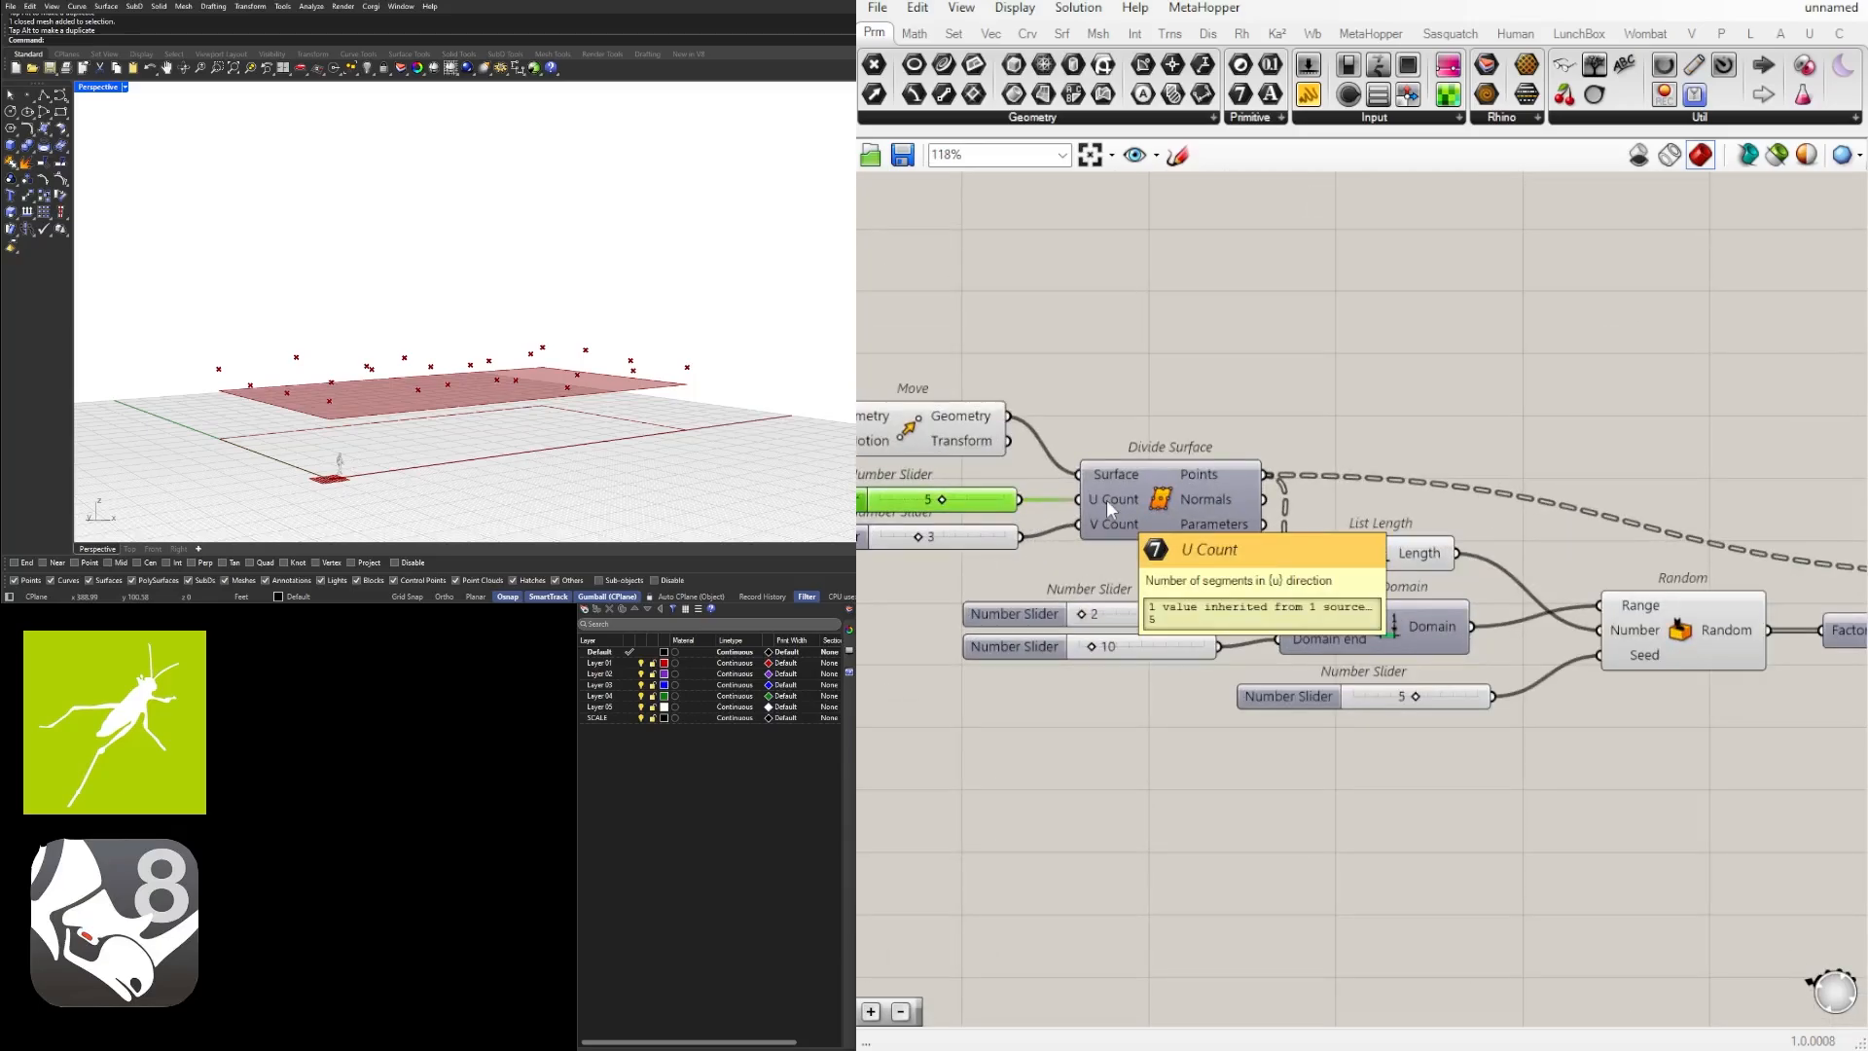
mouse_move(903, 568)
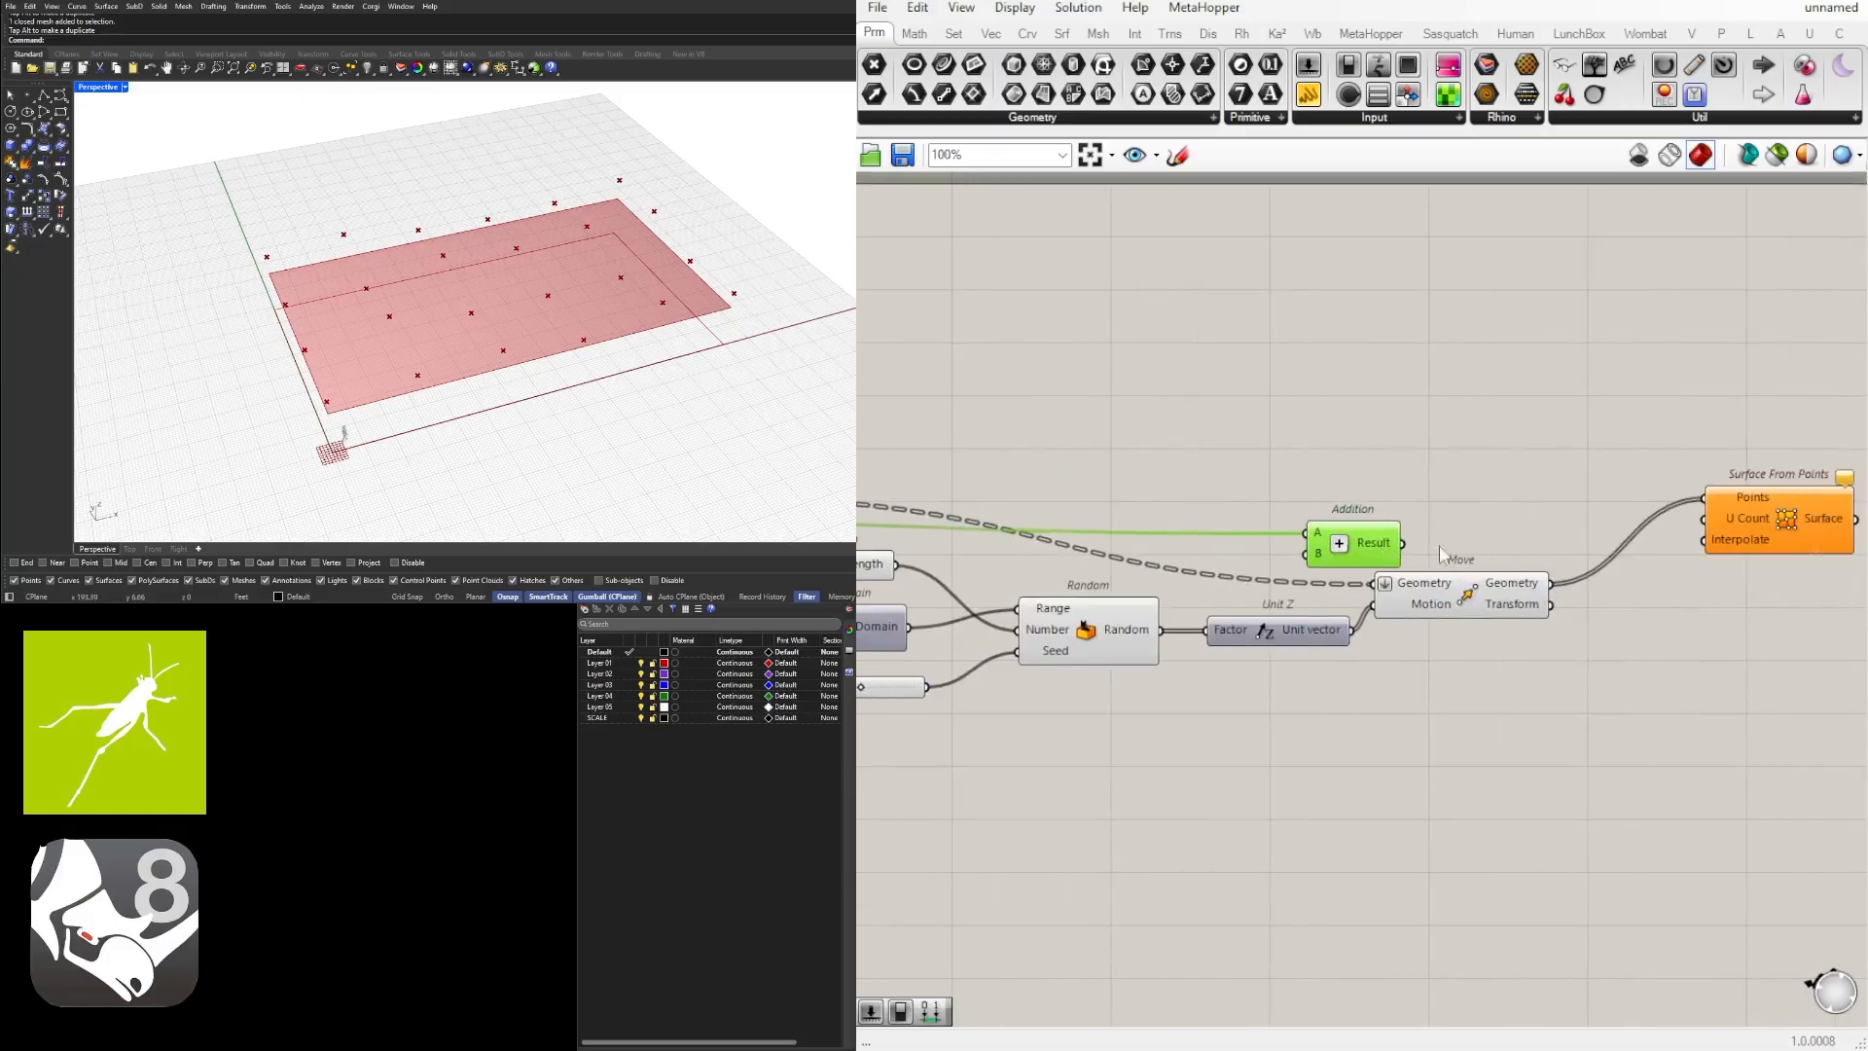
Step: Wire the Addition result into U Count and give input B a fixed value via Set Data Item
drag(1353, 542, 1465, 527)
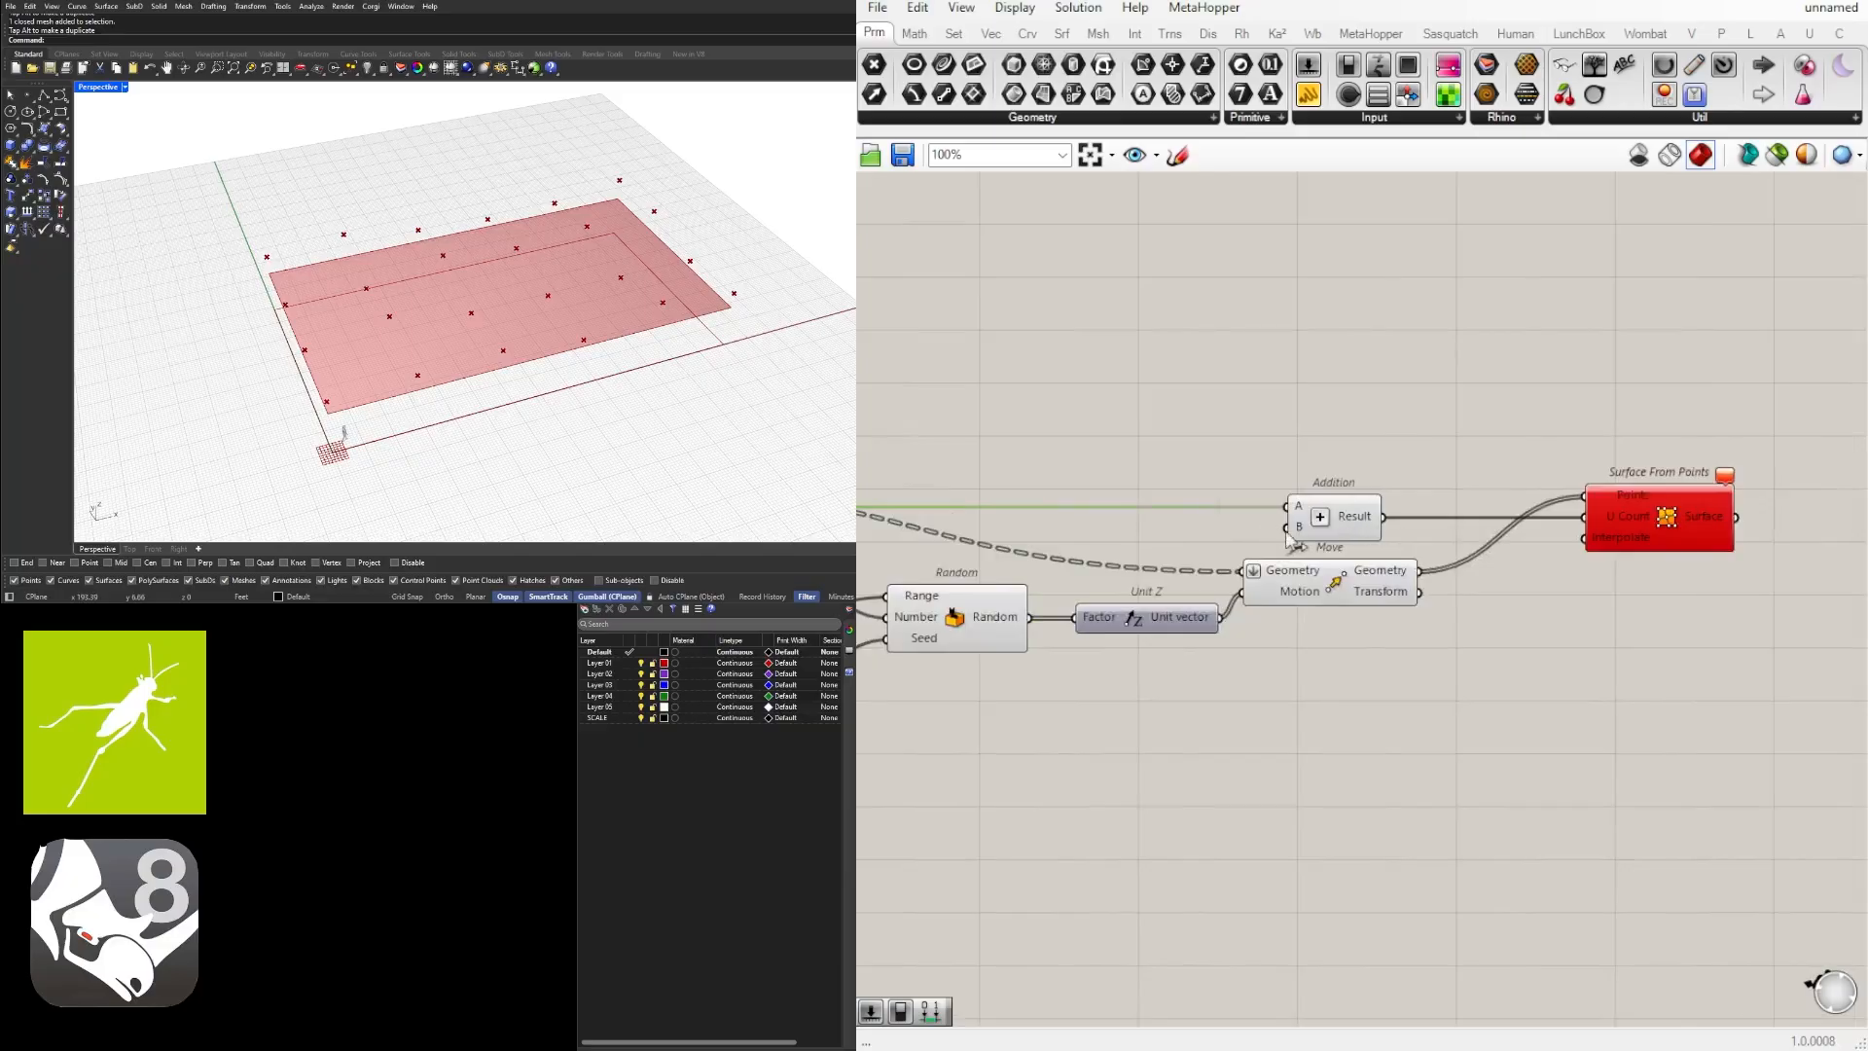
right_click(1352, 516)
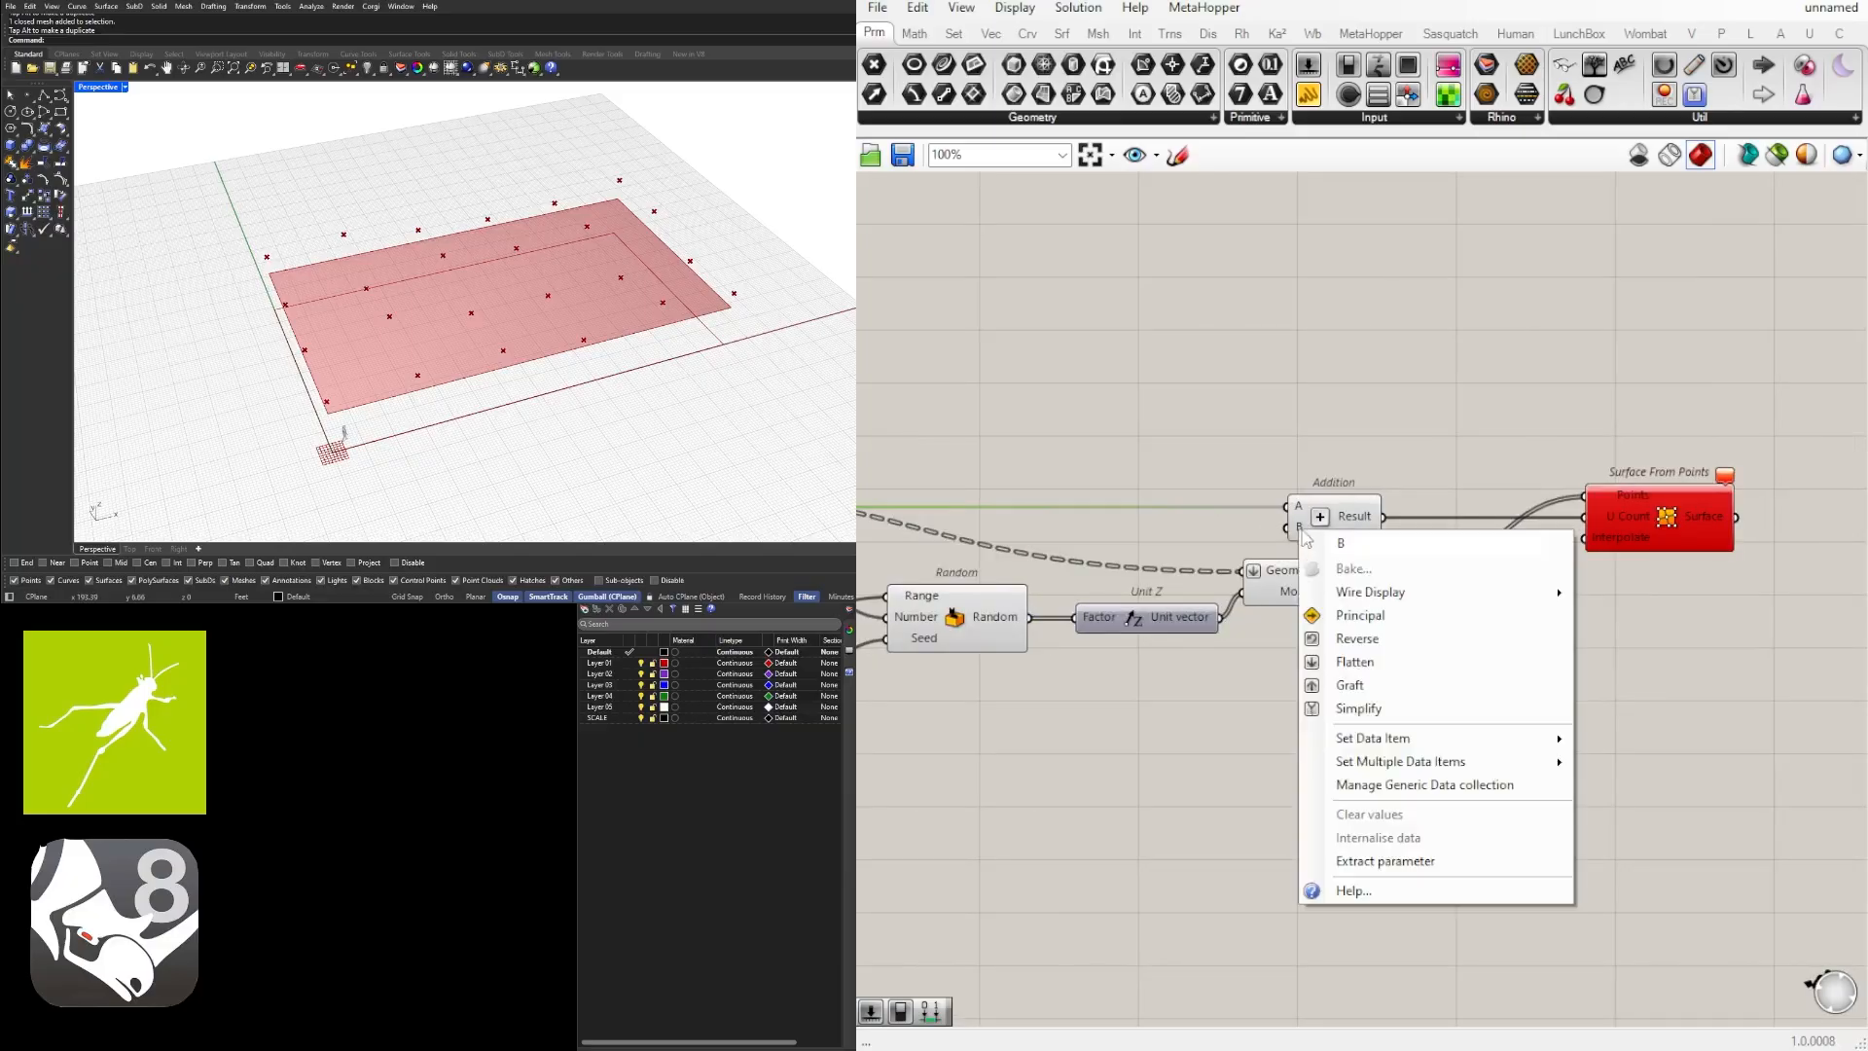
click(1371, 737)
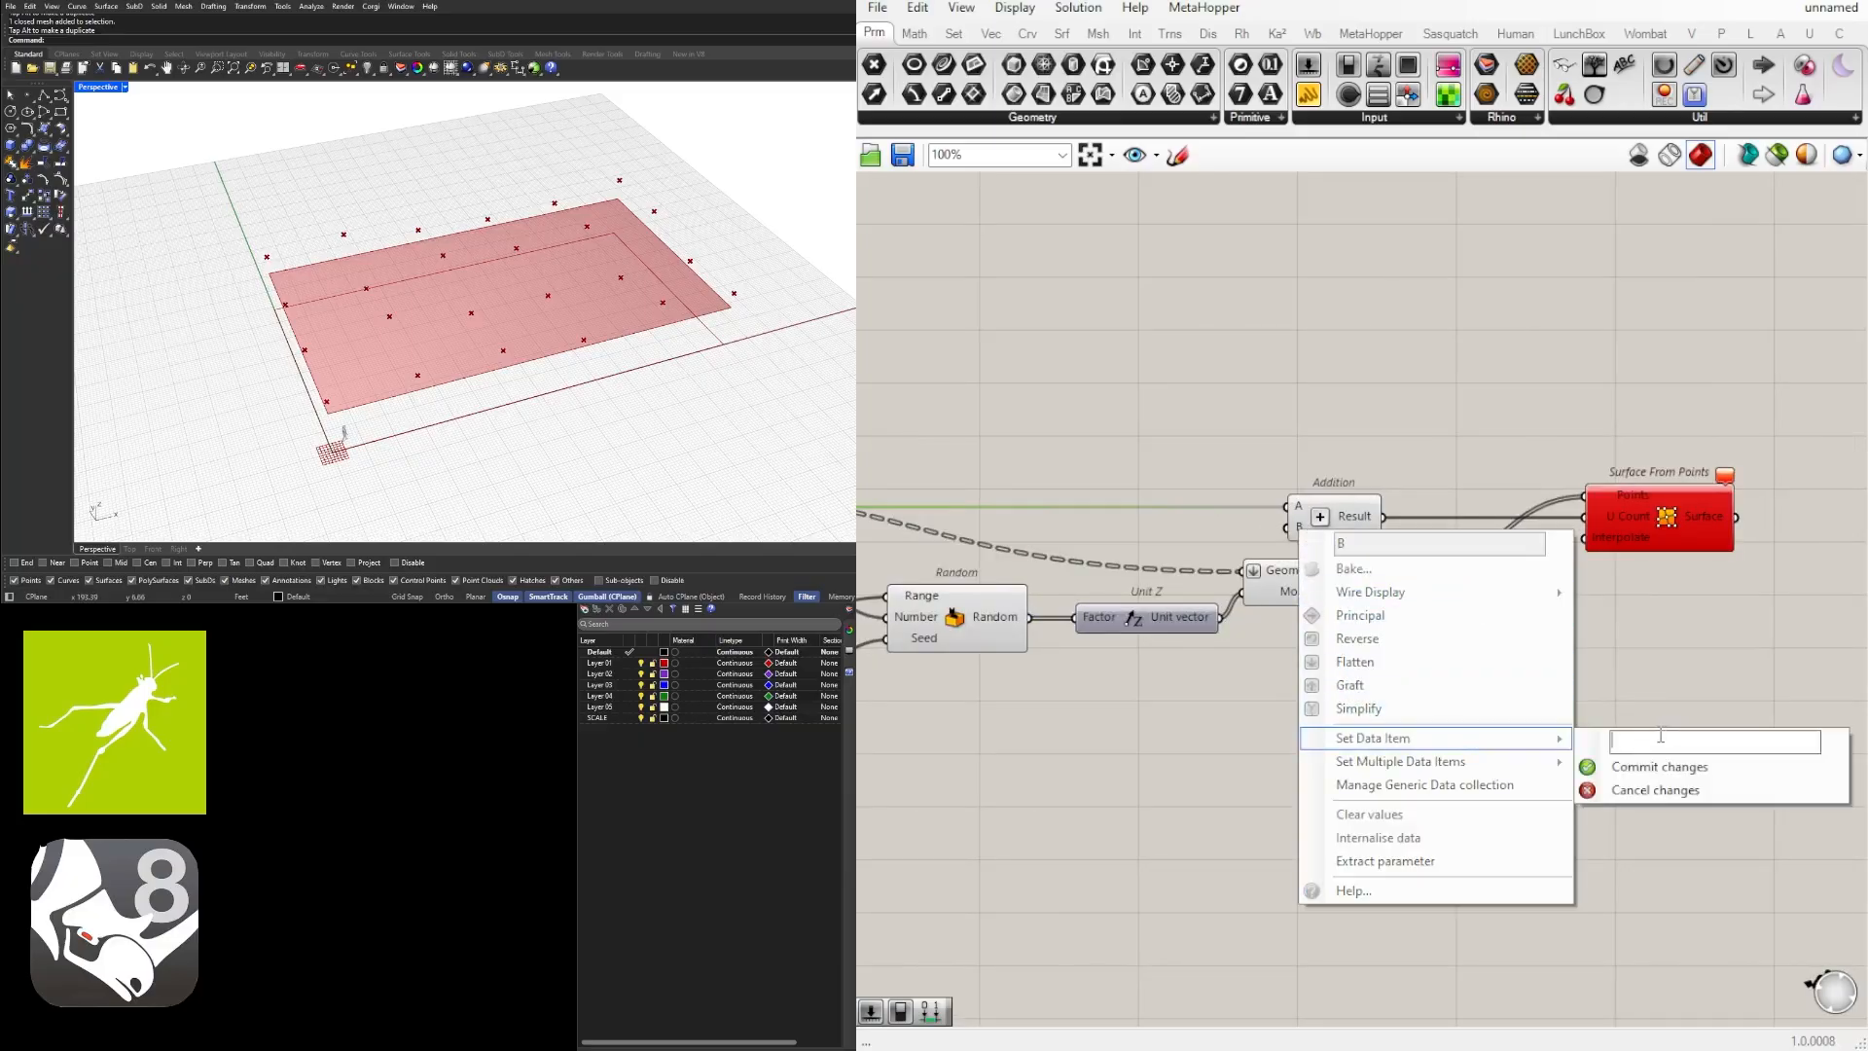
click(1657, 766)
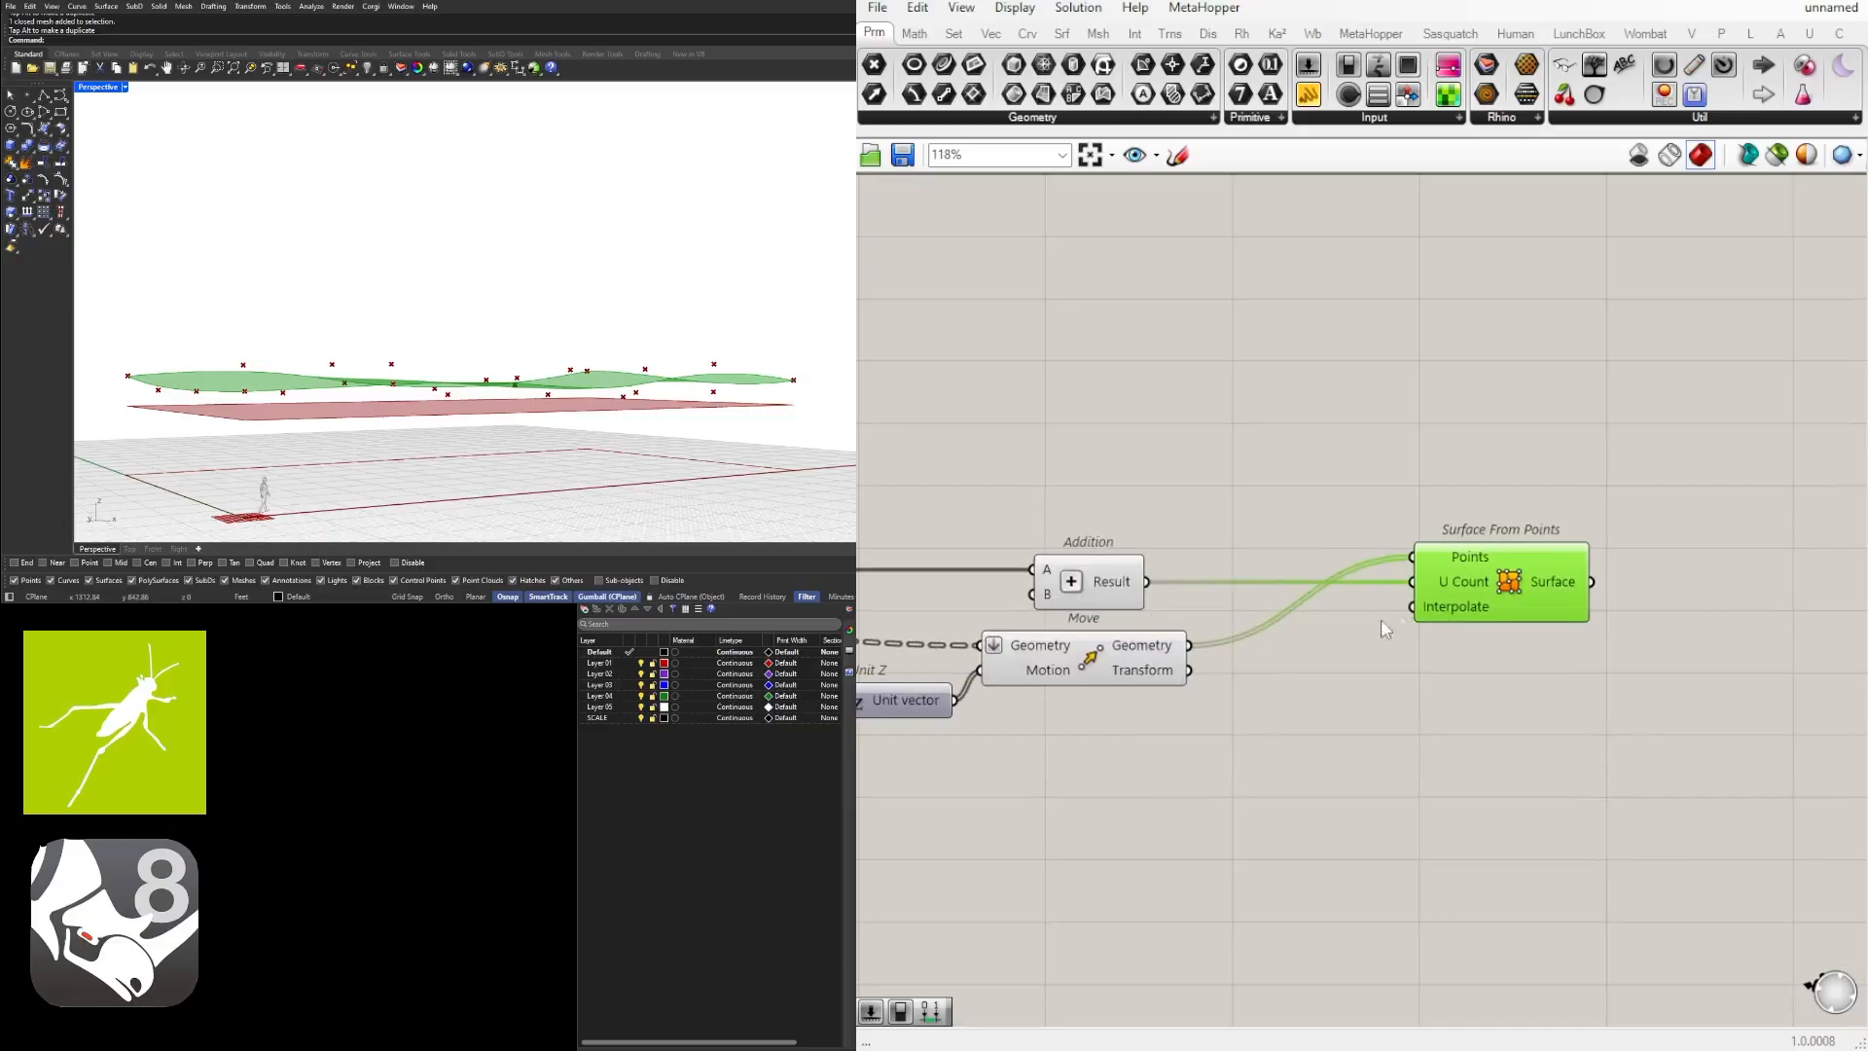
mouse_move(1489, 632)
text(boolean)
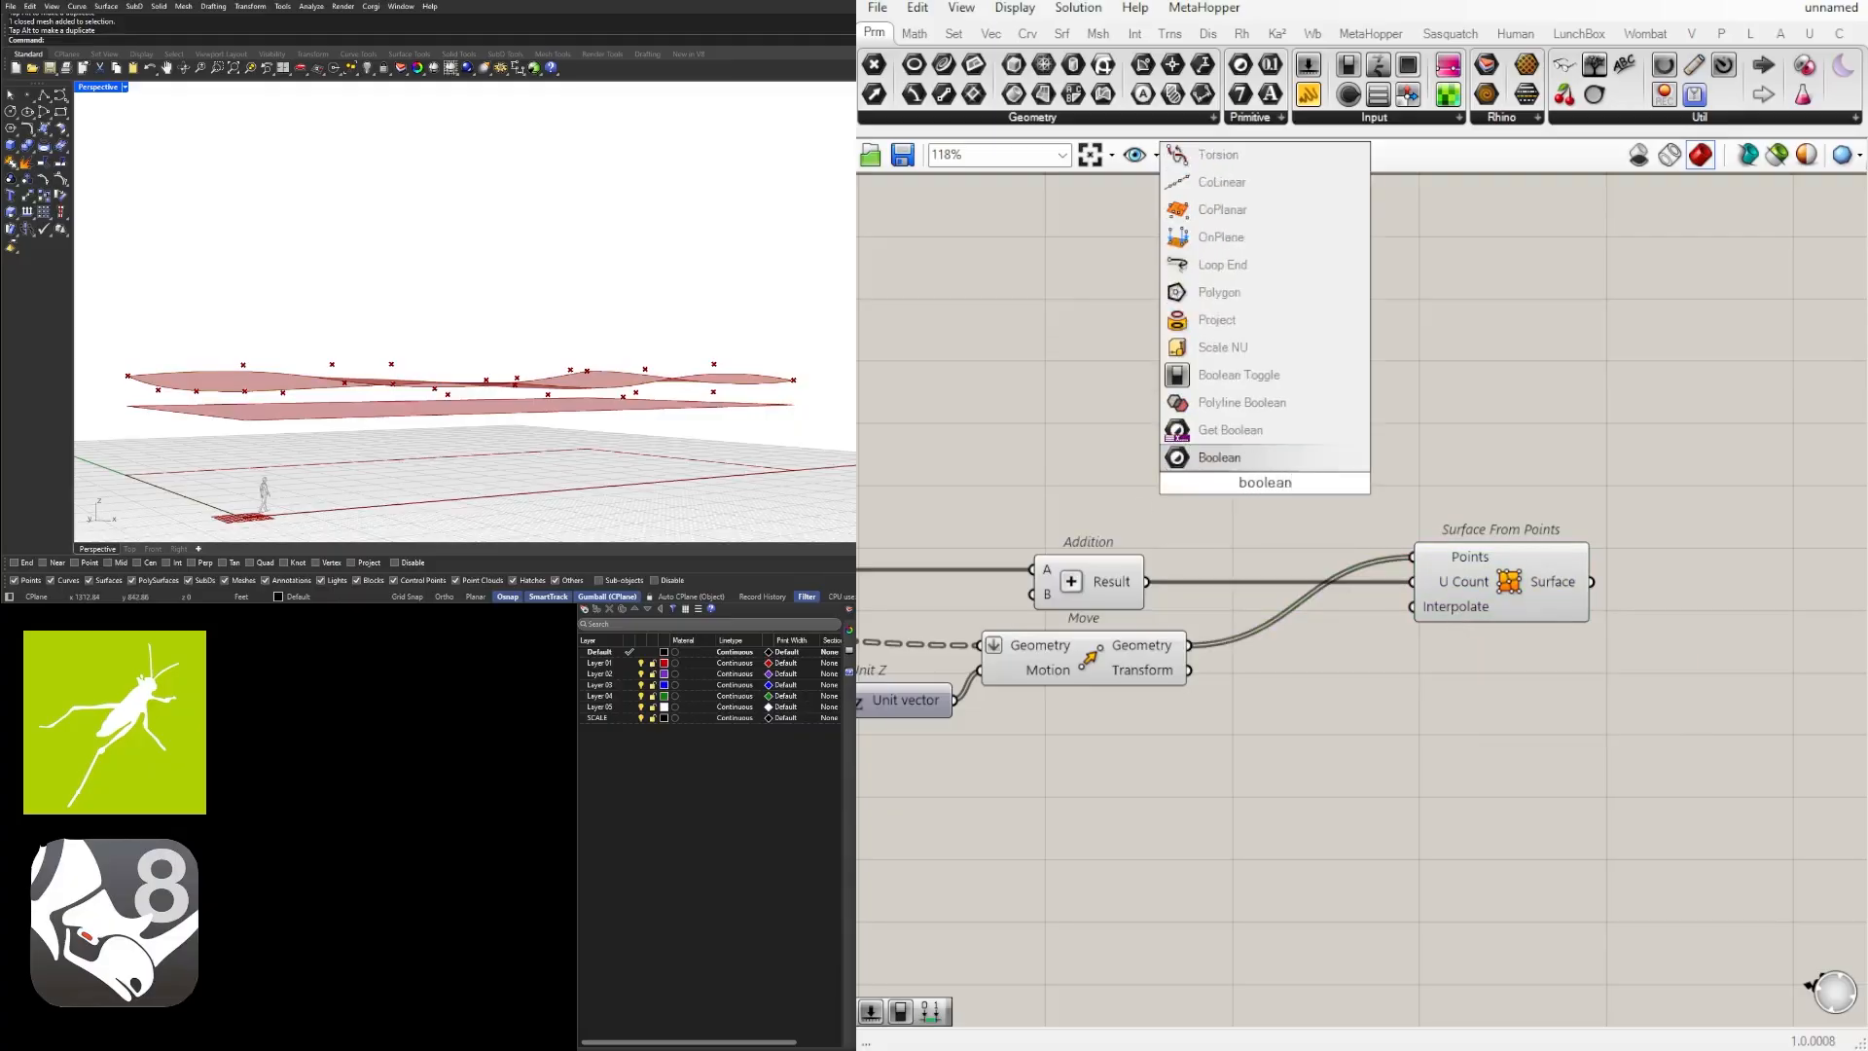
Step: Place a Boolean Toggle, wire it to Interpolate, and switch it to True
click(1237, 373)
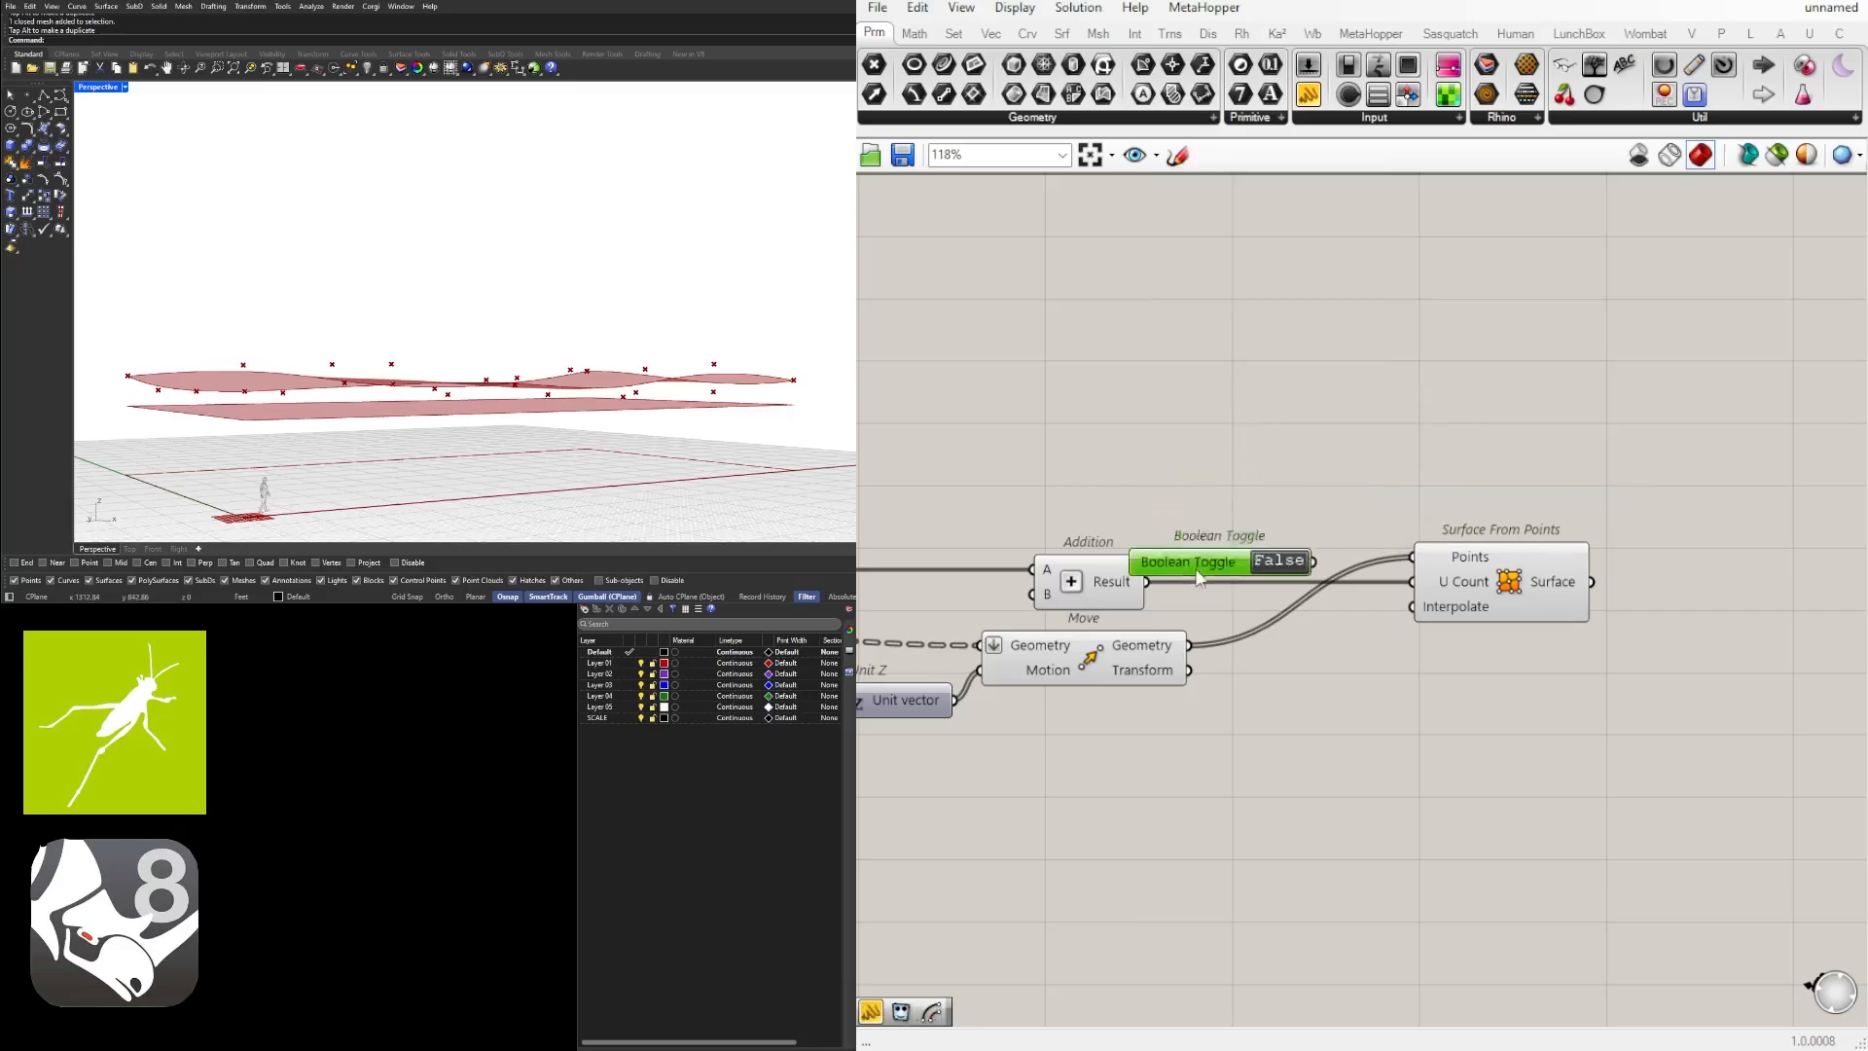
drag(1215, 561, 1150, 723)
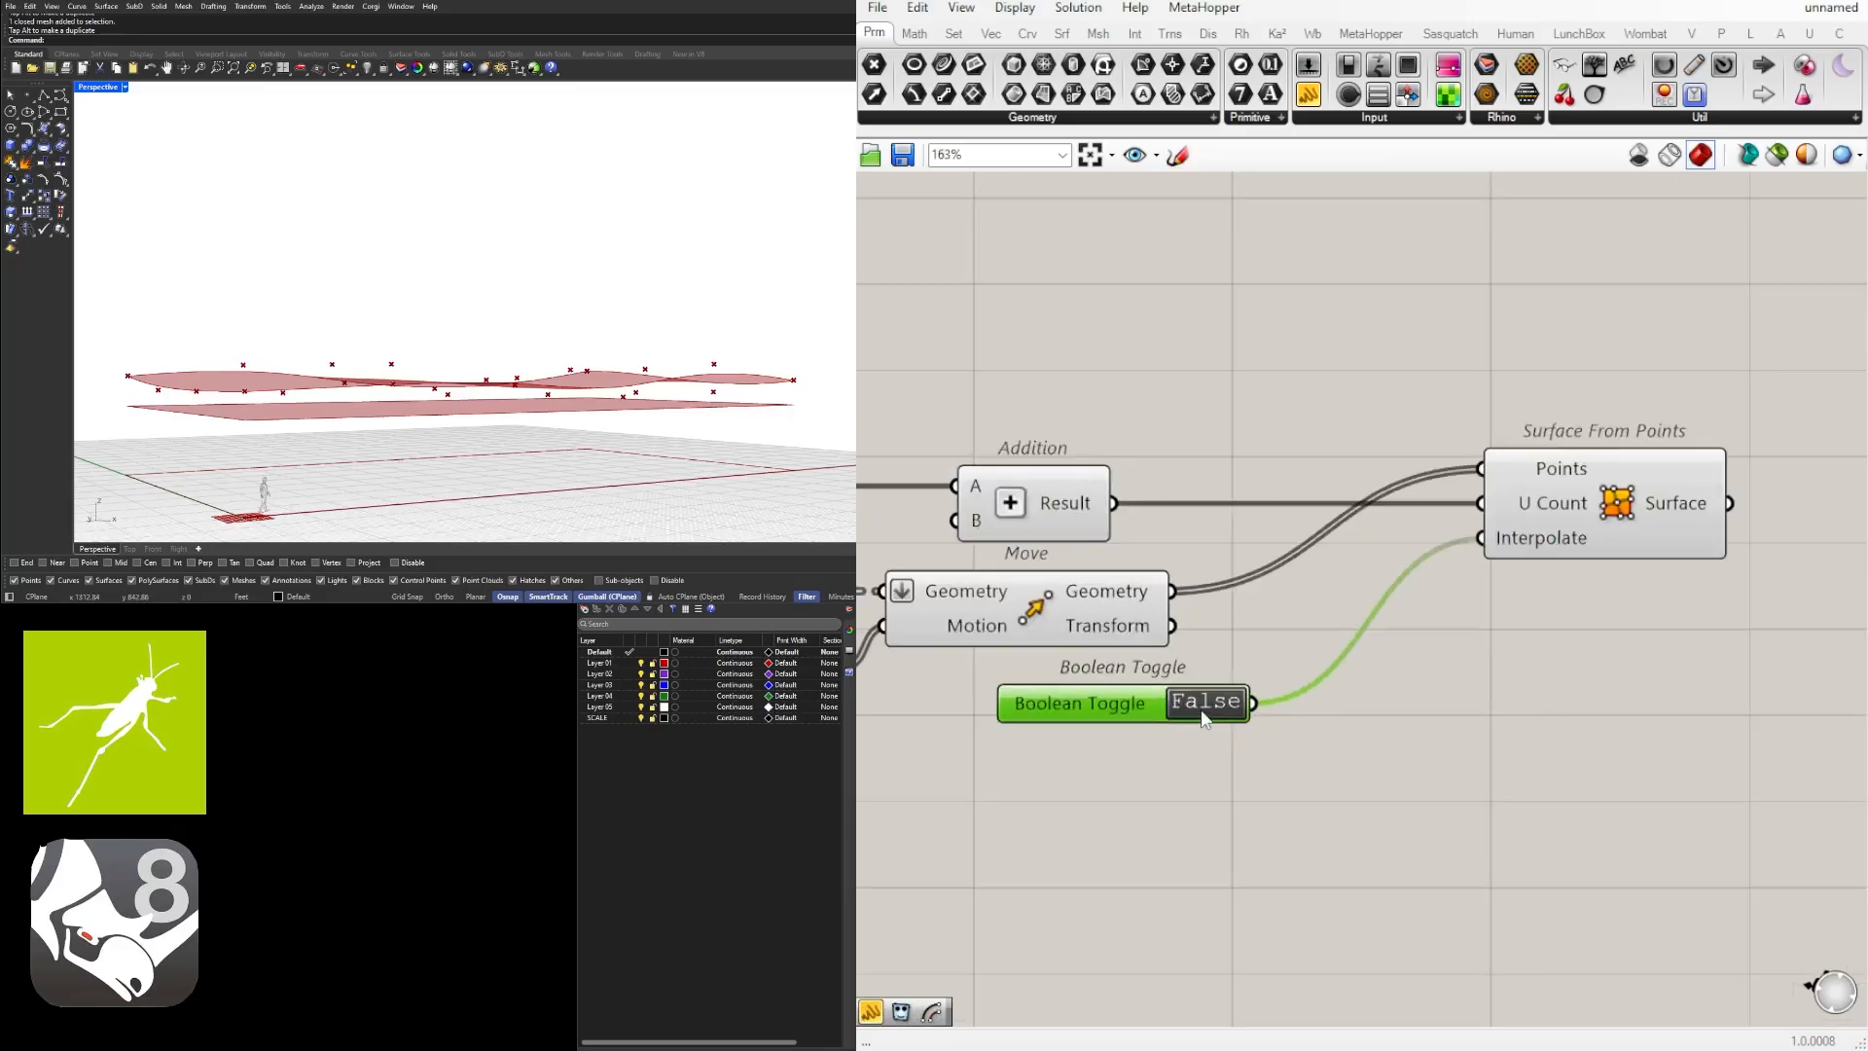
click(1204, 701)
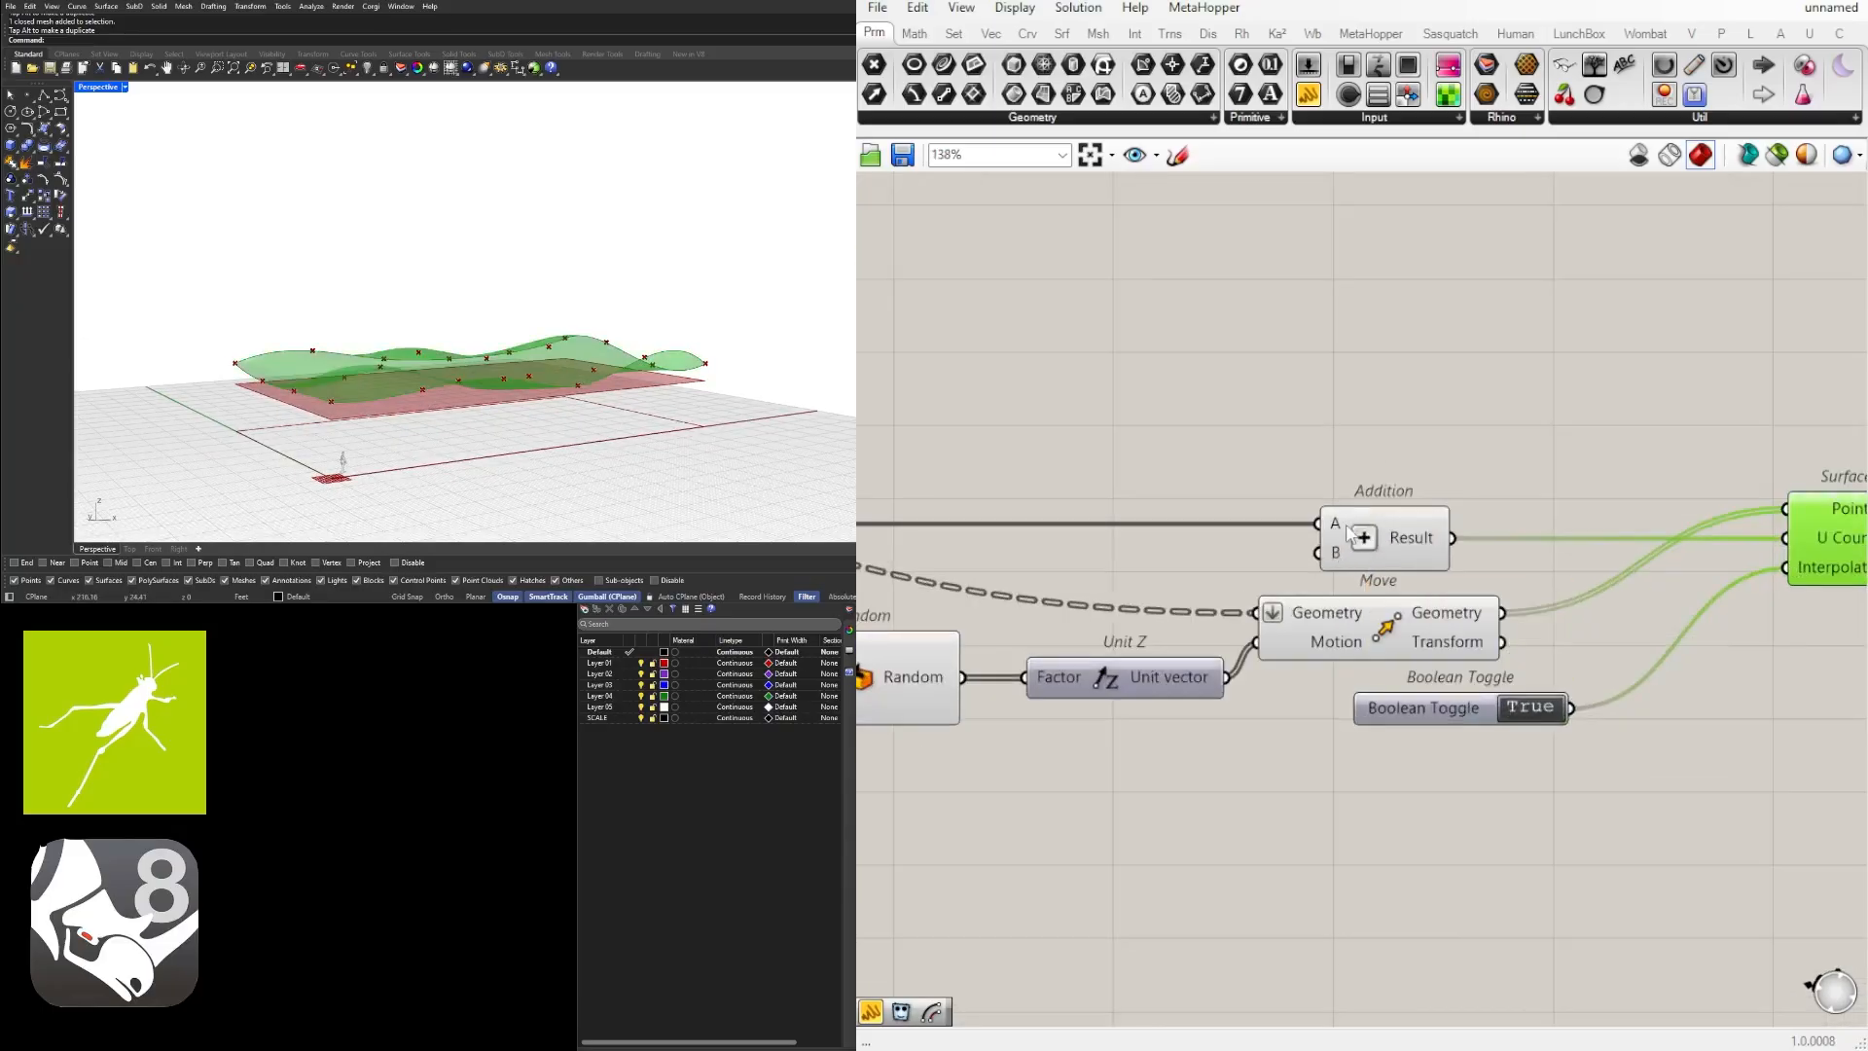
scroll(down, 3)
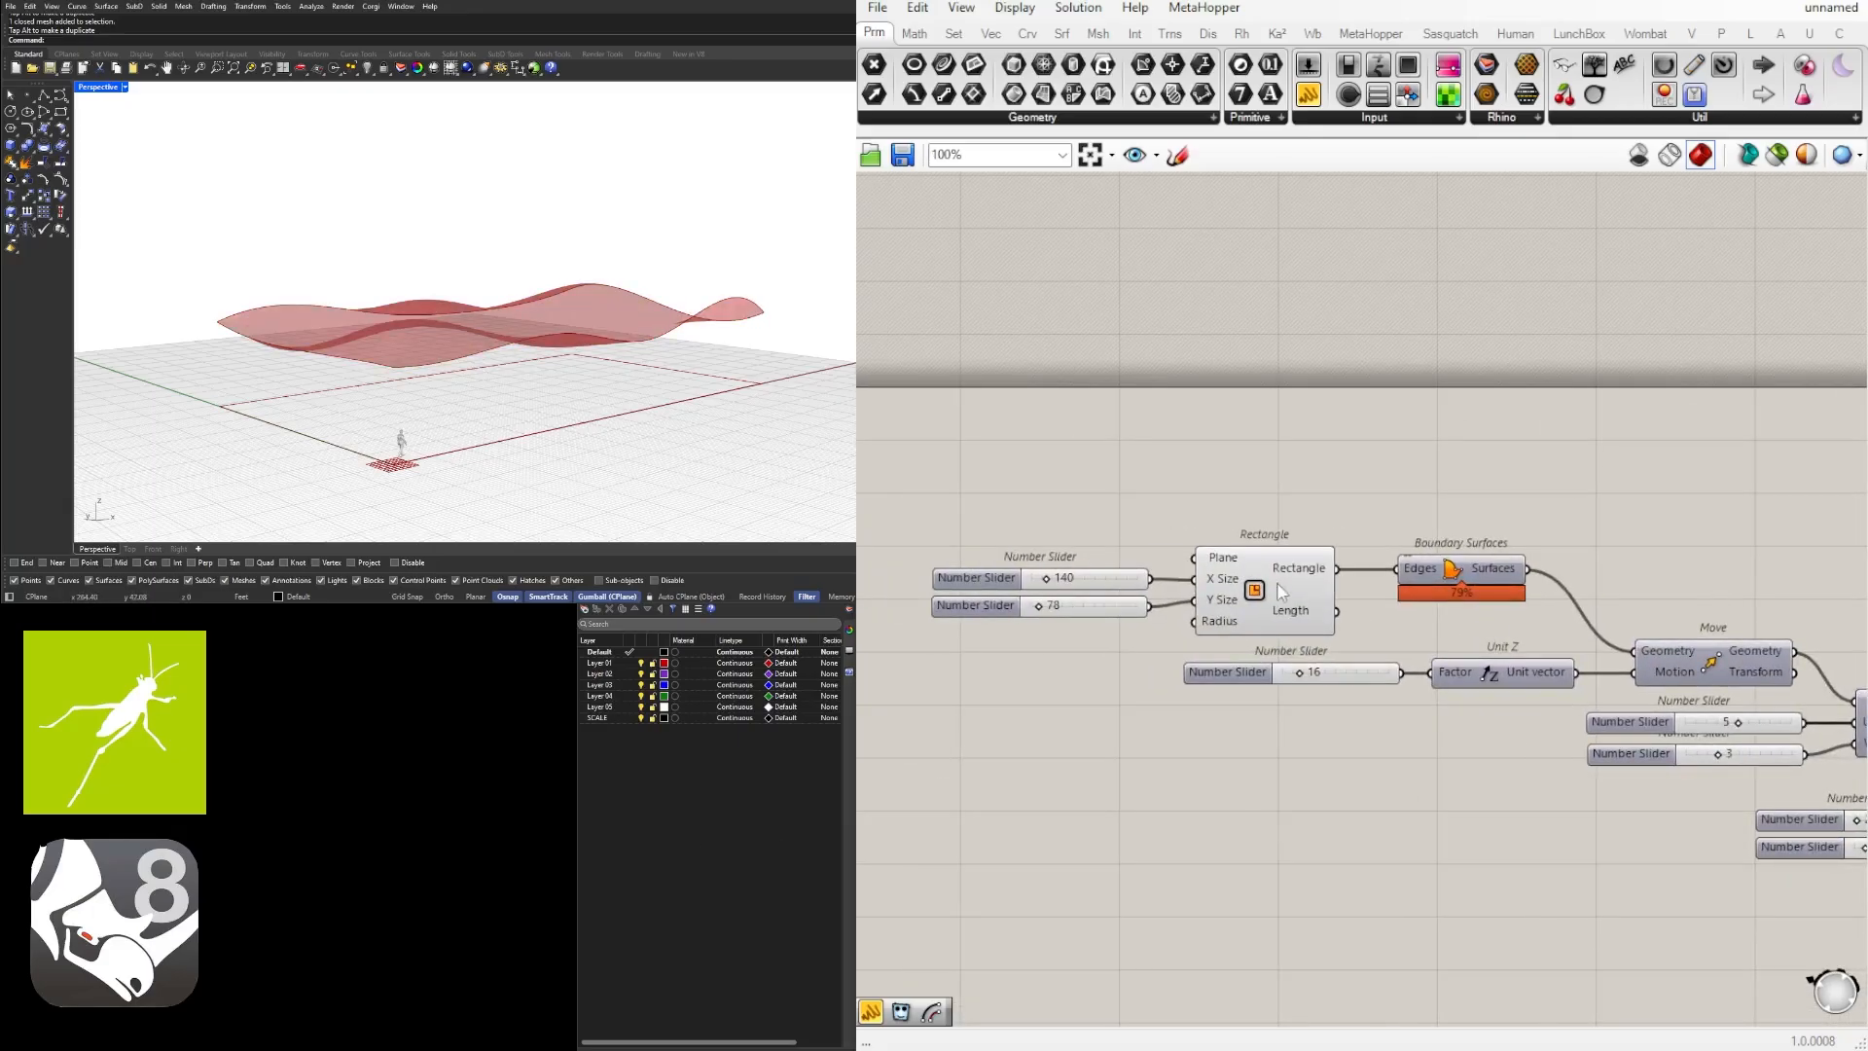
Step: Inset the base rectangle with an Offset Curve driven by a distance slider of 9
scroll(down, 3)
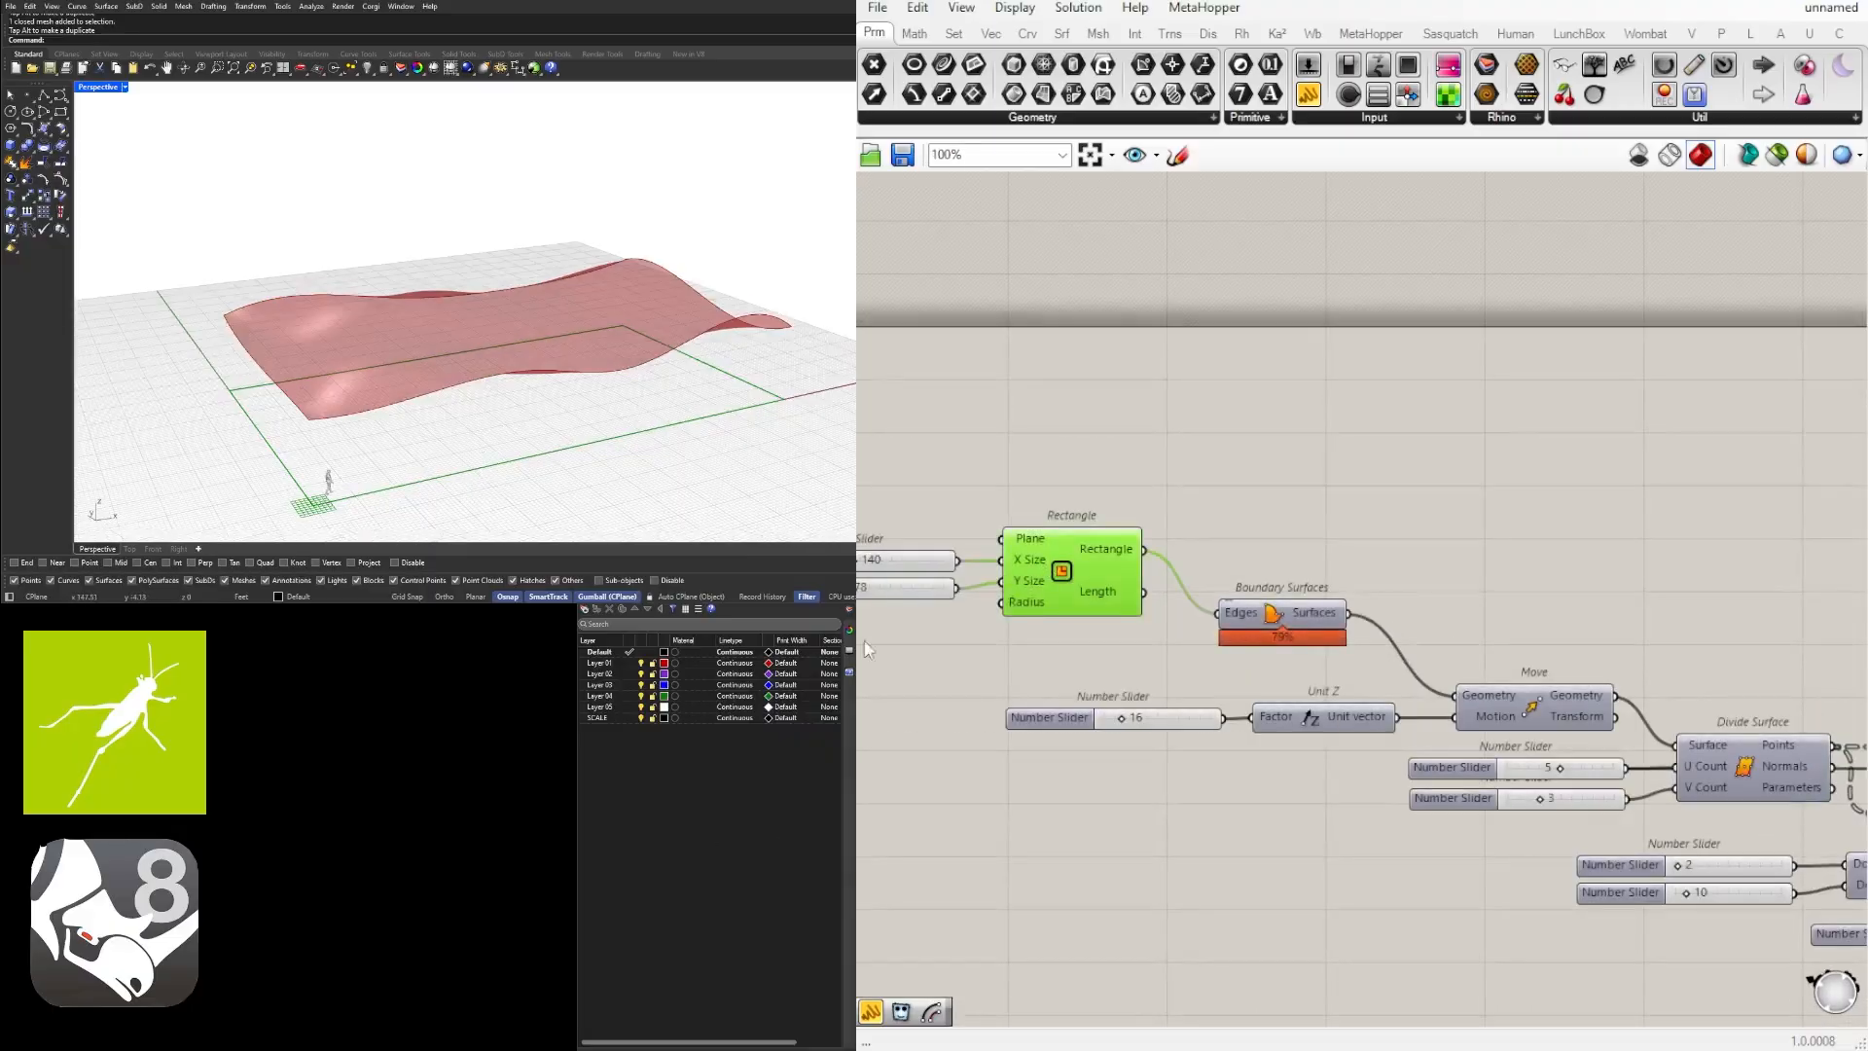
text(offset)
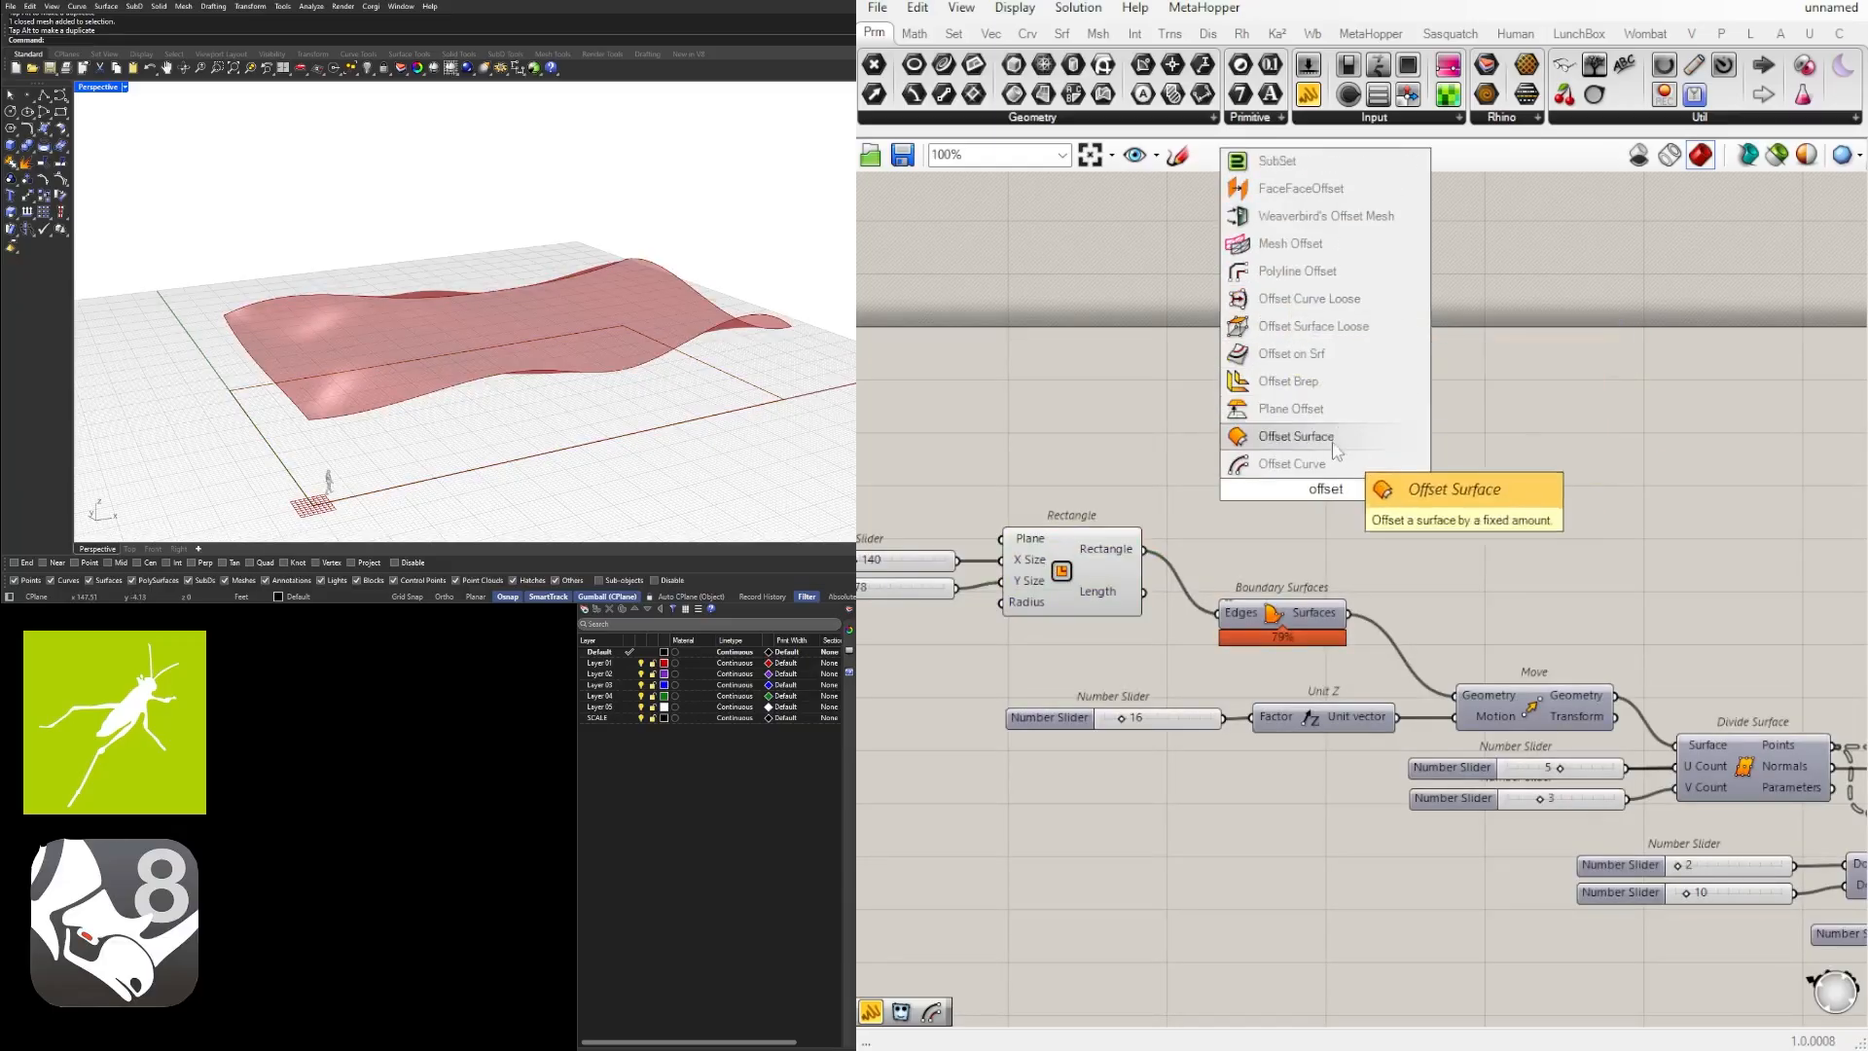
click(1291, 463)
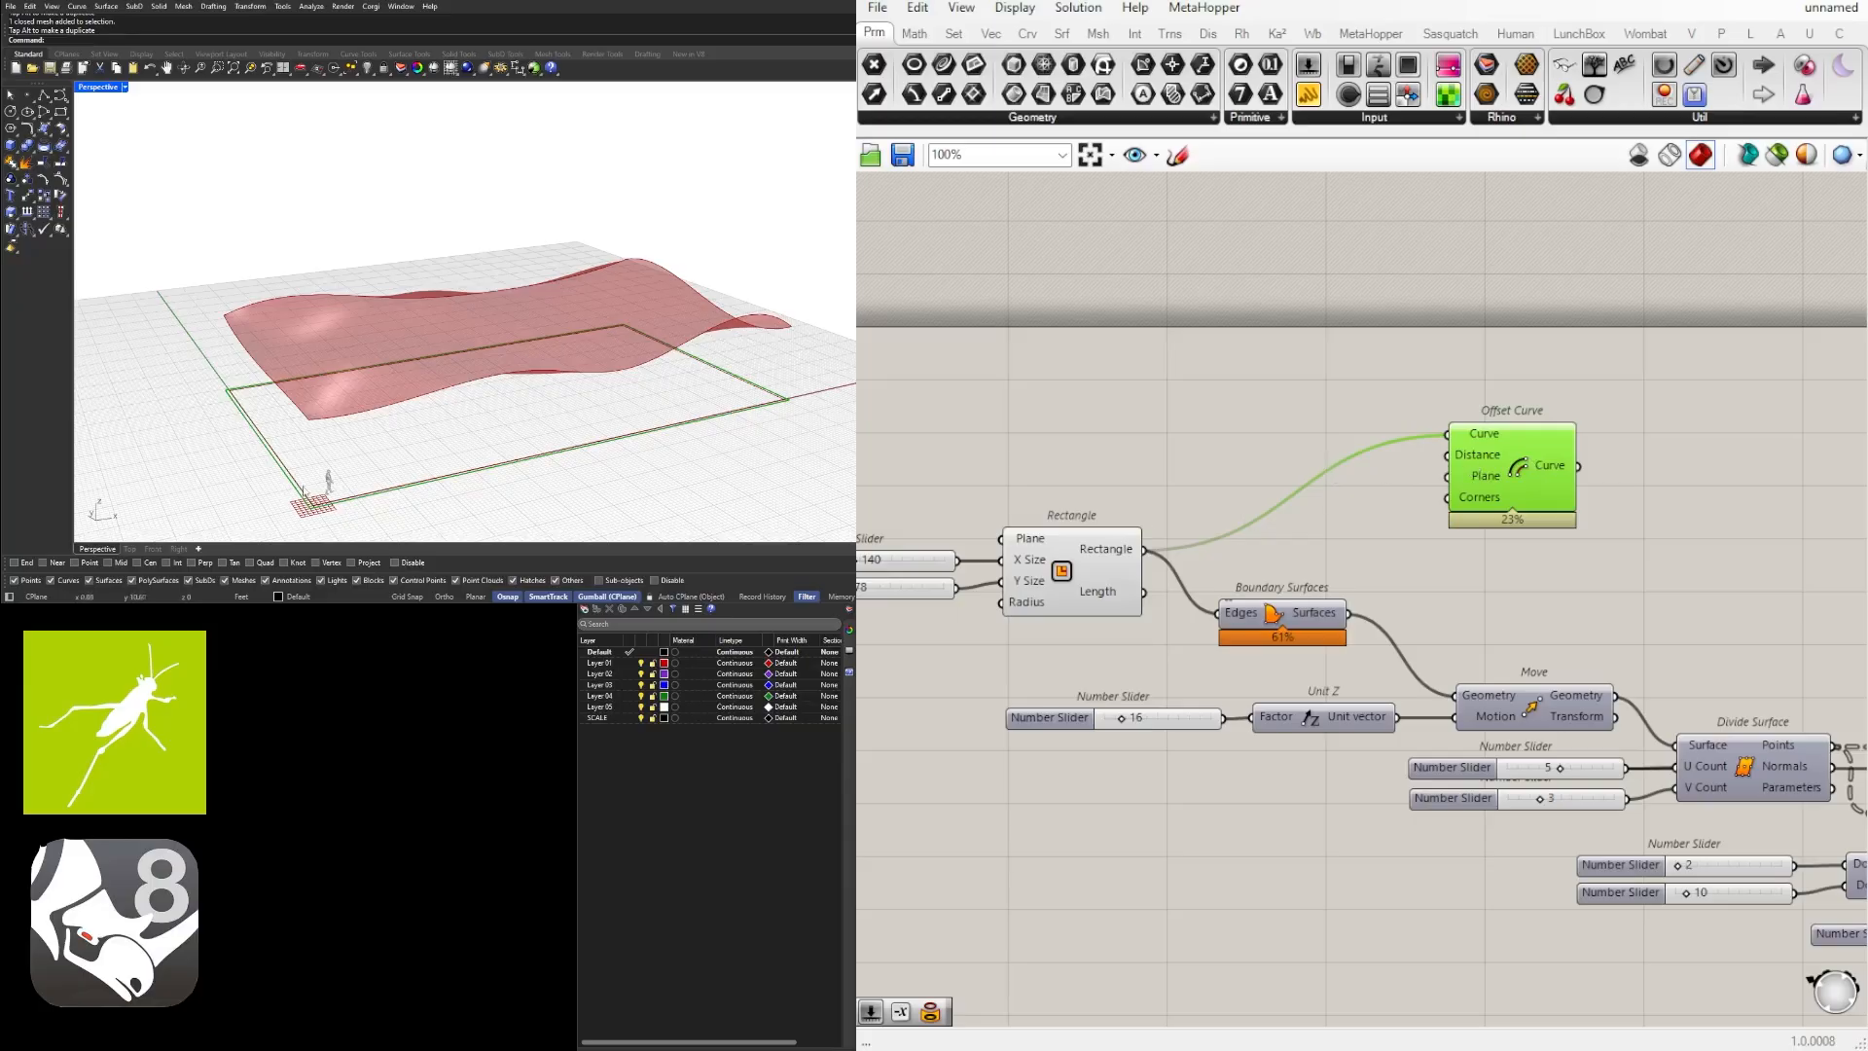
double_click(1199, 432)
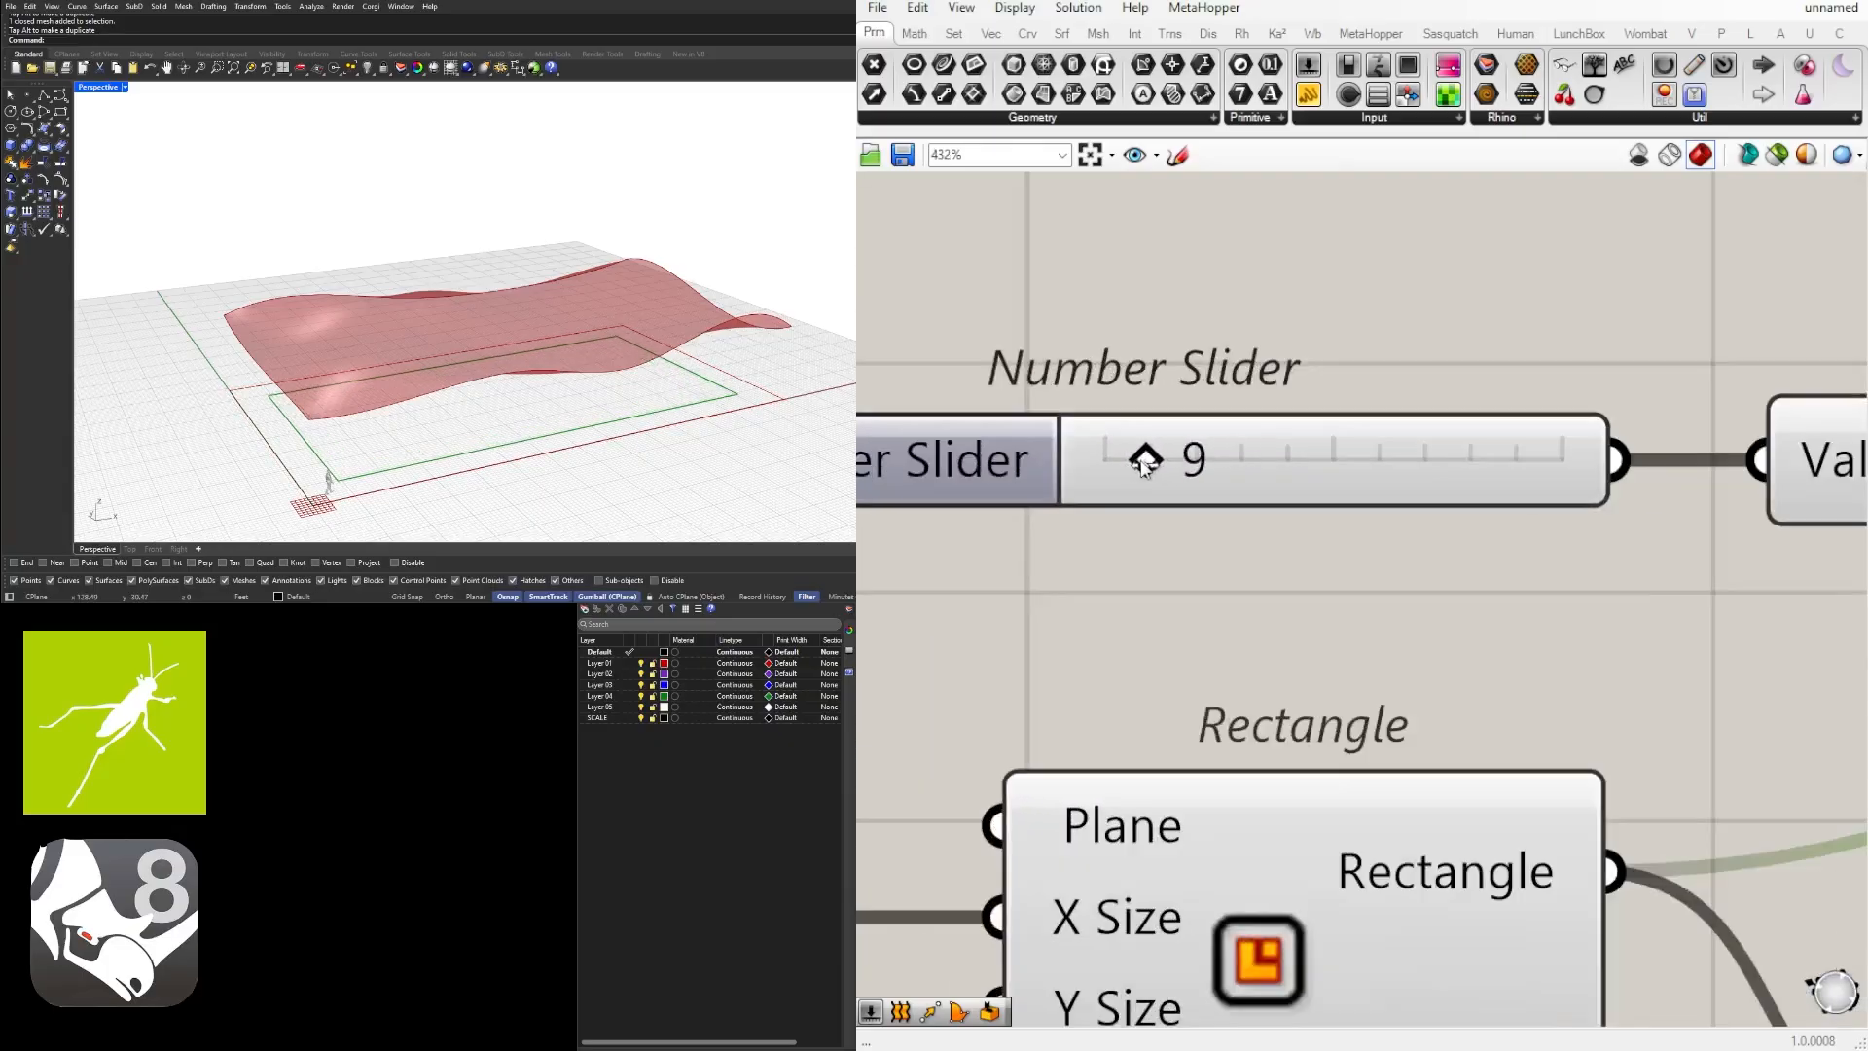
scroll(down, 3)
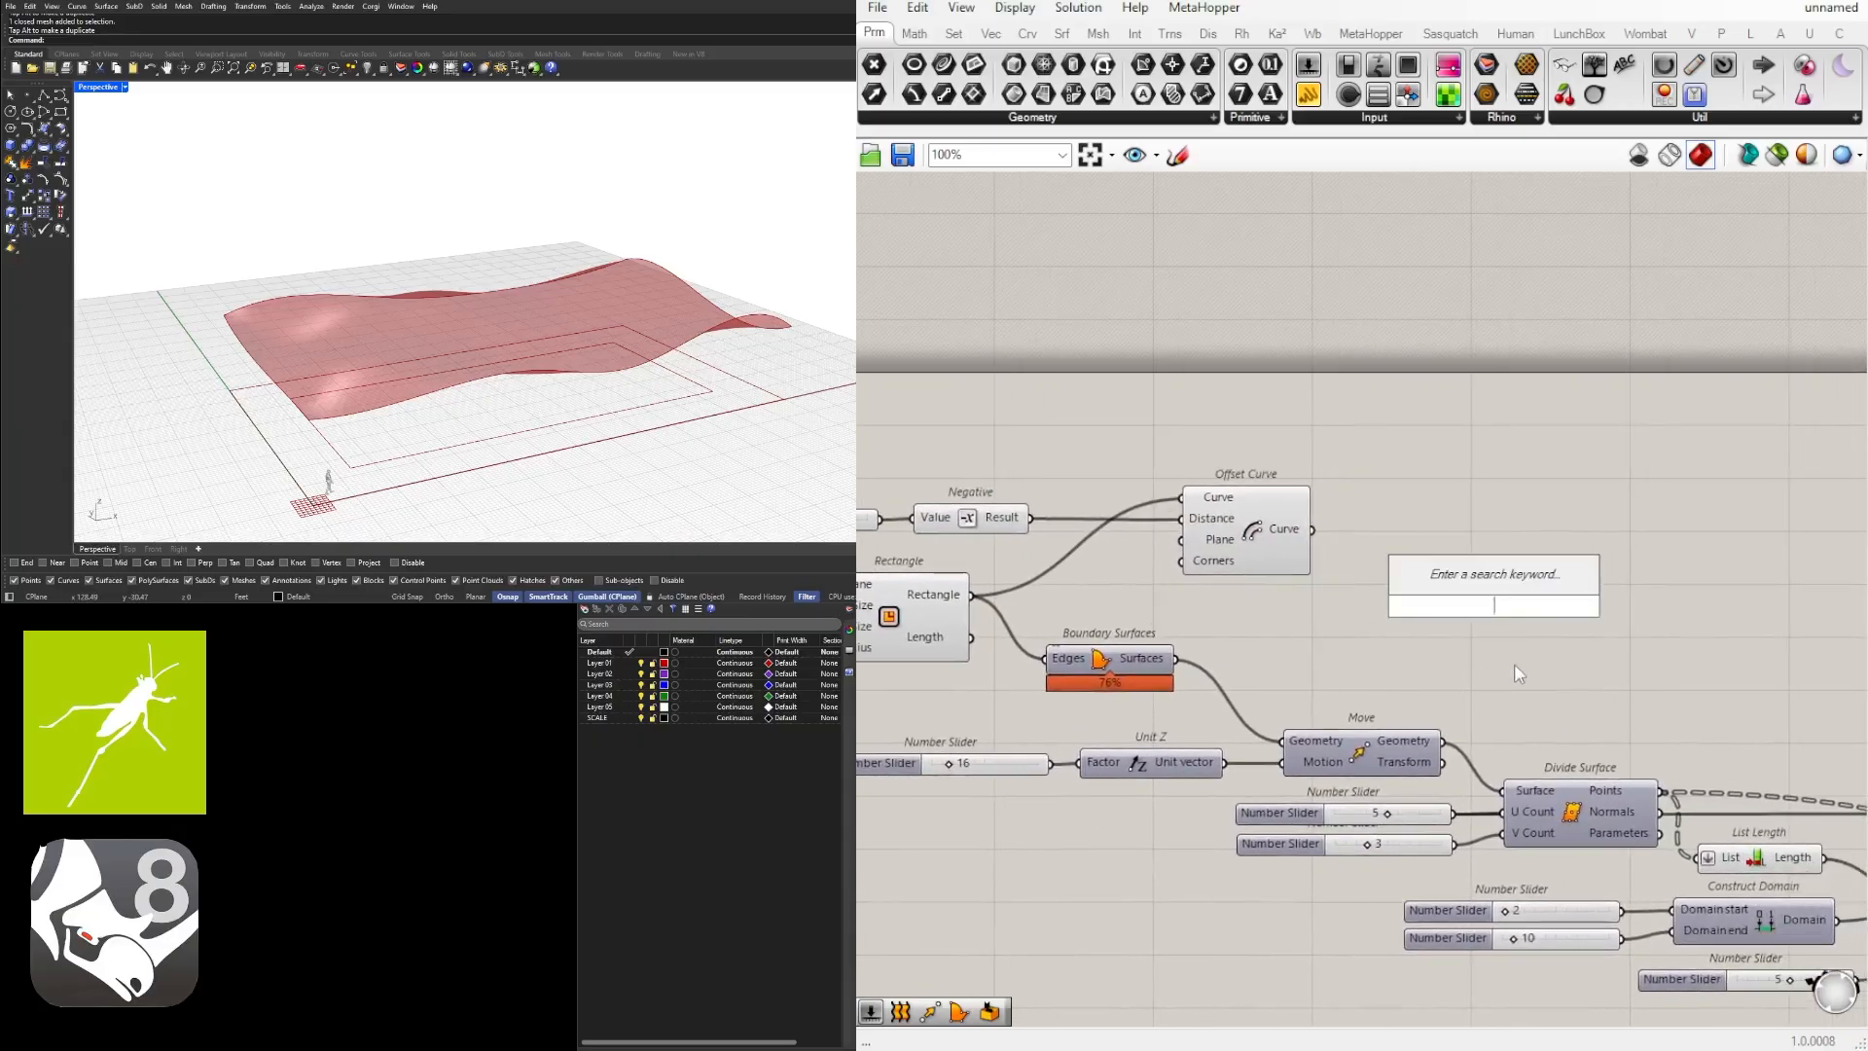
Step: Add a Divide component with counts 5 and 2, and raise the offset distance to 14
text(divi)
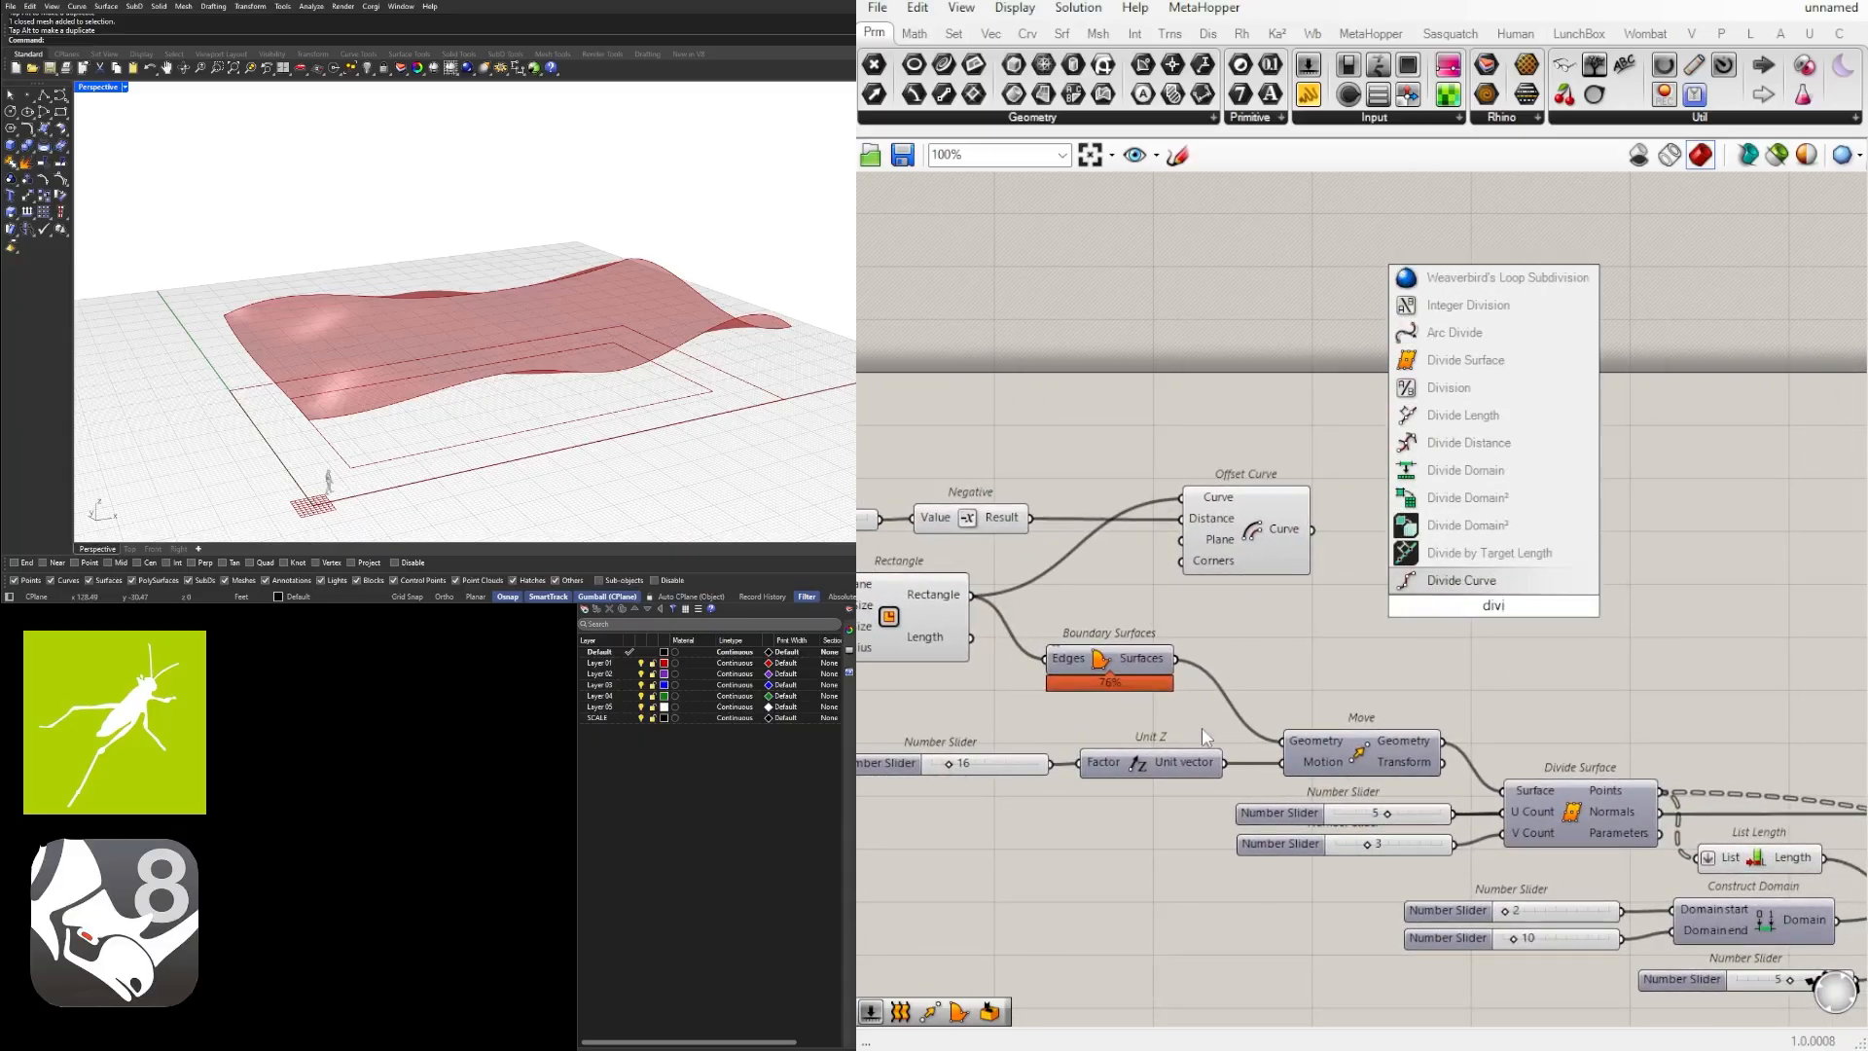
click(1464, 360)
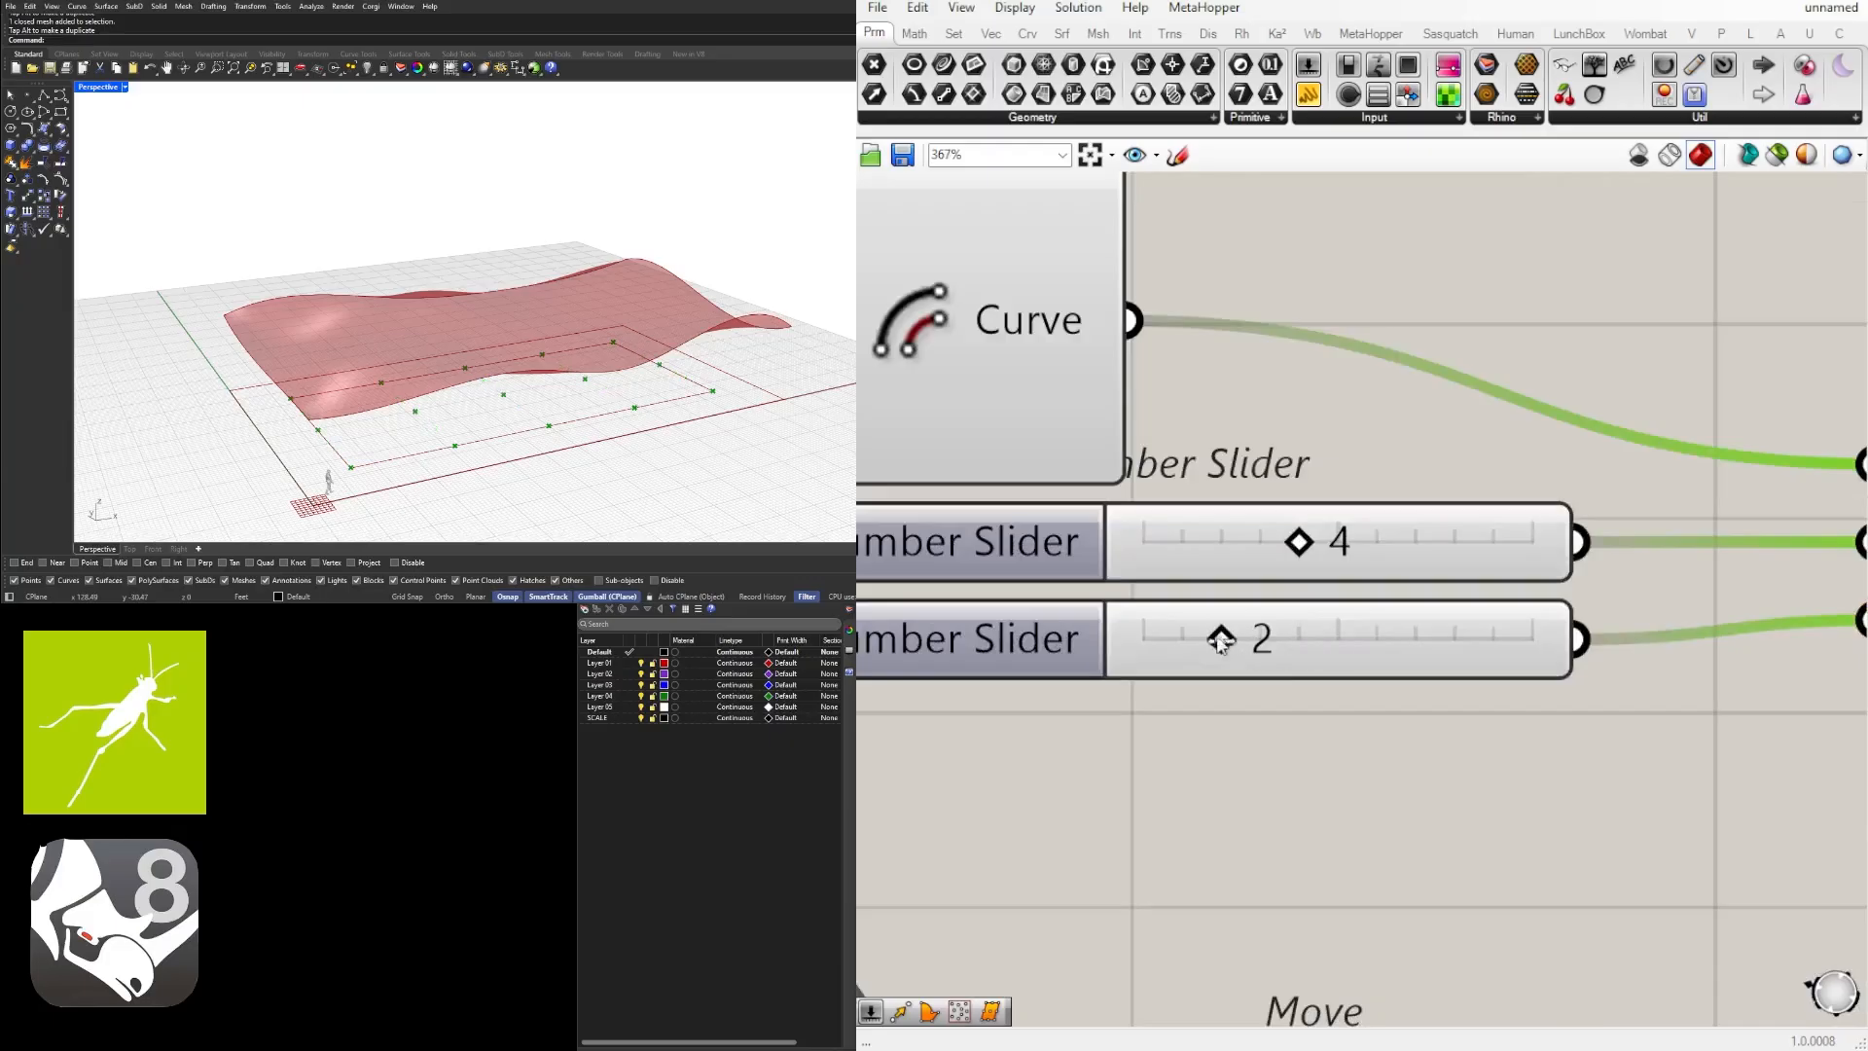
drag(1293, 541, 1334, 541)
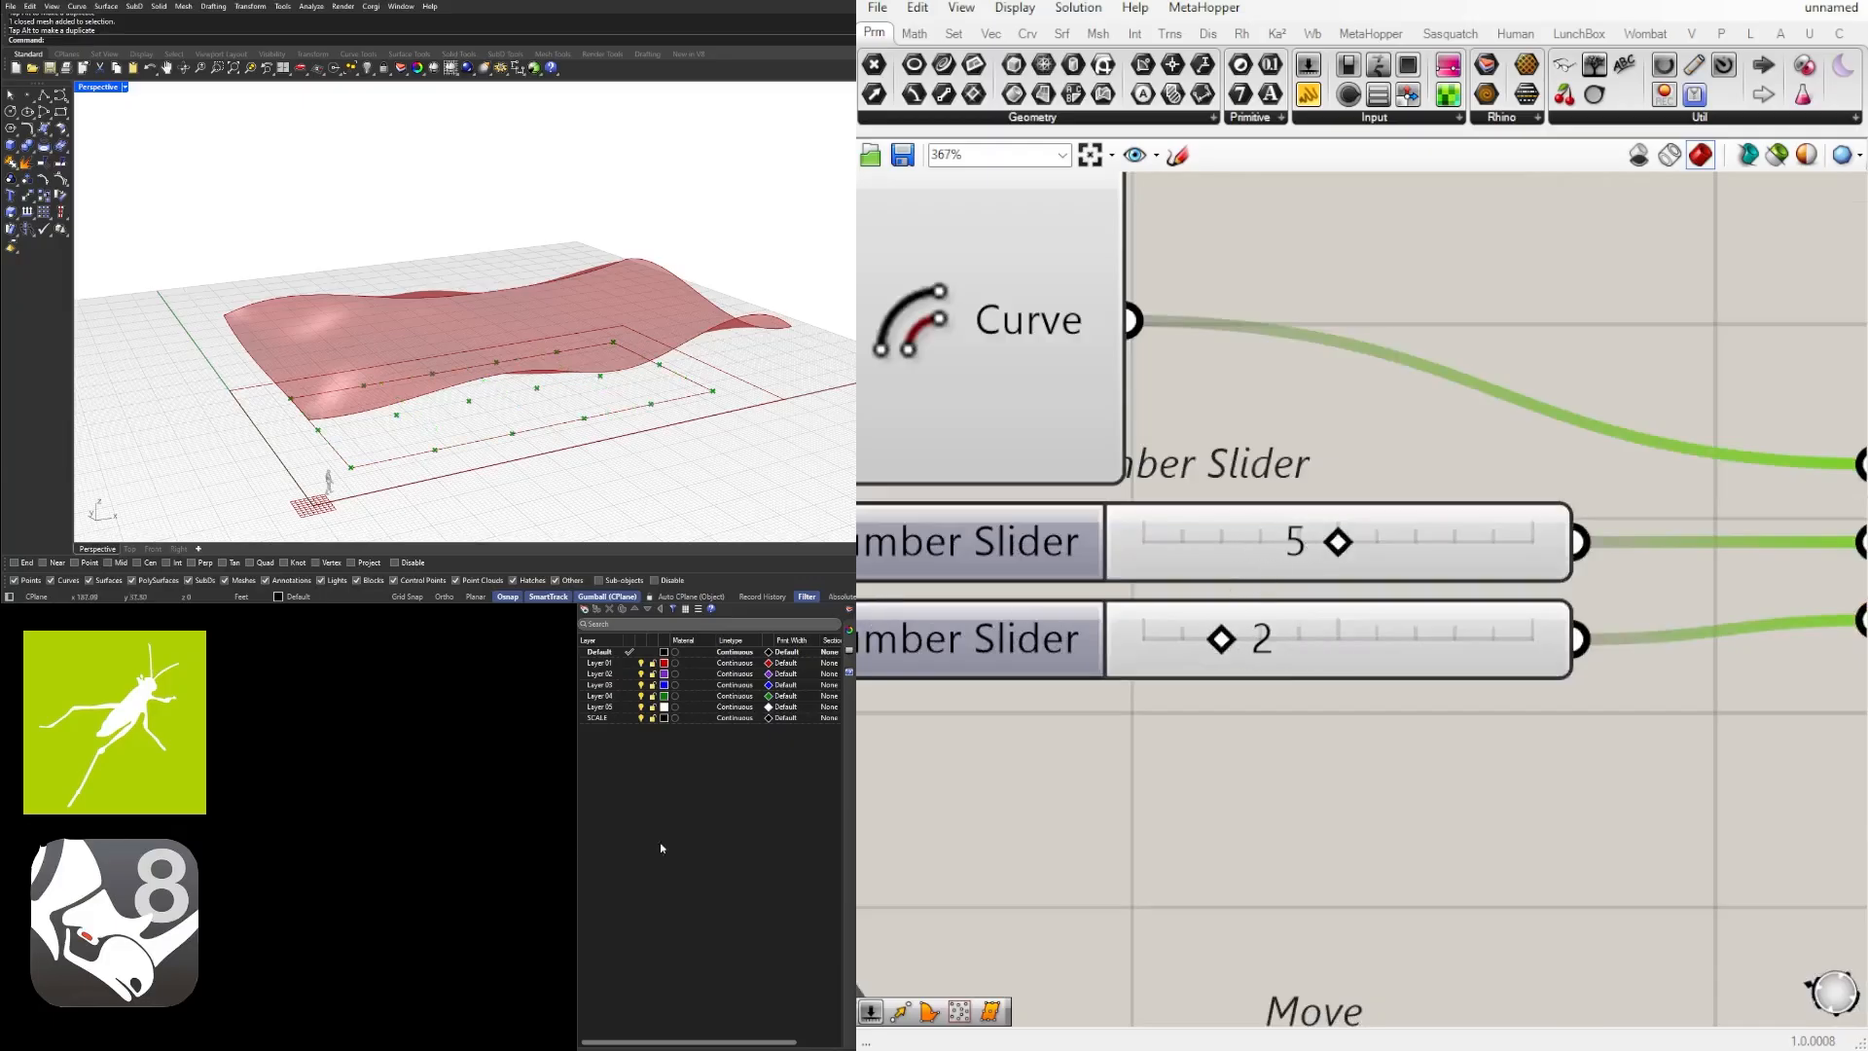
drag(1337, 541, 1293, 541)
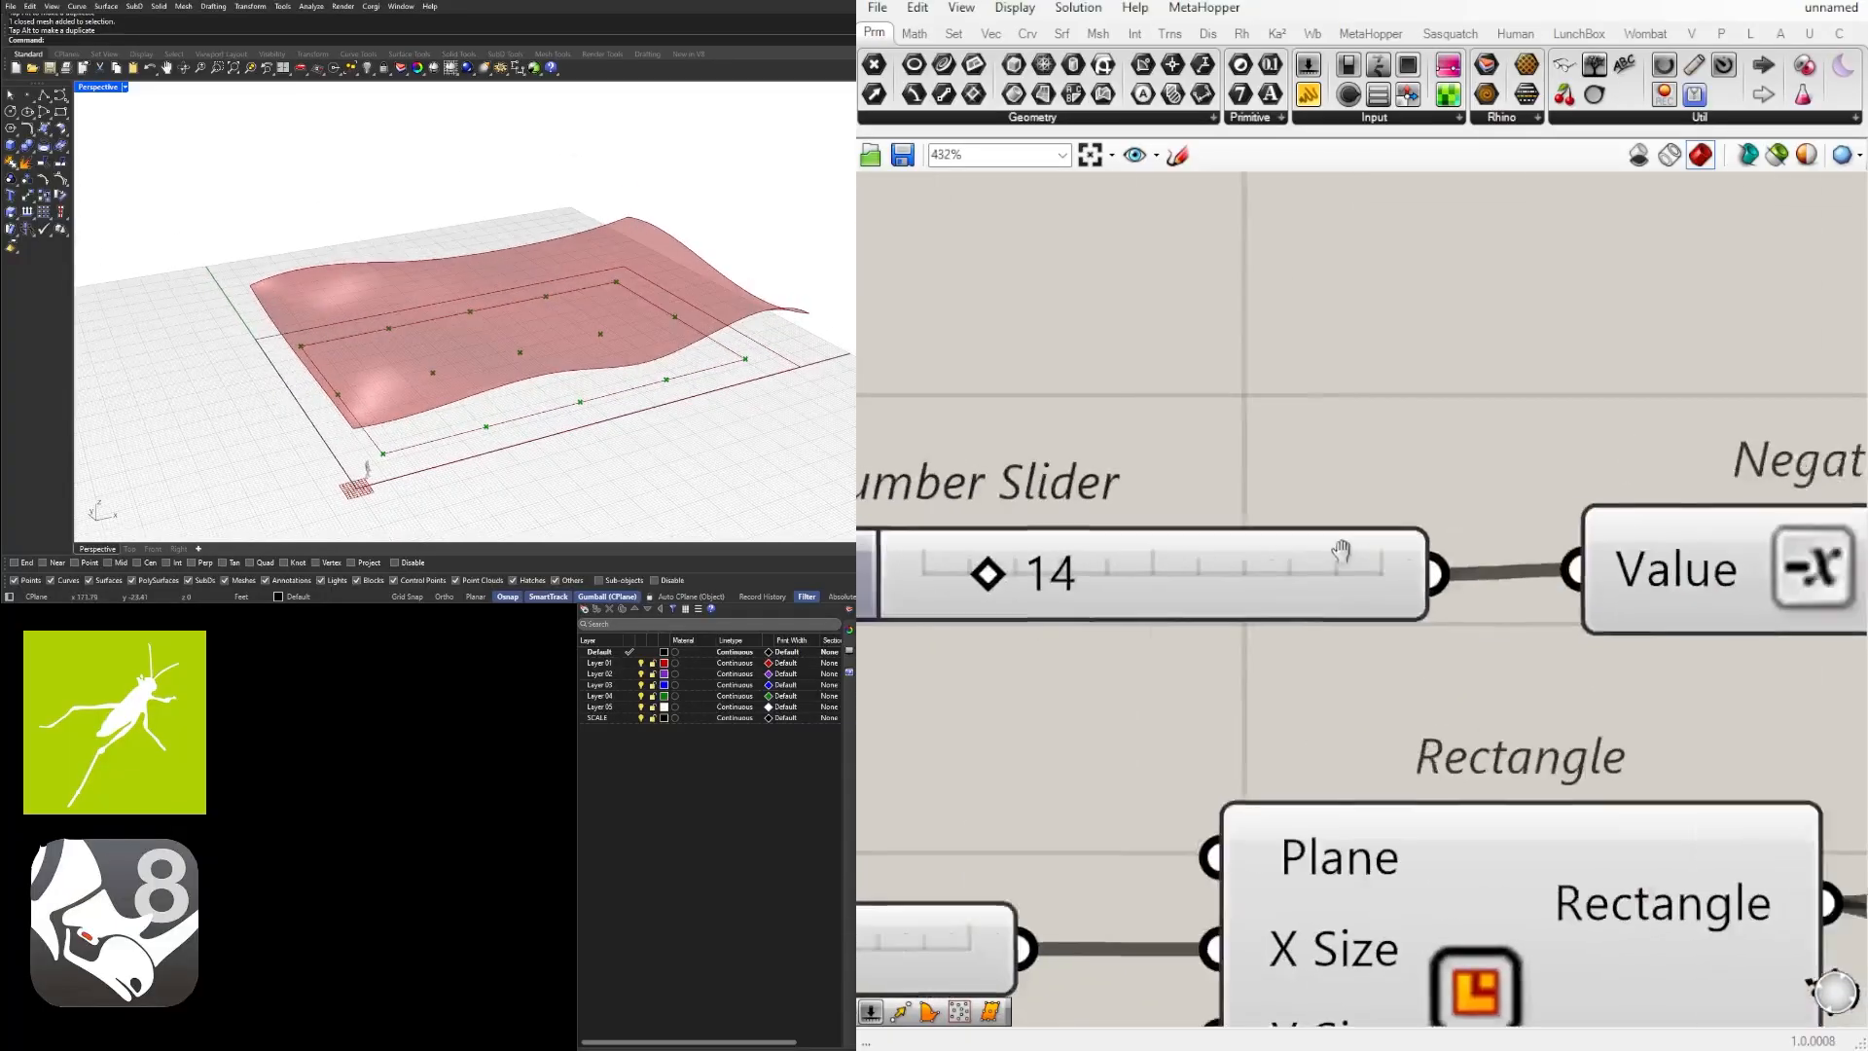
drag(988, 572, 1190, 595)
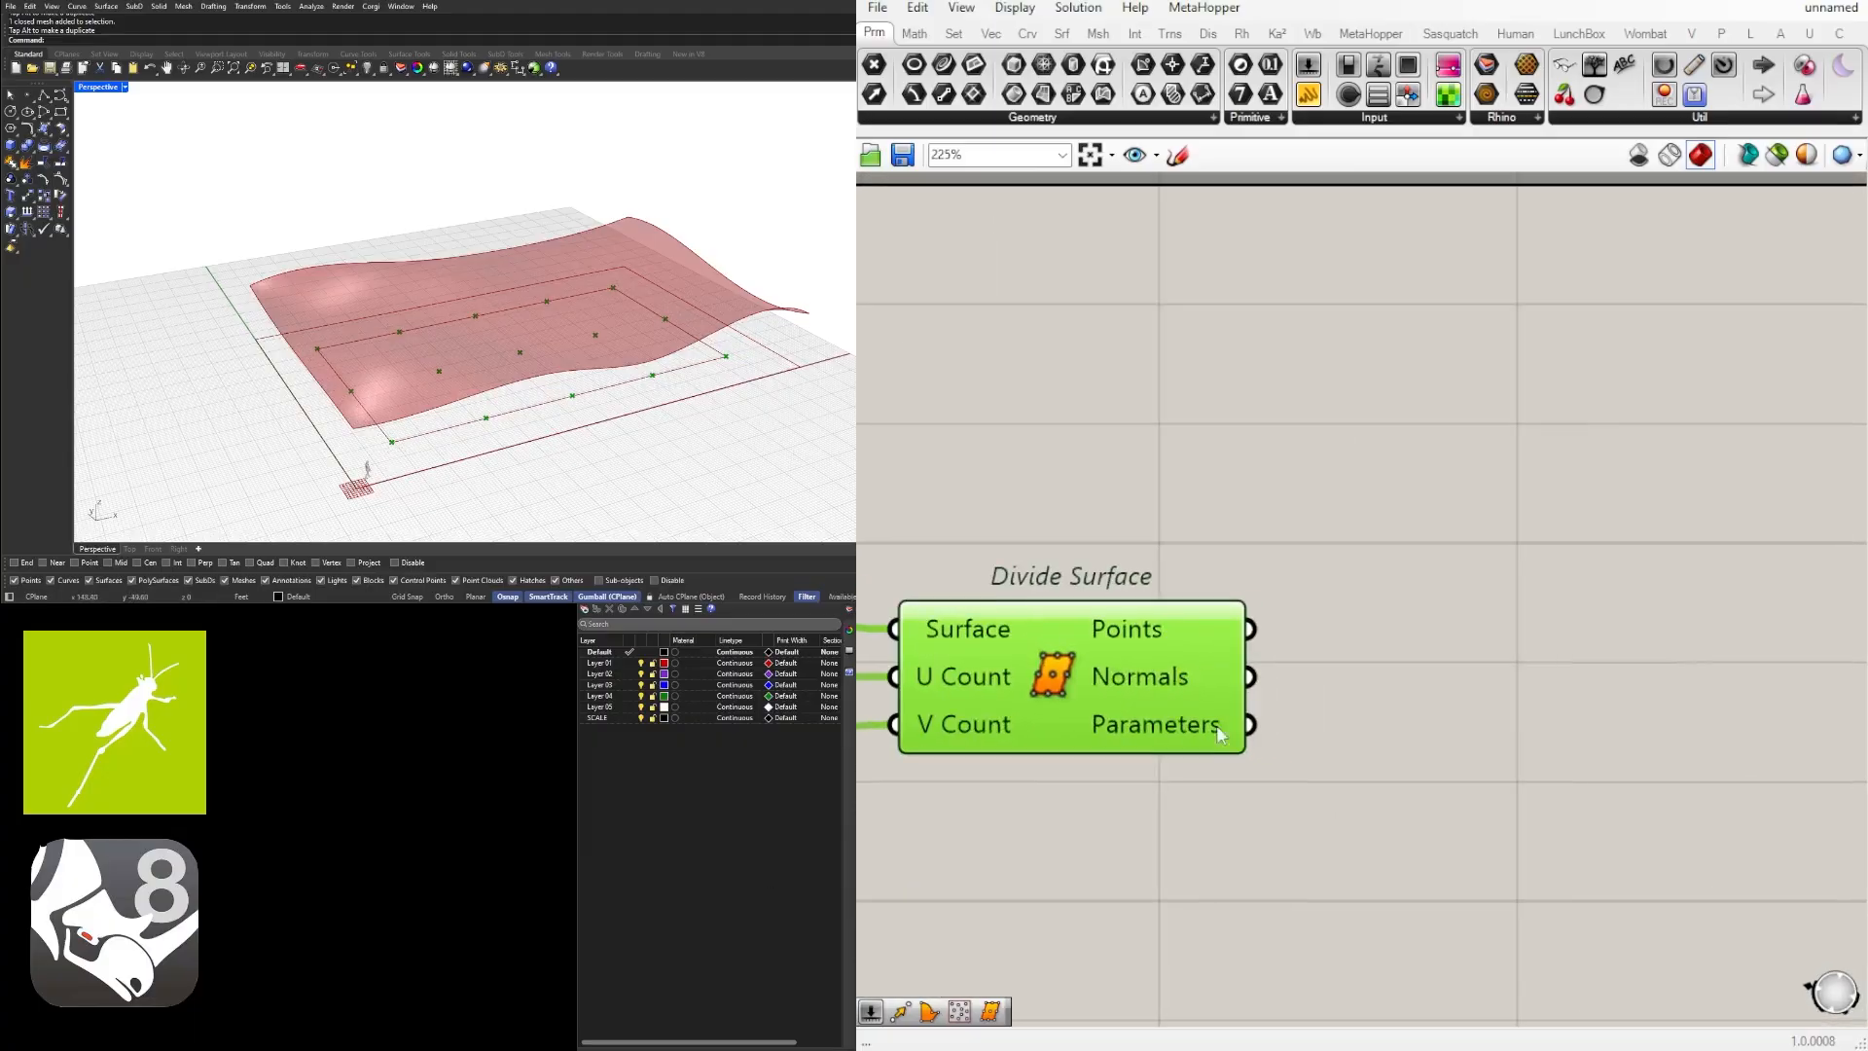
Step: Place a Circle component centred on the division points with radius 8.24
double_click(1449, 715)
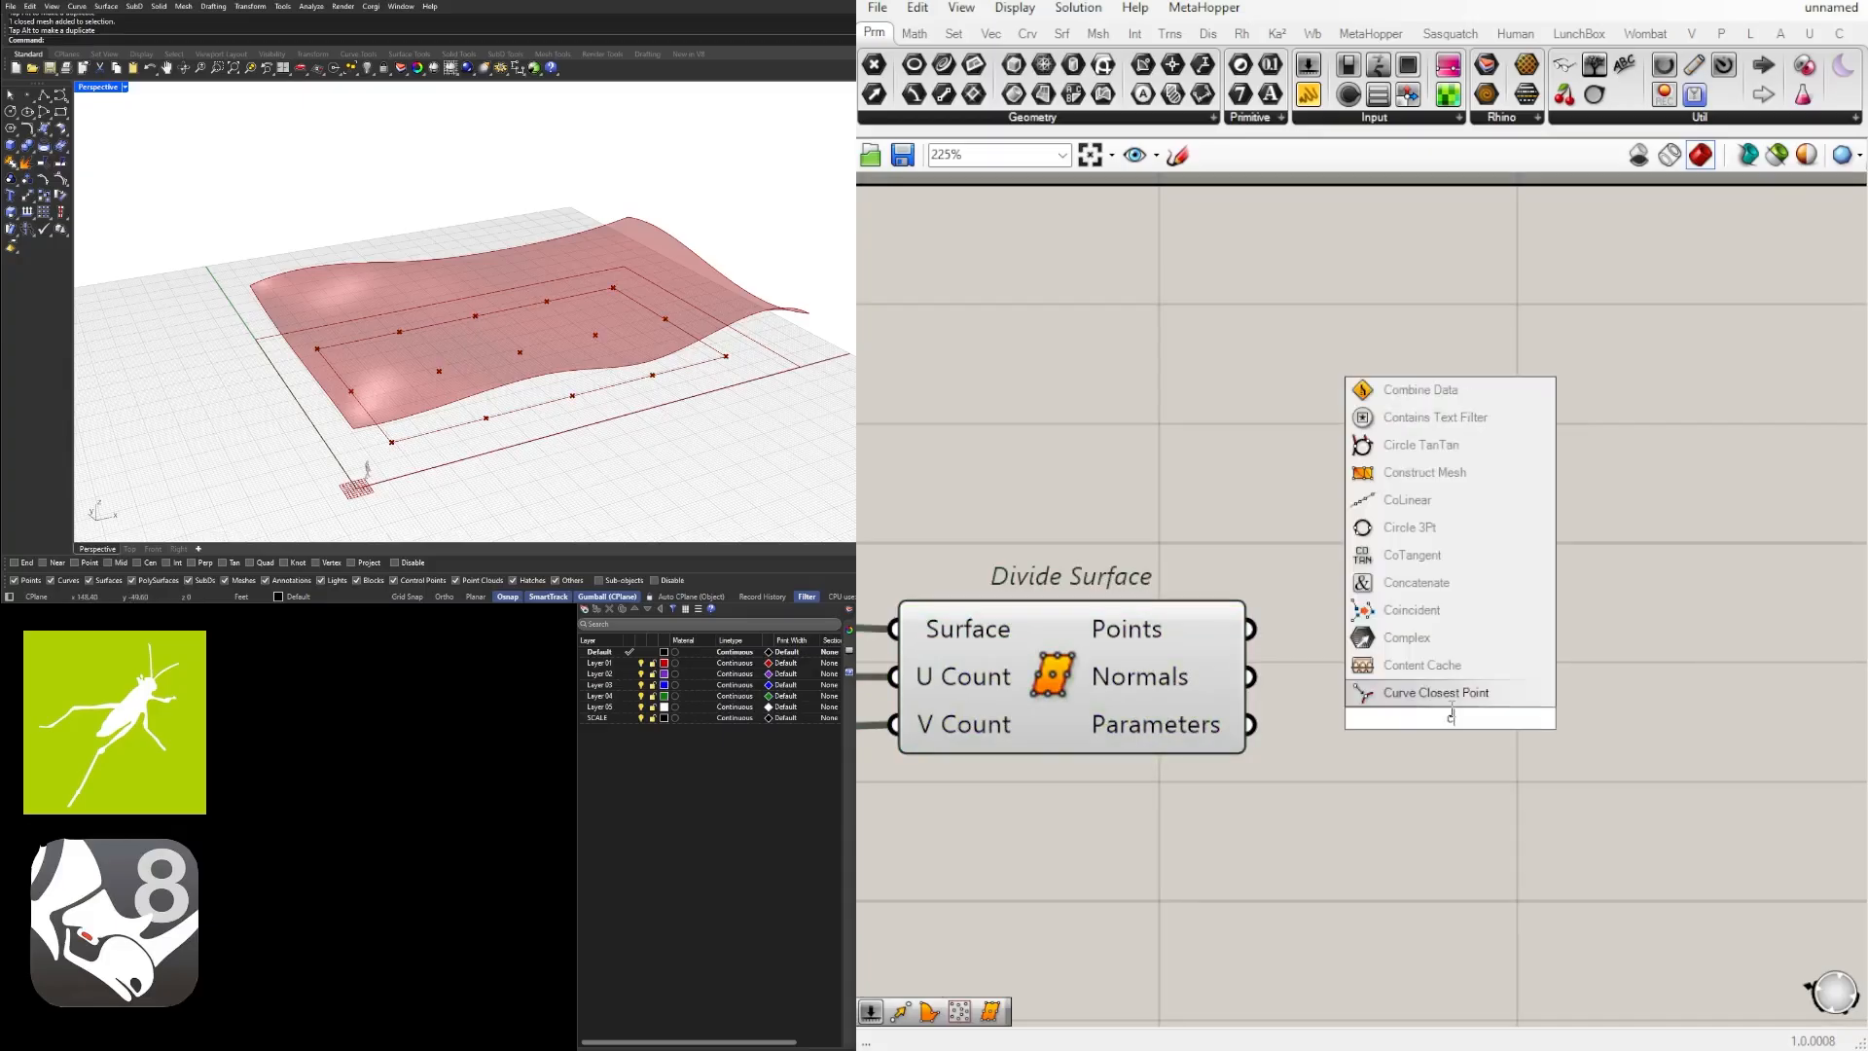
text(irc)
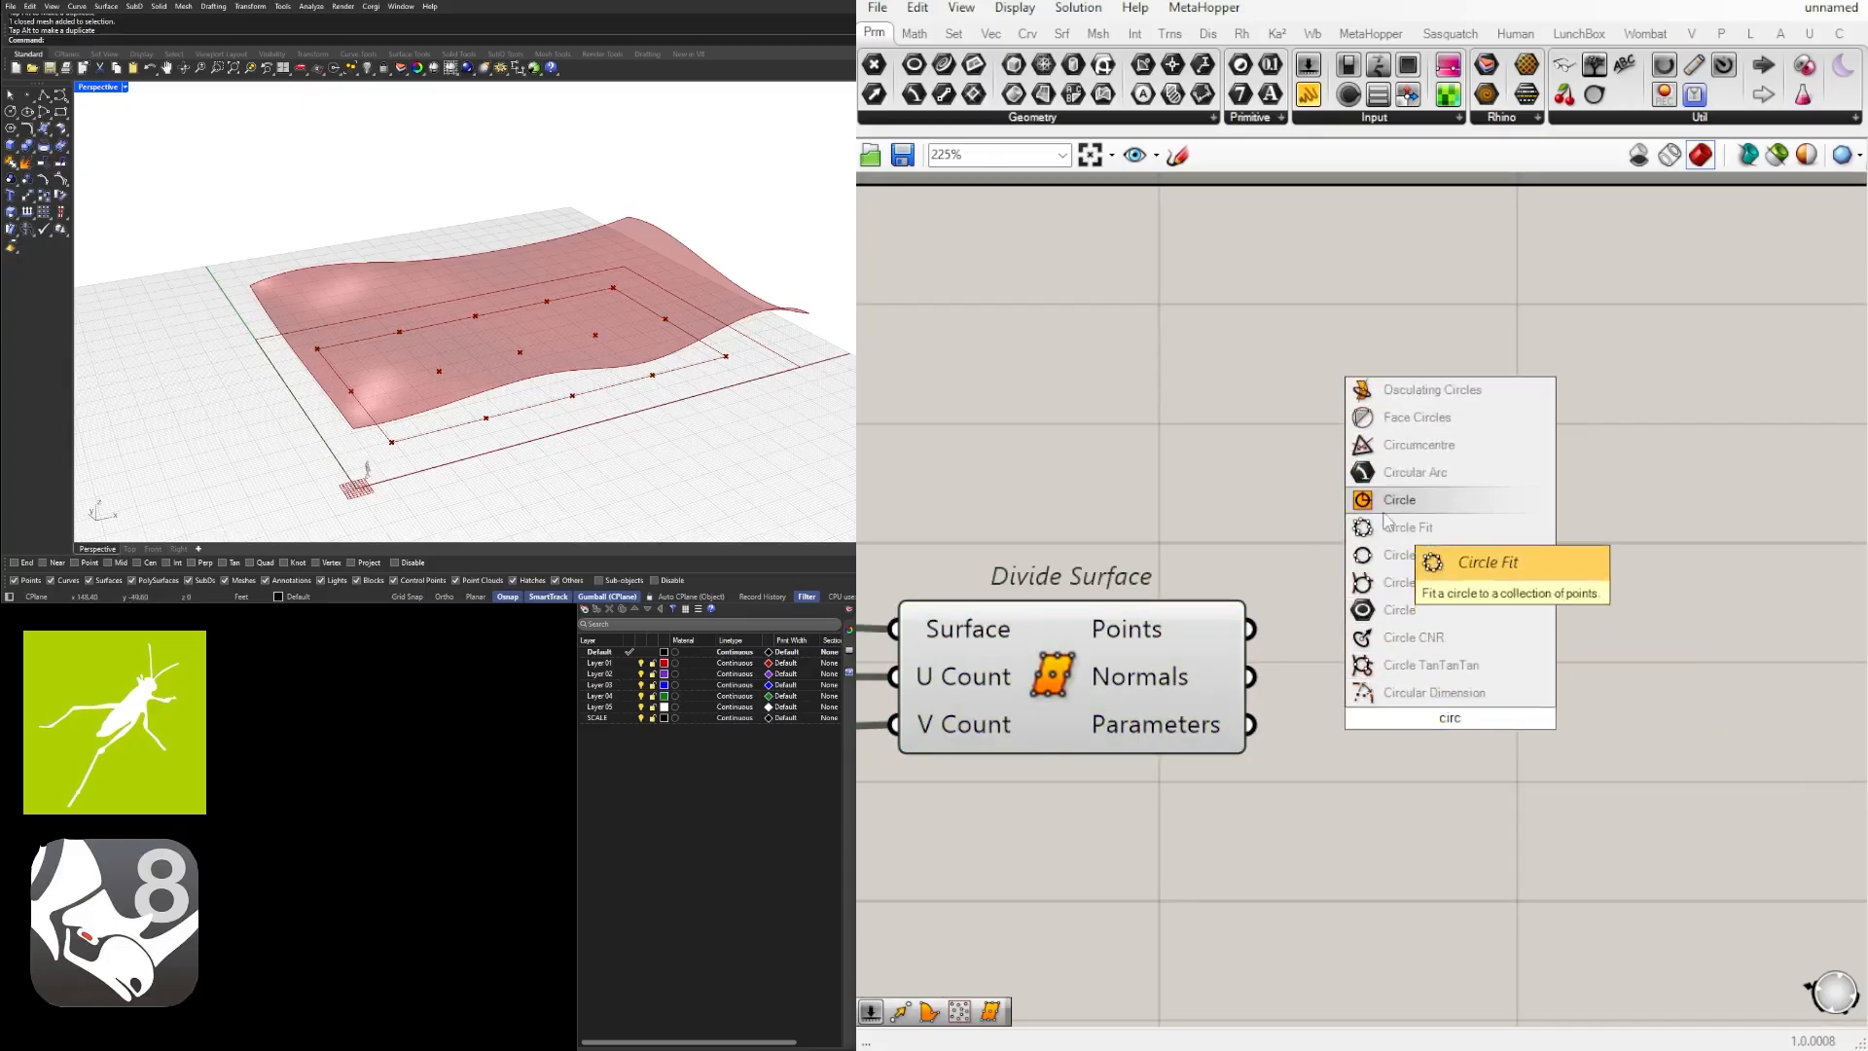
click(1399, 499)
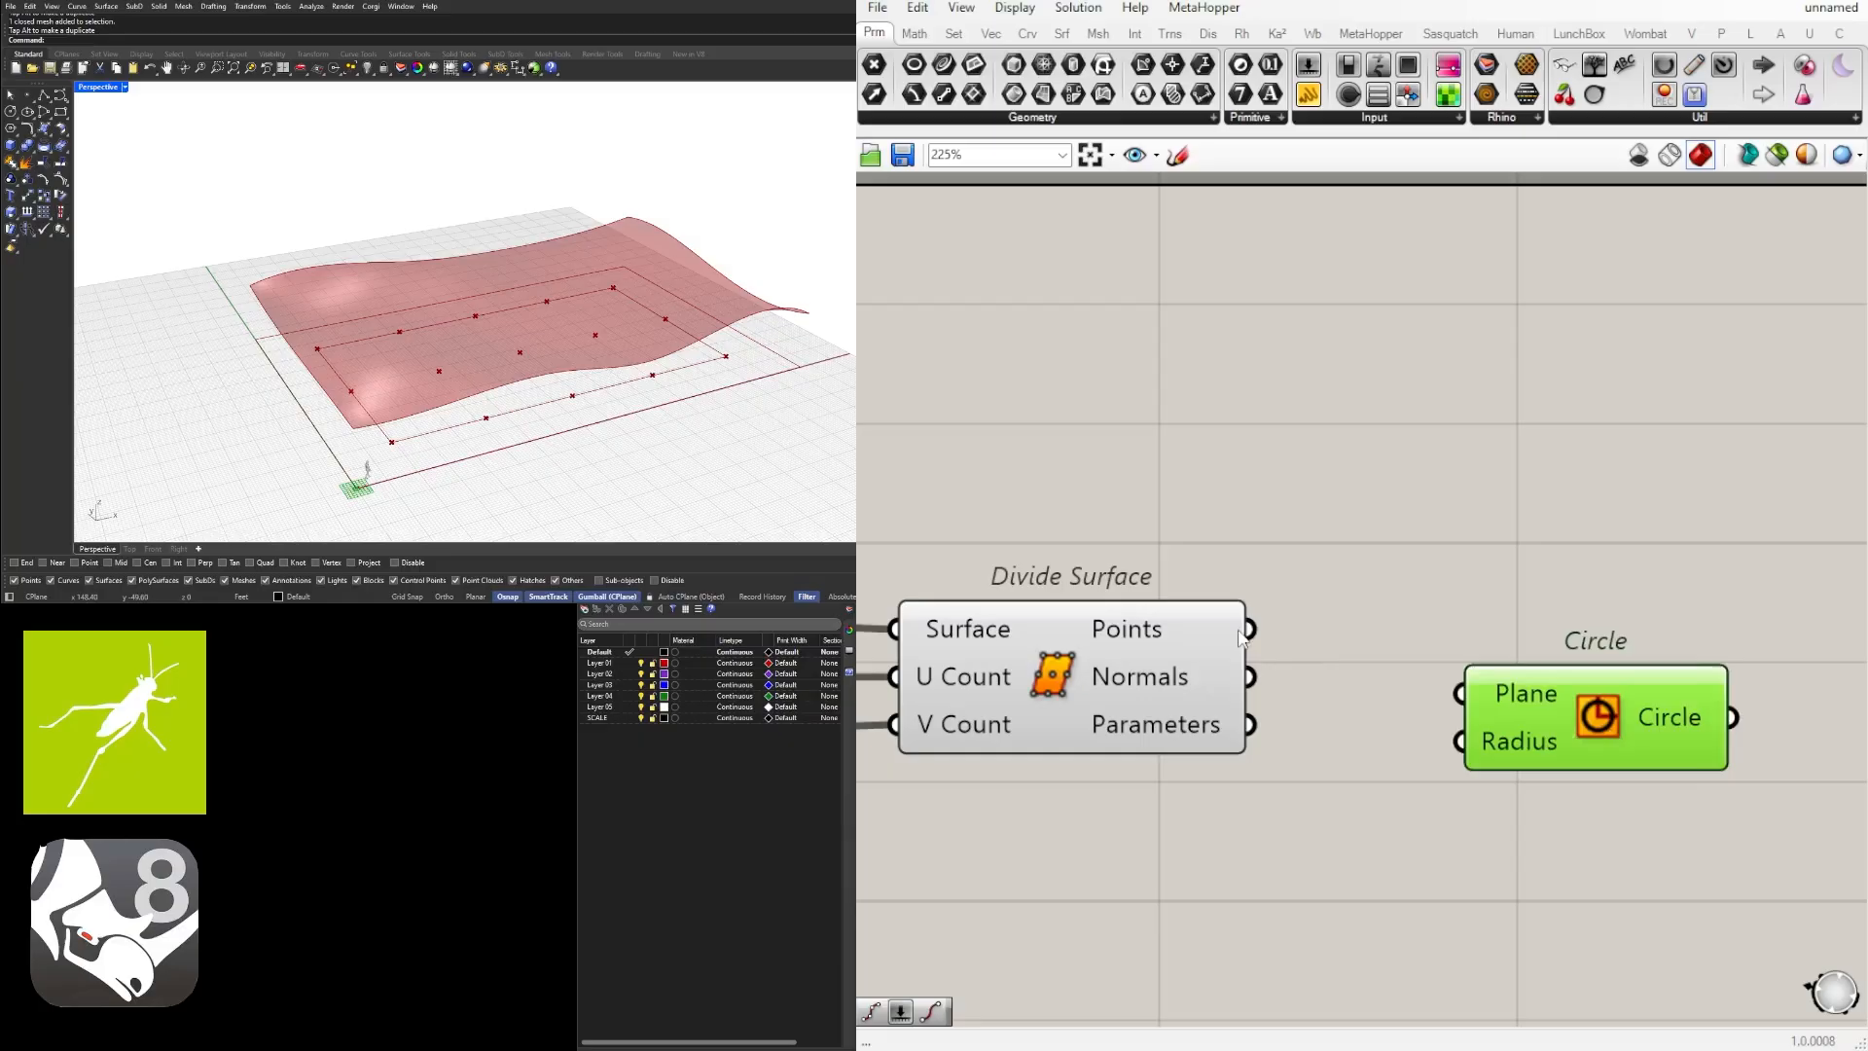
drag(1248, 630, 1463, 693)
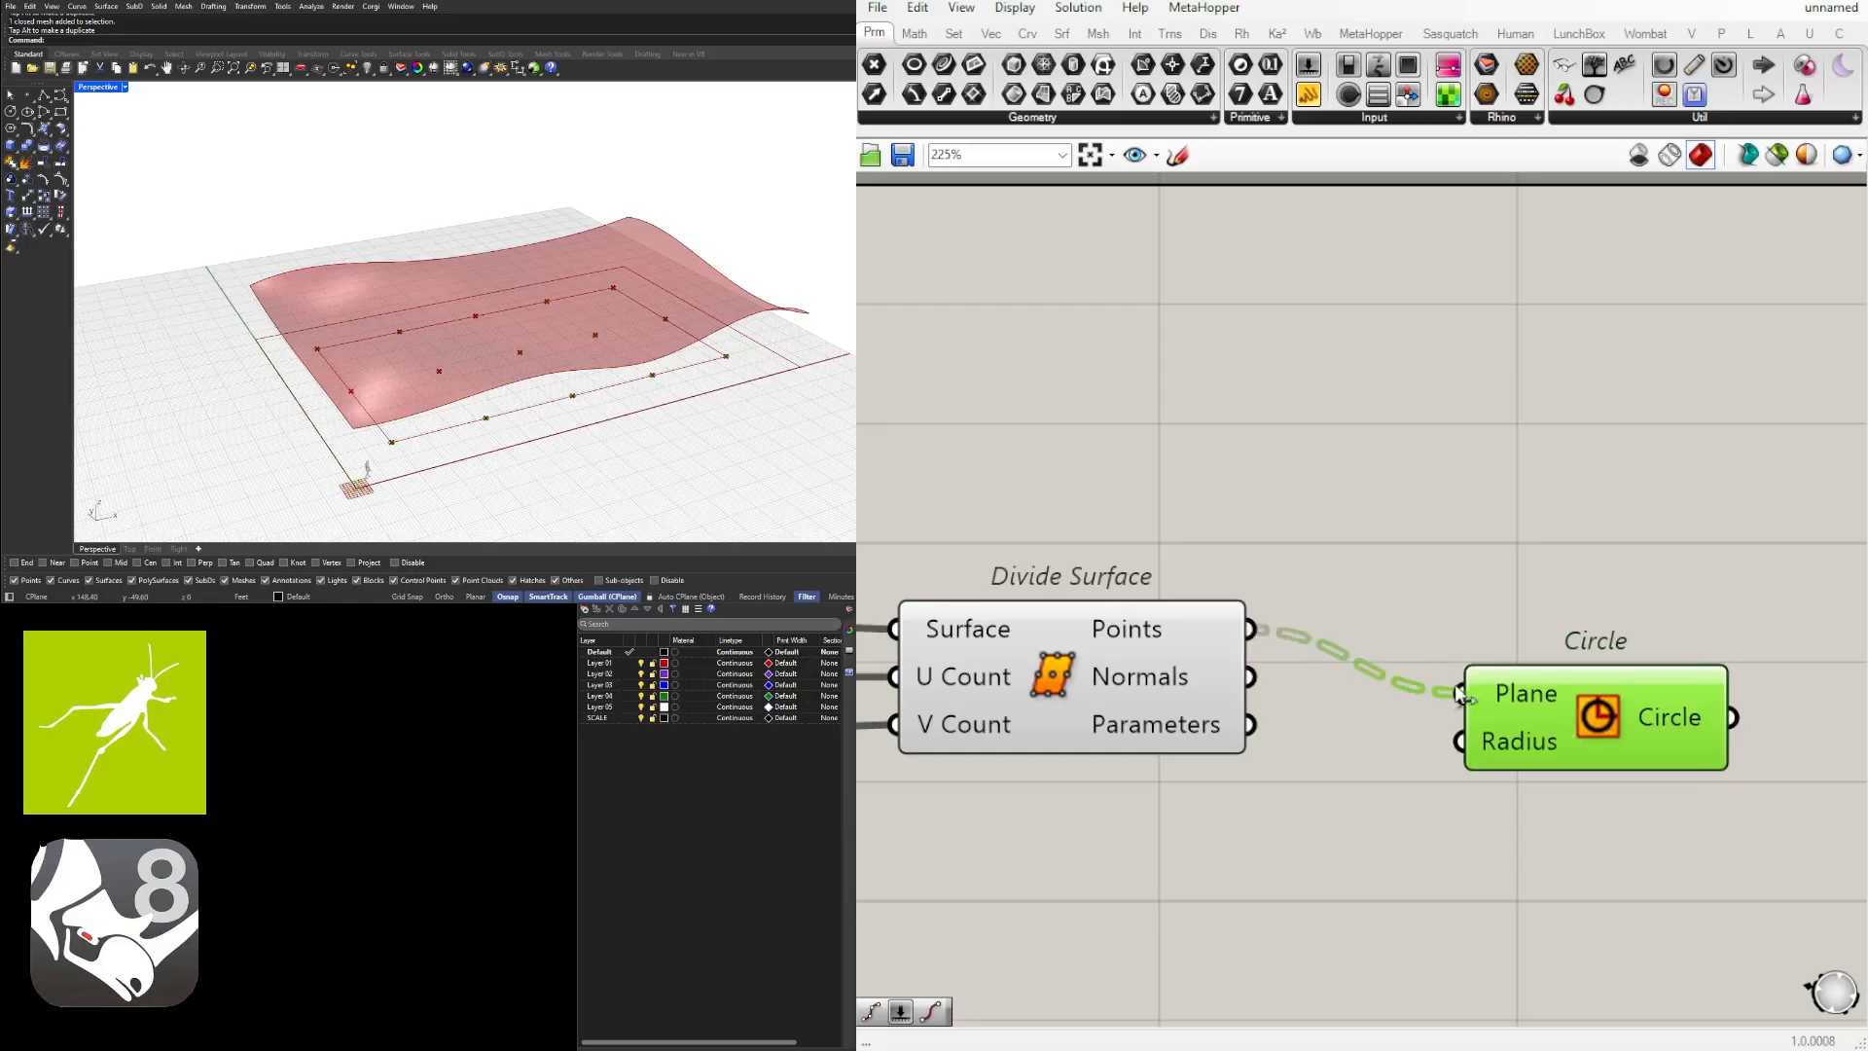
scroll(down, 3)
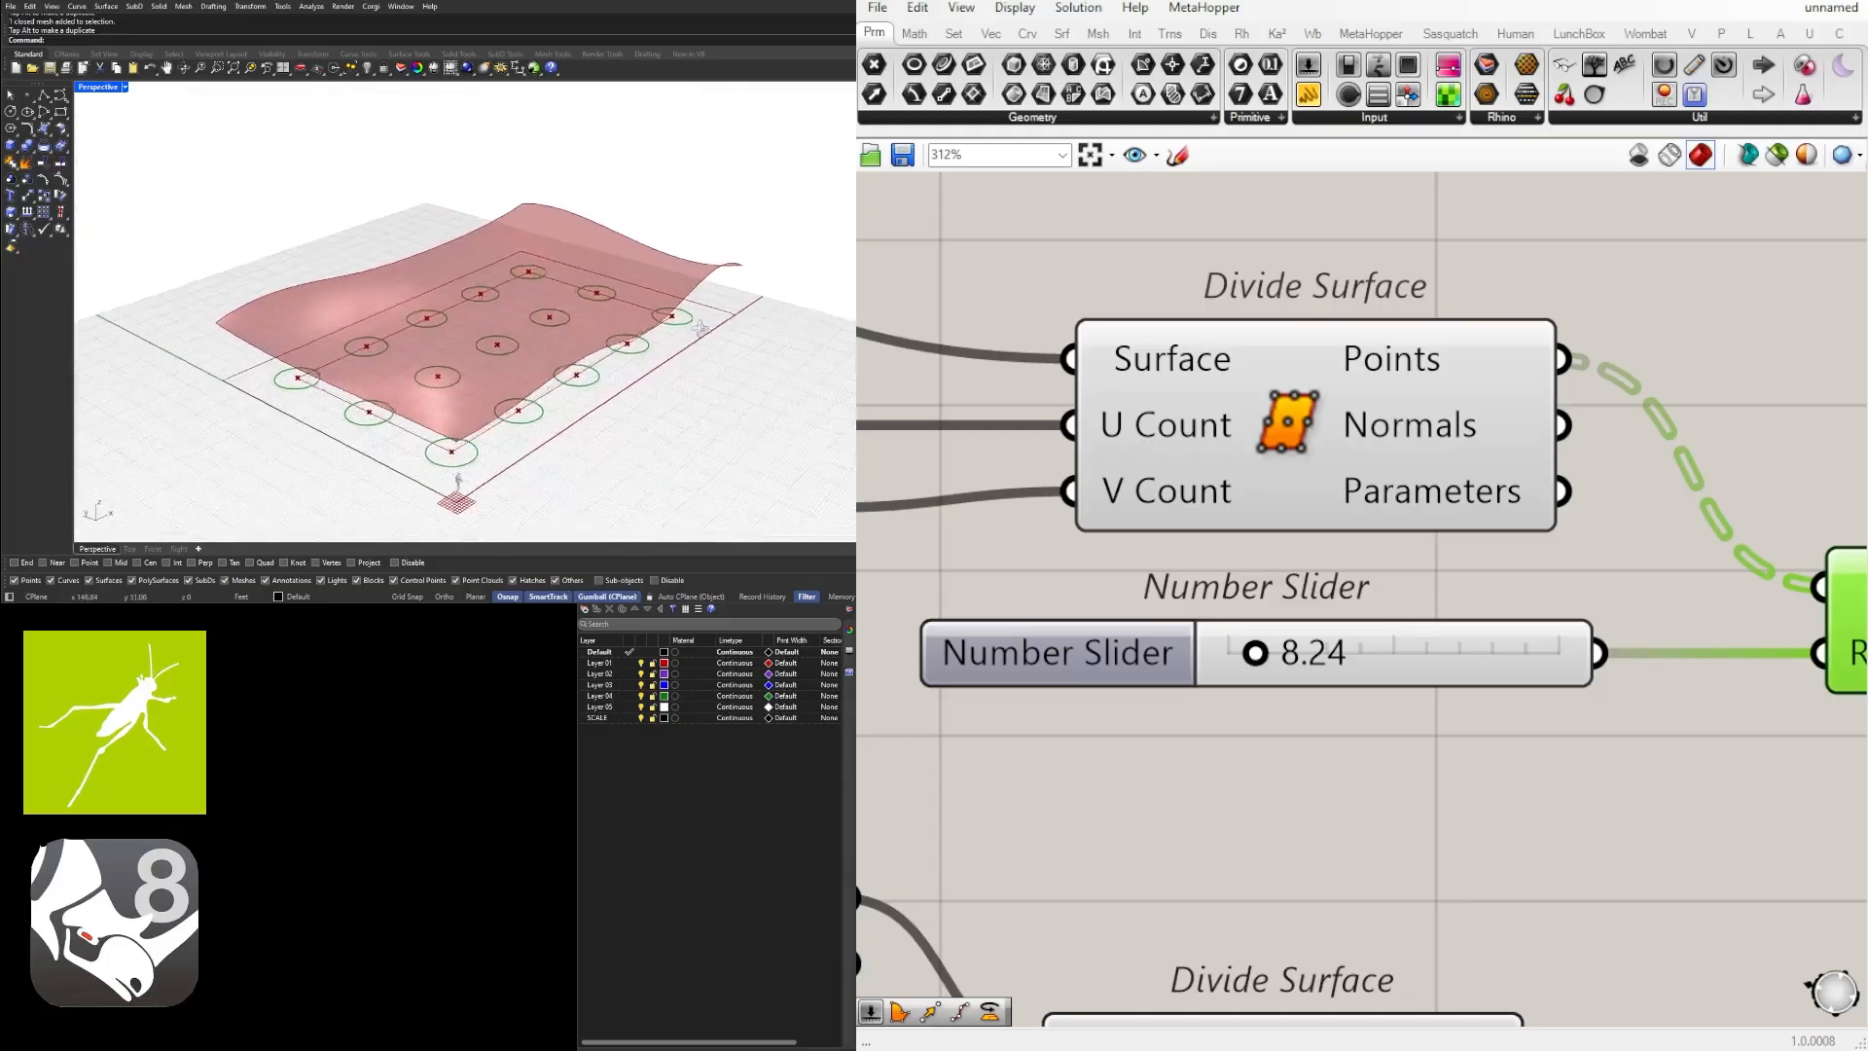
scroll(down, 3)
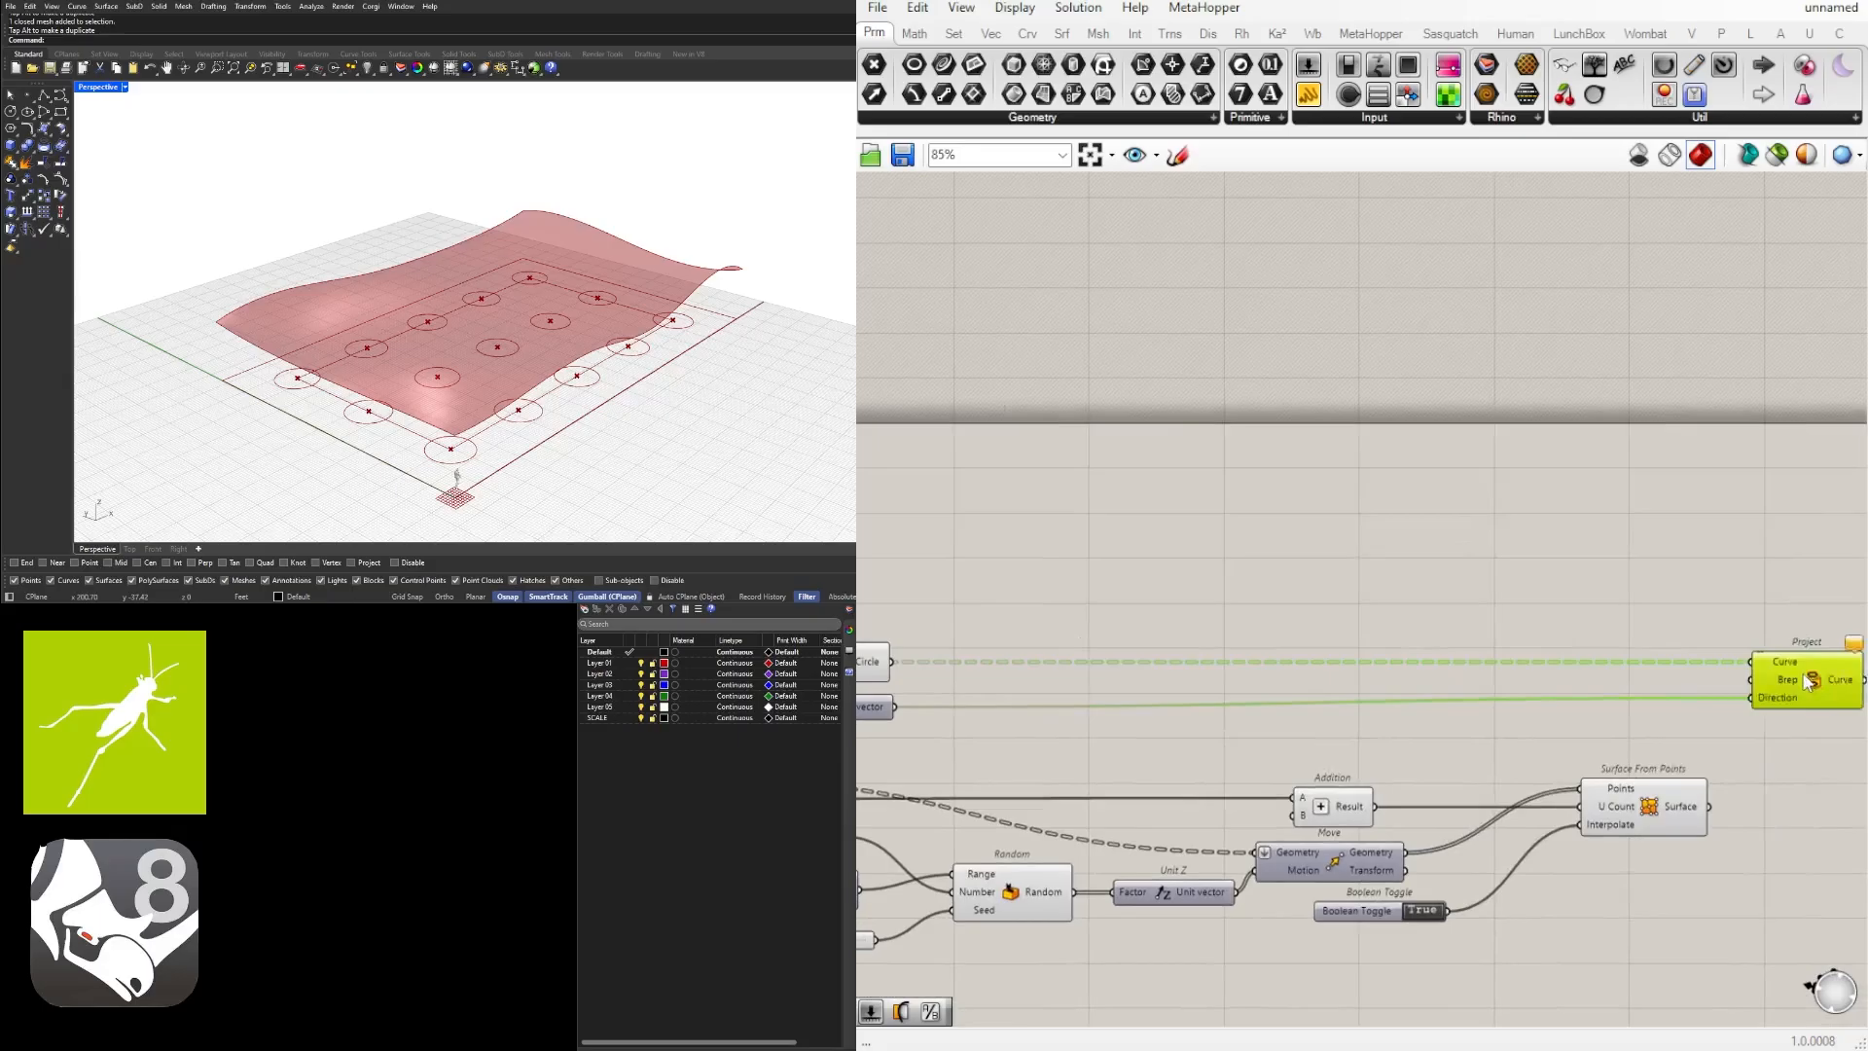
Step: Zoom the canvas around the Project component feeding circles onto the canopy surface
scroll(up, 3)
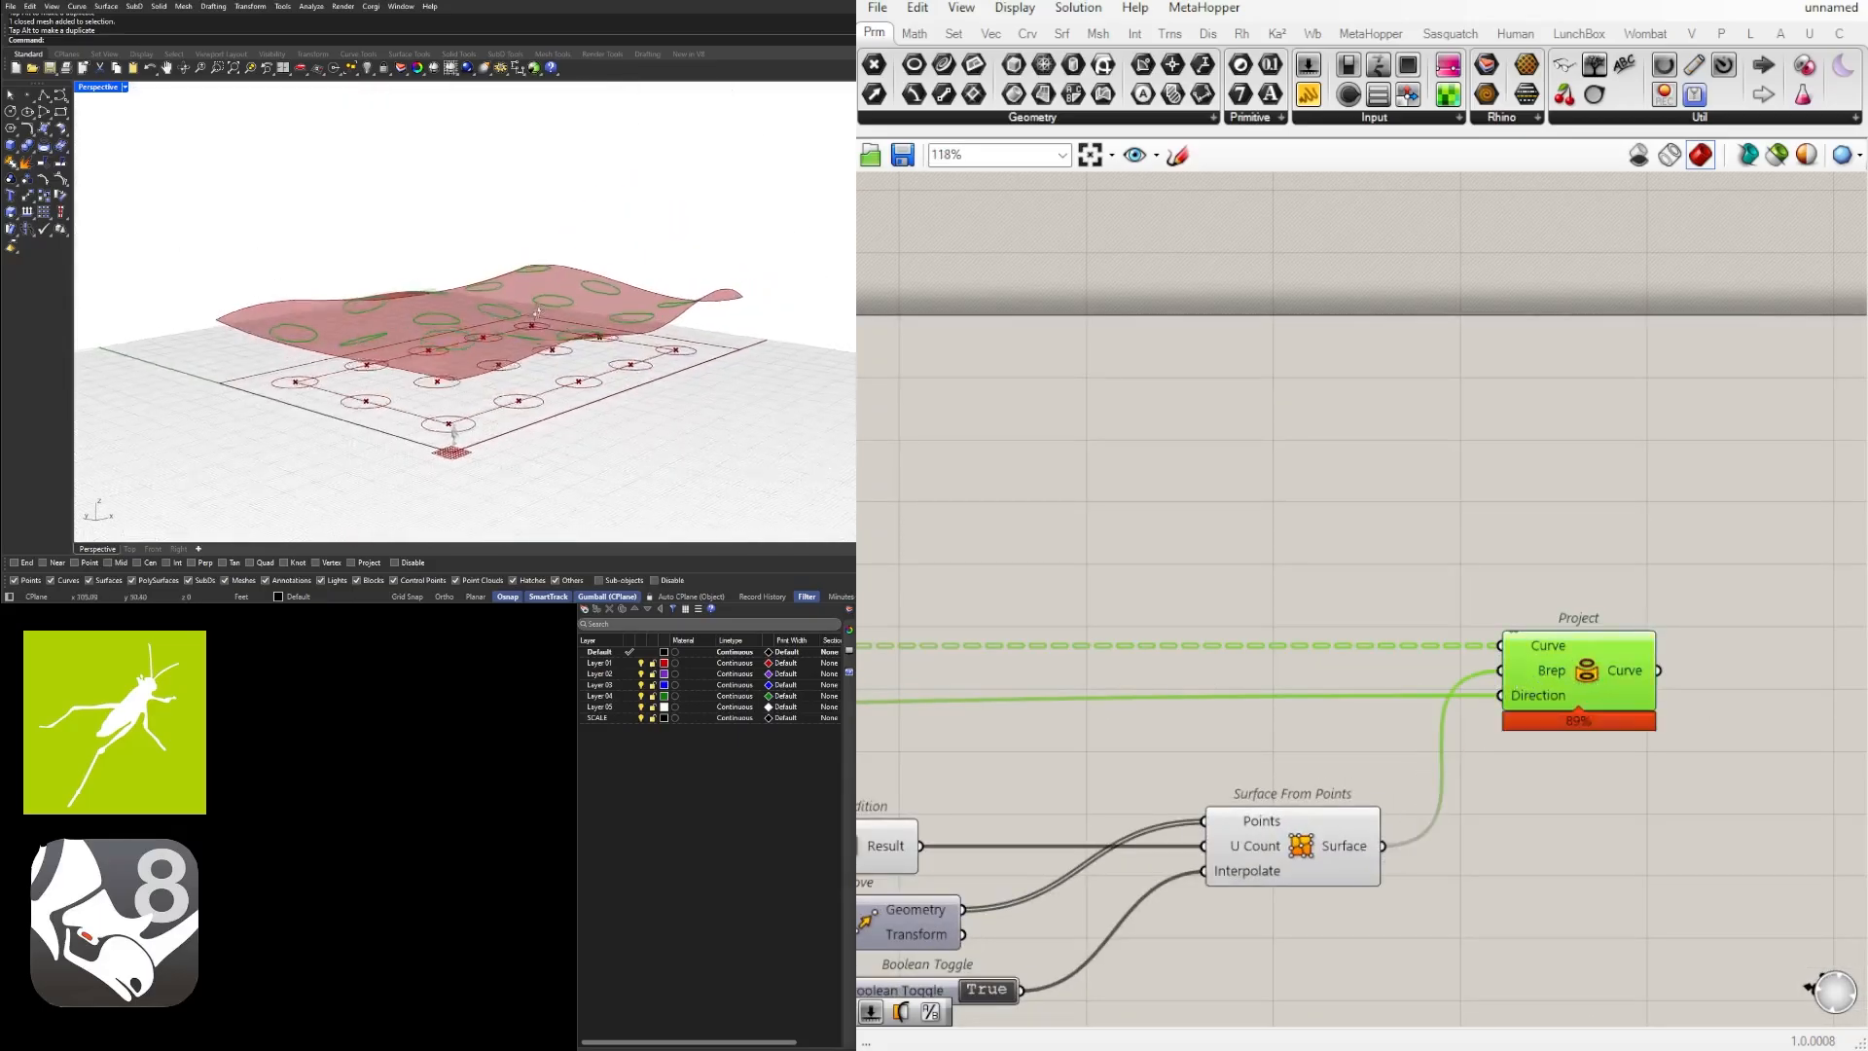
scroll(down, 3)
text(split)
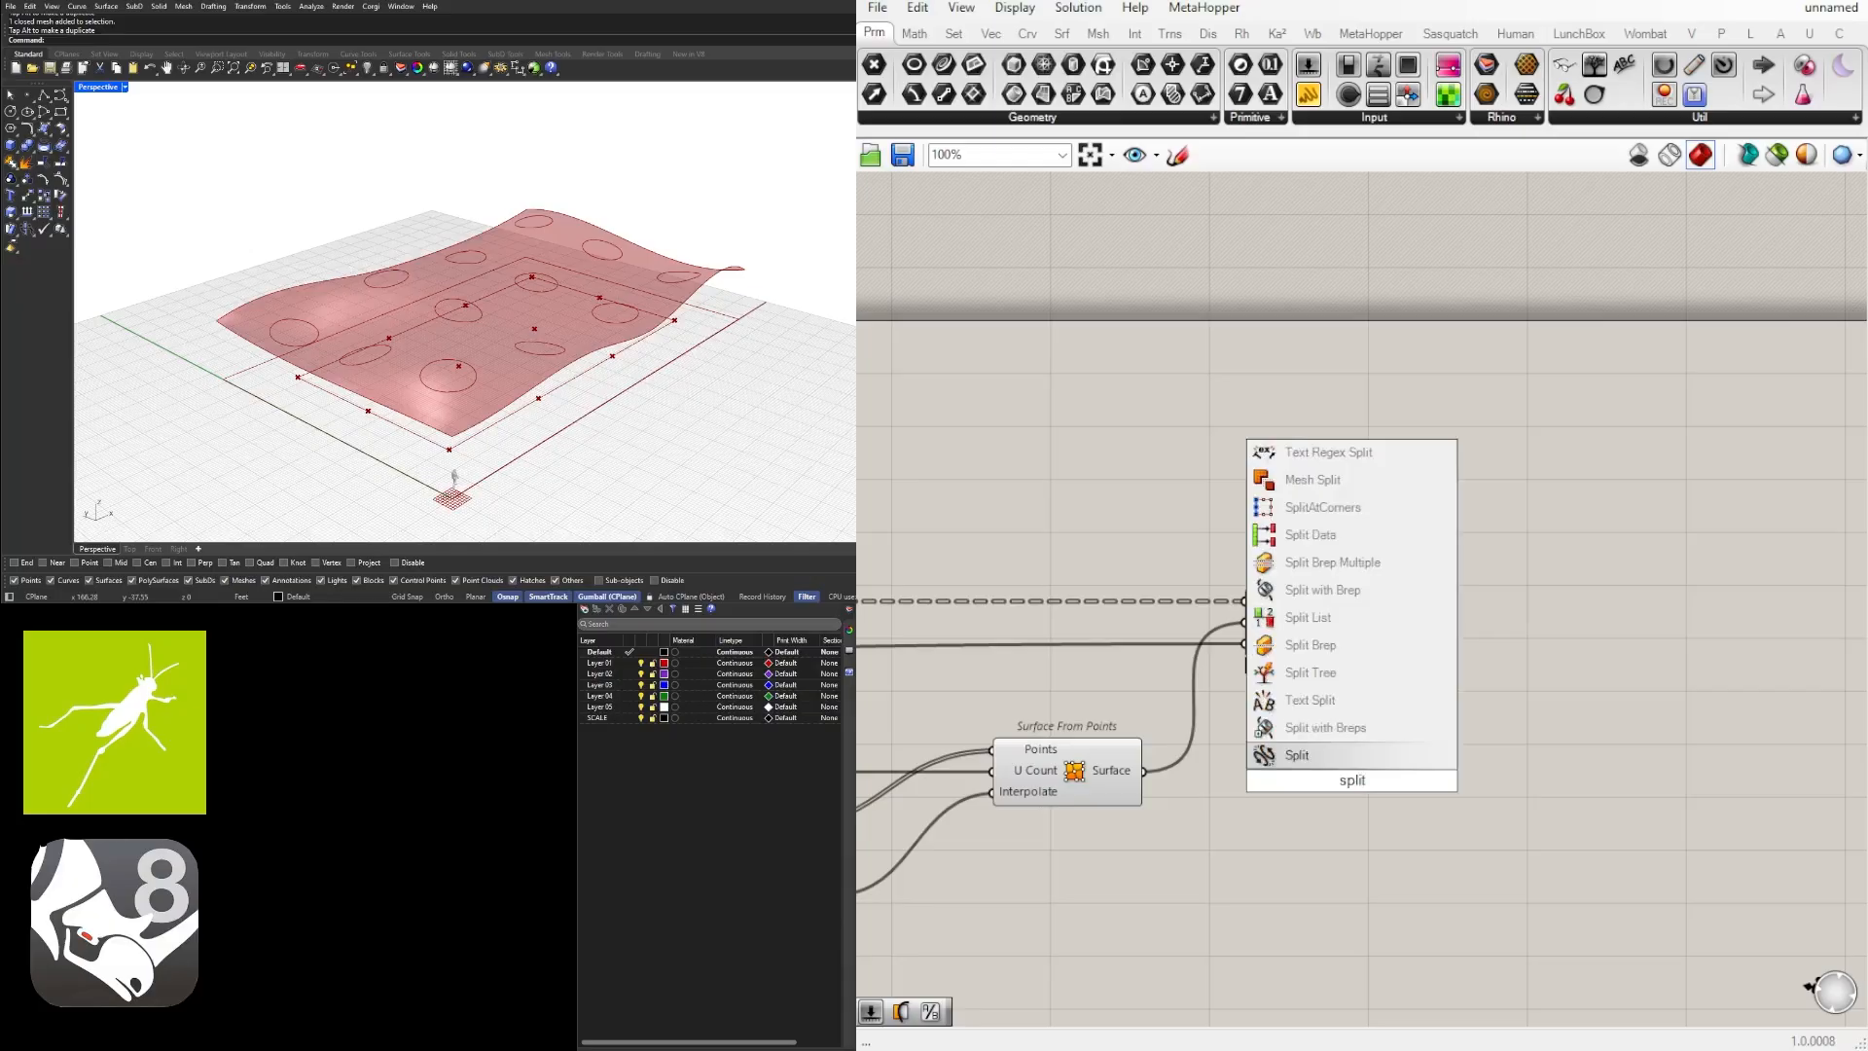
Step: Add Surface Split cutting the canopy with the projected circles, plus a List Item for fragments
click(1296, 754)
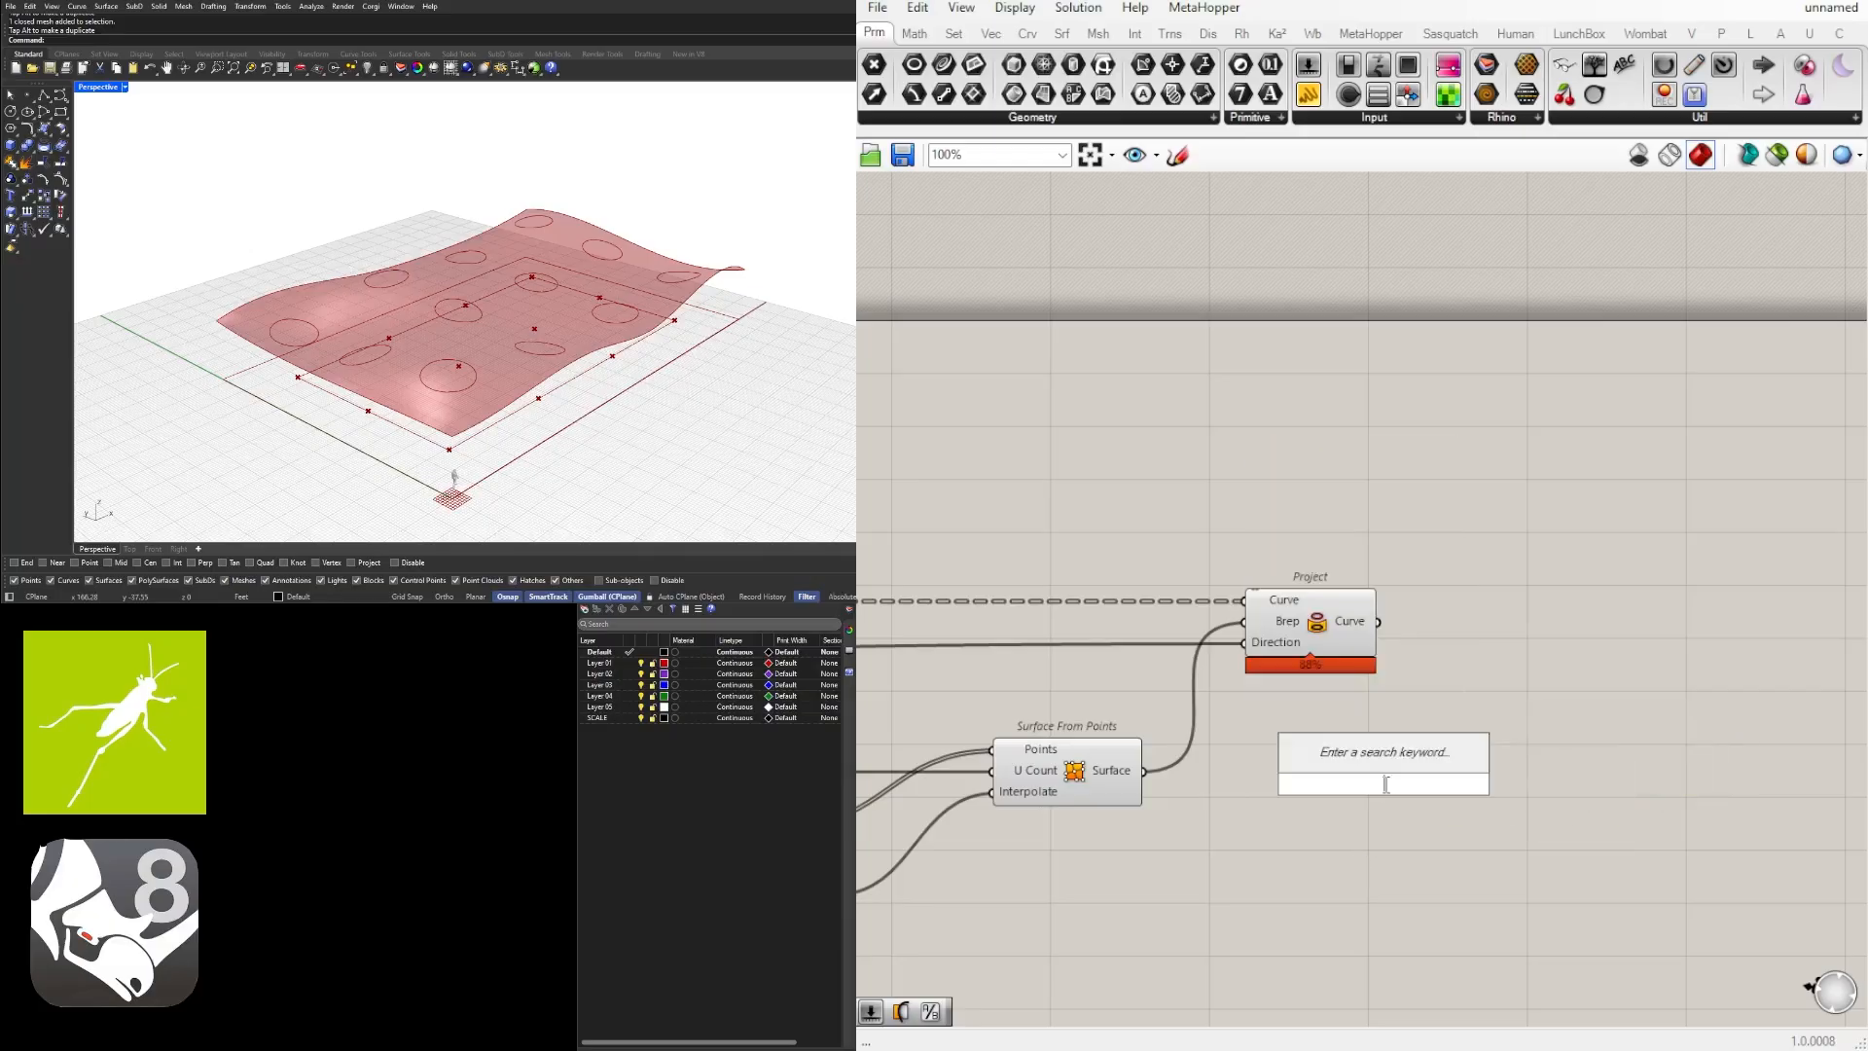
text(surfaces)
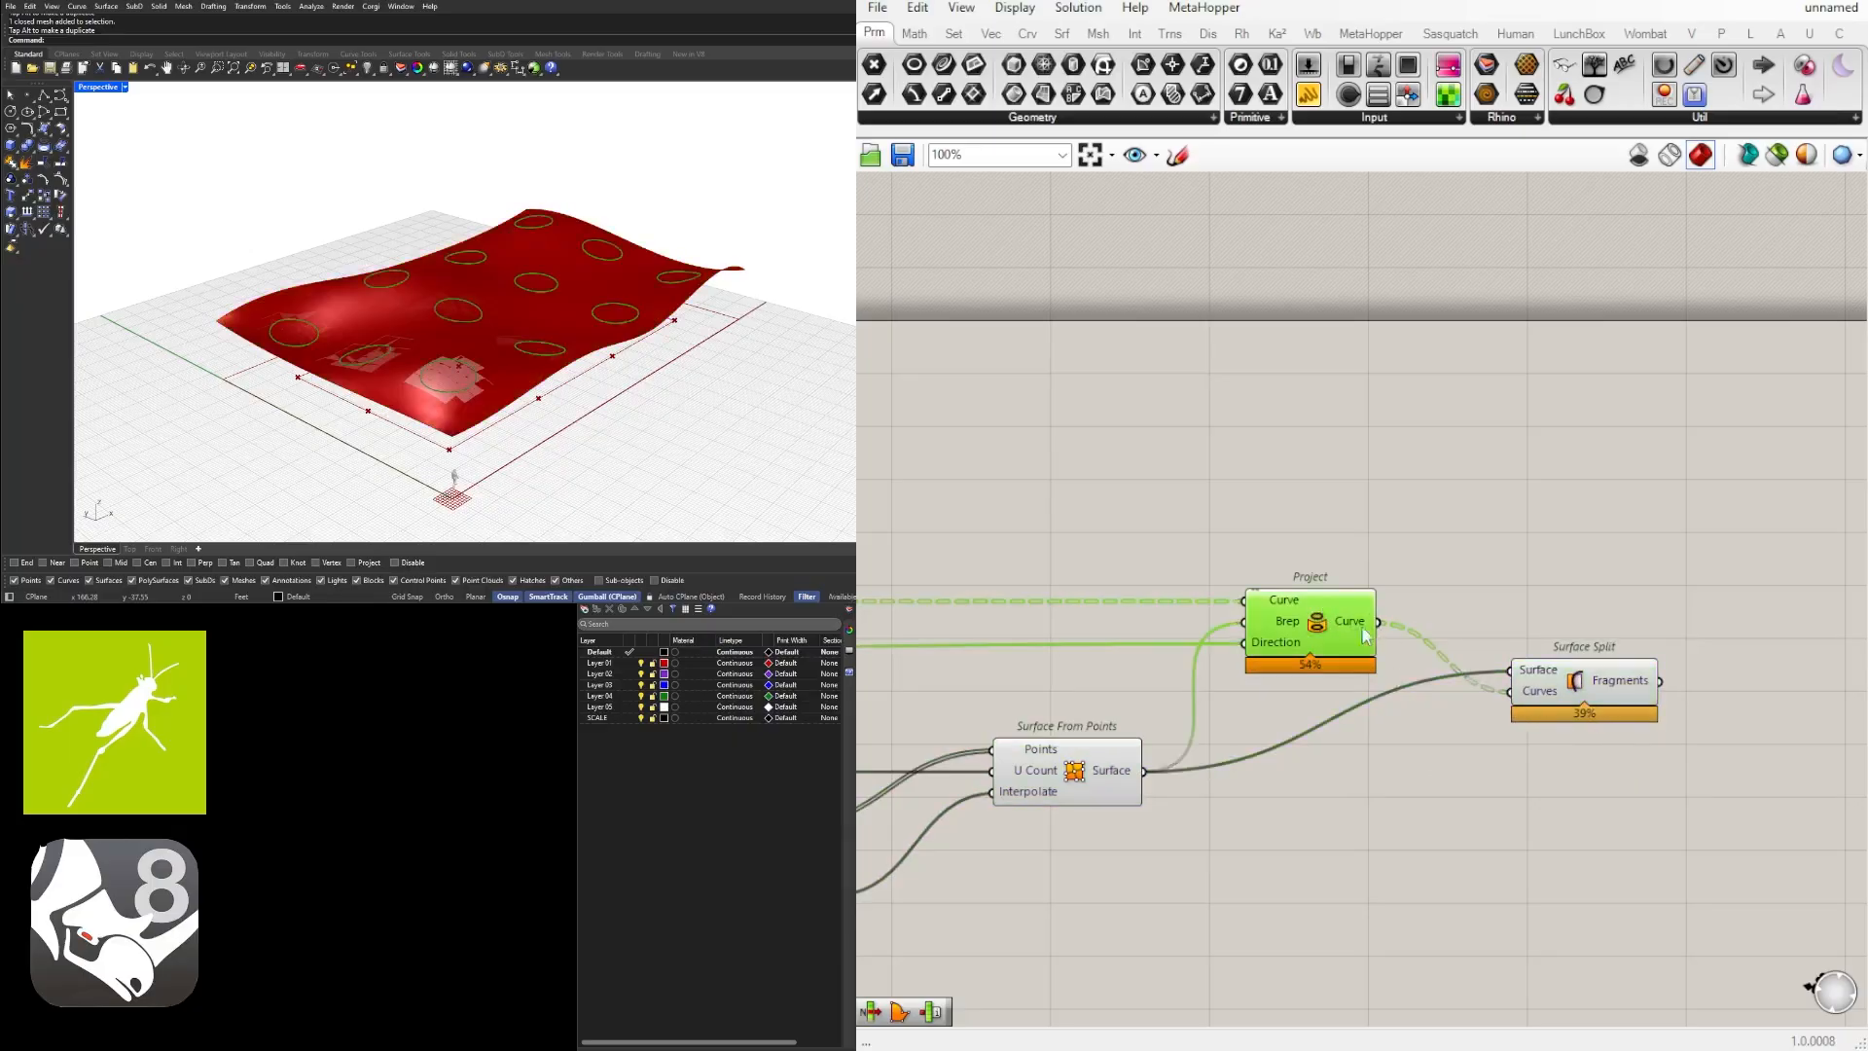
mouse_move(1405, 663)
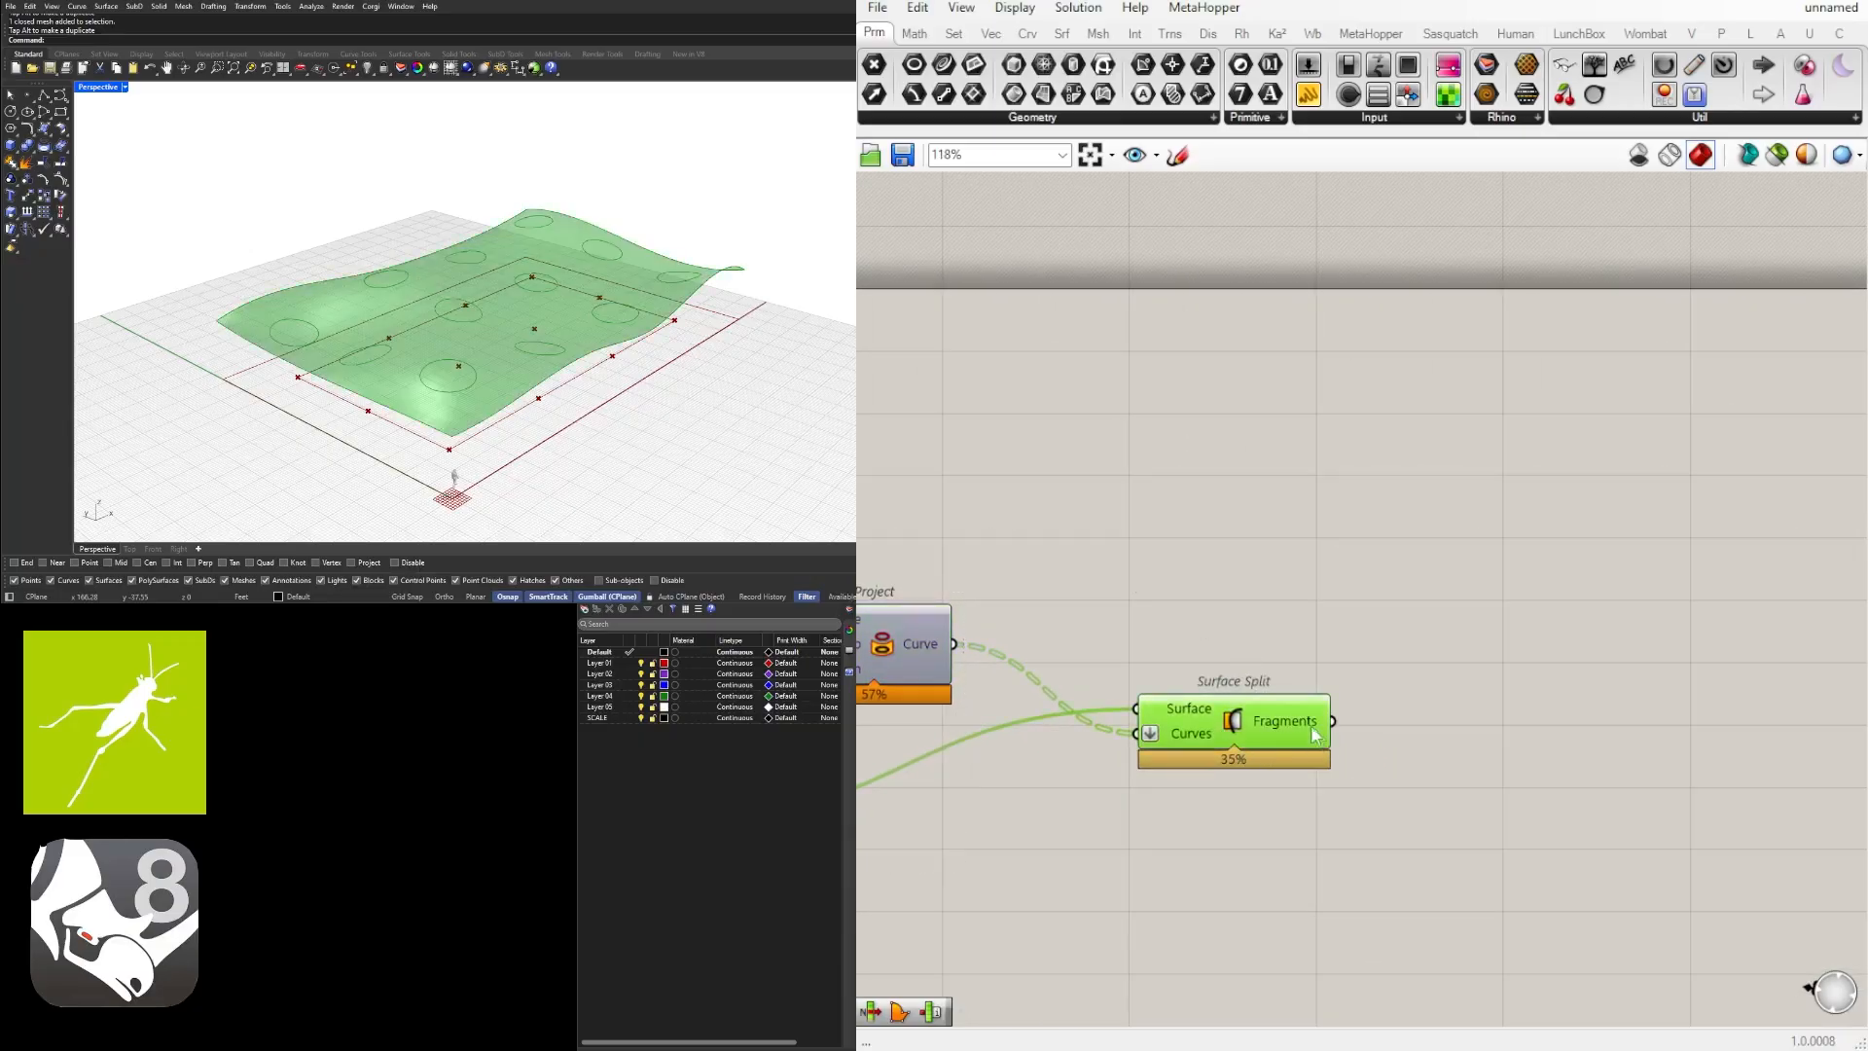
mouse_move(575, 331)
text(item)
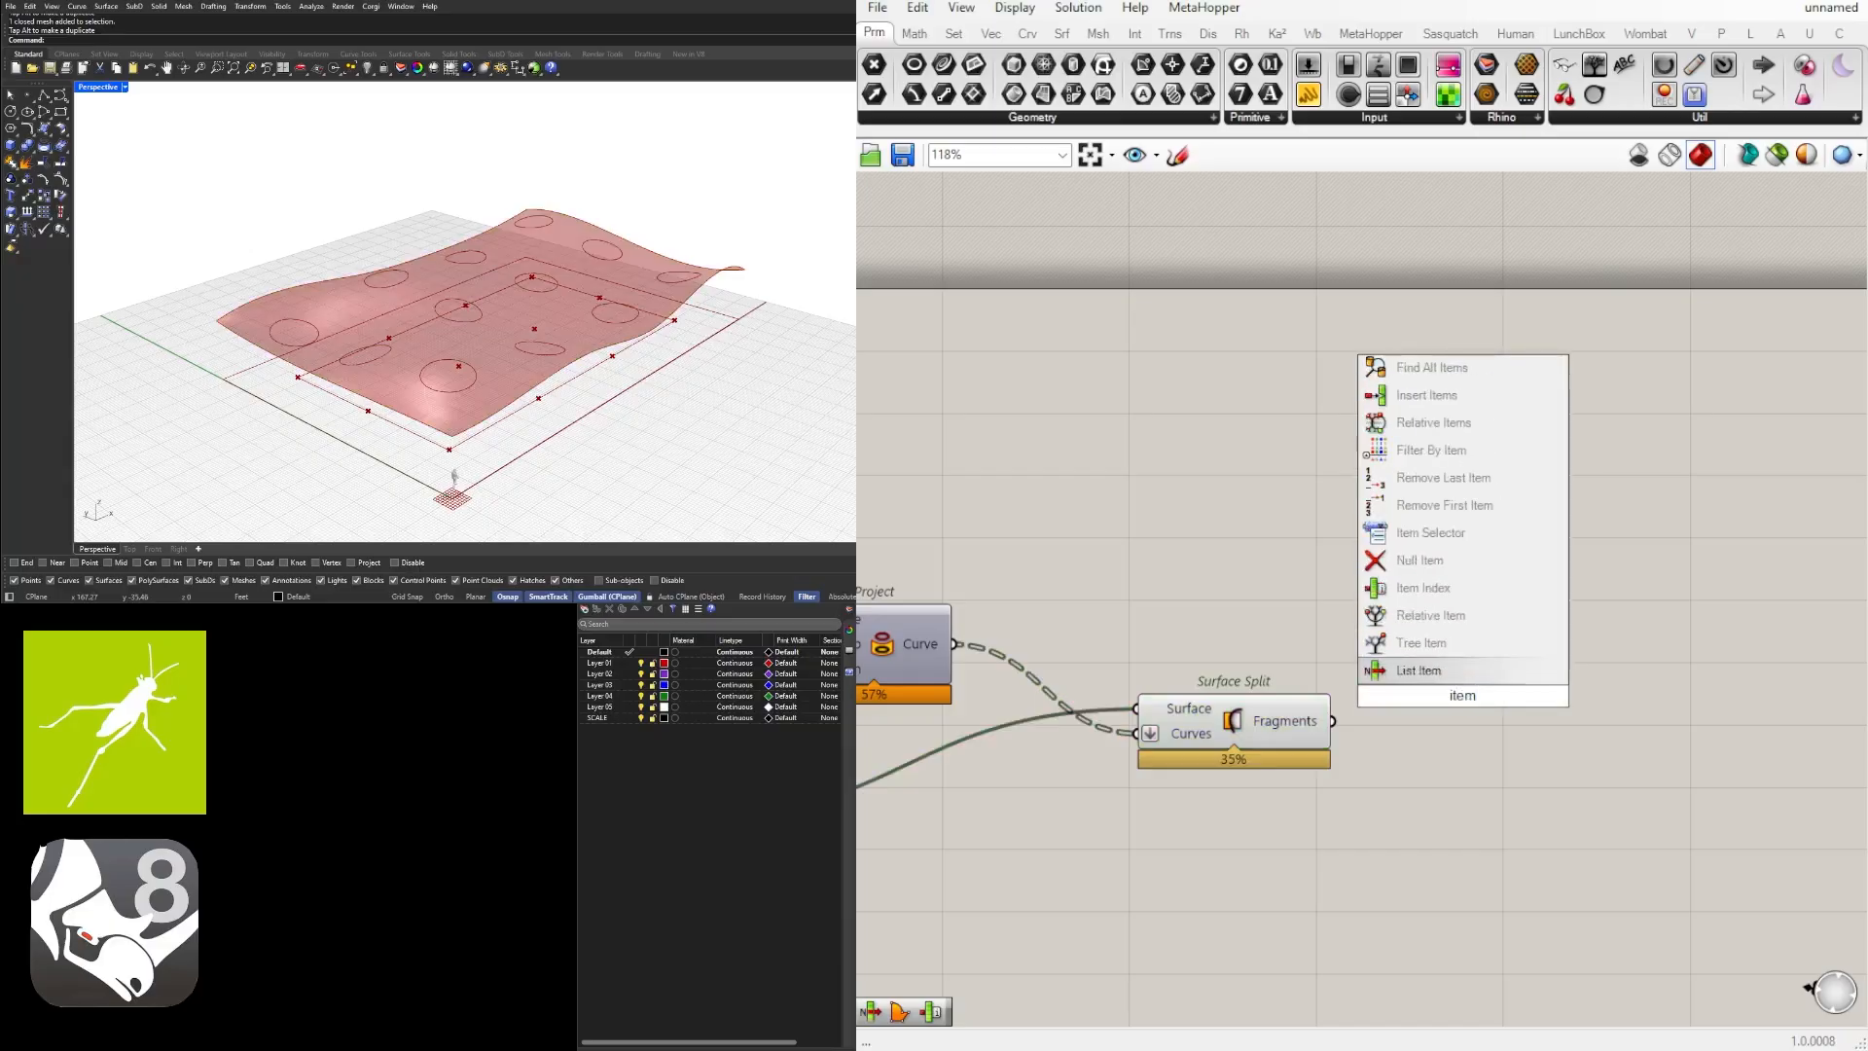
click(1417, 670)
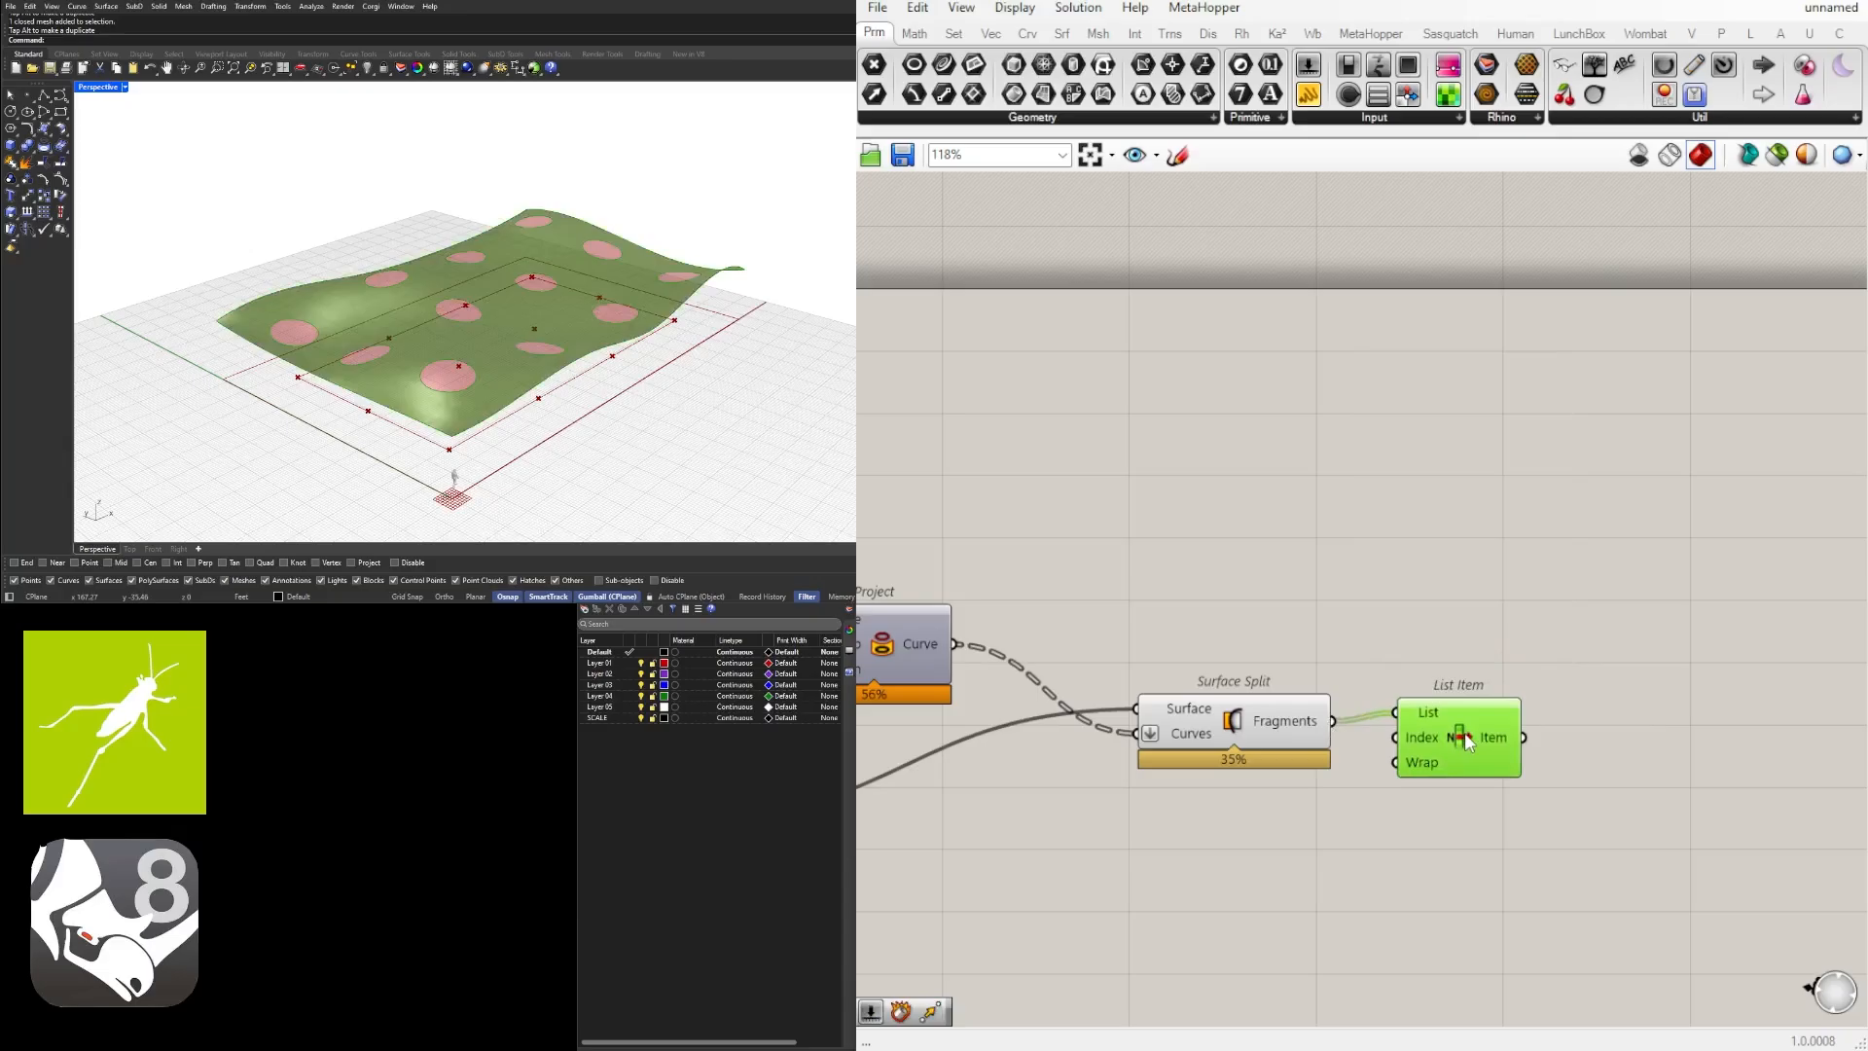
mouse_move(1418, 746)
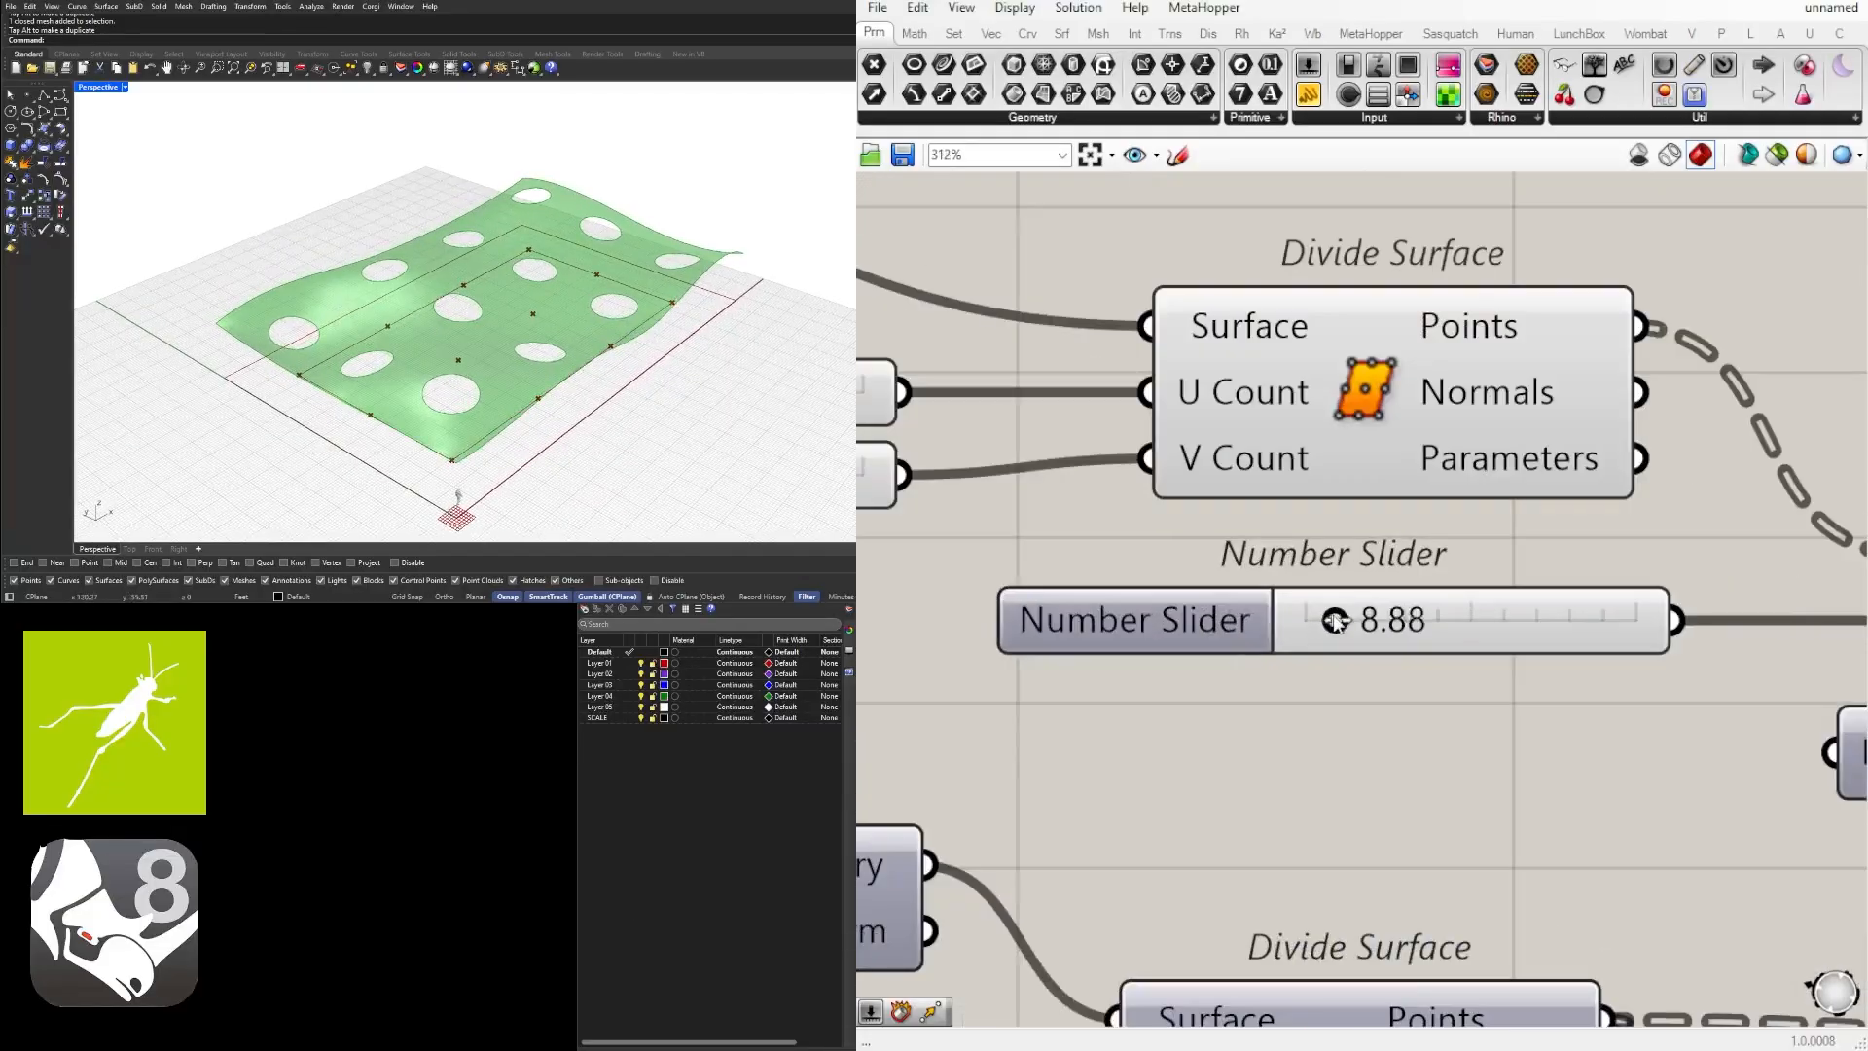
Step: Scroll the canvas to view the holed canopy fragment selected by List Item
scroll(down, 3)
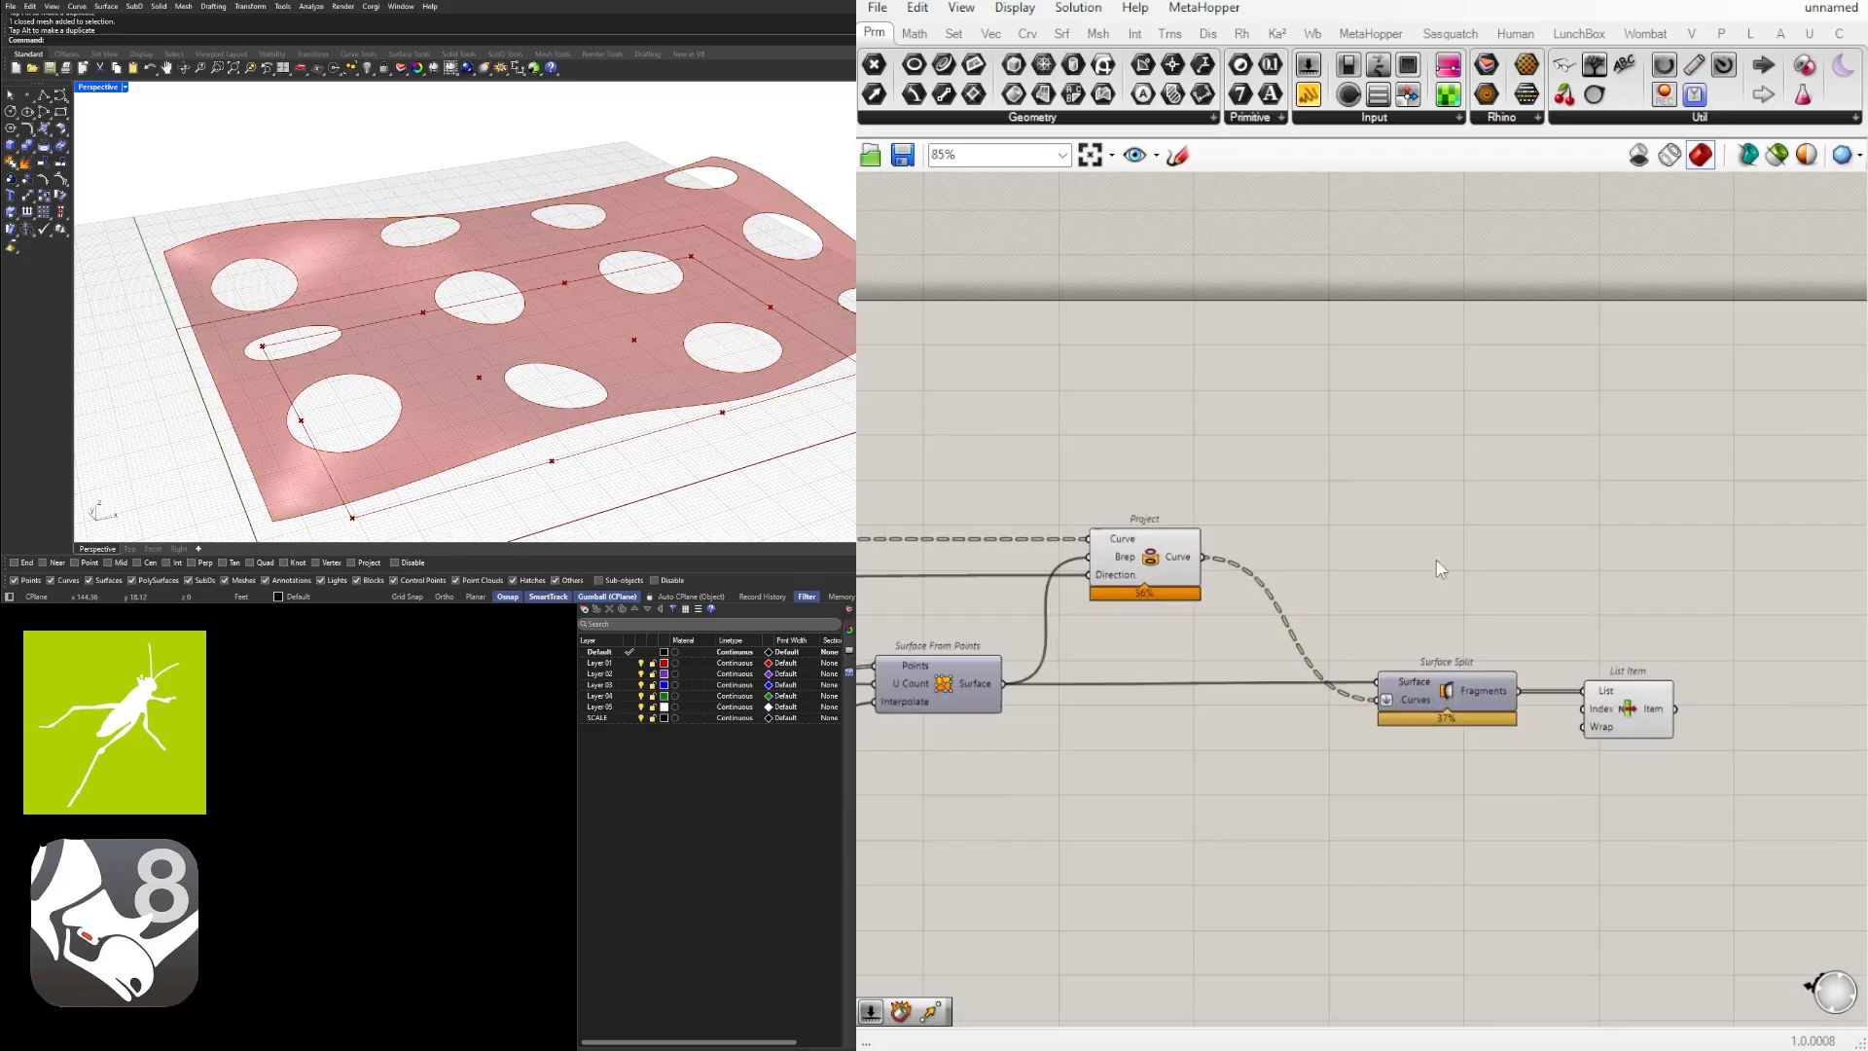
Step: Add a Project (Geometry, Plane) component taking the canopy-projected circles as Geometry
text(project)
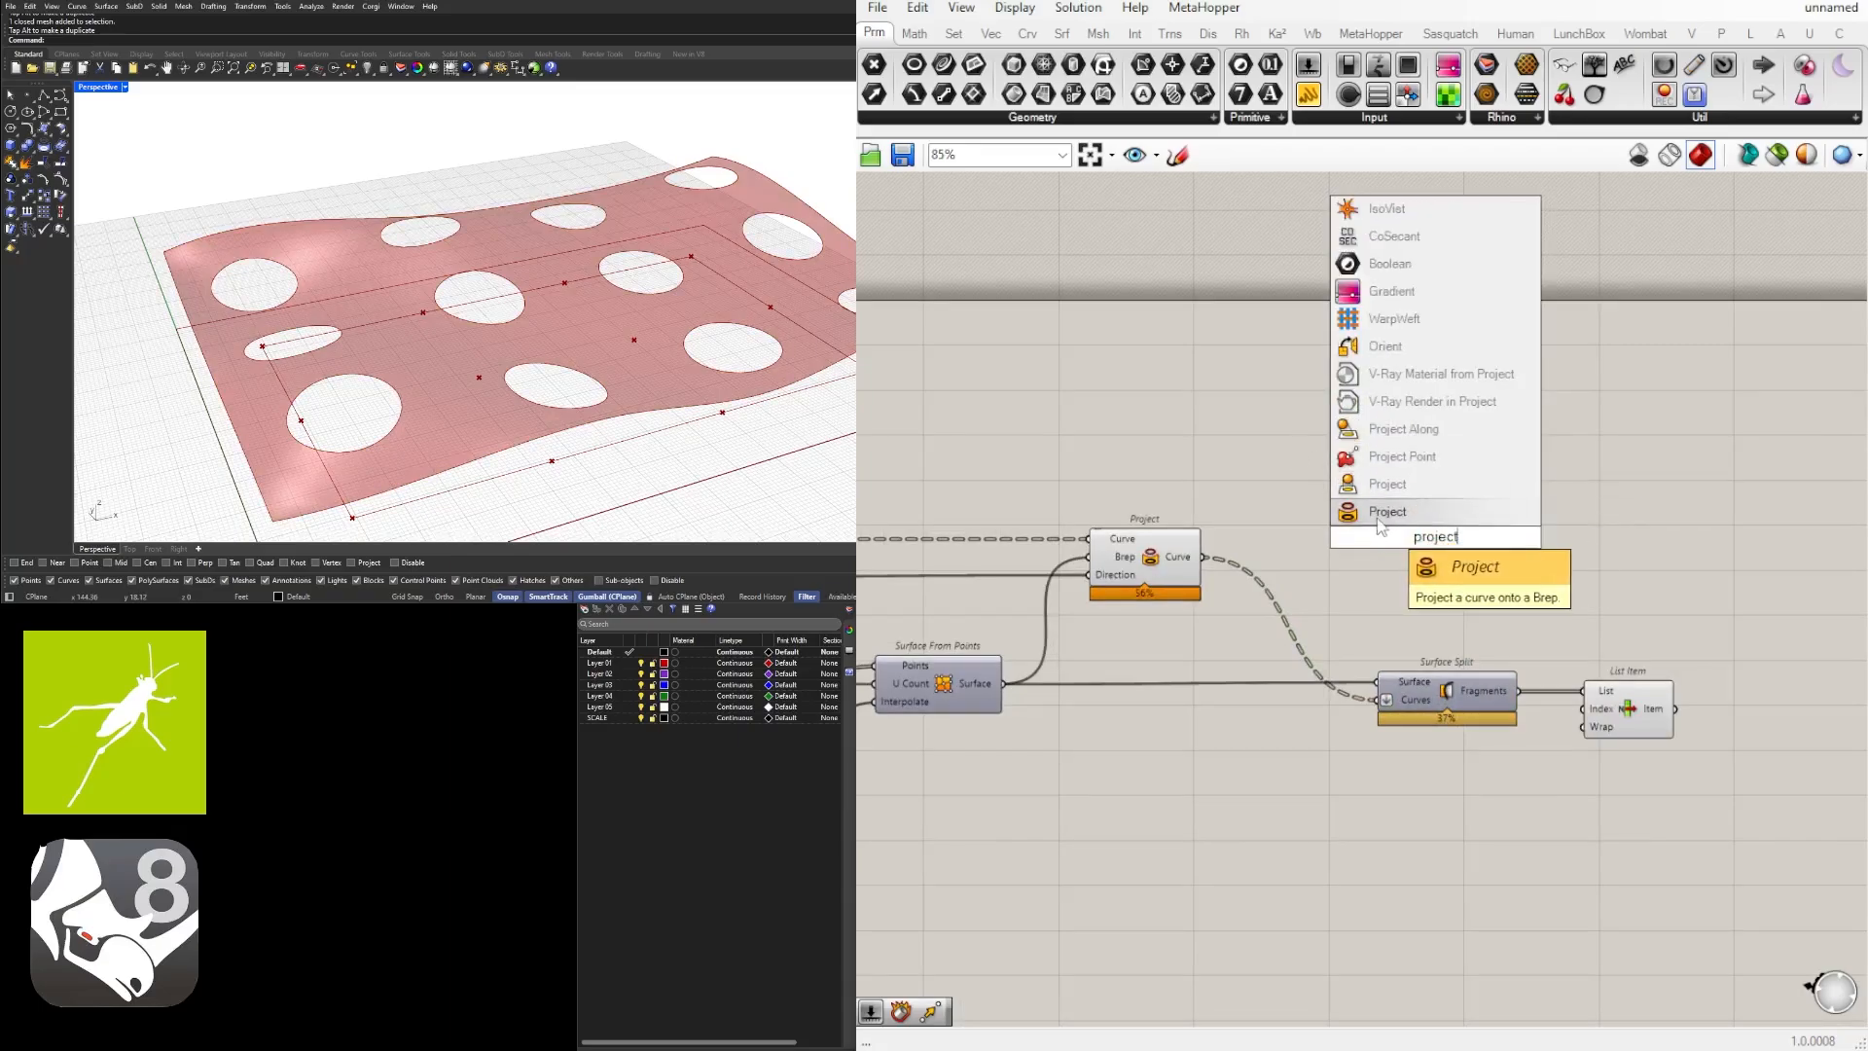
click(1386, 510)
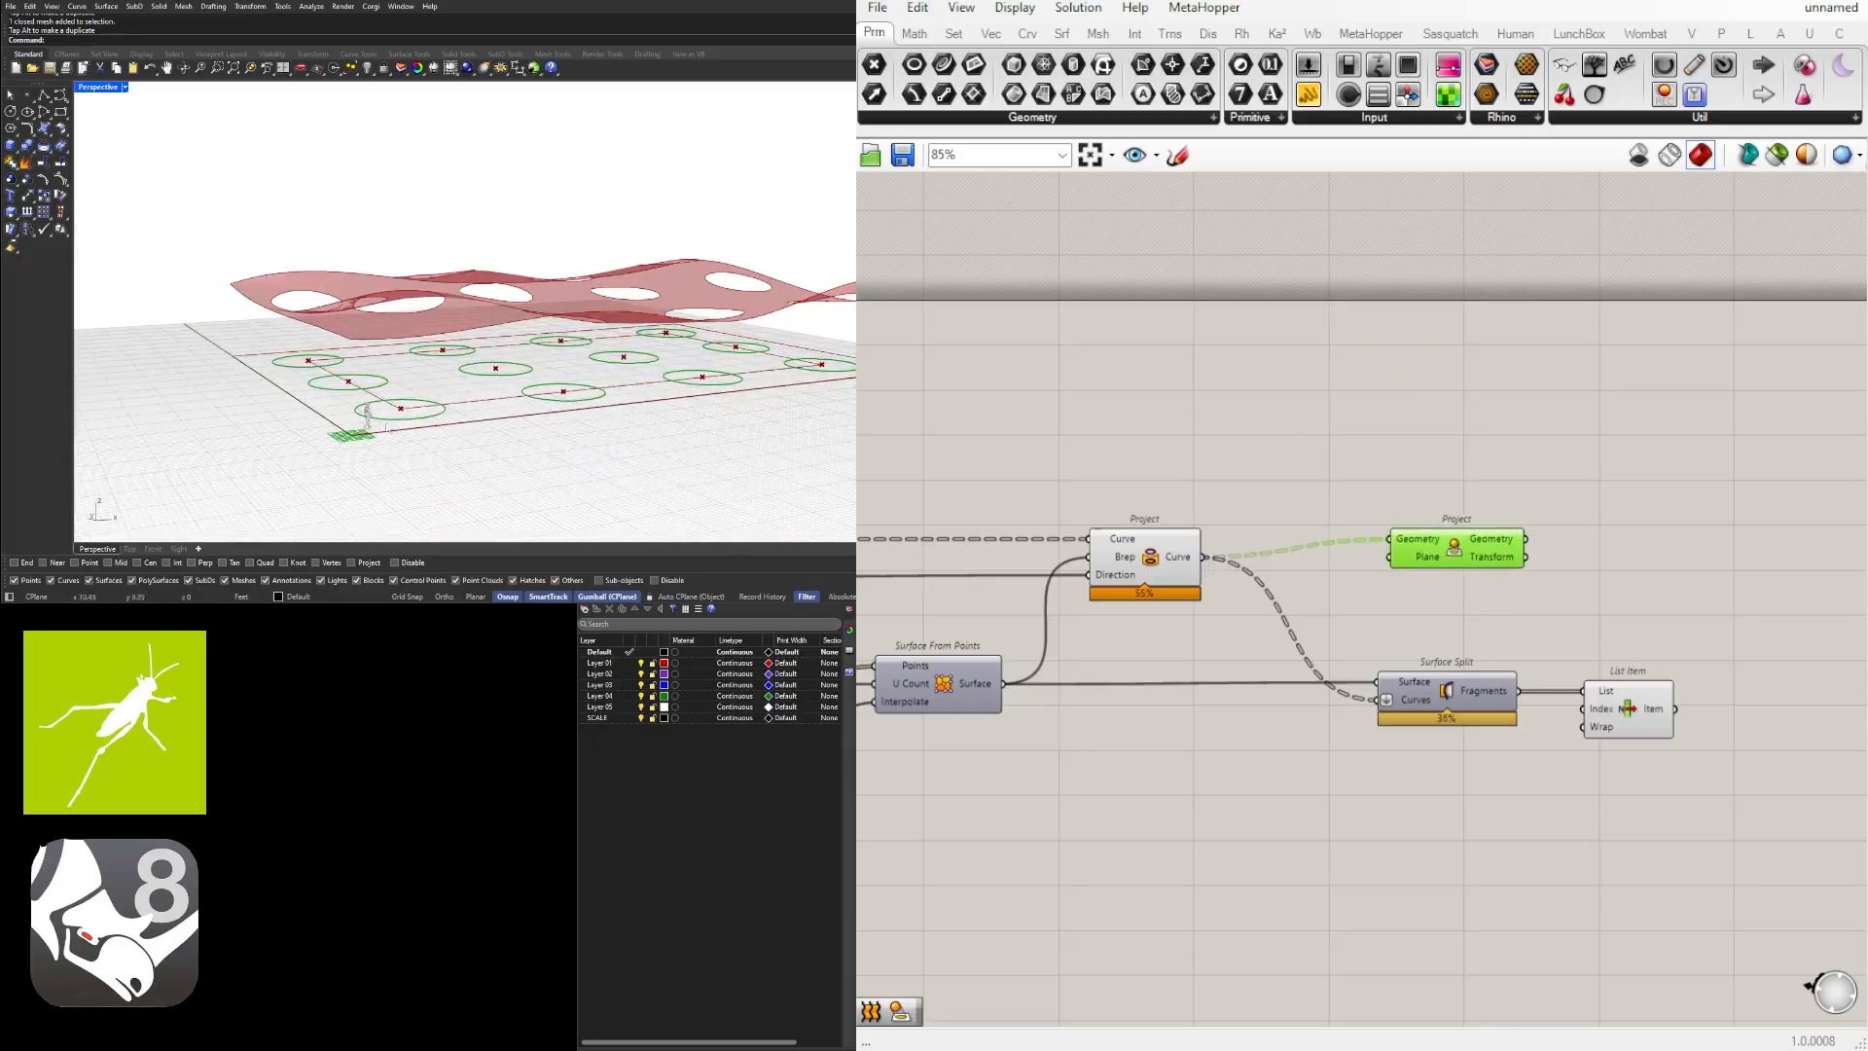
drag(1453, 547, 1699, 554)
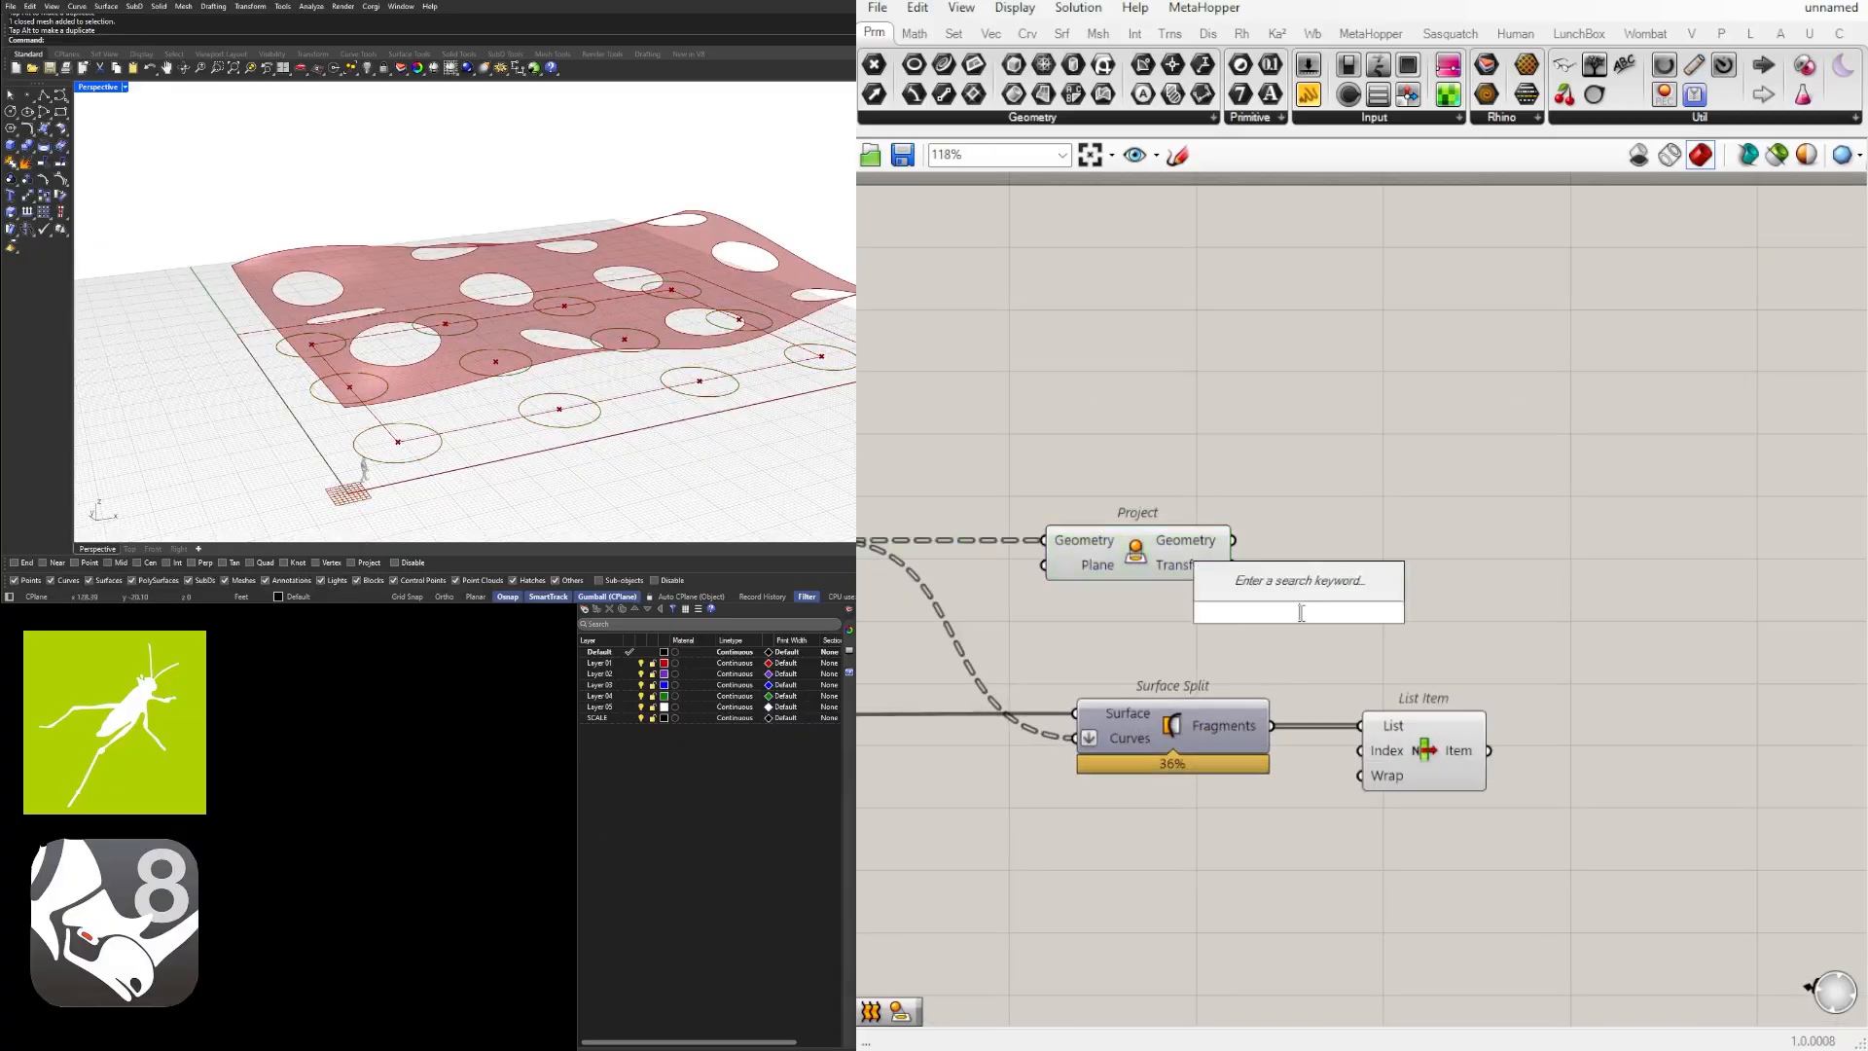
Step: Add Area and Scale components, scaling the flattened circles about their Area centroids
click(1299, 580)
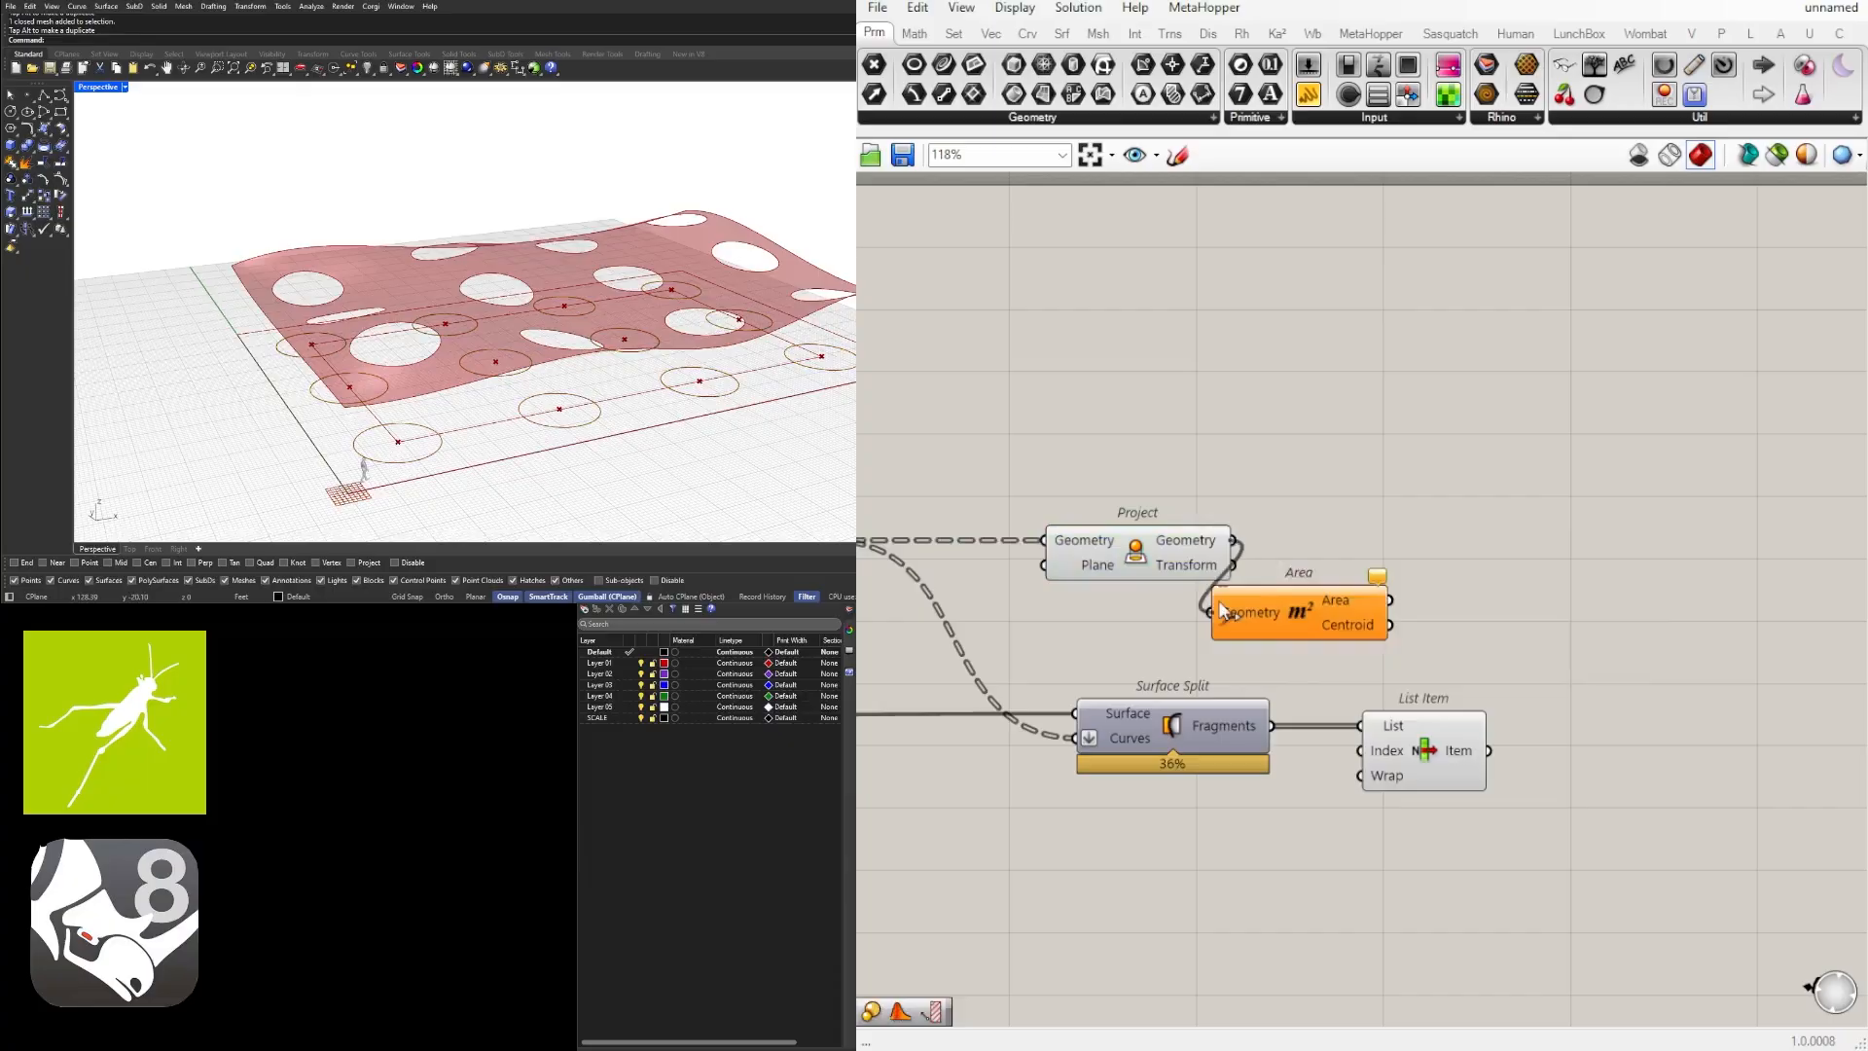
drag(1298, 607, 1424, 542)
text(scale)
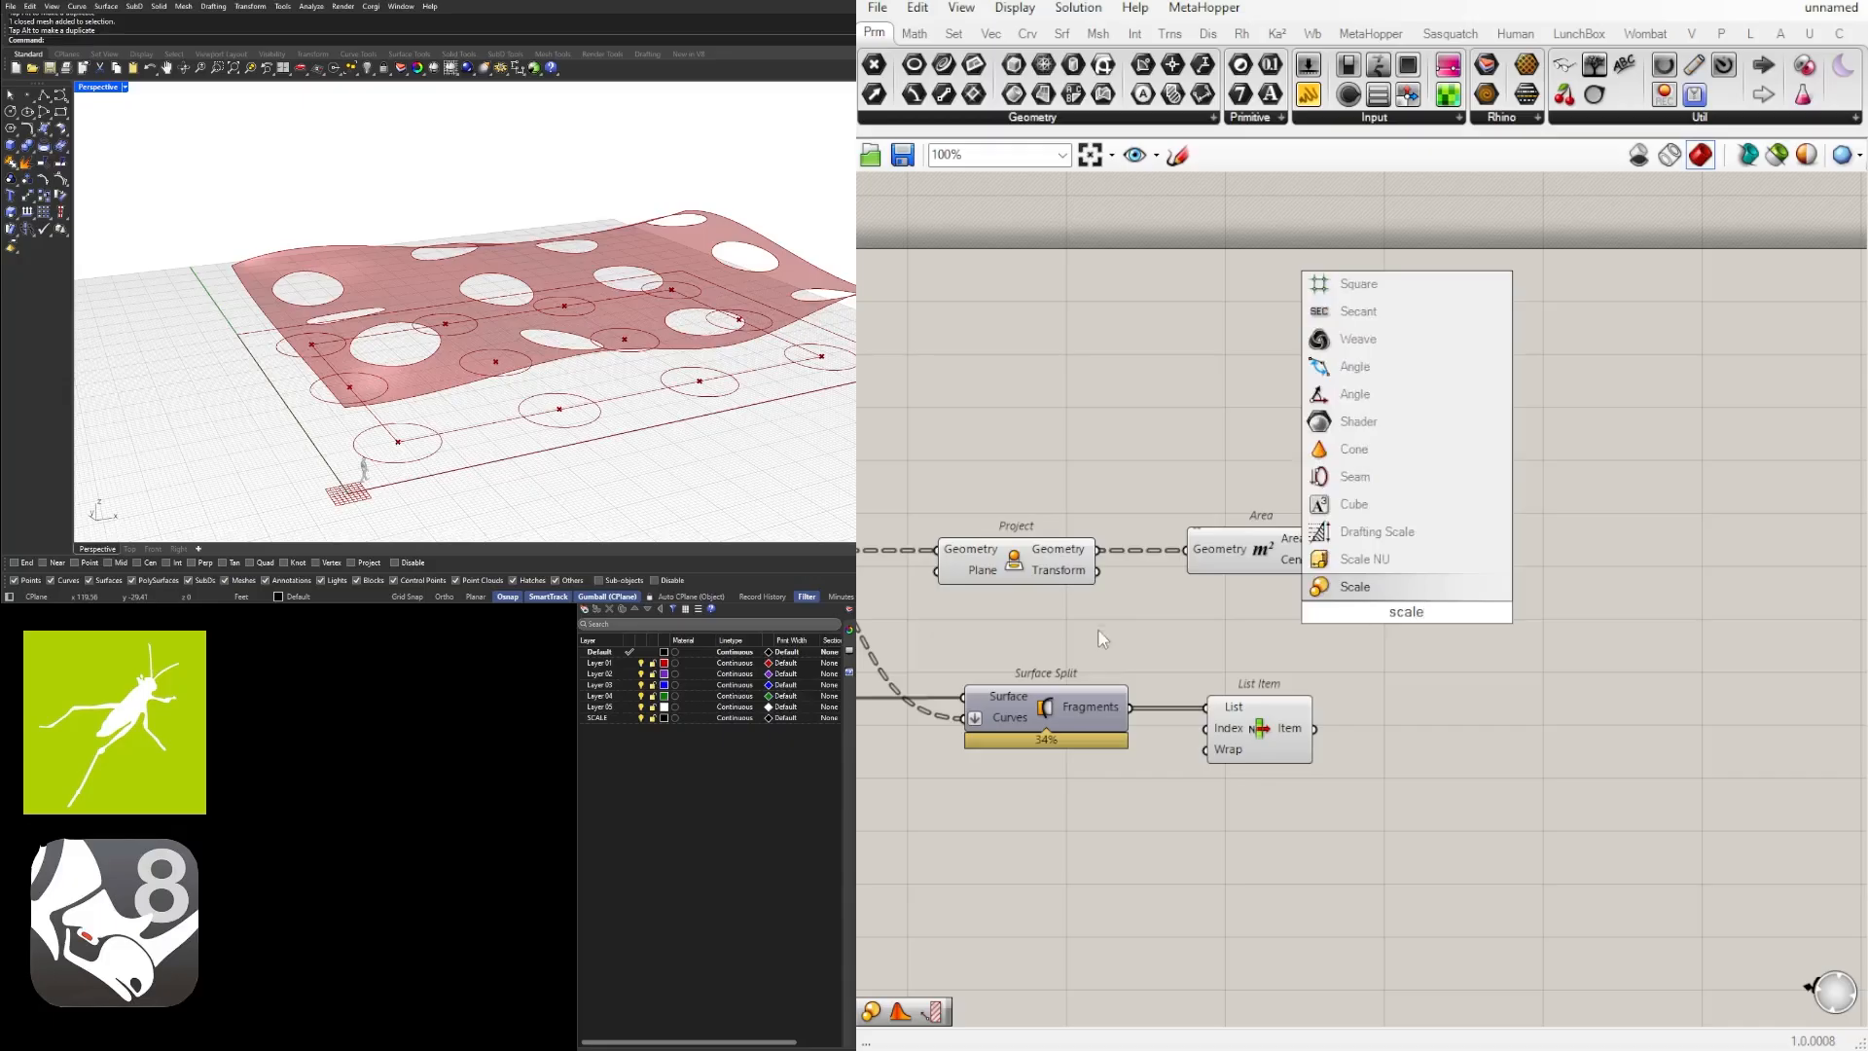
click(1355, 586)
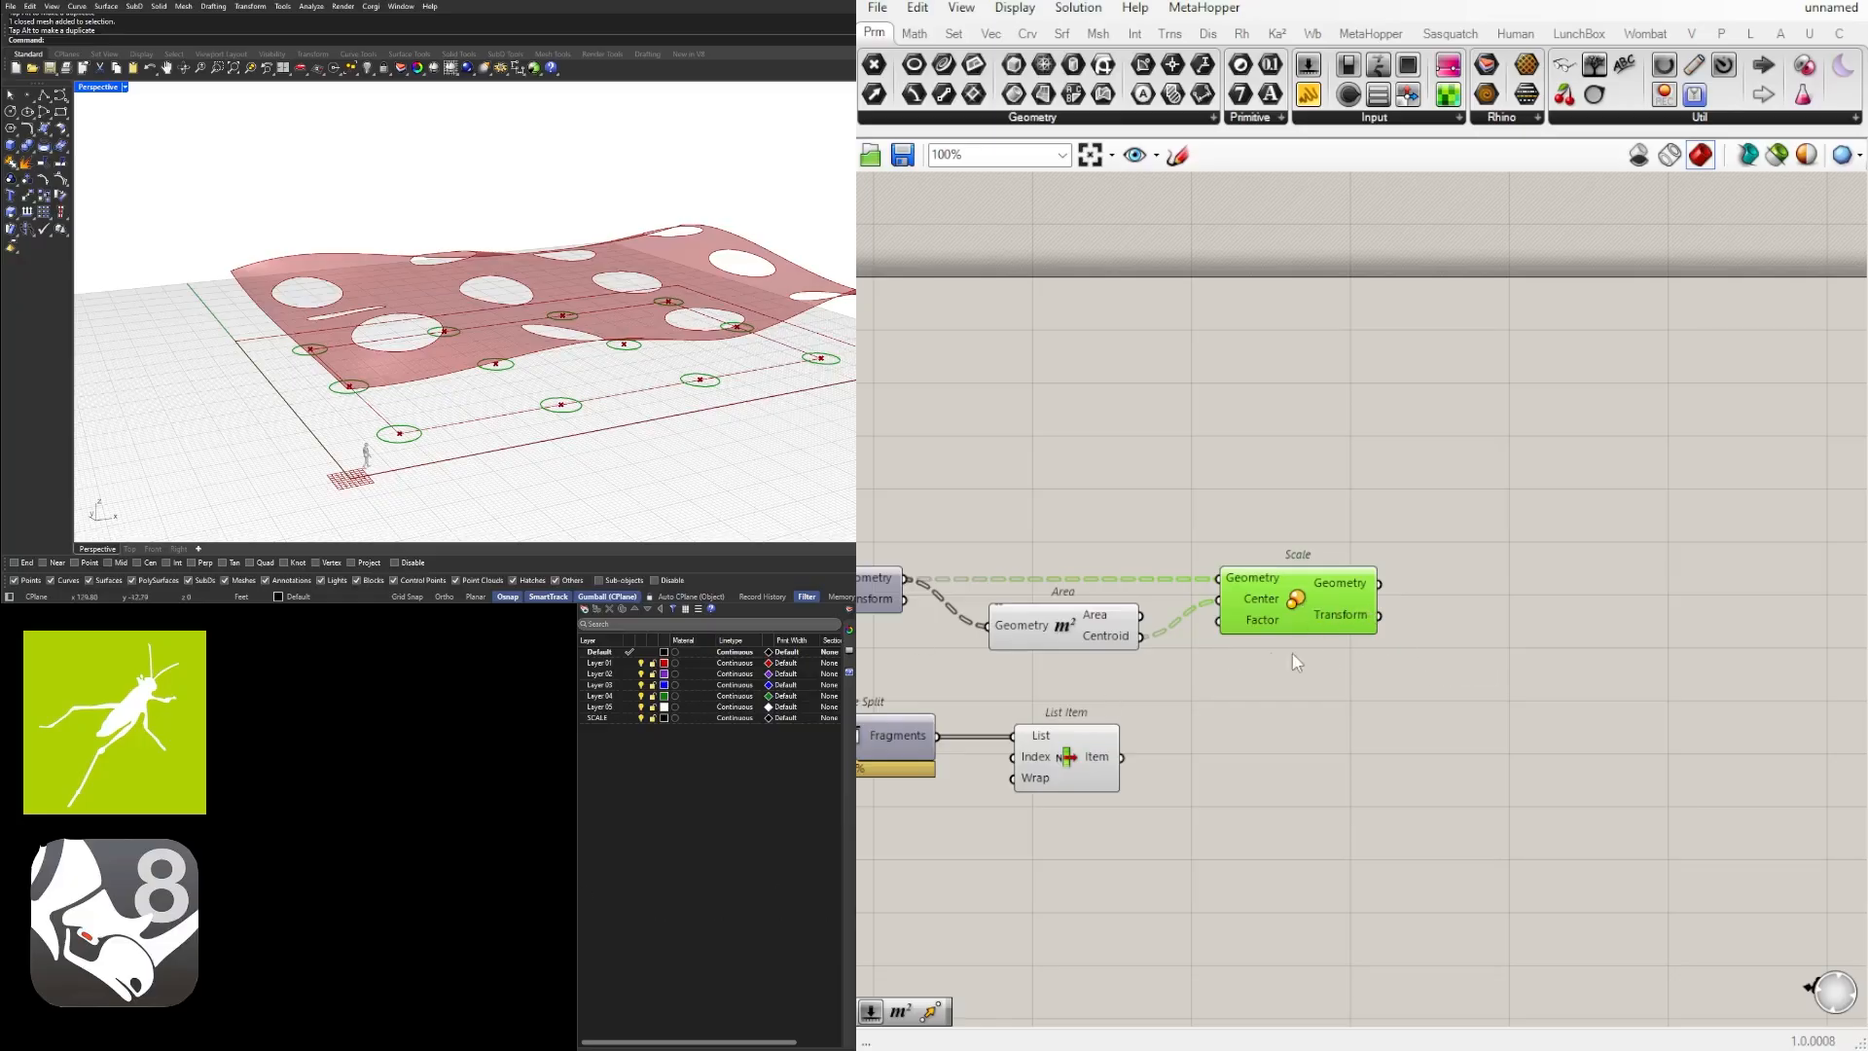
scroll(down, 3)
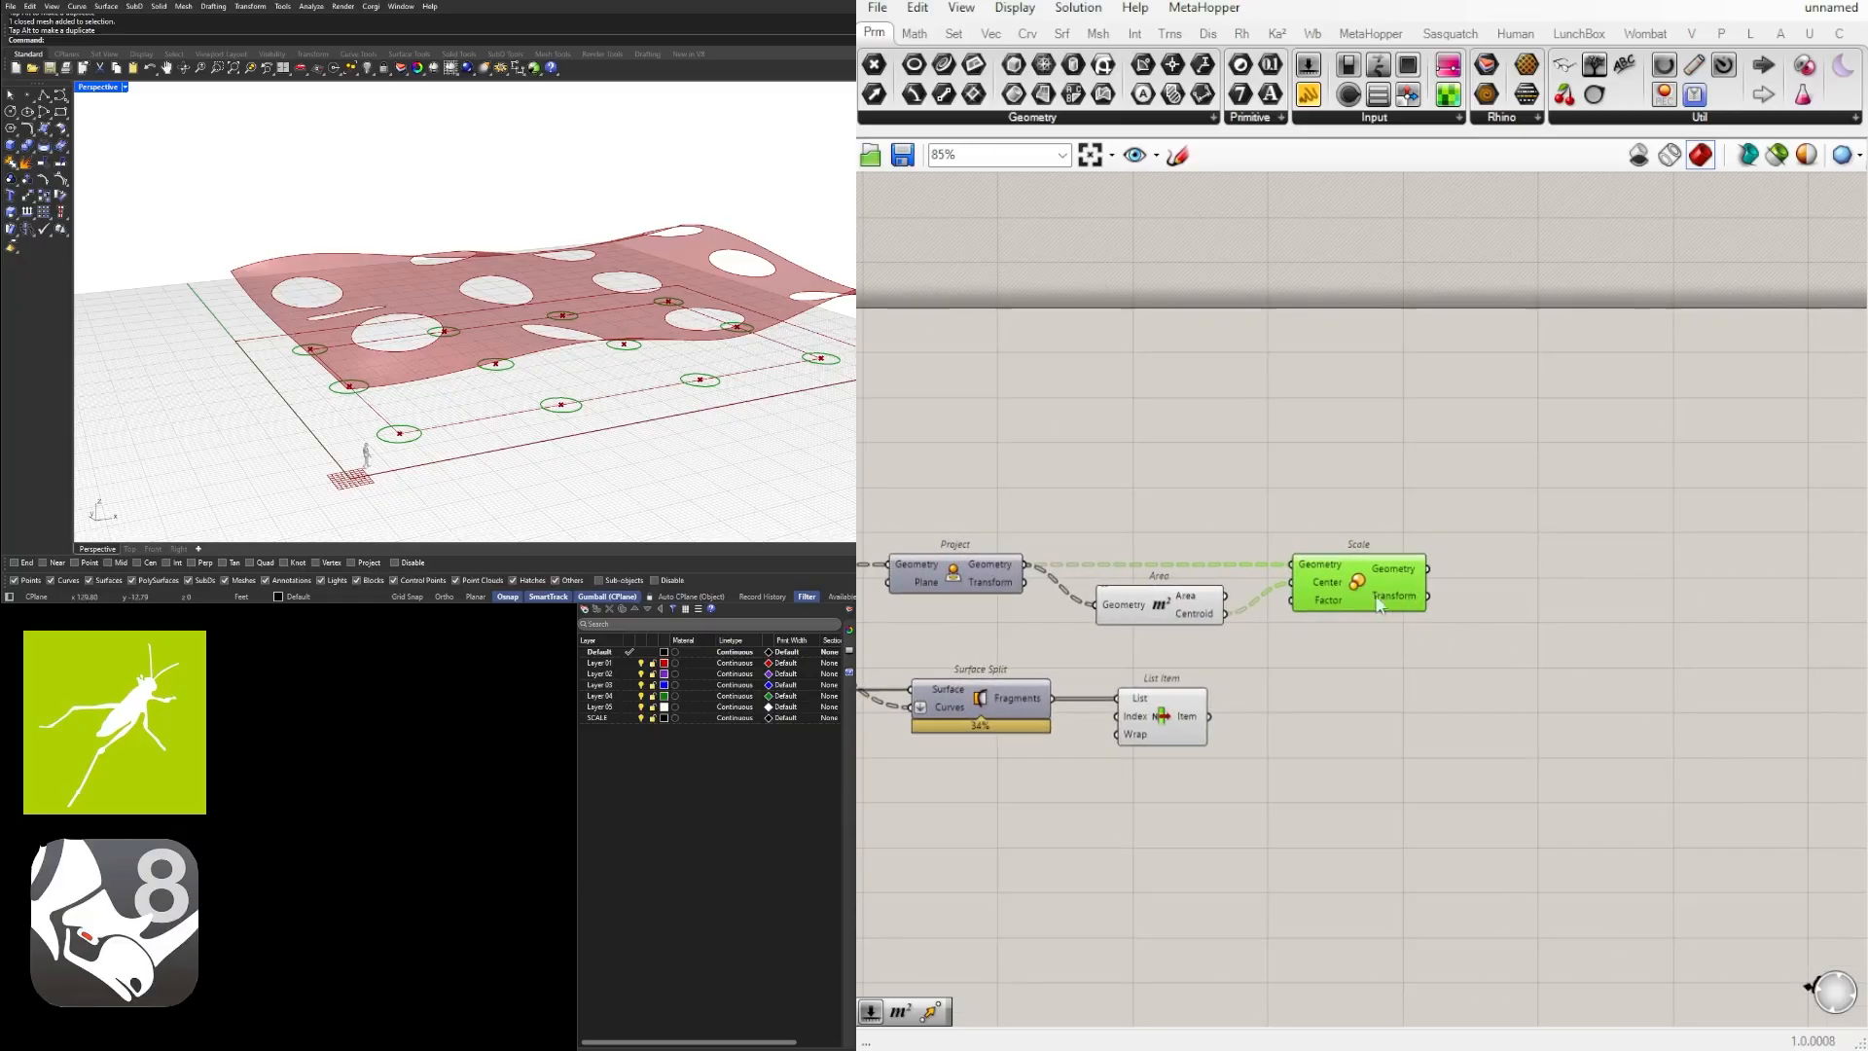
Step: Add Move with a Unit Z motion on a 9.9 lift slider, and set scale factor 1.00
text(mo)
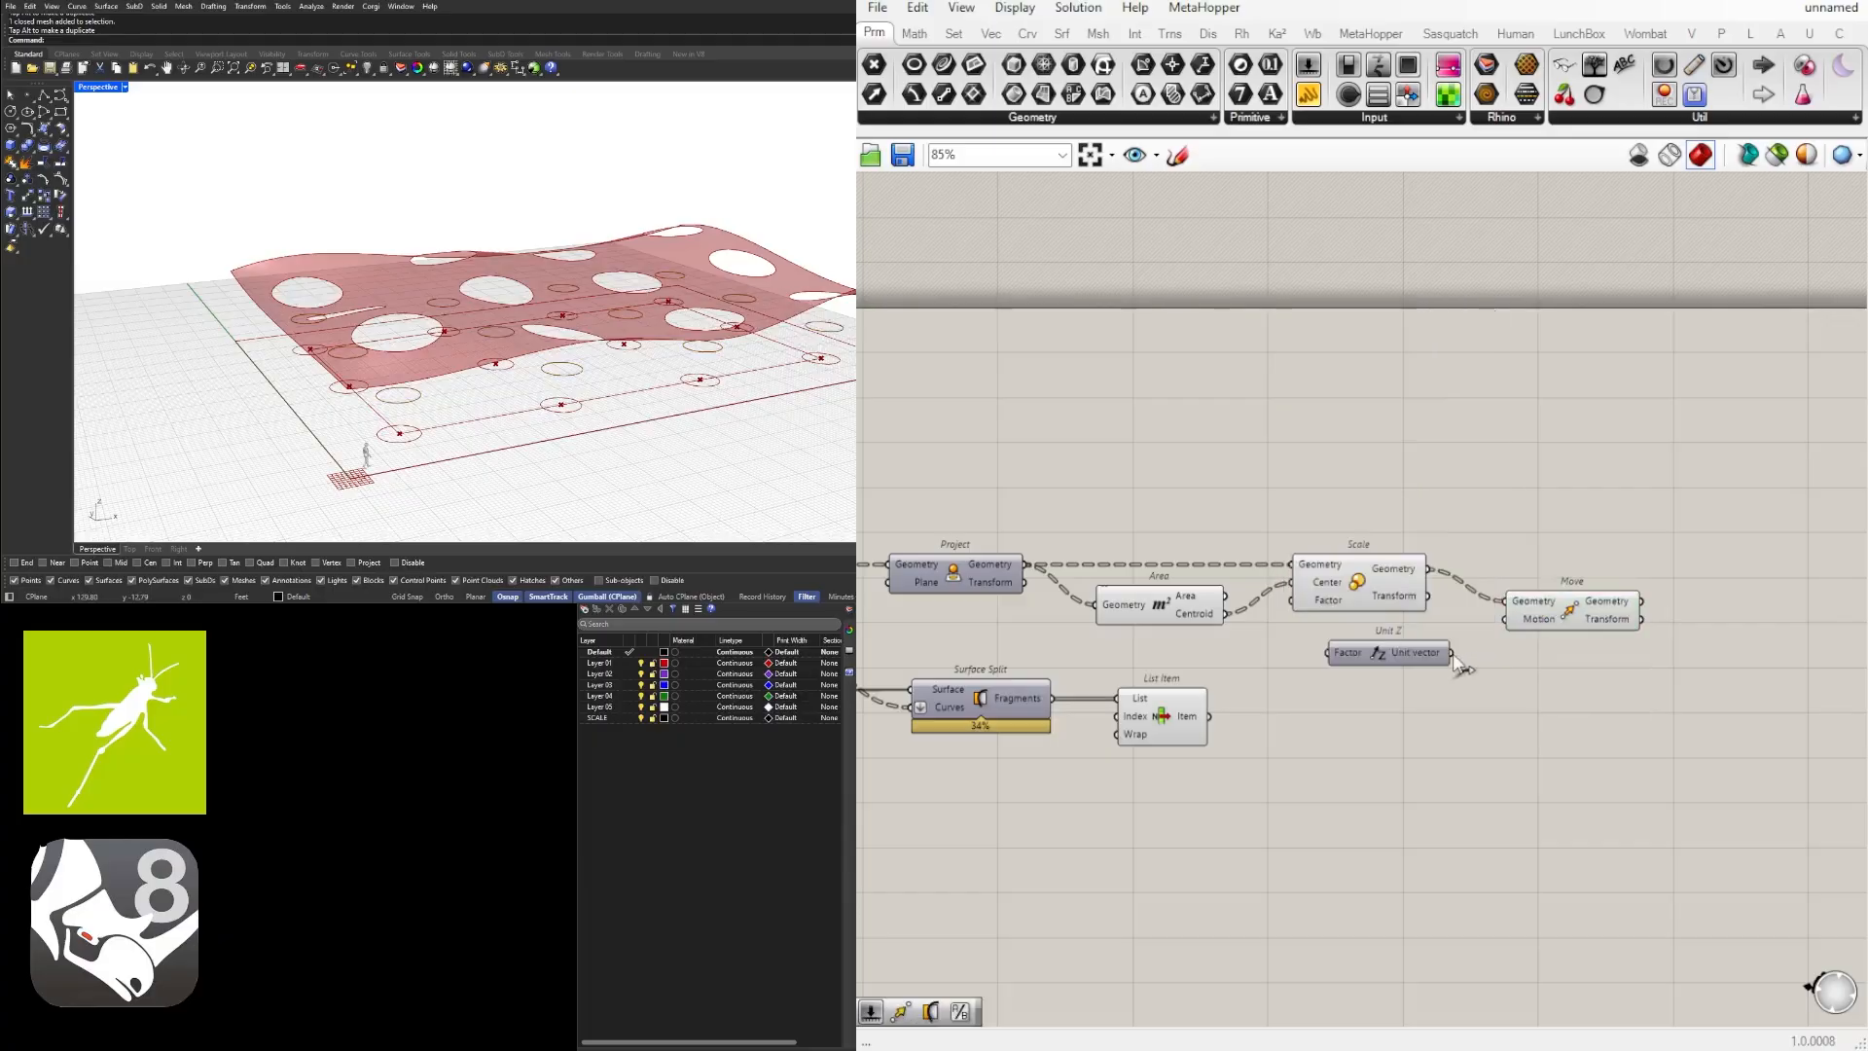
click(1364, 647)
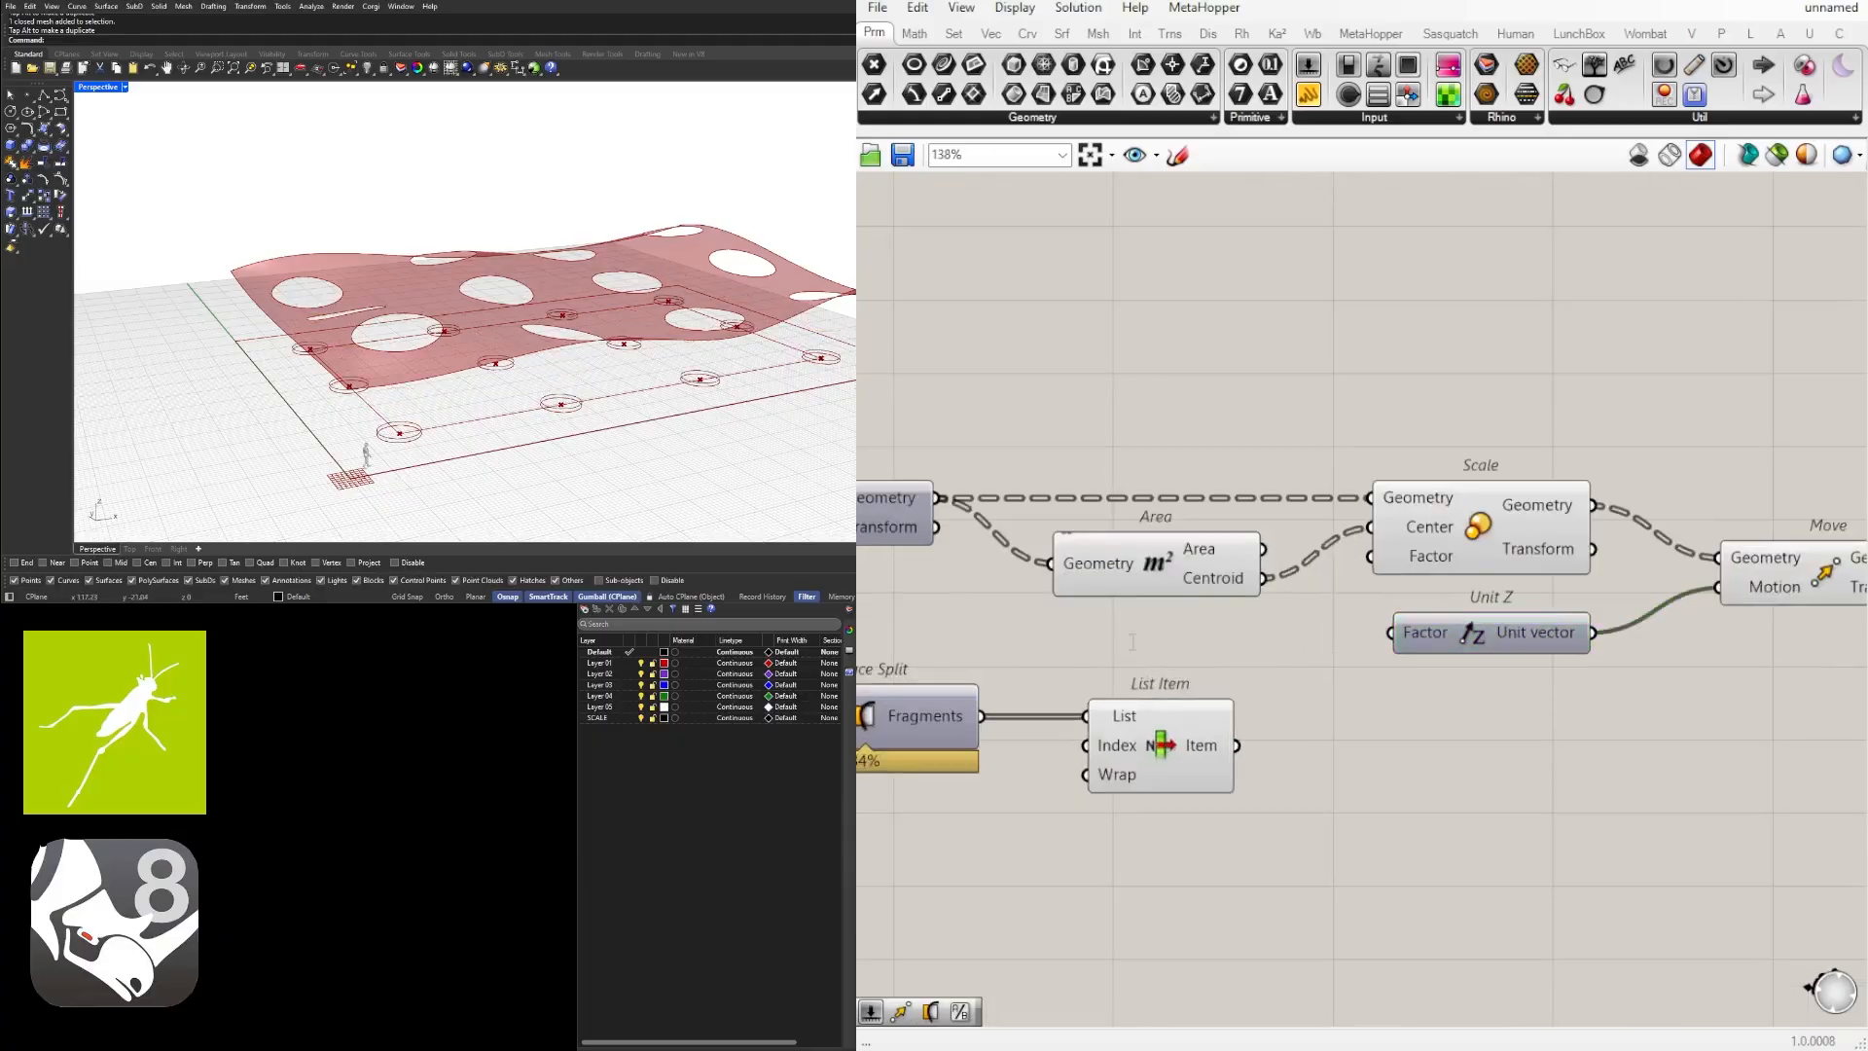
double_click(1129, 609)
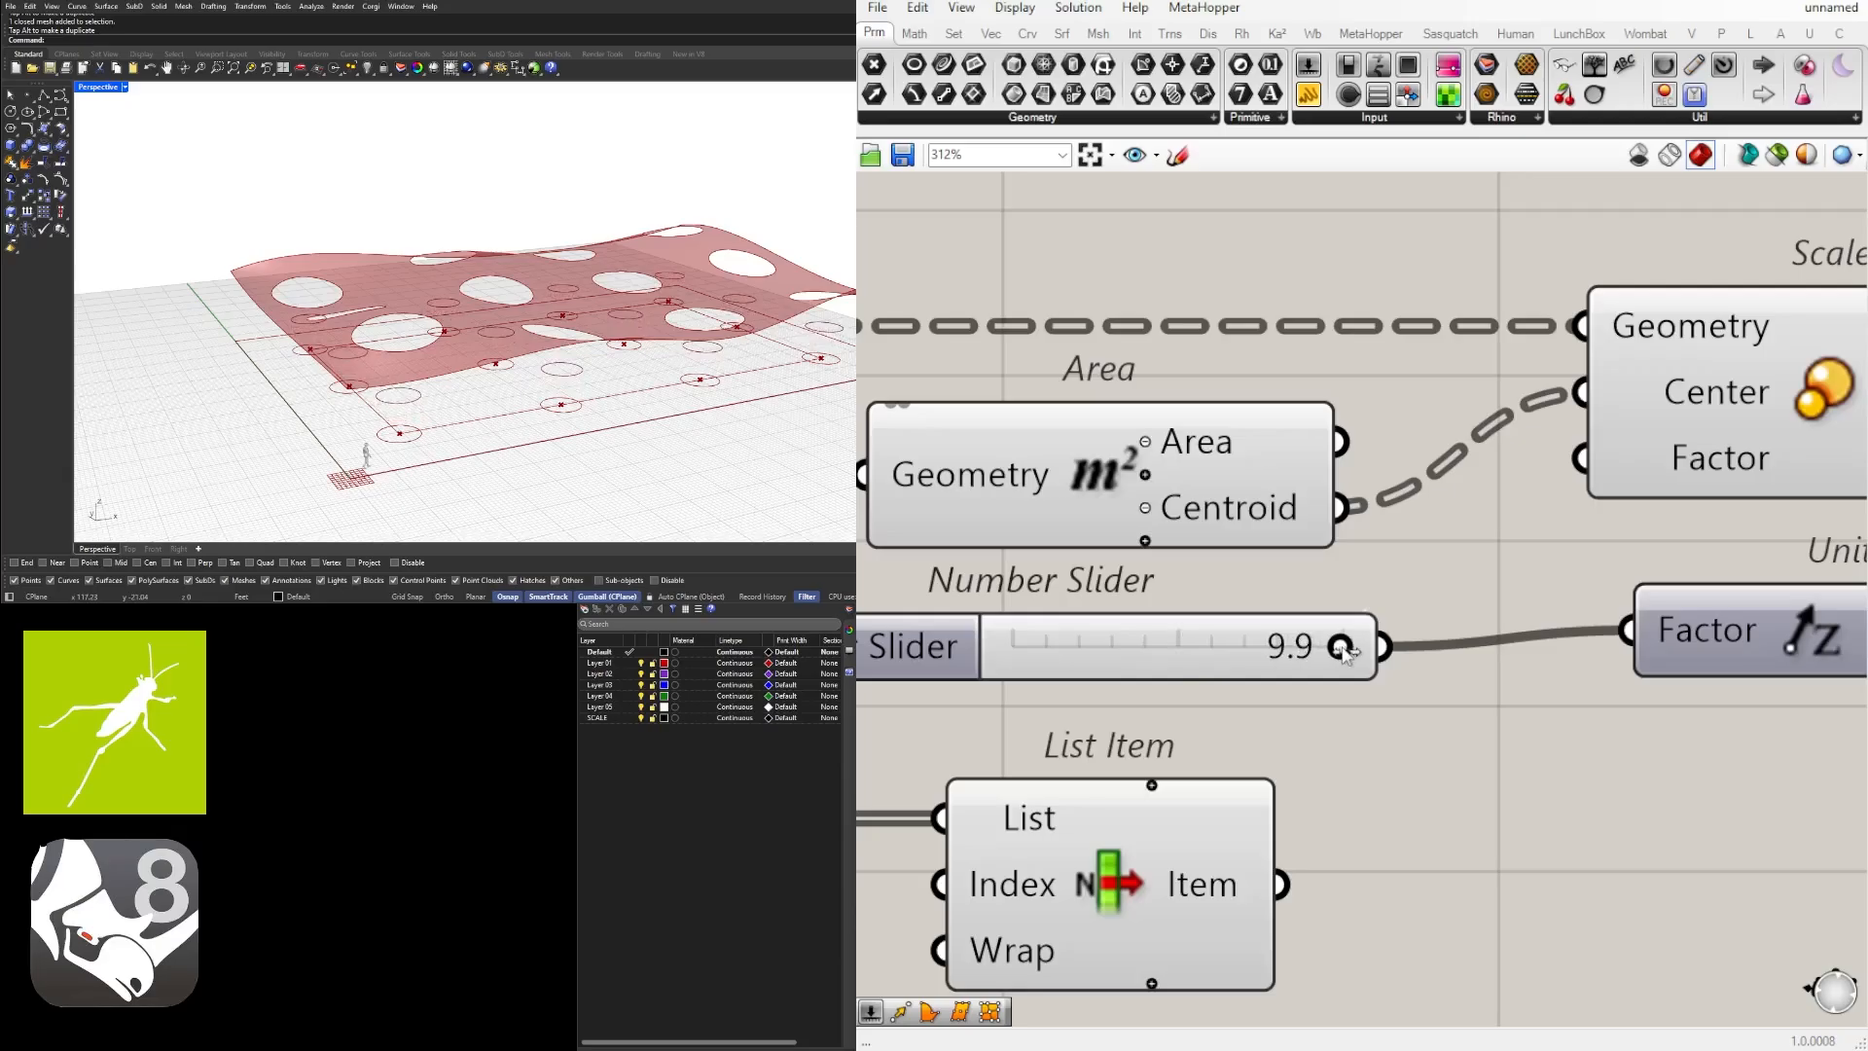
scroll(down, 3)
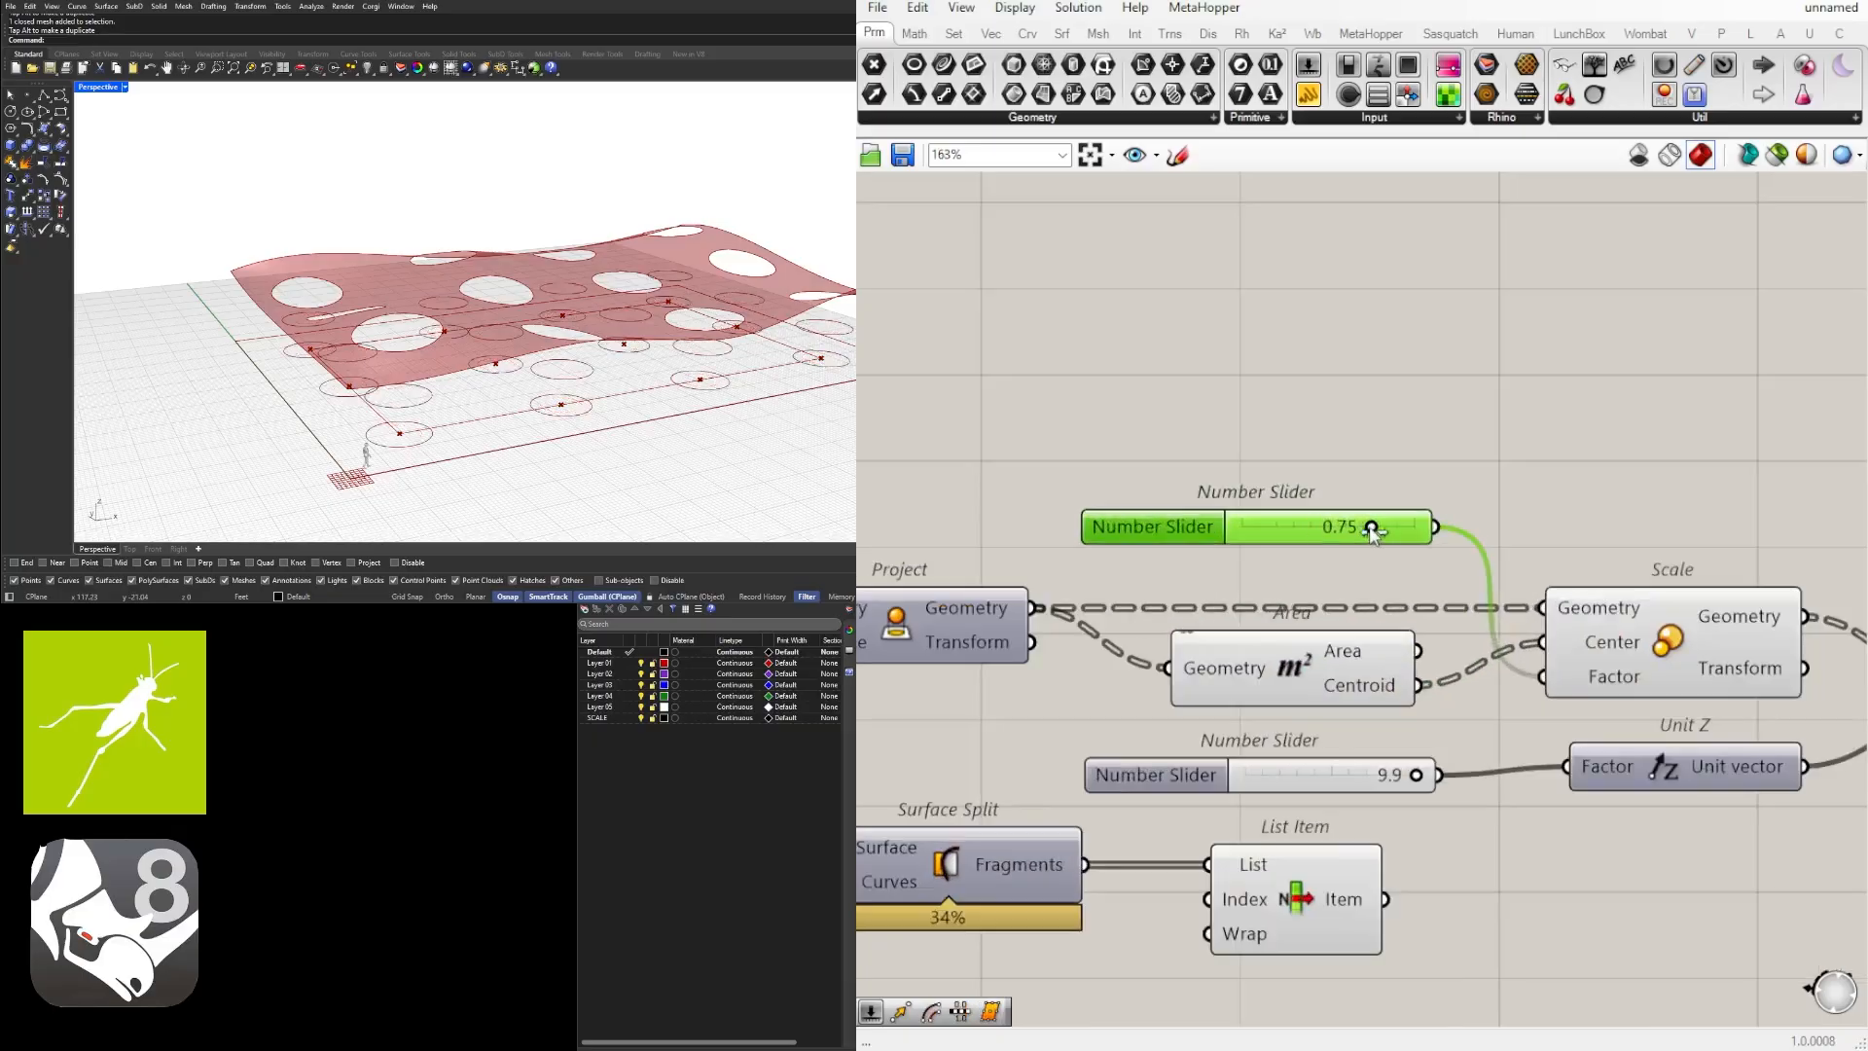
drag(1373, 526, 1416, 527)
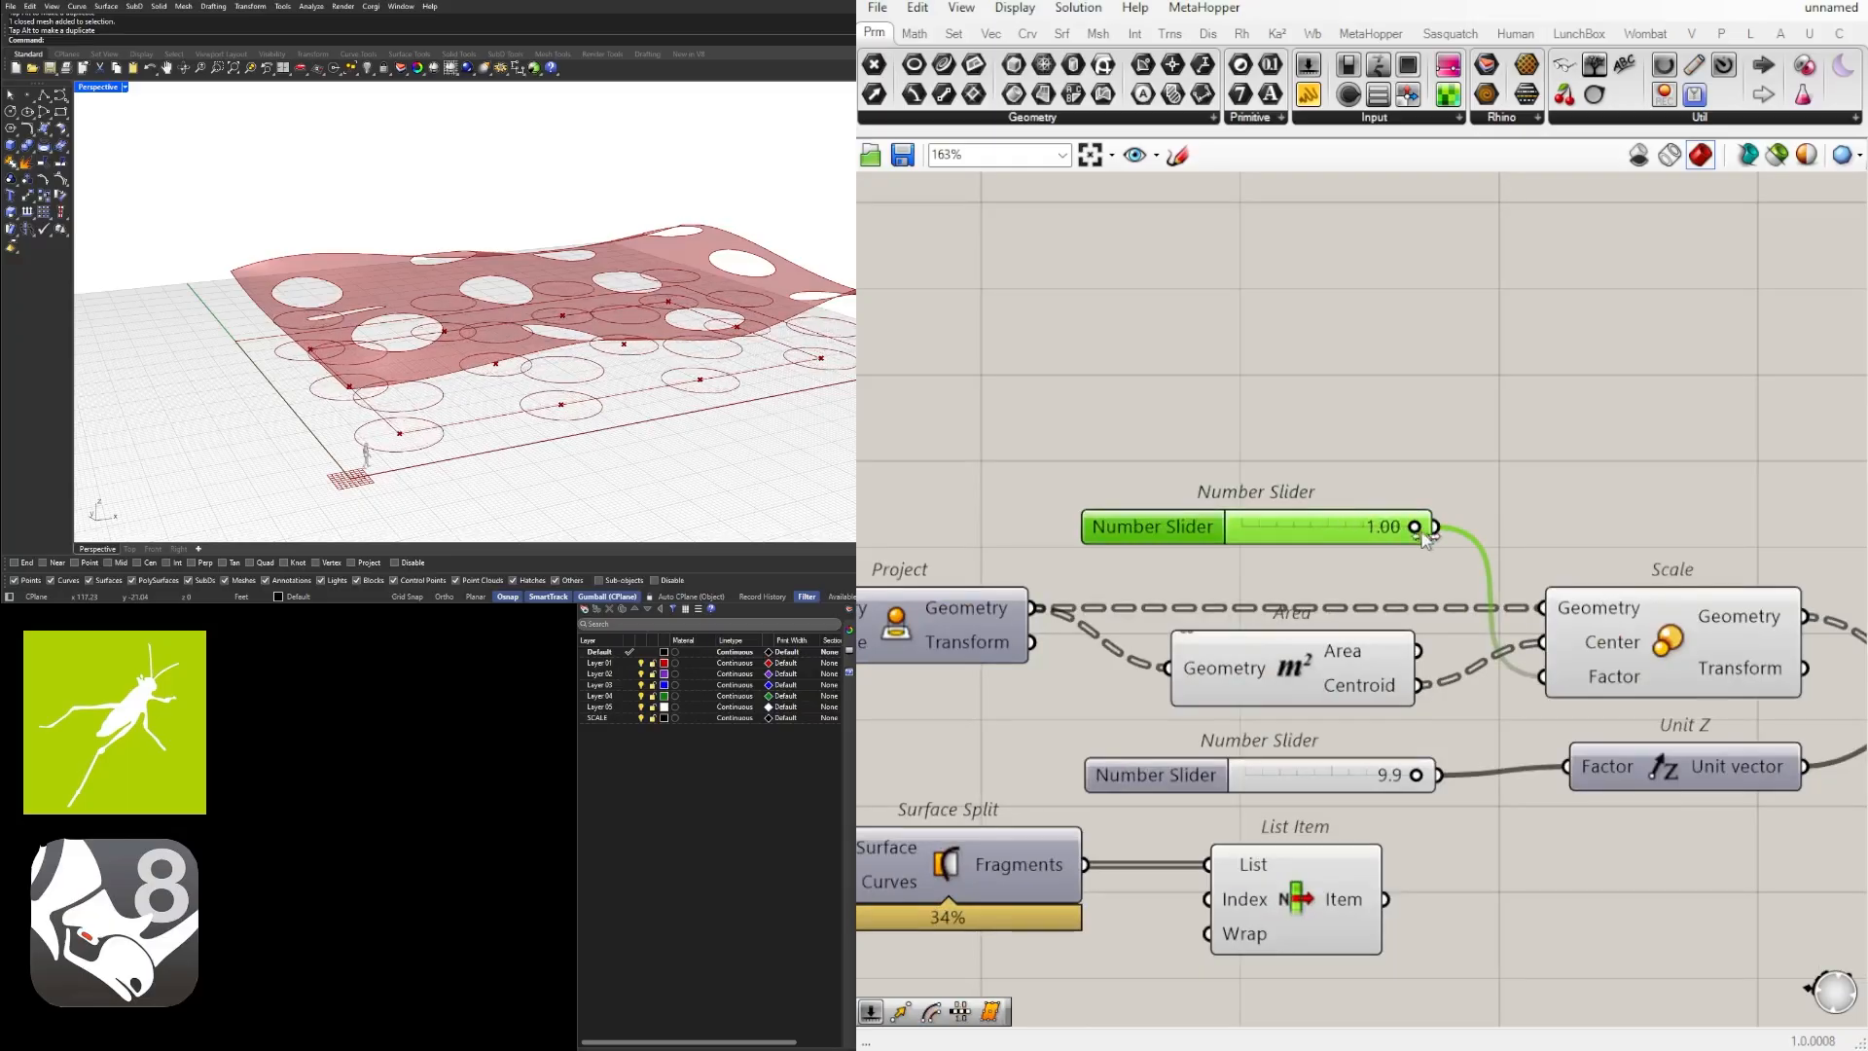
Step: Set the scale factor to about 0.49 and search 'loft' for the columns
drag(1426, 526, 1328, 526)
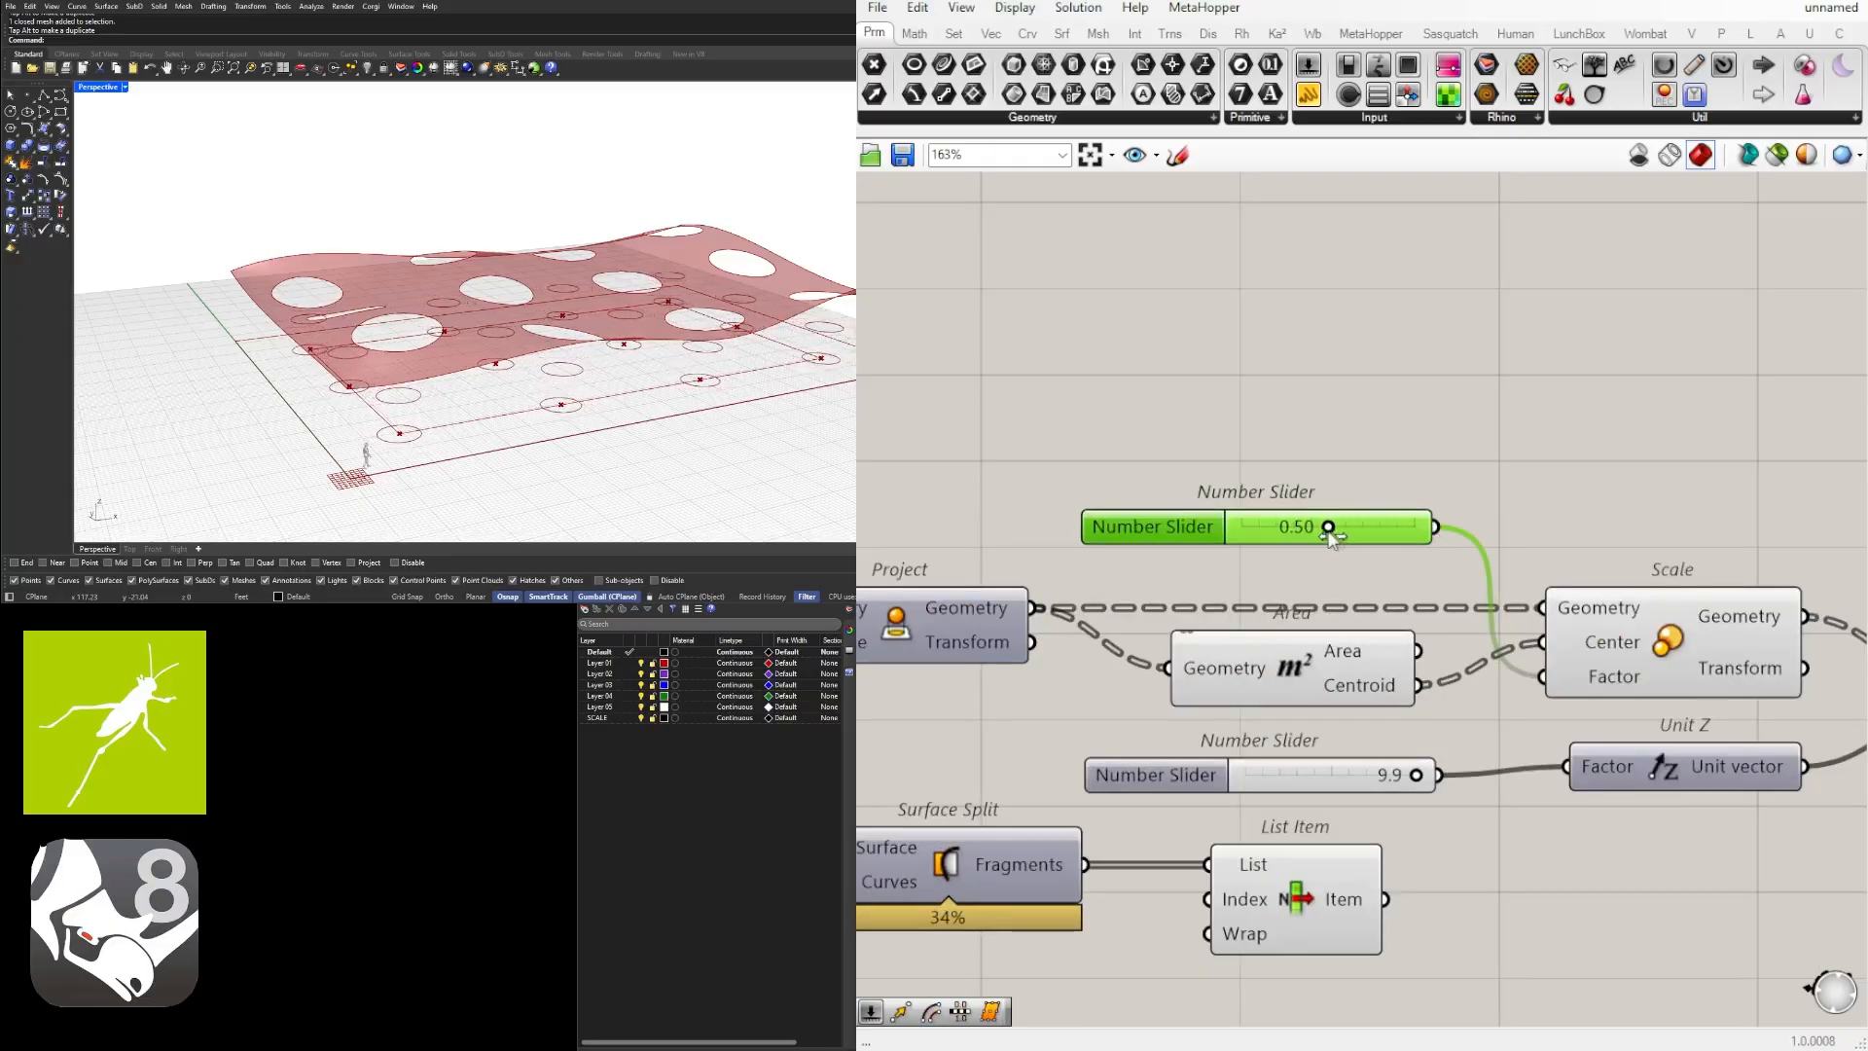
drag(1328, 526, 1322, 526)
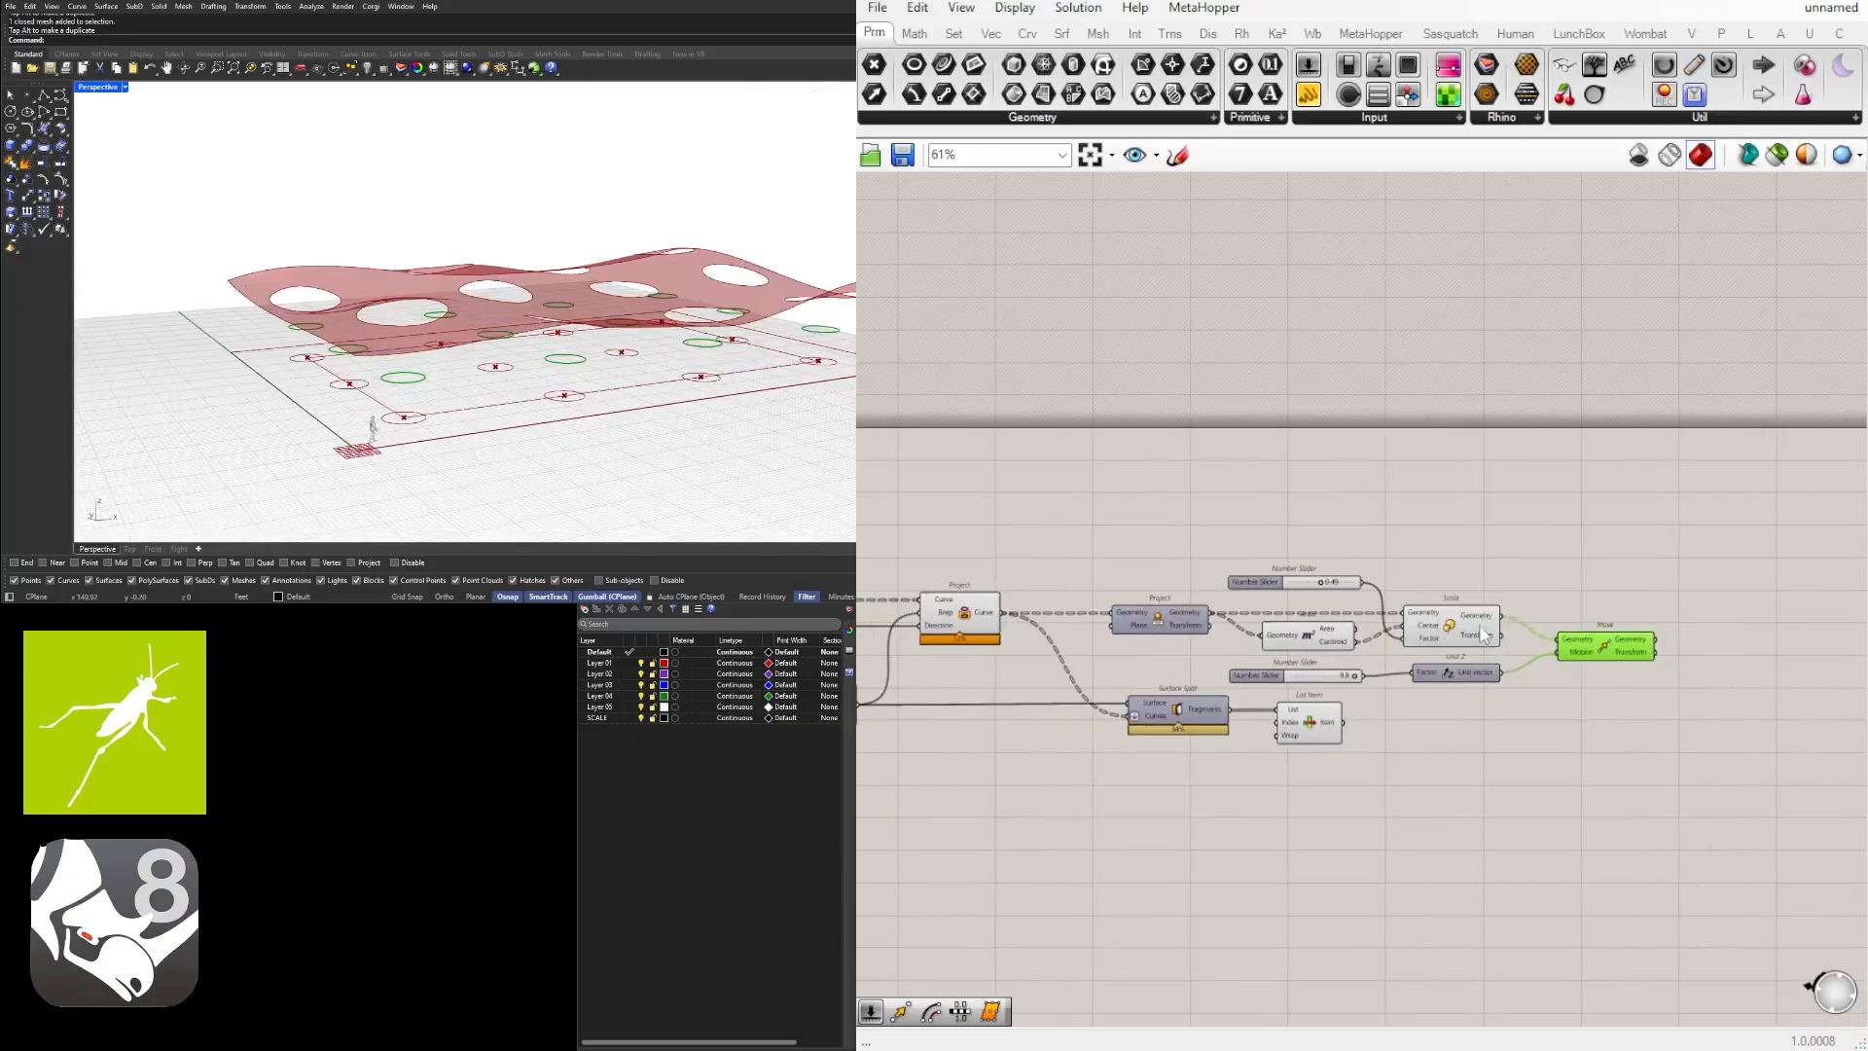
click(959, 614)
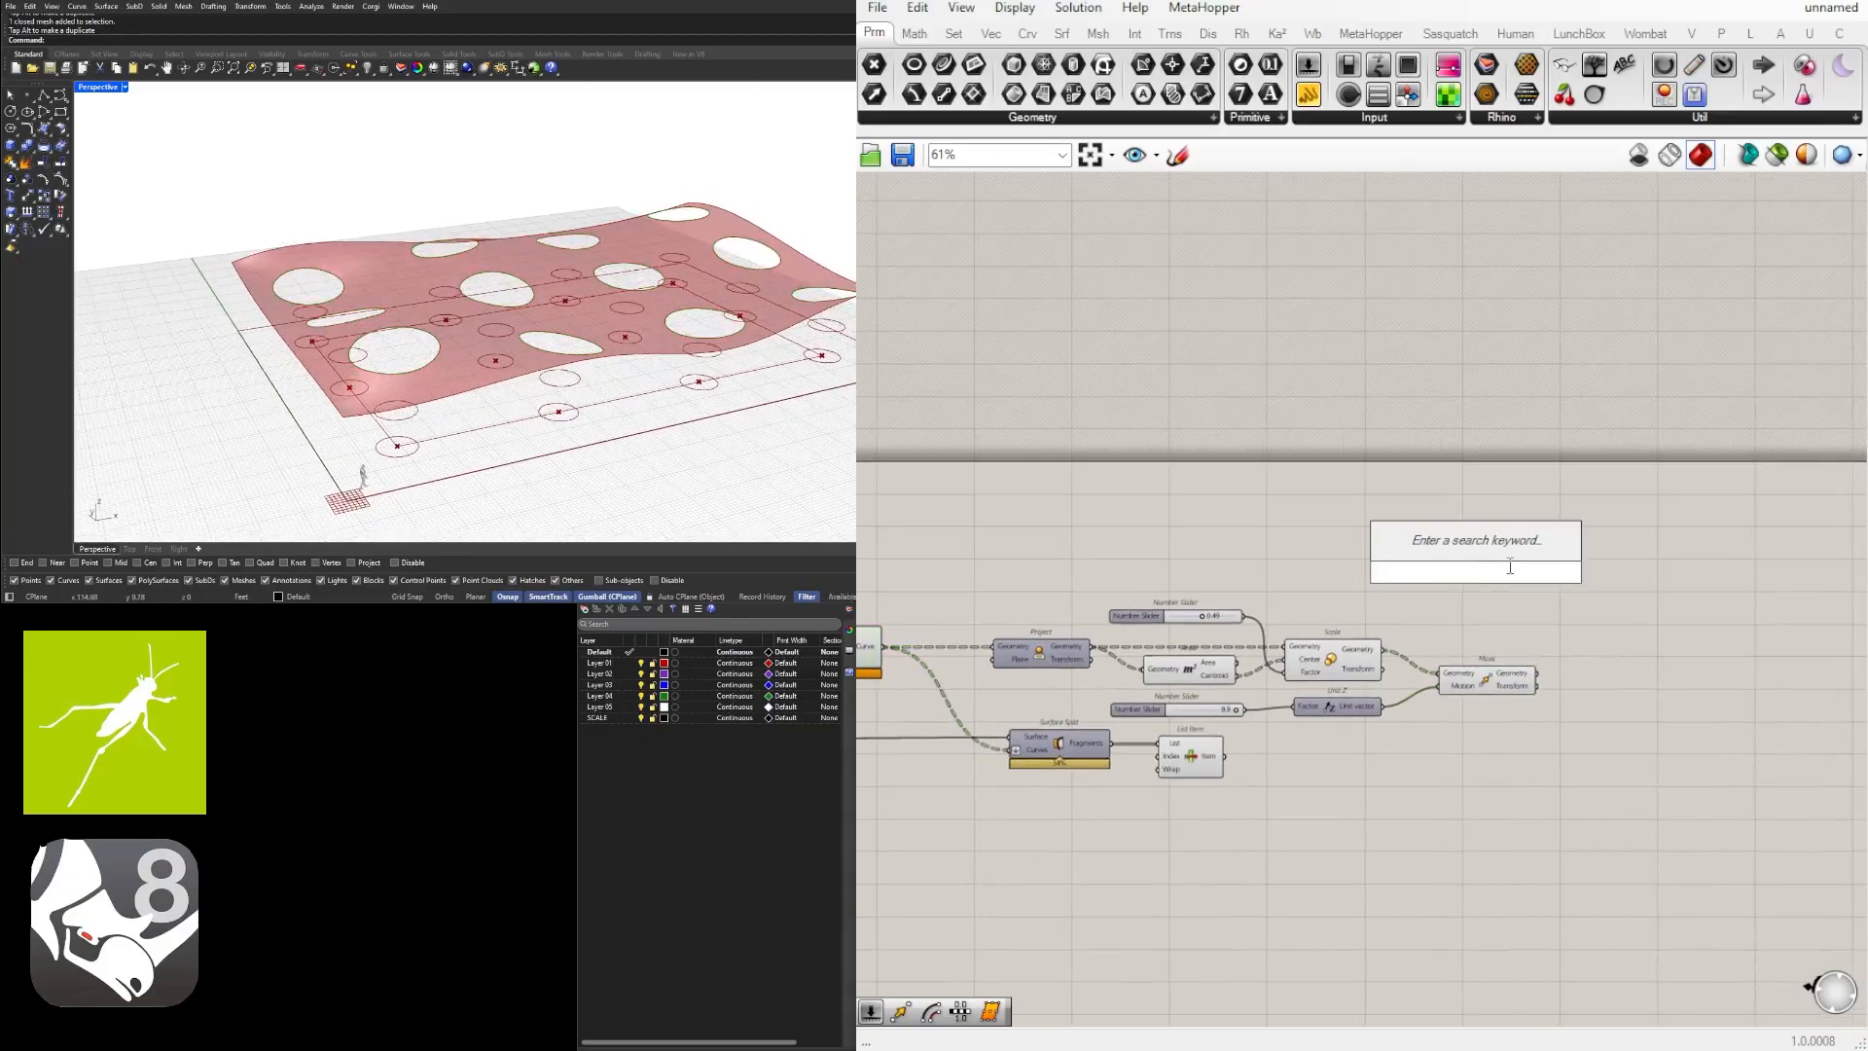
text(loft)
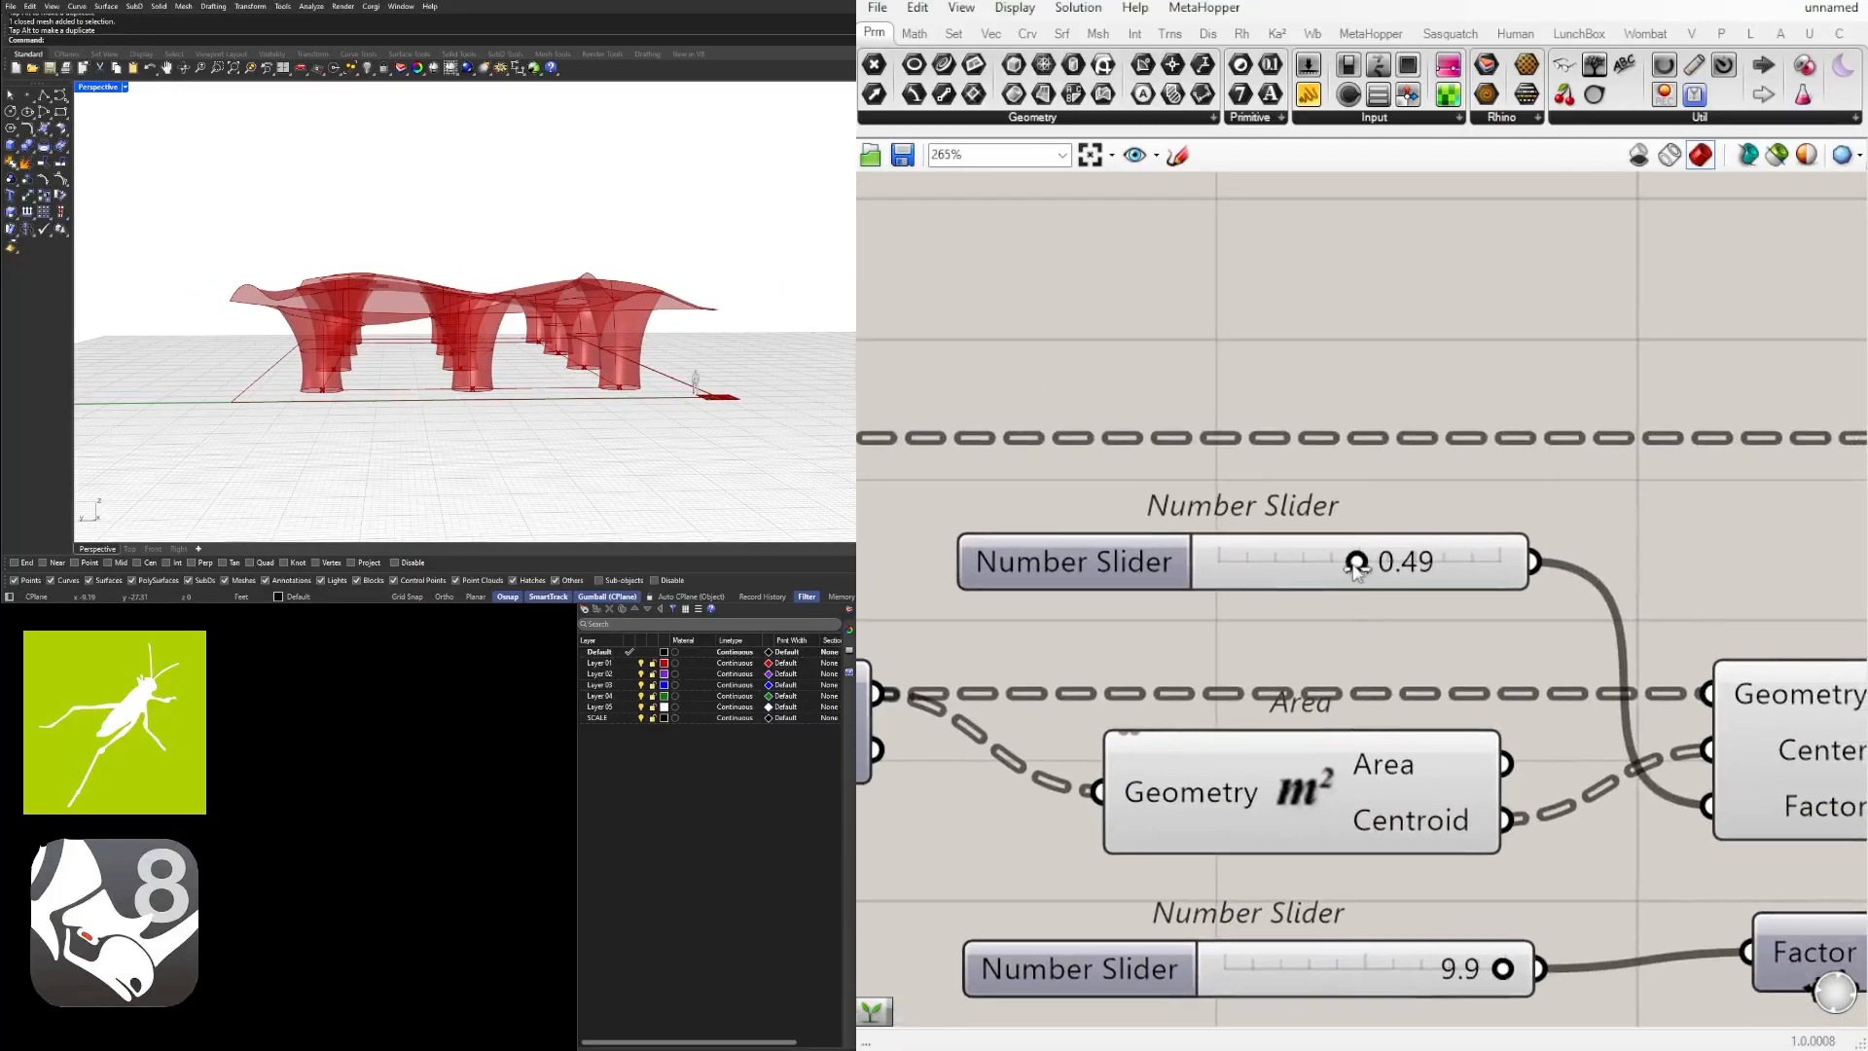
Step: Retune the column sliders to scale factor 0.45 and lift height 13.9 for slimmer funnels
drag(1352, 562, 1279, 562)
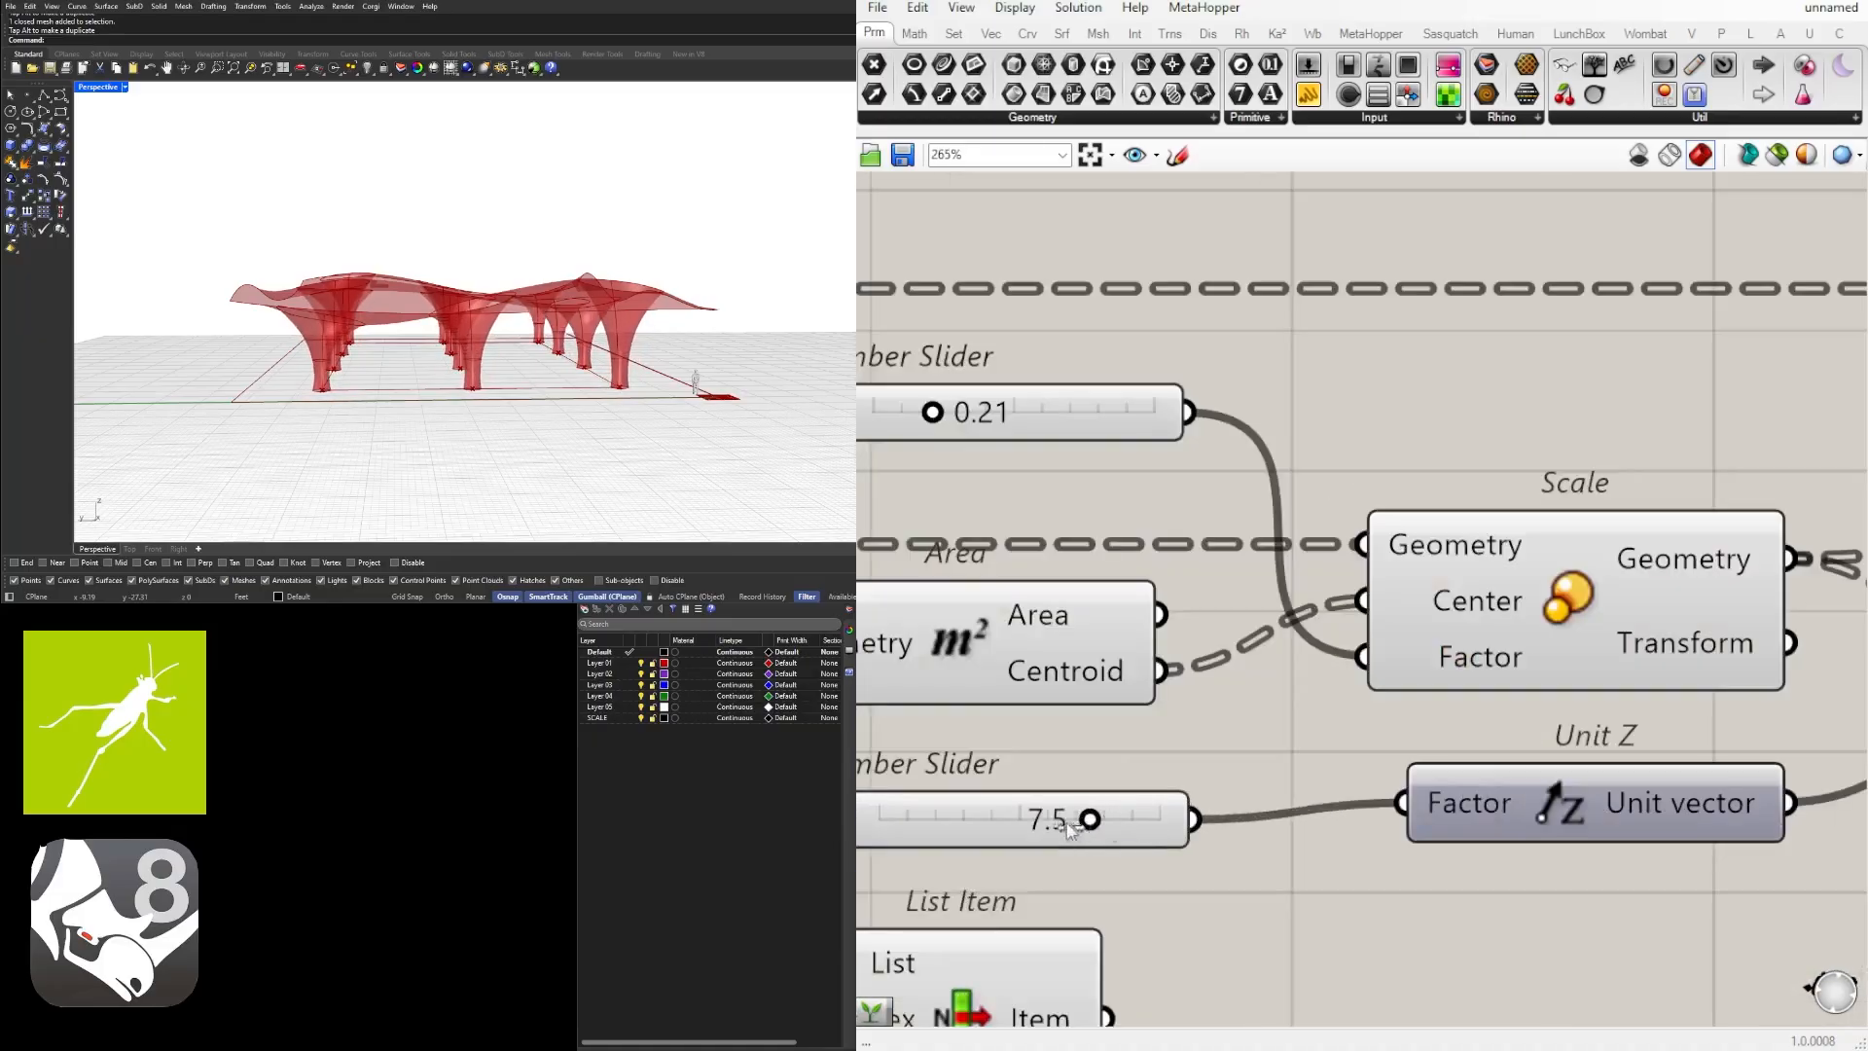
drag(1090, 818, 1168, 818)
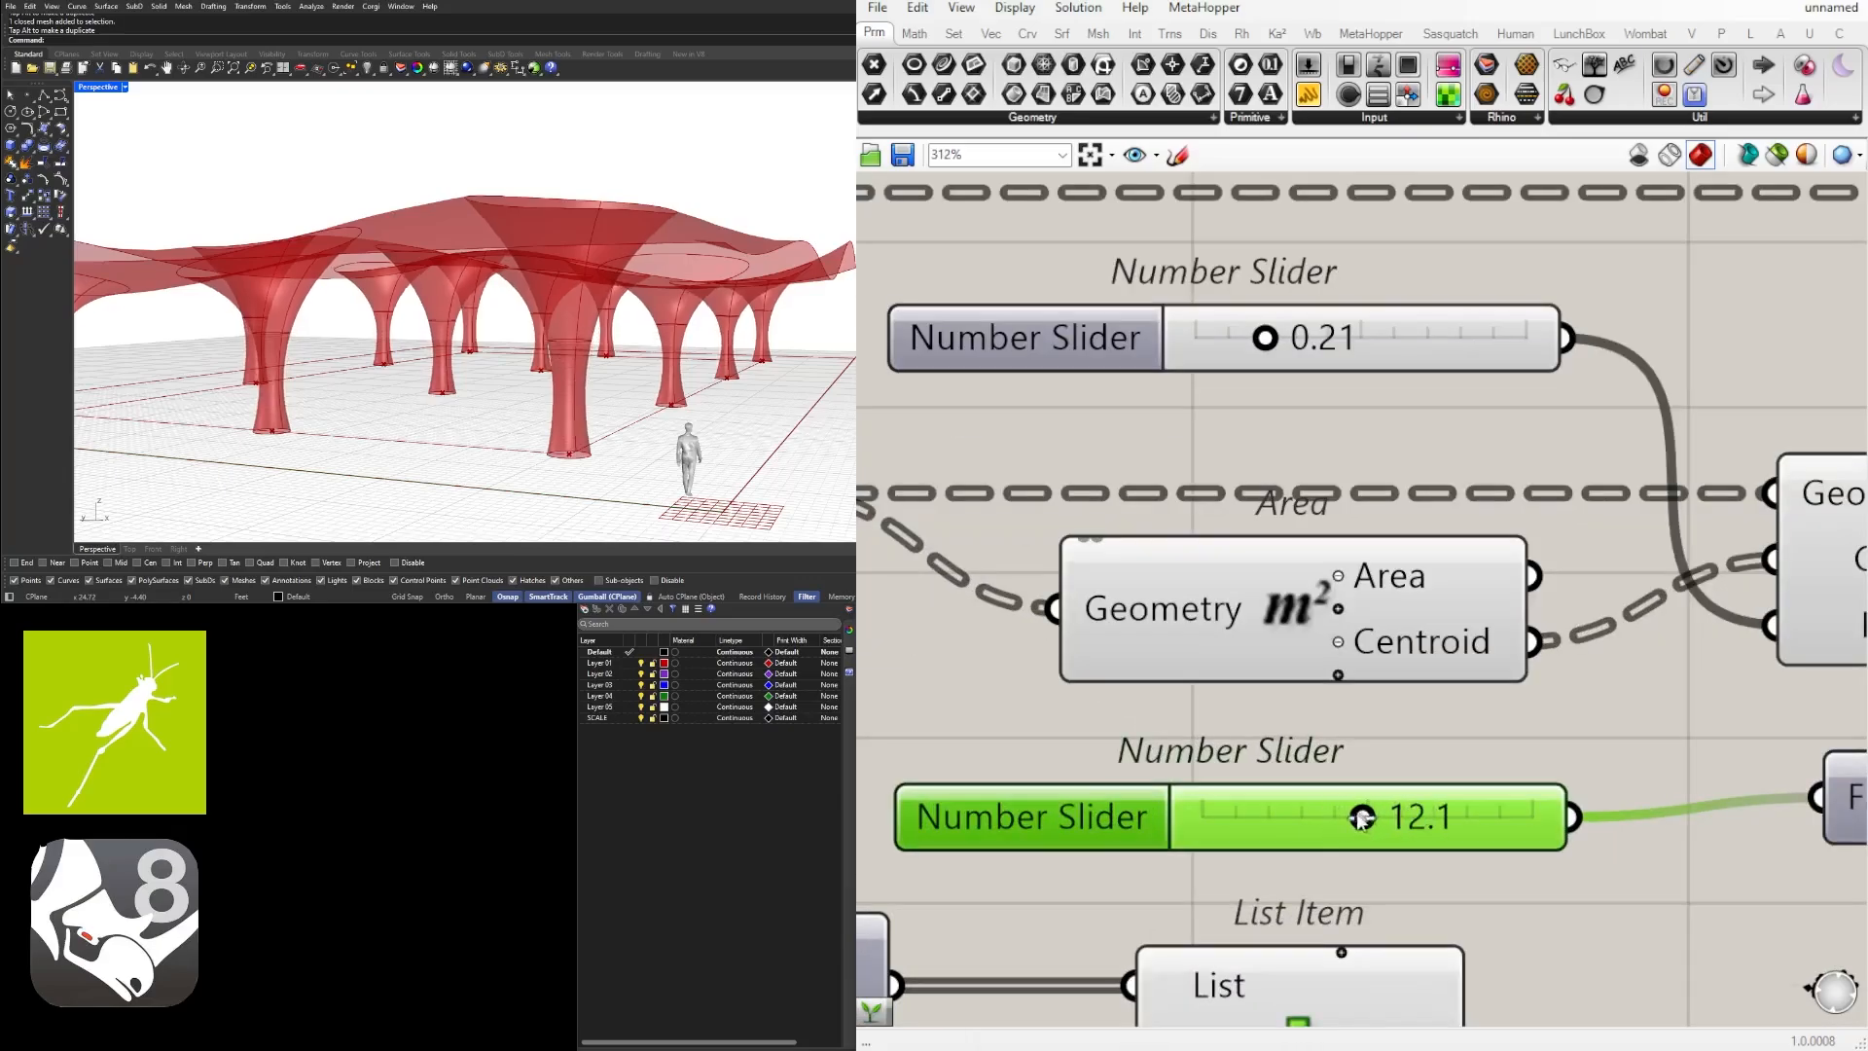
drag(1362, 817, 1436, 817)
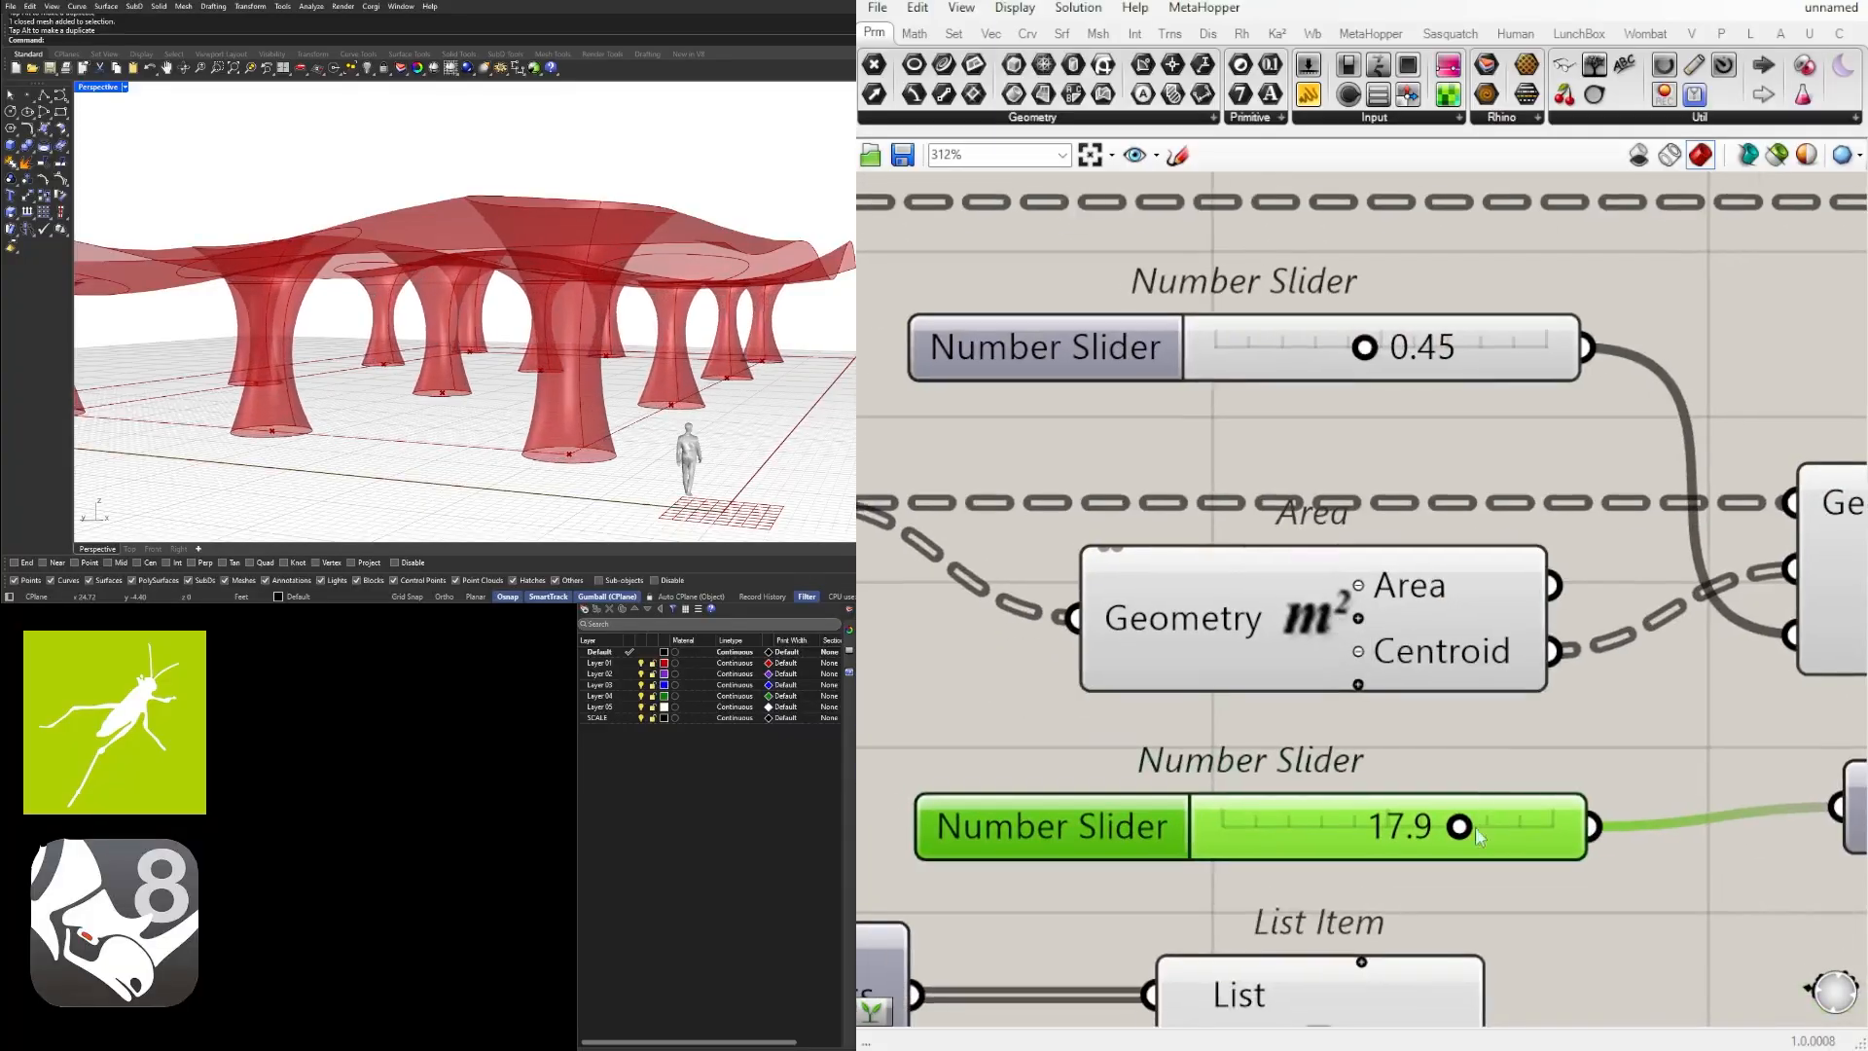
drag(1461, 827, 1487, 827)
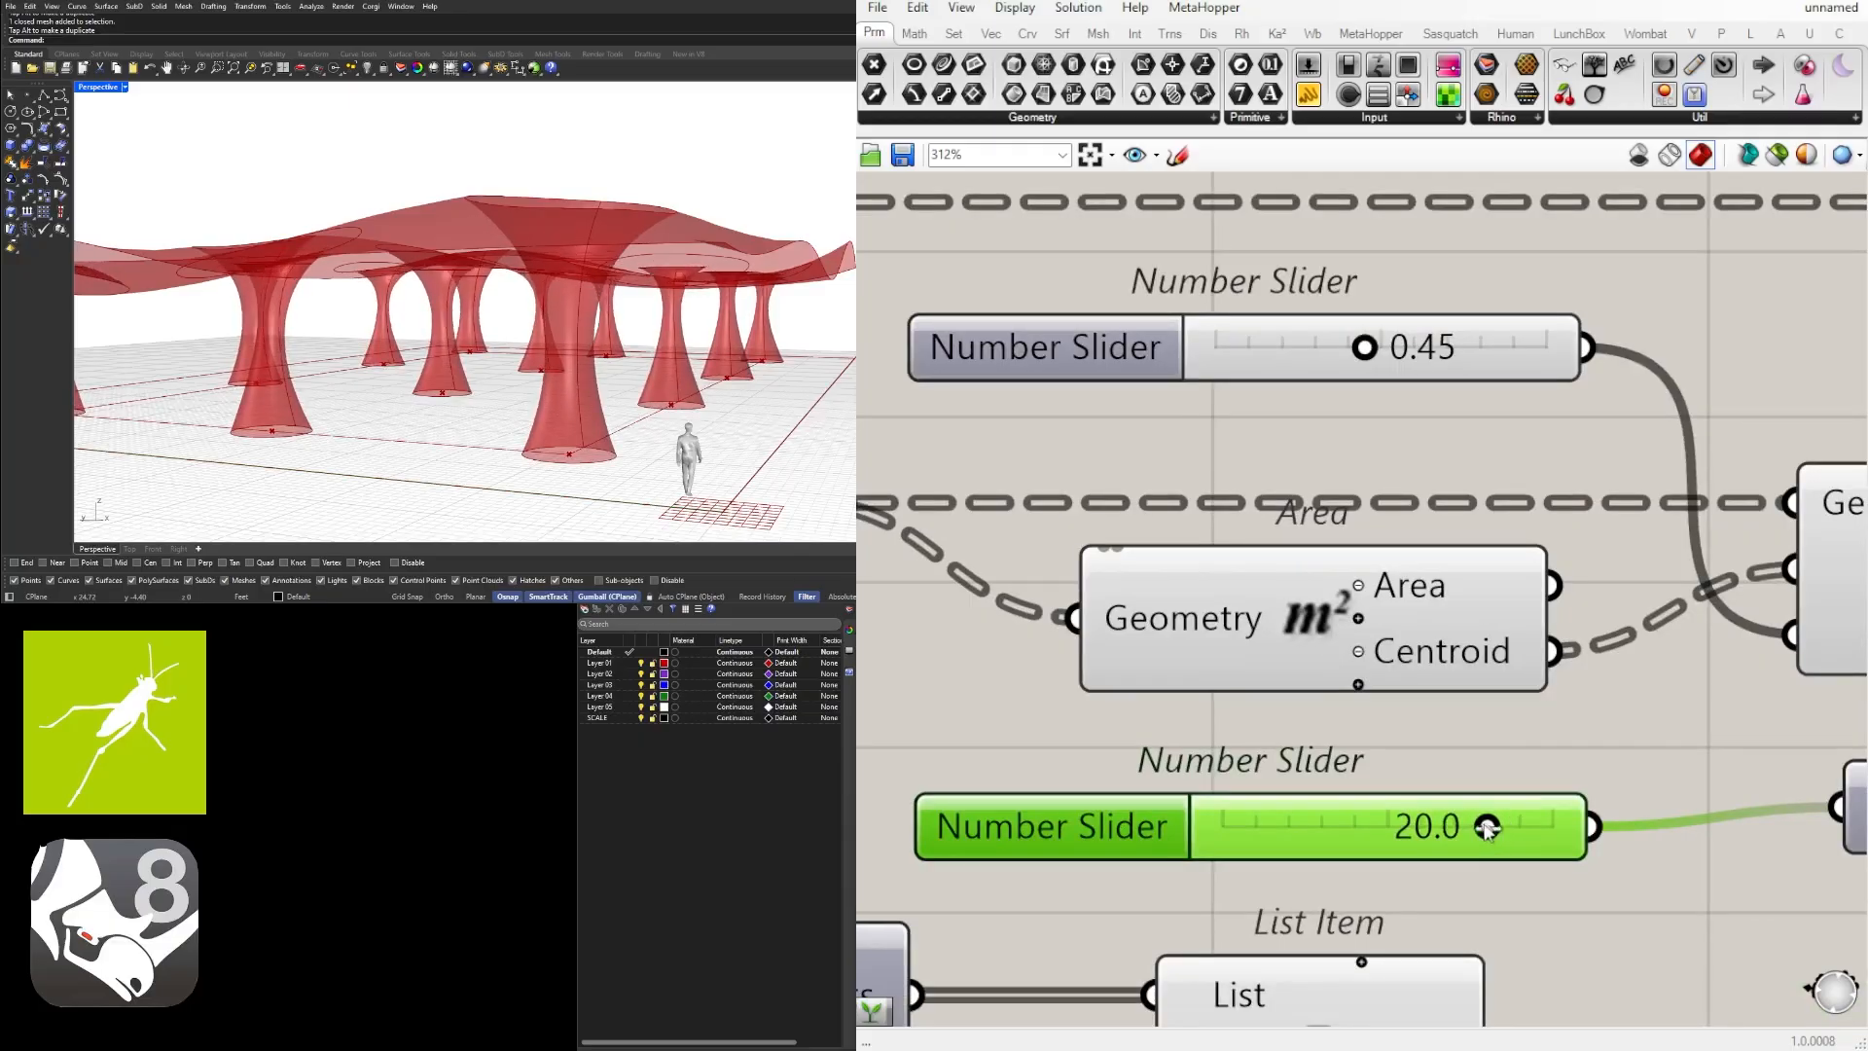
drag(1490, 826, 1461, 826)
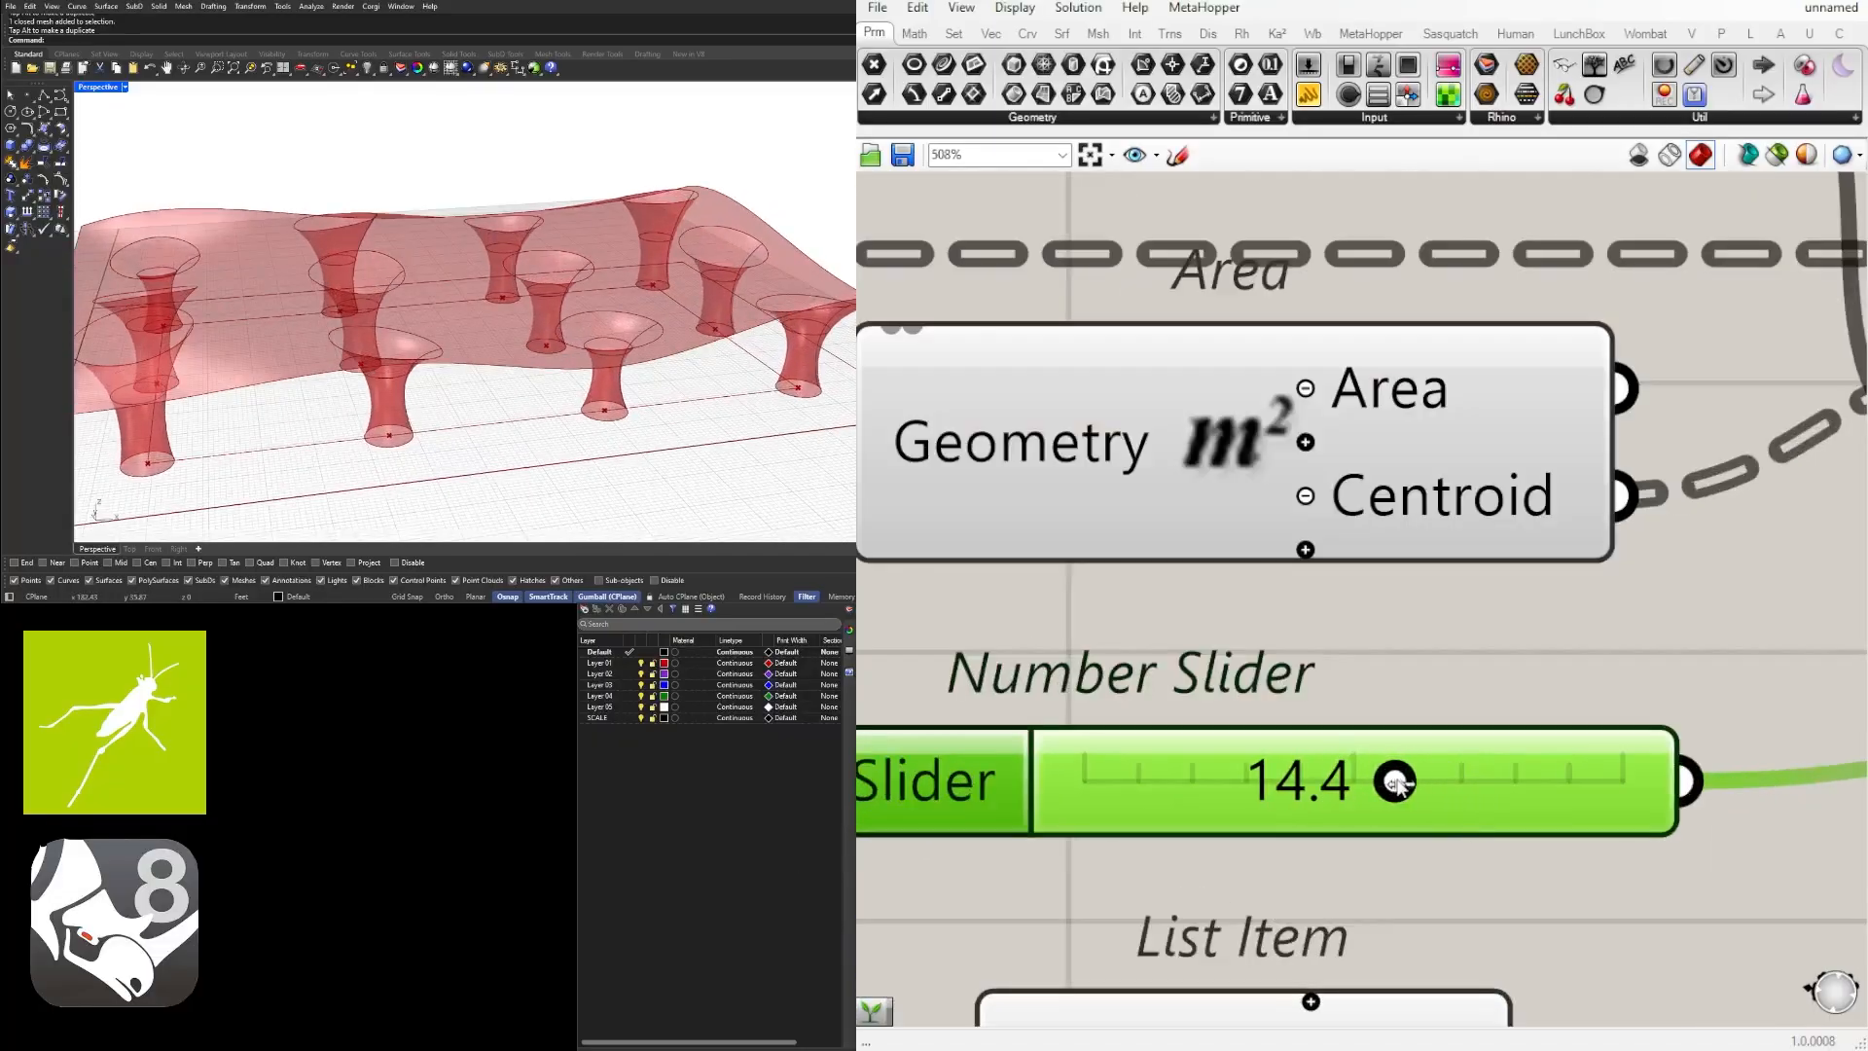
drag(1394, 781, 1384, 781)
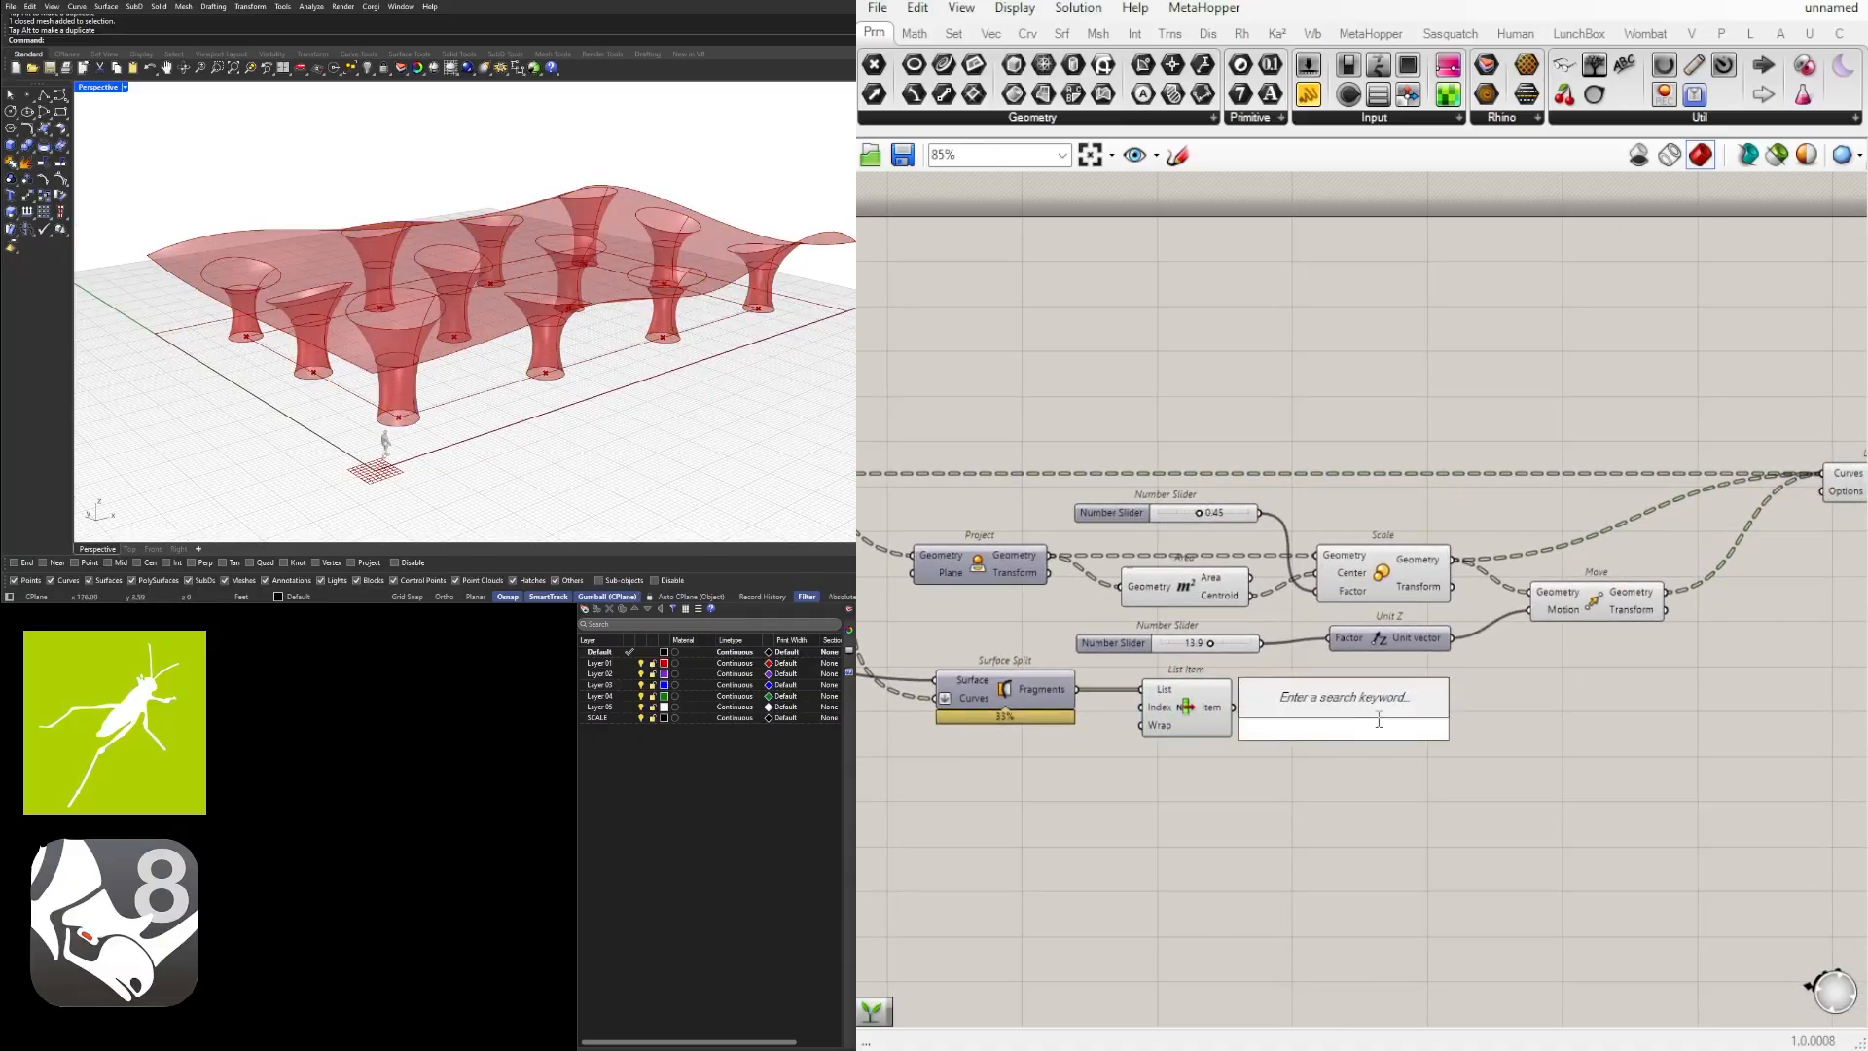
Step: Add a Geometry parameter from the 'geo' search to collect the lofted columns
text(geo)
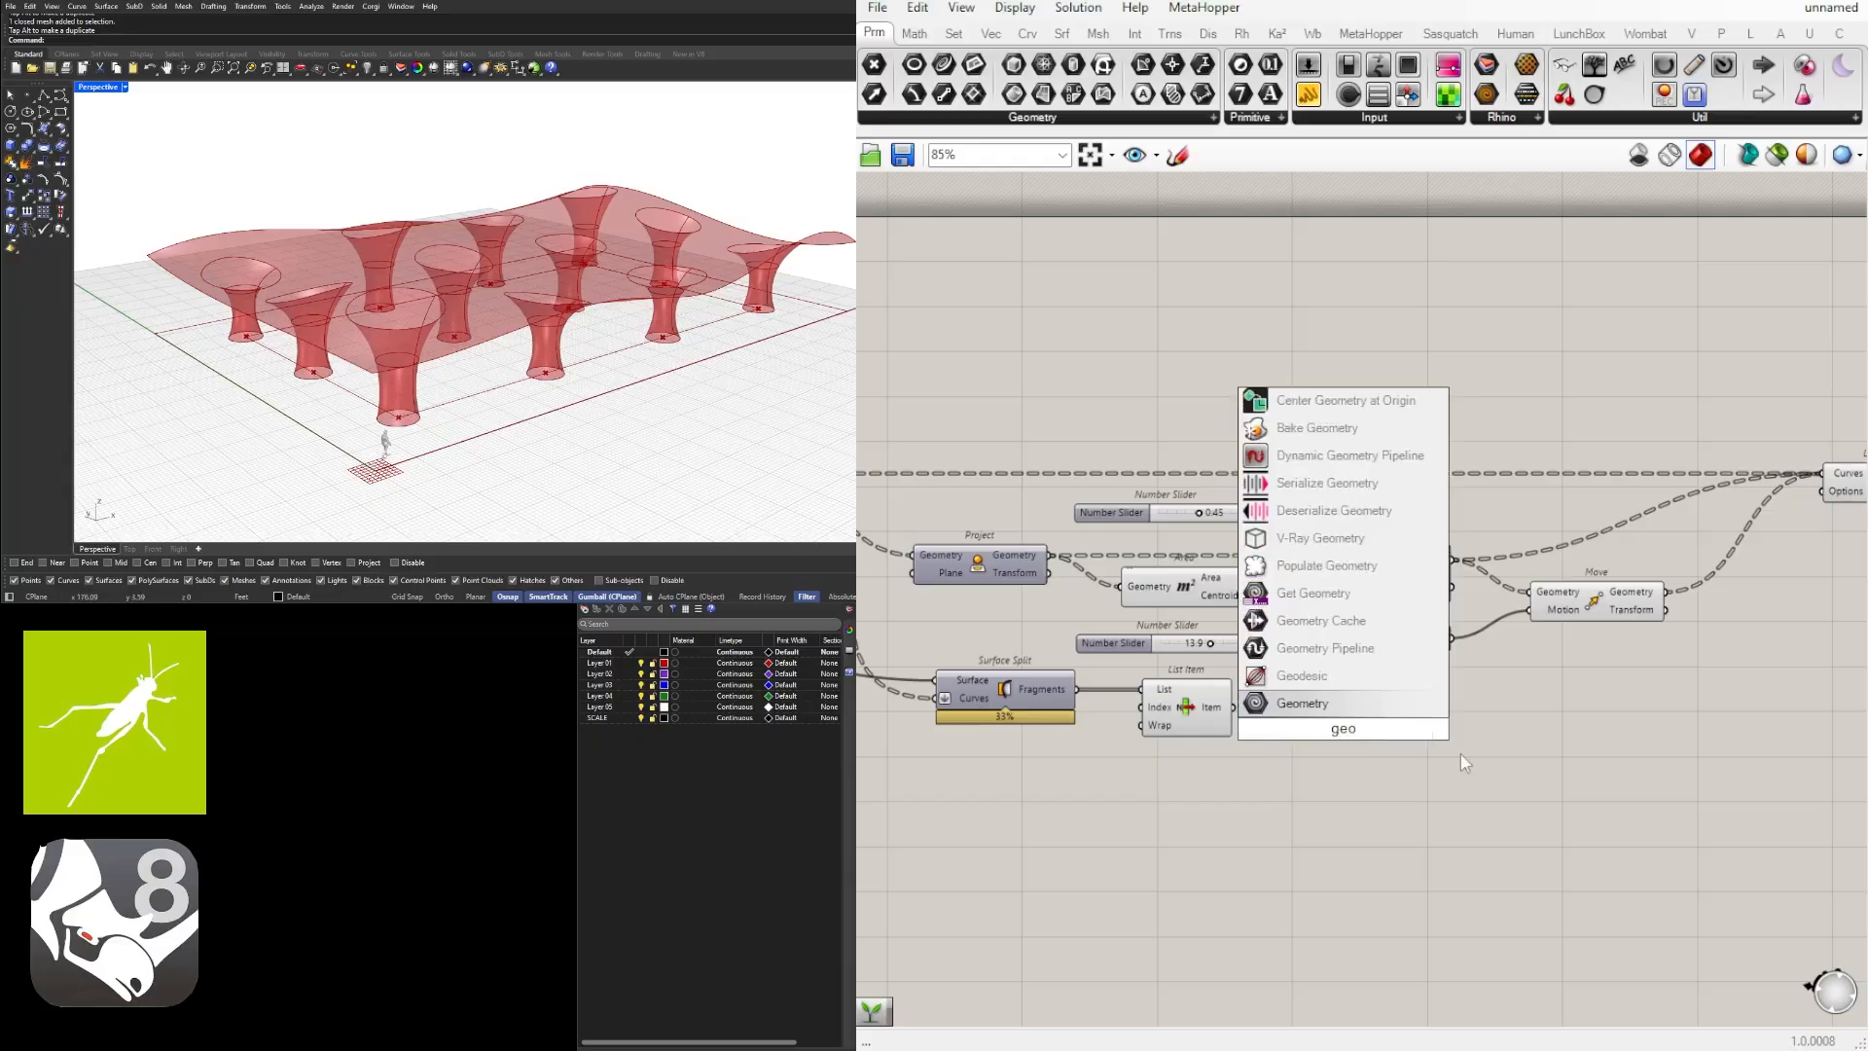
click(1300, 703)
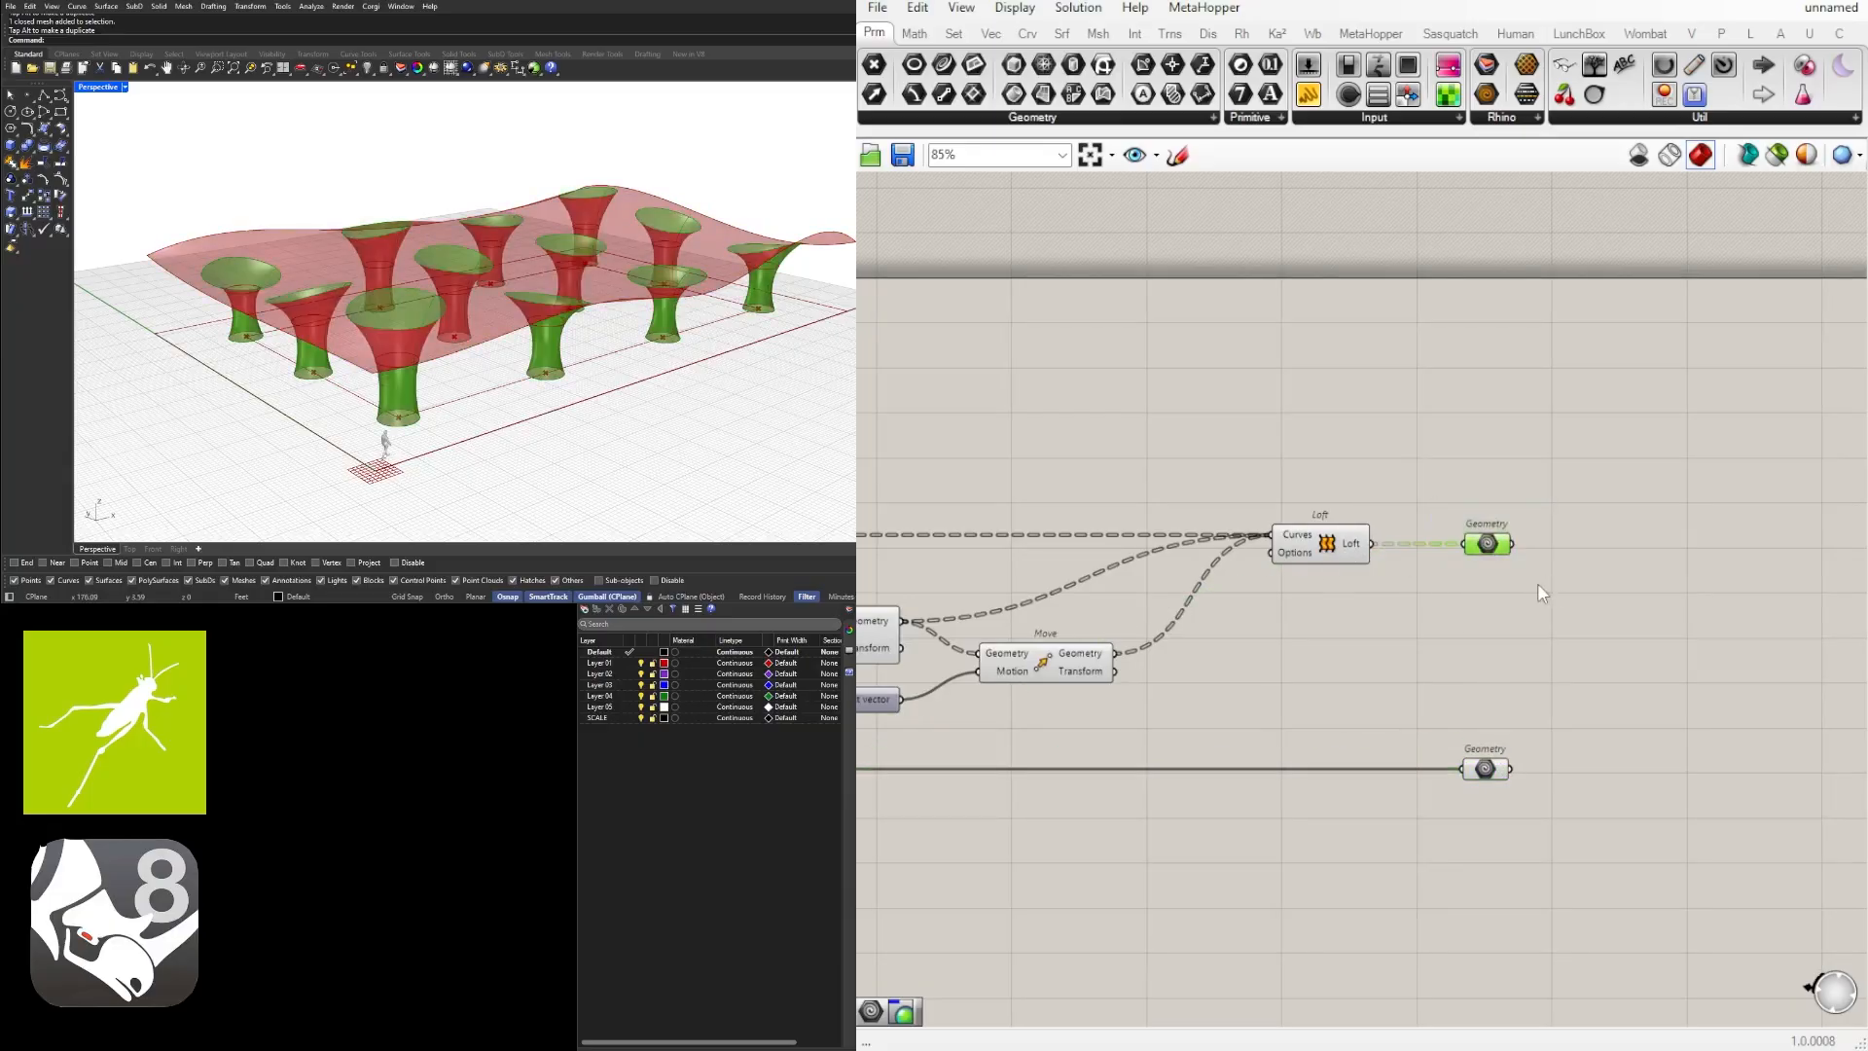
scroll(down, 3)
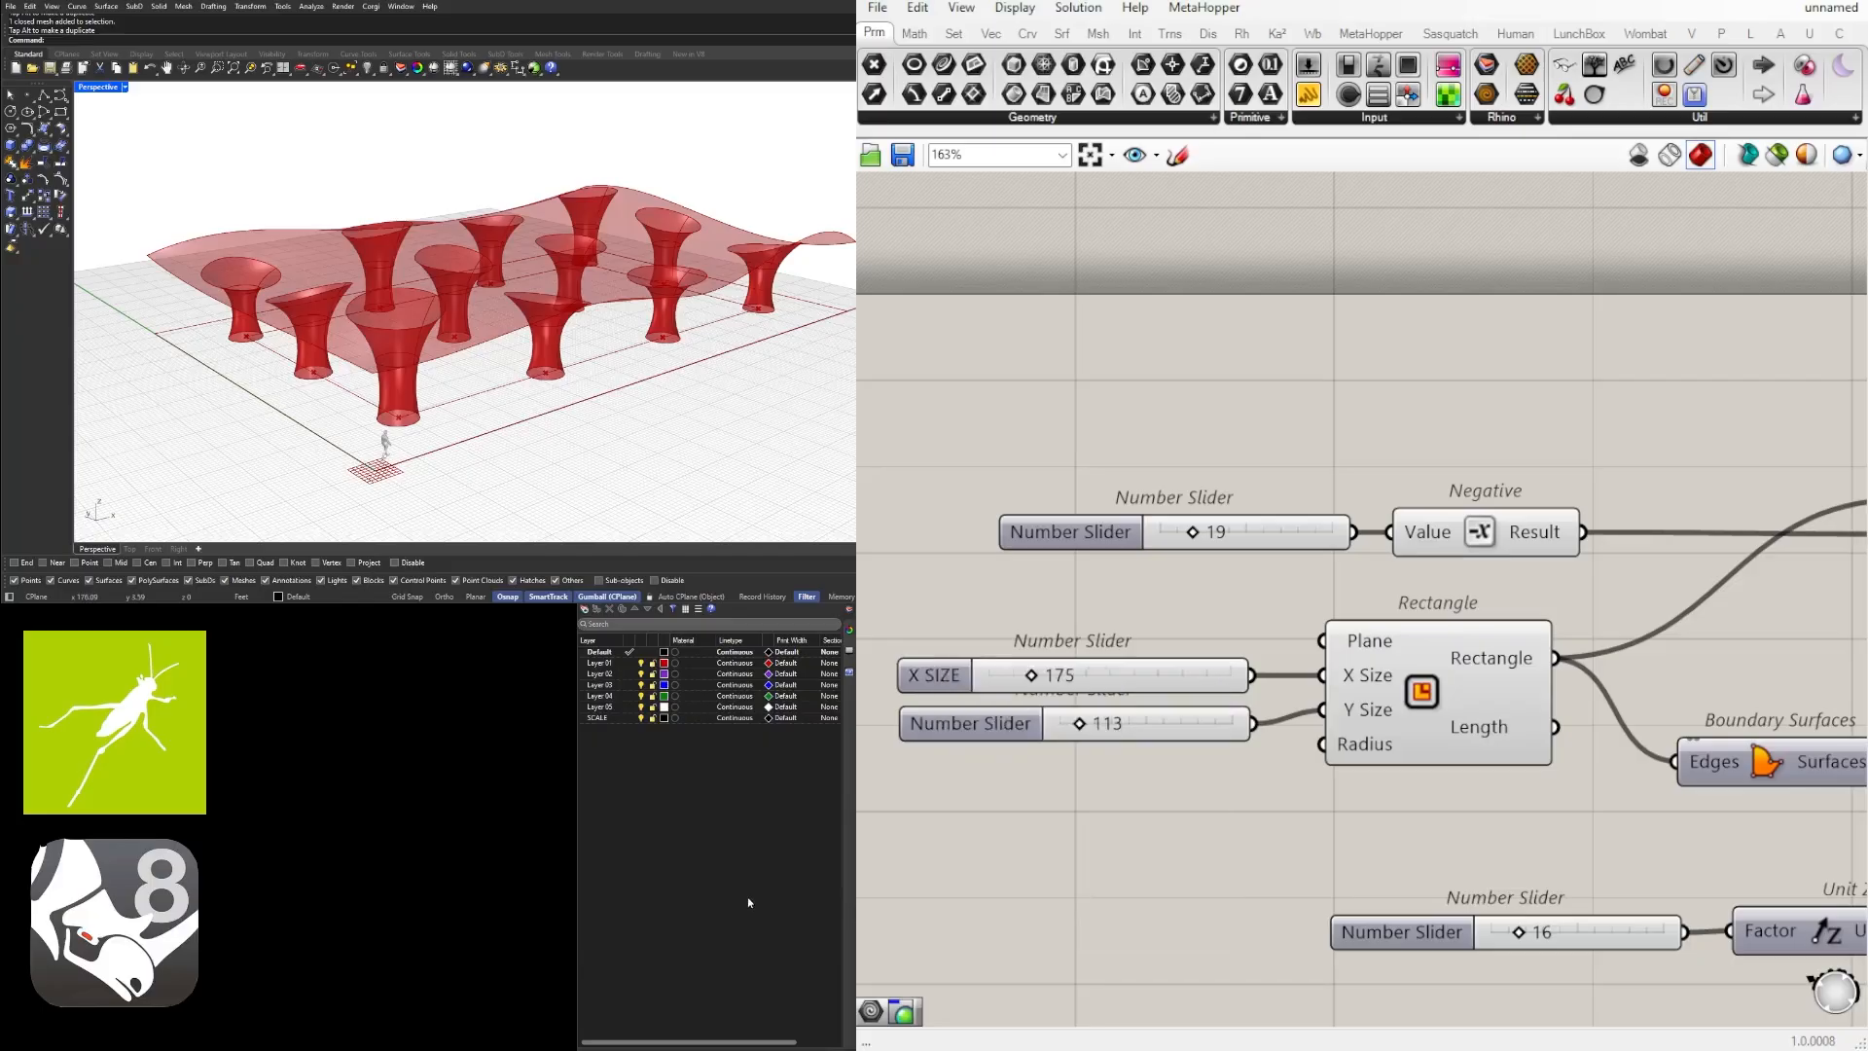
Step: Rename the Y slider to Y SIZE and the column offset slider to COLUMN GRID OFFSET
right_click(970, 723)
text(Y SIE)
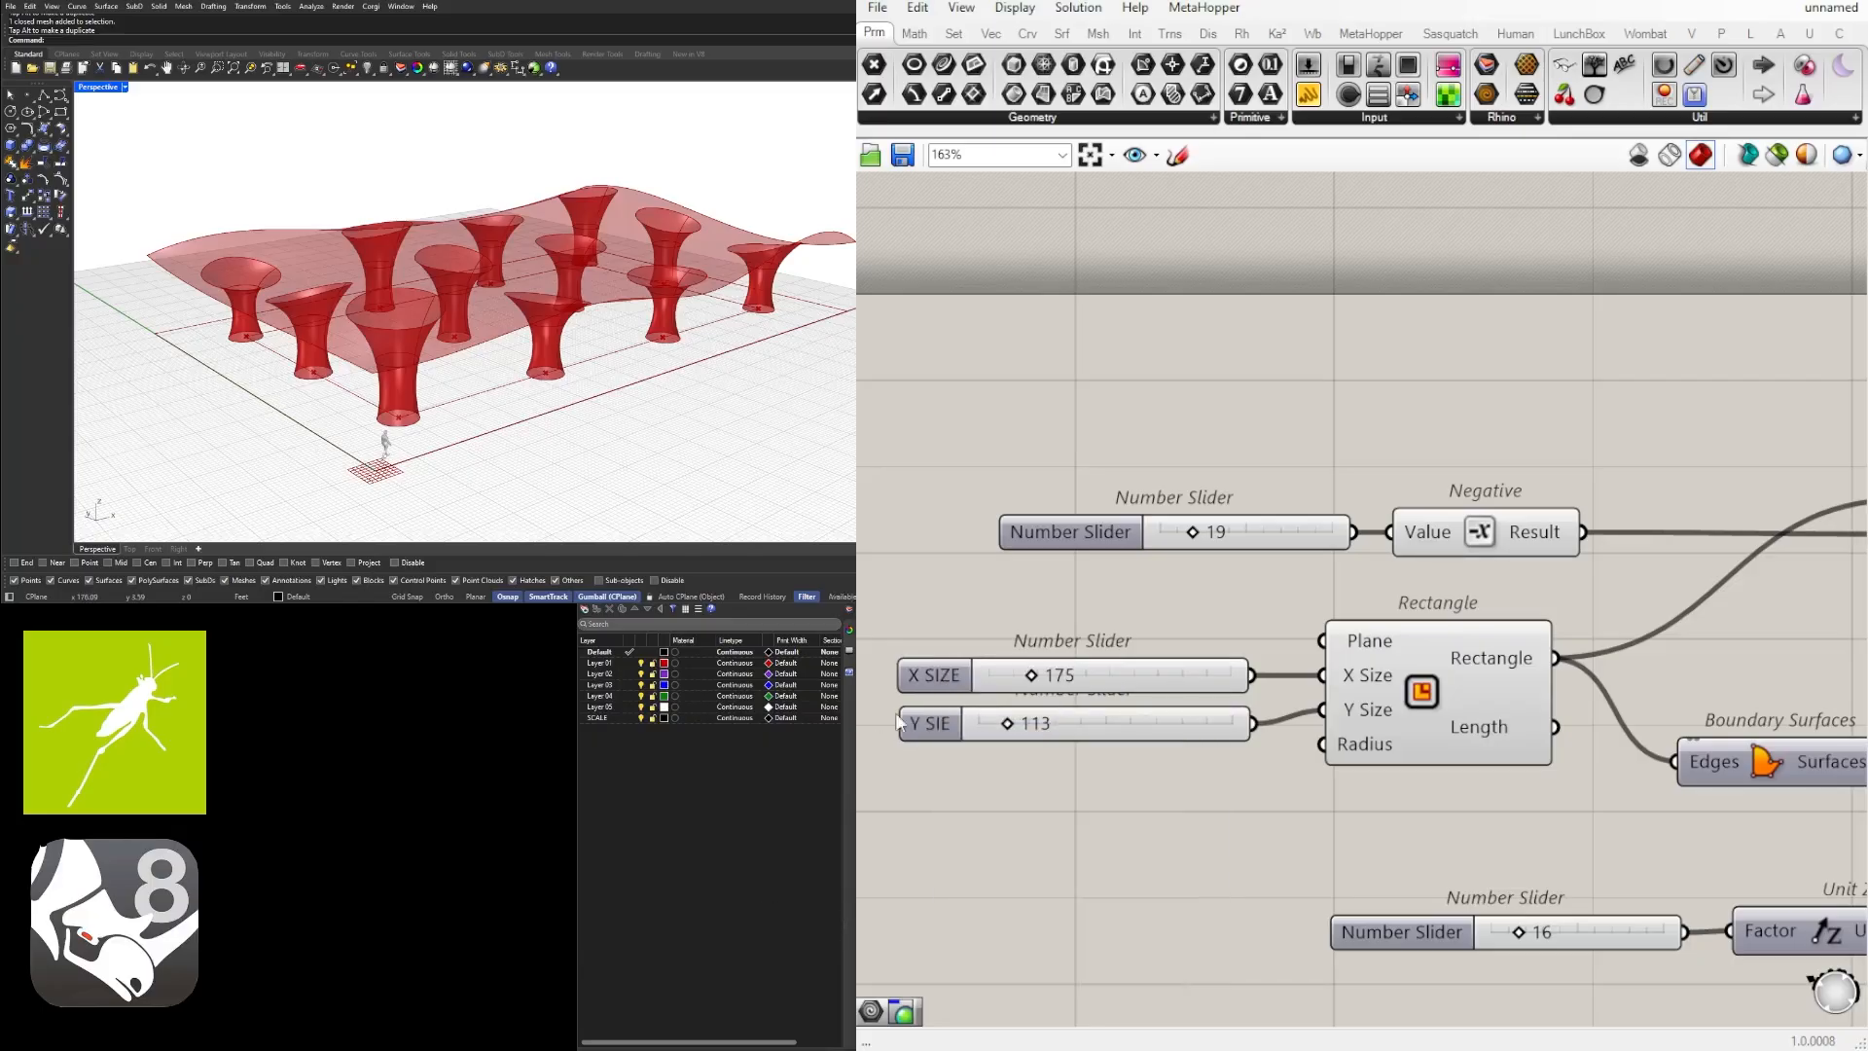
right_click(932, 723)
text(Z)
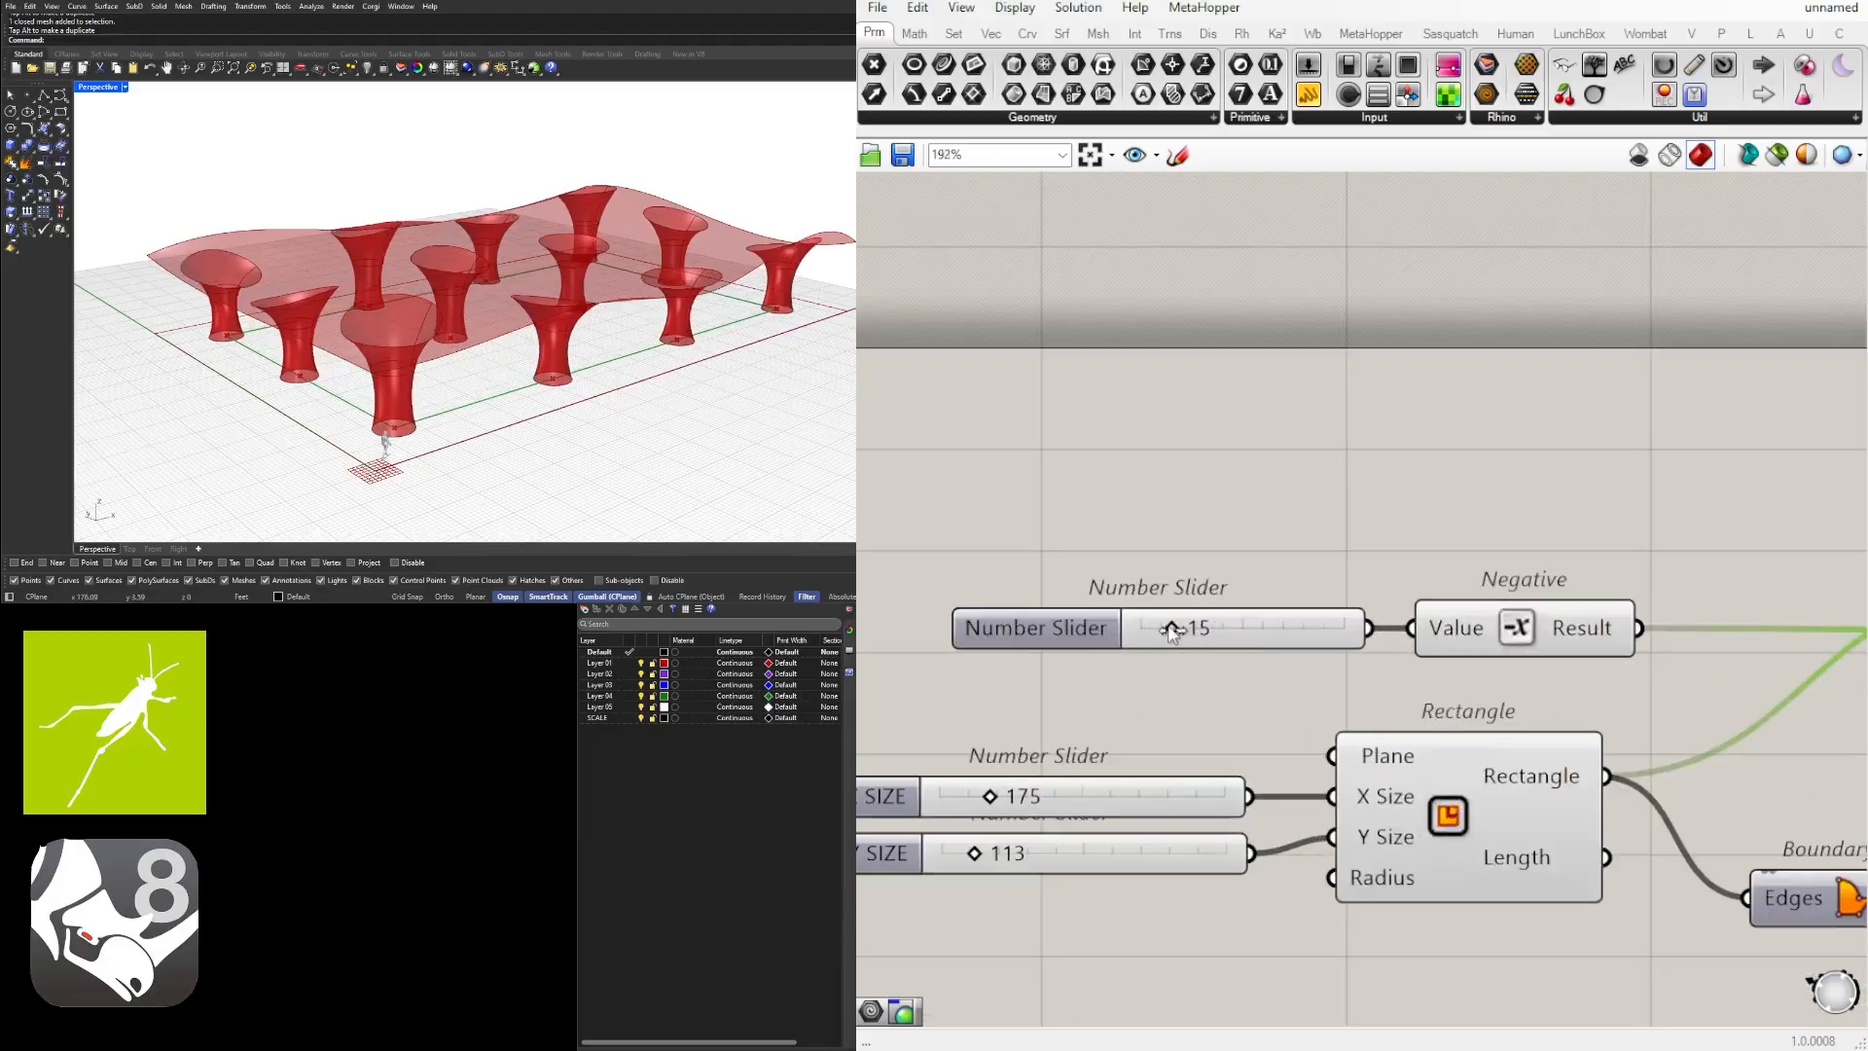
drag(1177, 627, 1198, 627)
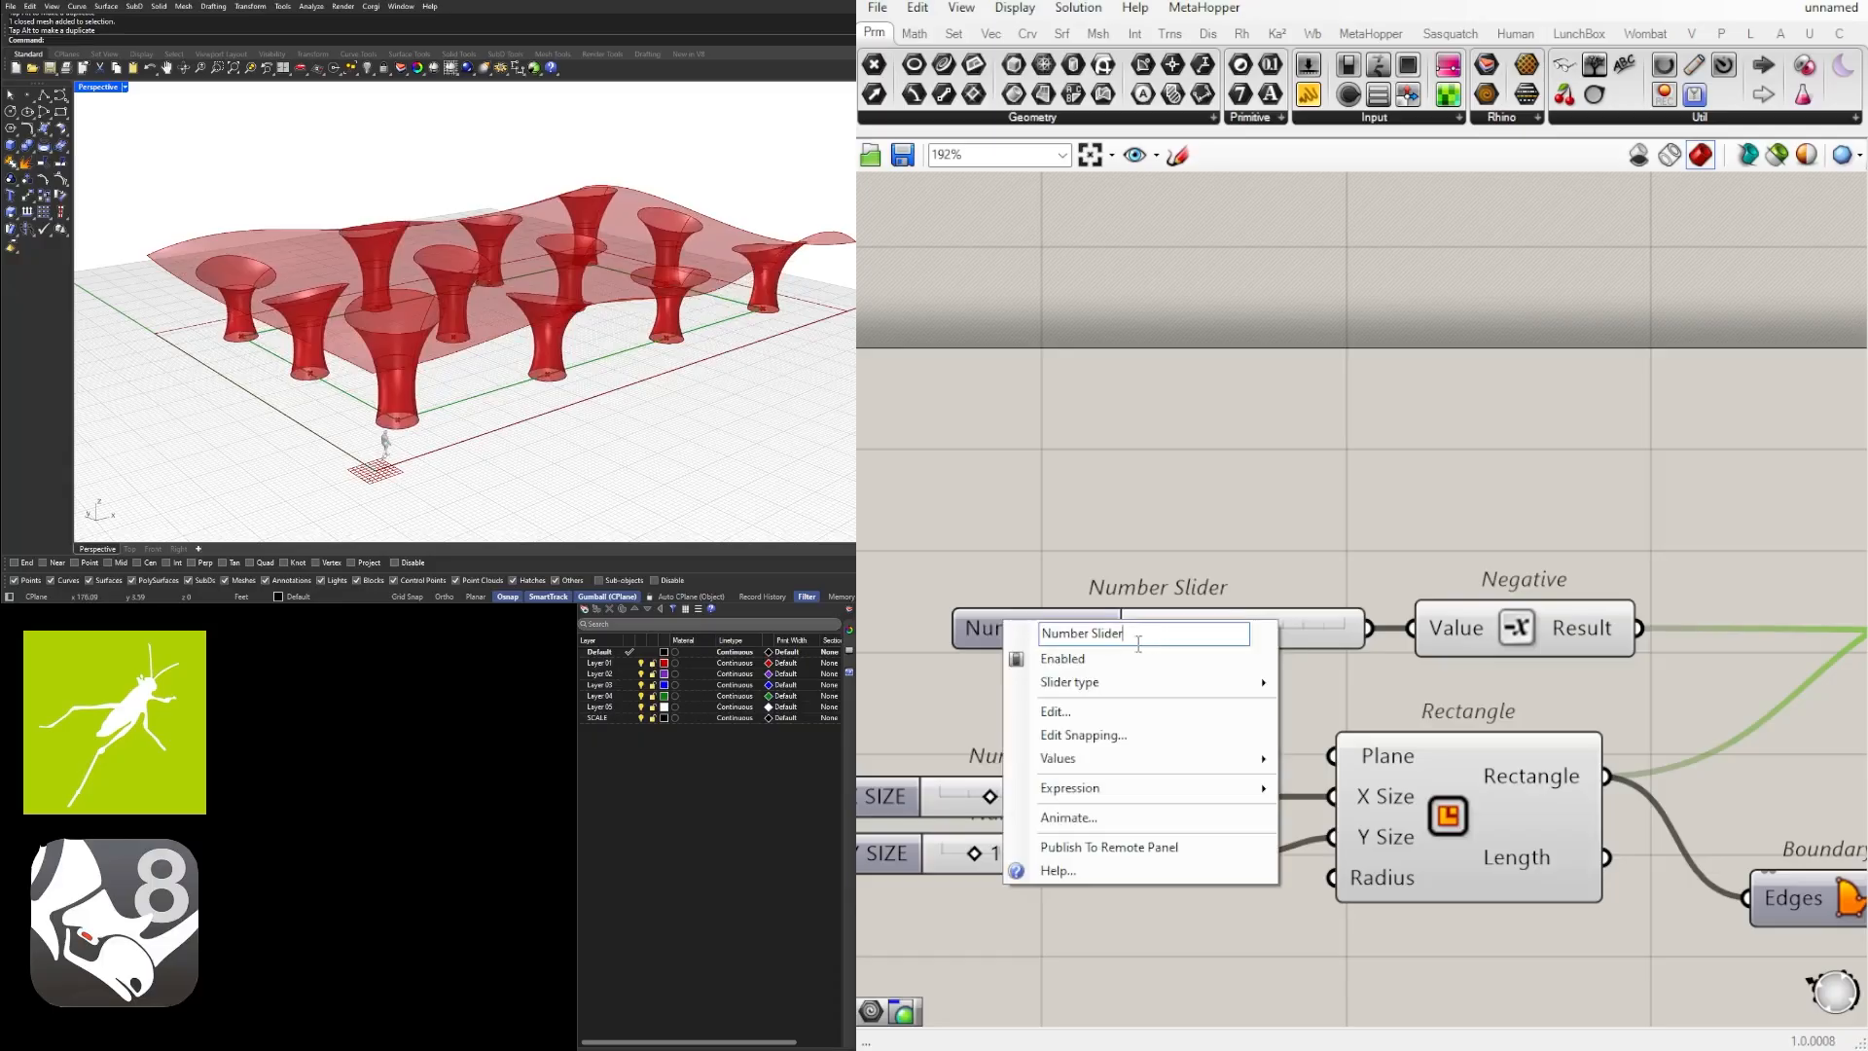
text(COLUMN OFFSET)
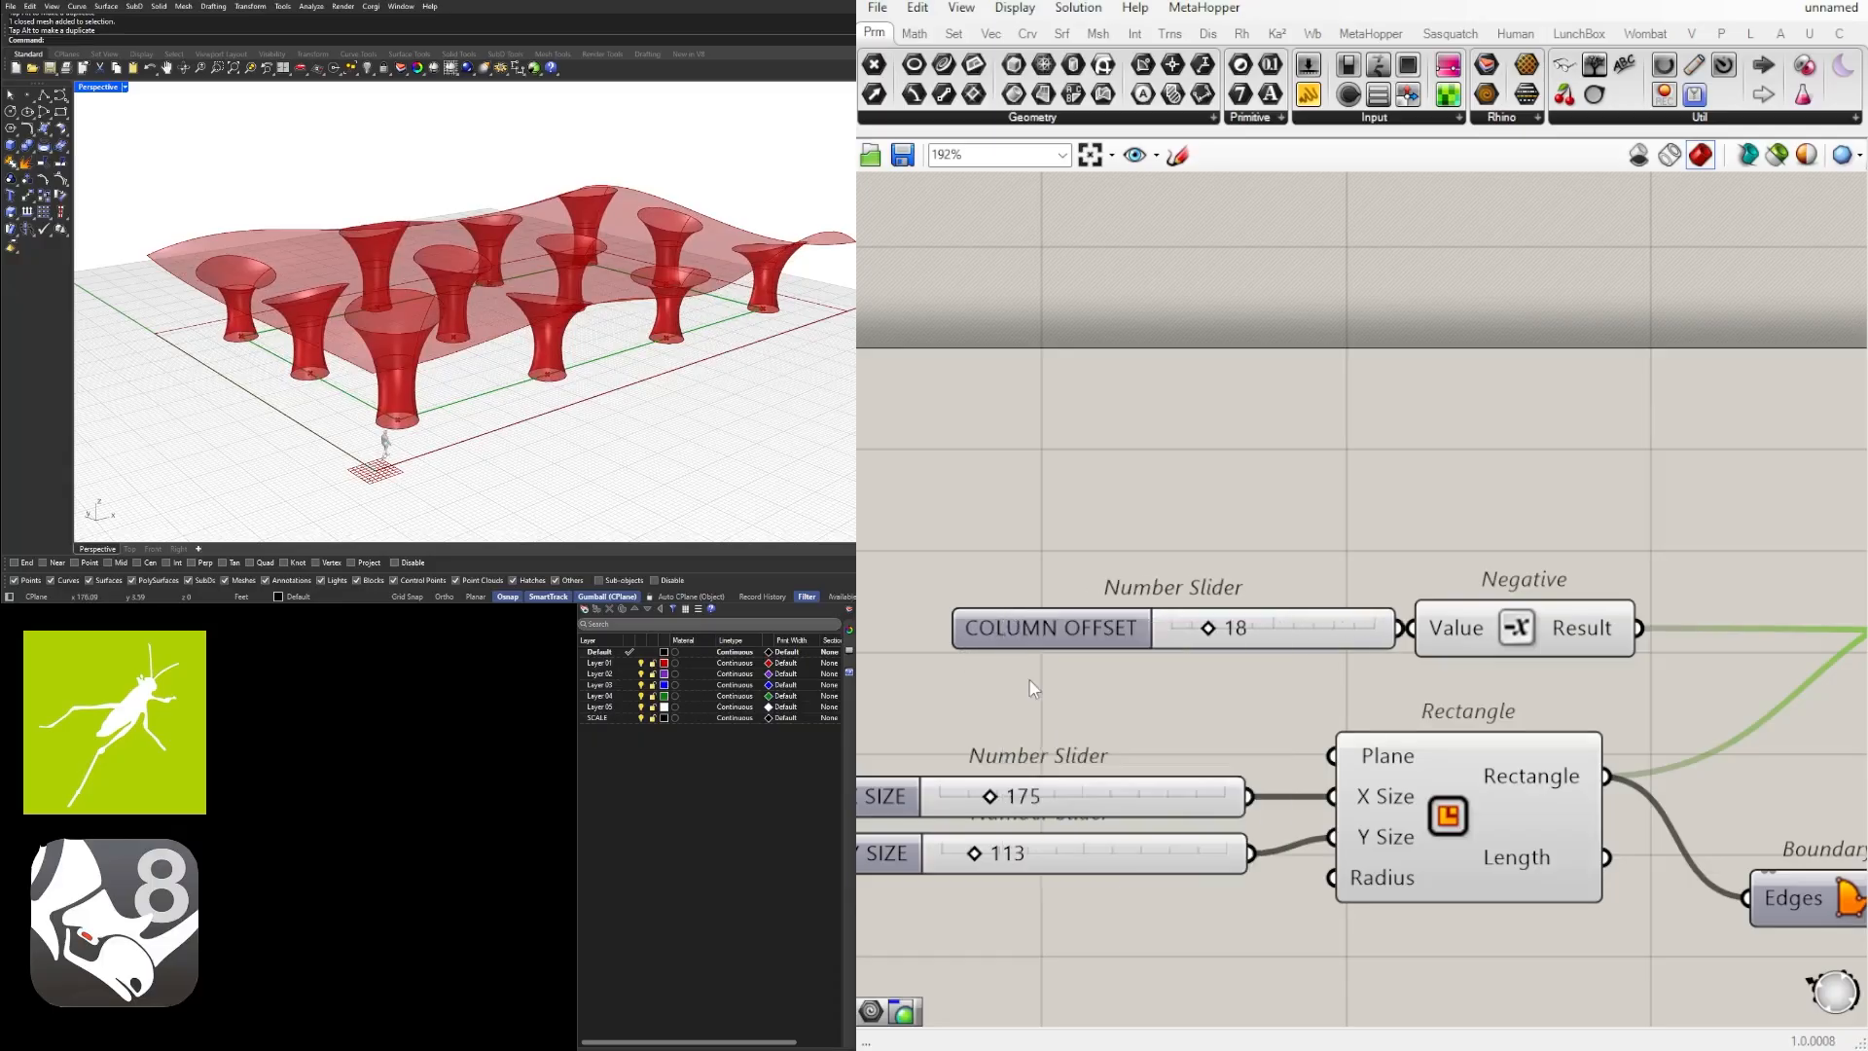
right_click(1051, 627)
text(GRID )
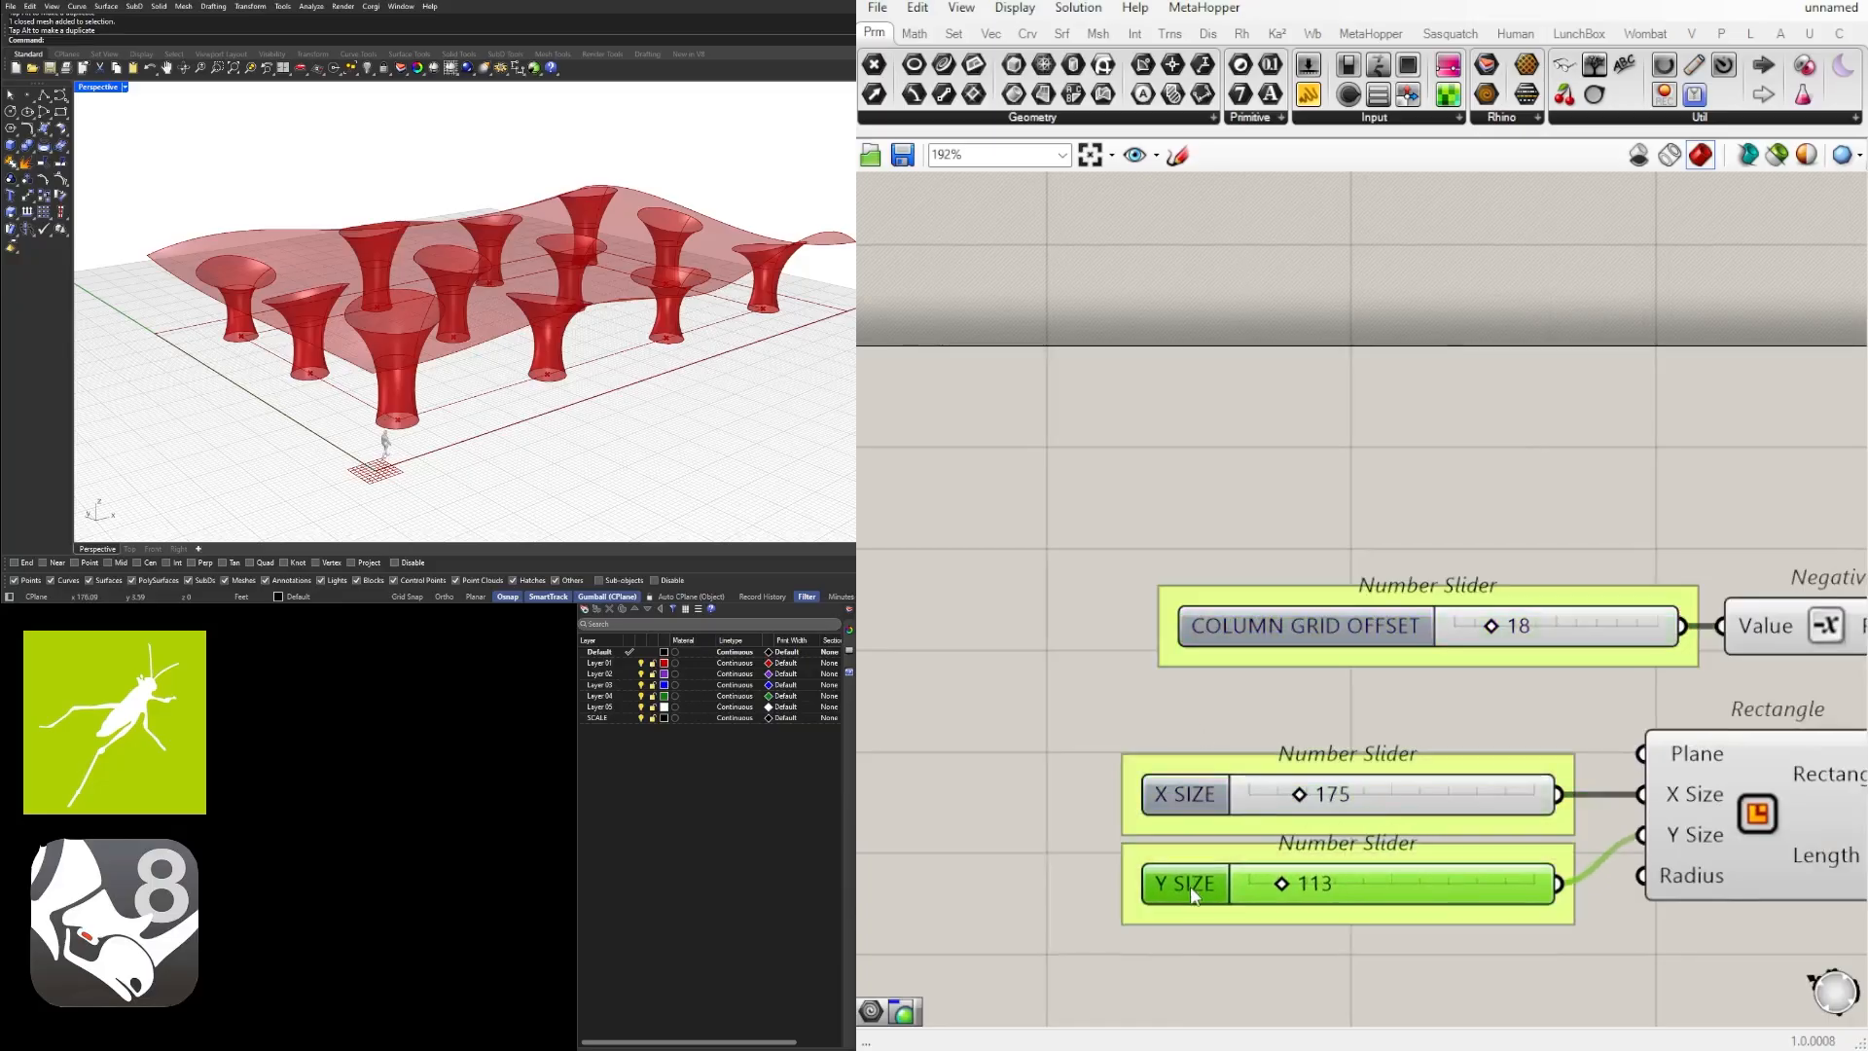
scroll(down, 3)
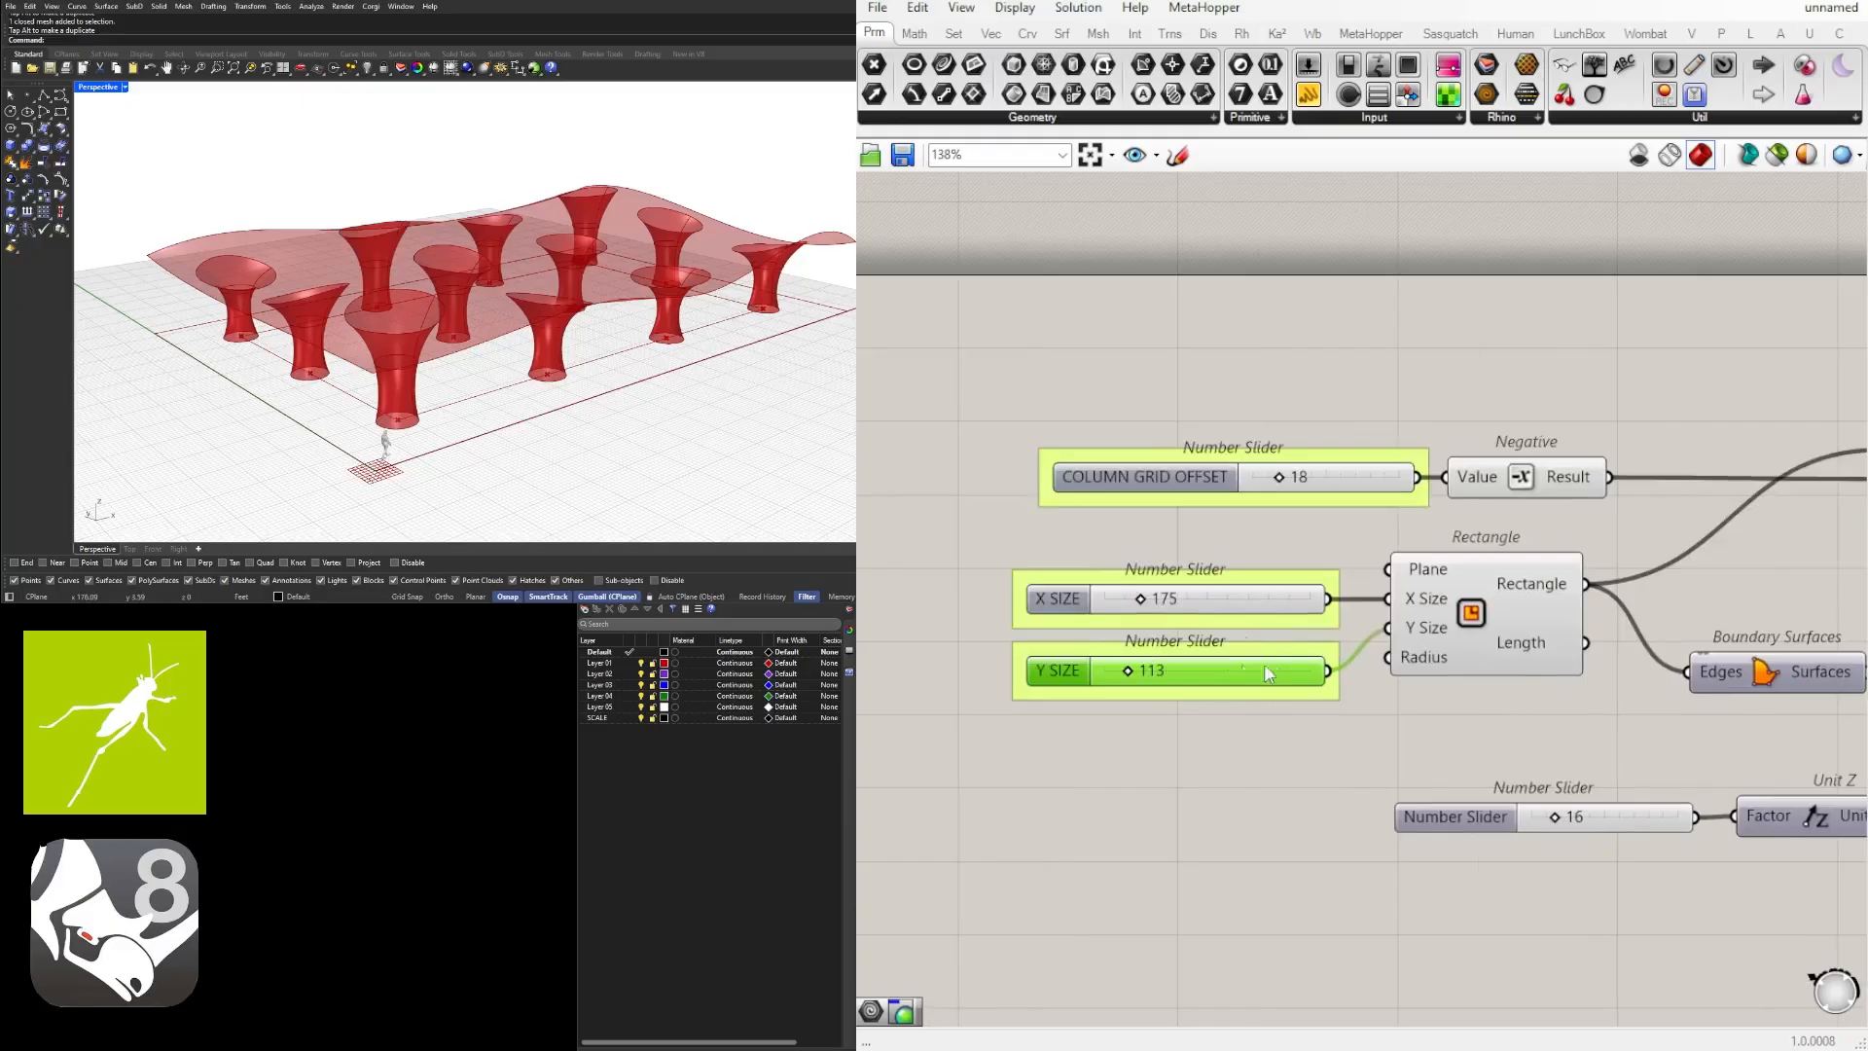
scroll(down, 3)
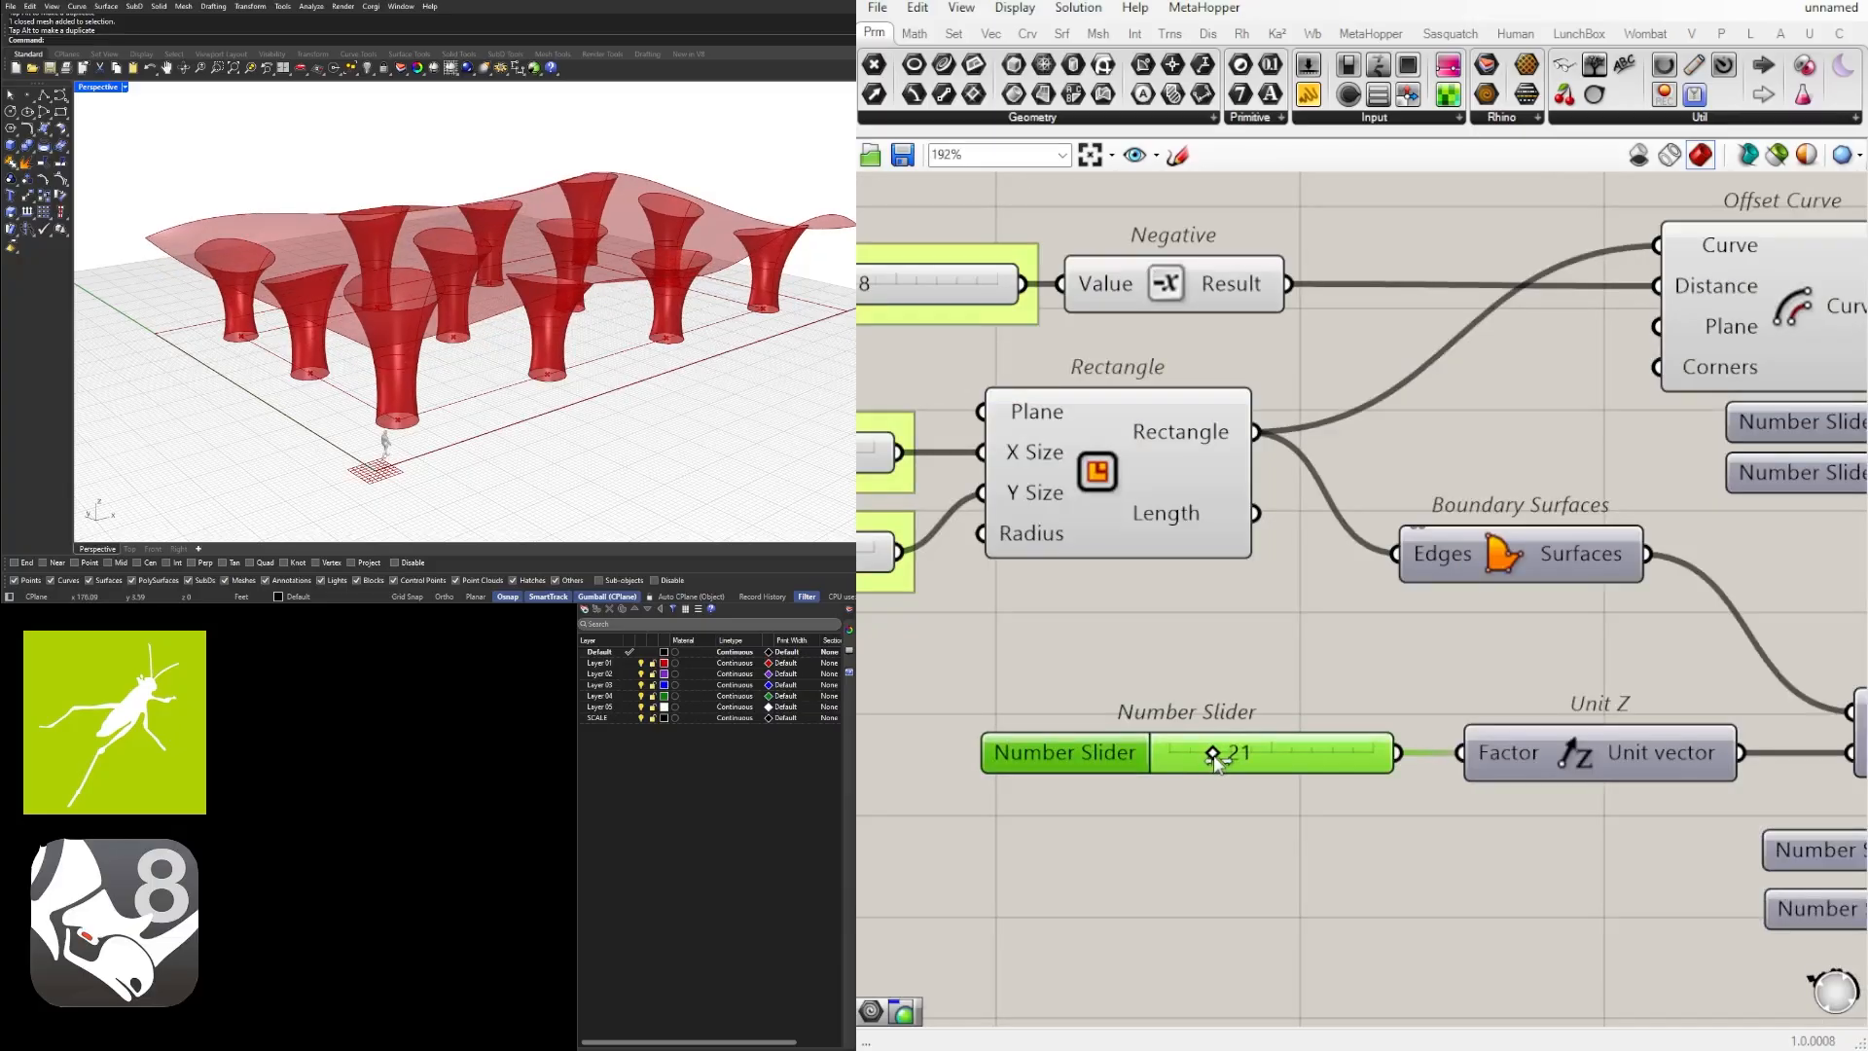
Step: Rename the height slider to MIN HEIGHT
right_click(1238, 752)
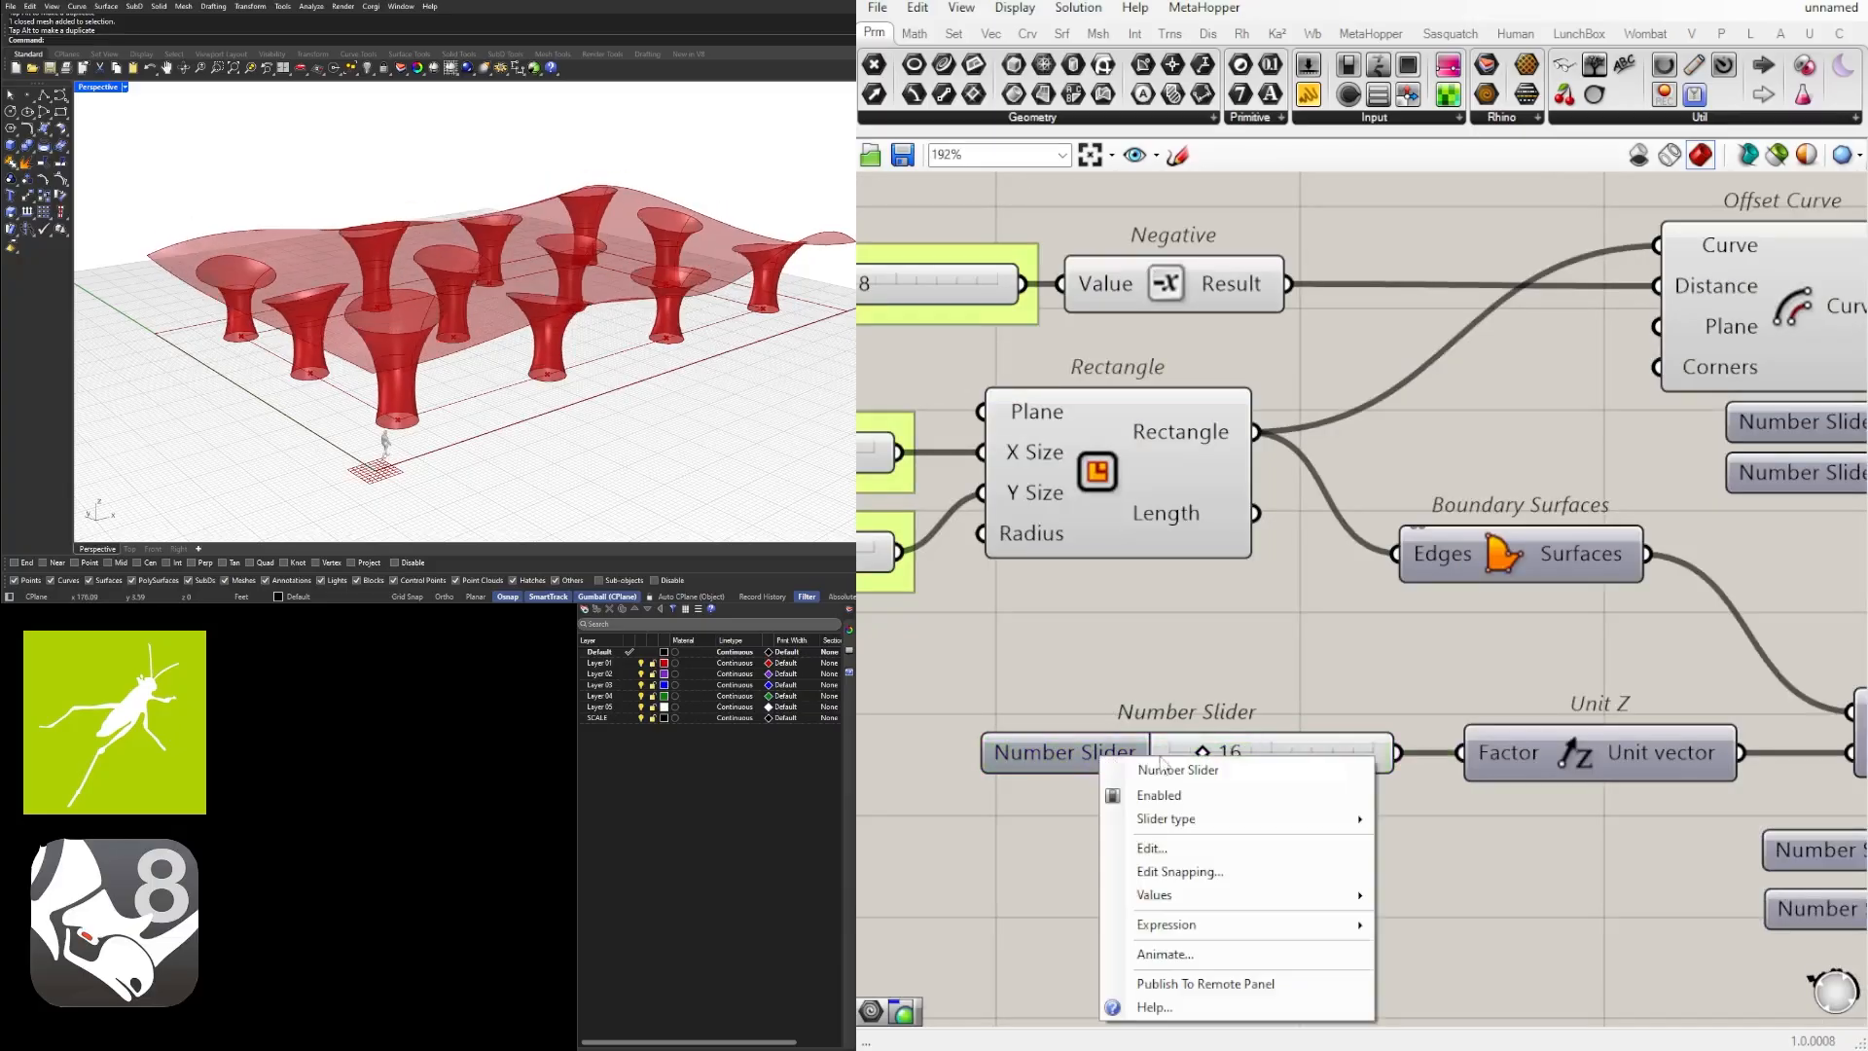
click(1177, 770)
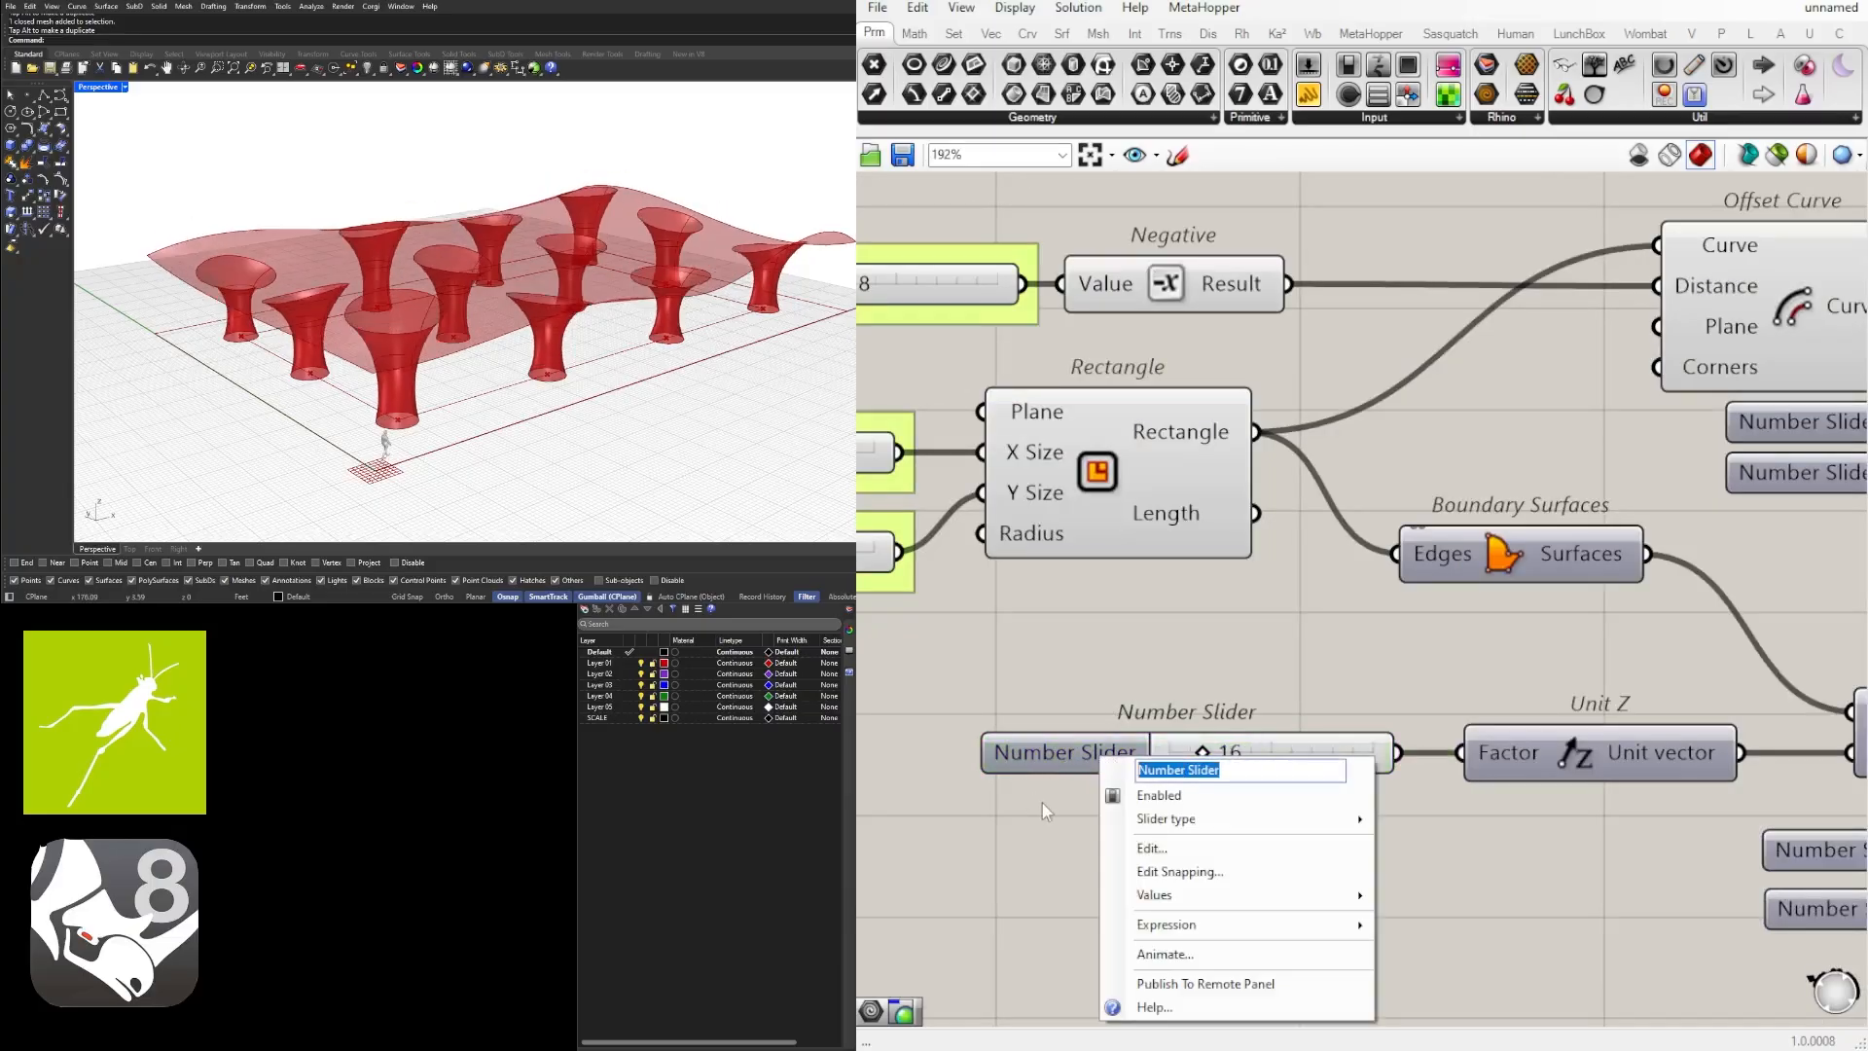
text(MIN HEIGHT)
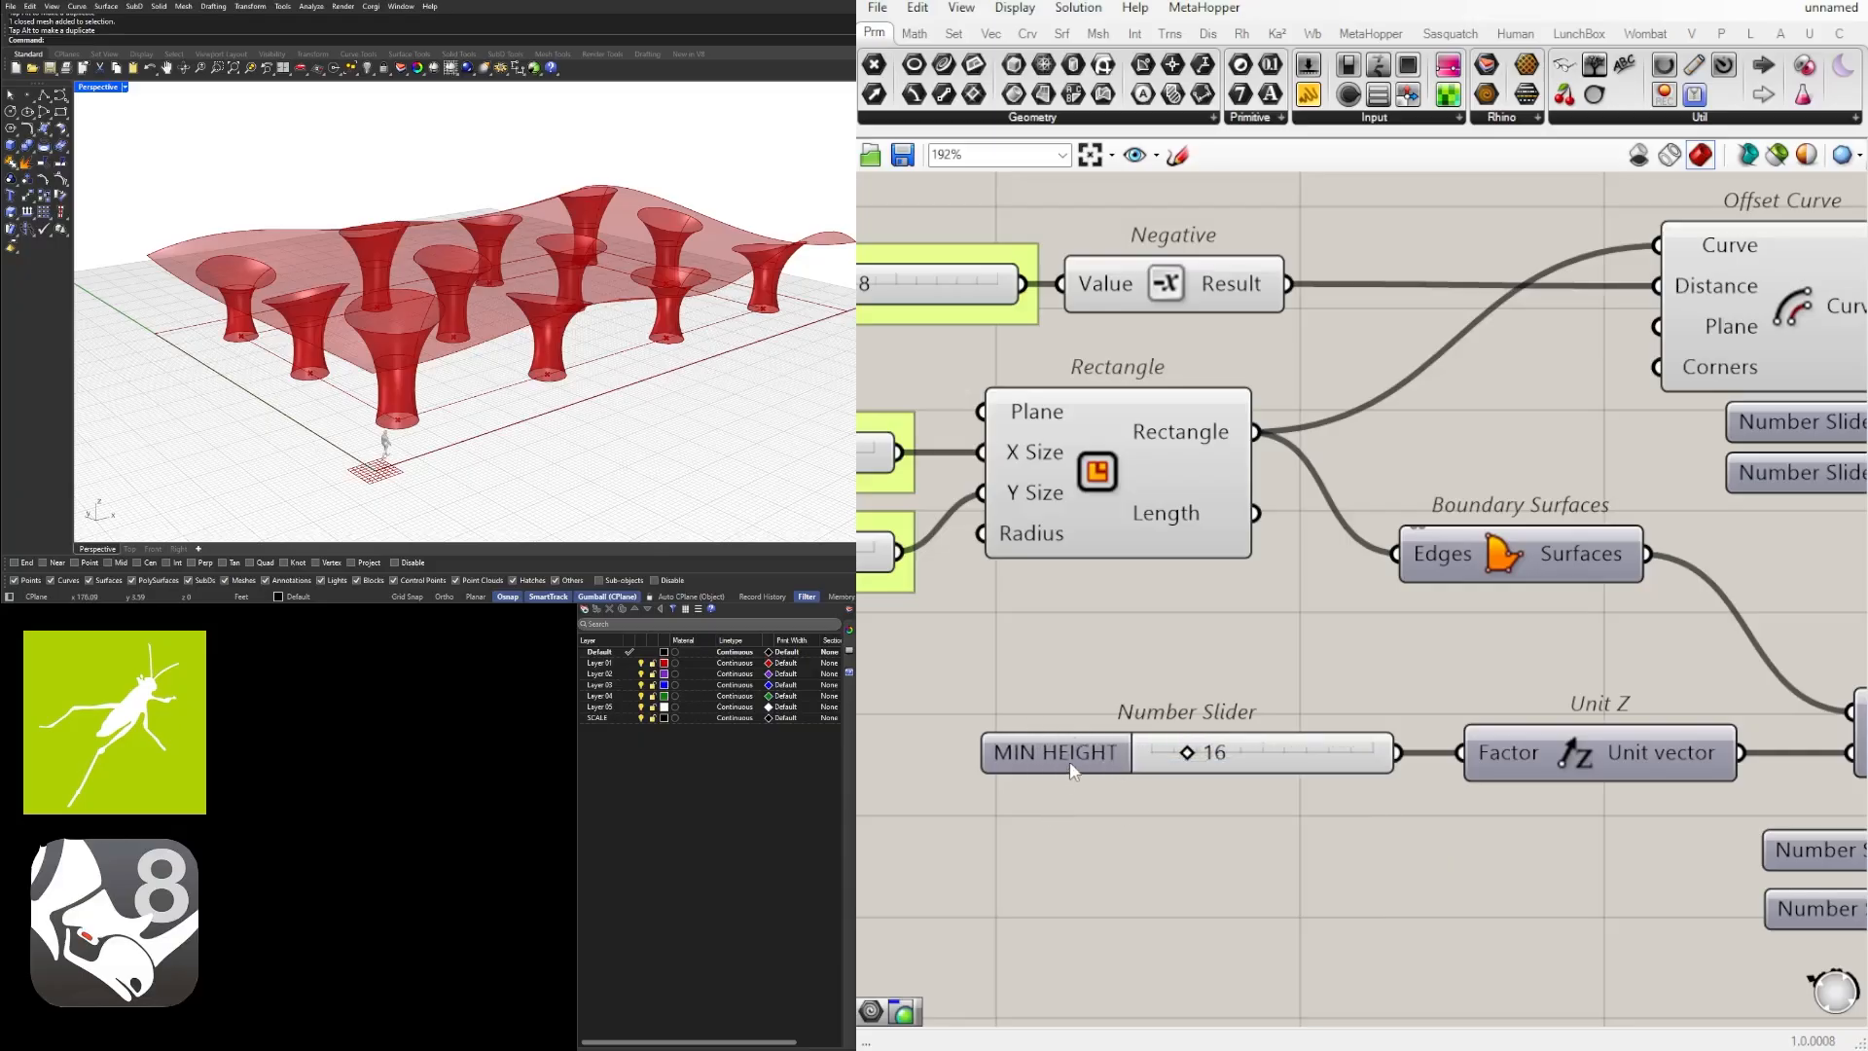
scroll(down, 3)
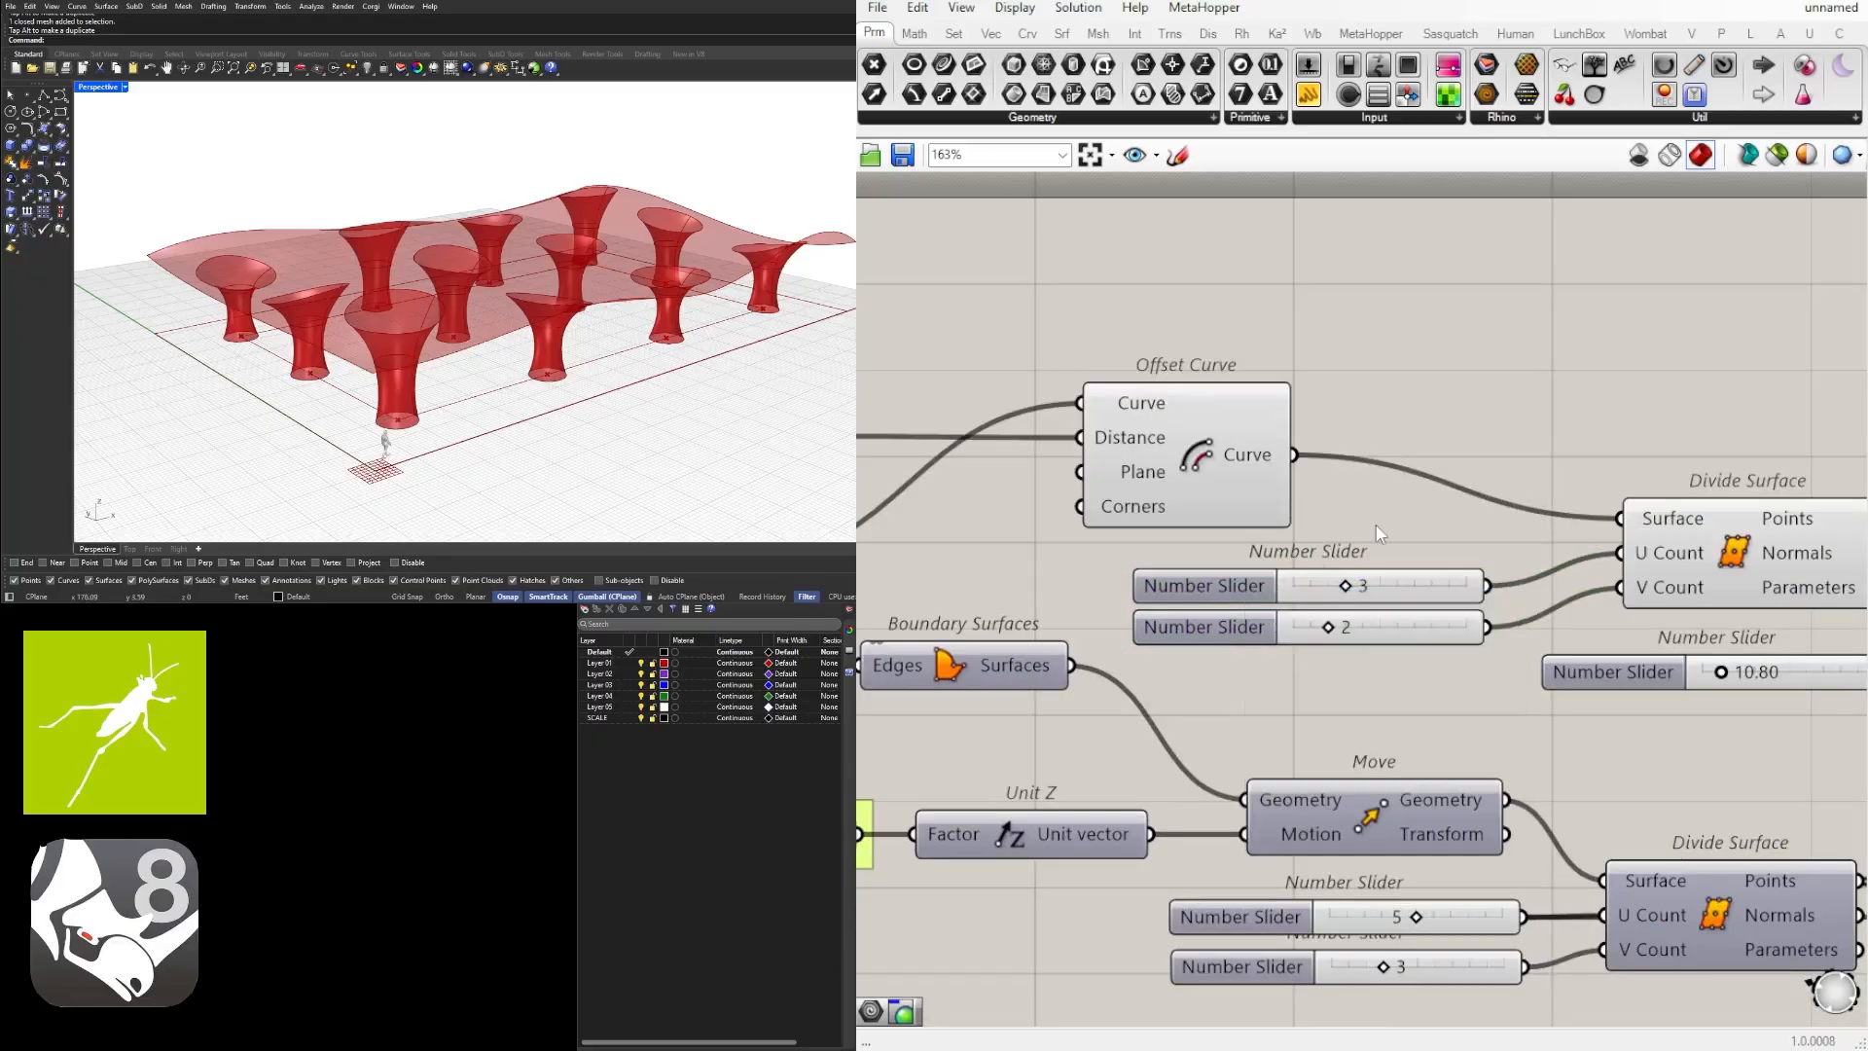
Step: Rename the column division sliders to COLUMN U DIV and COLUMN V DIV
right_click(1204, 585)
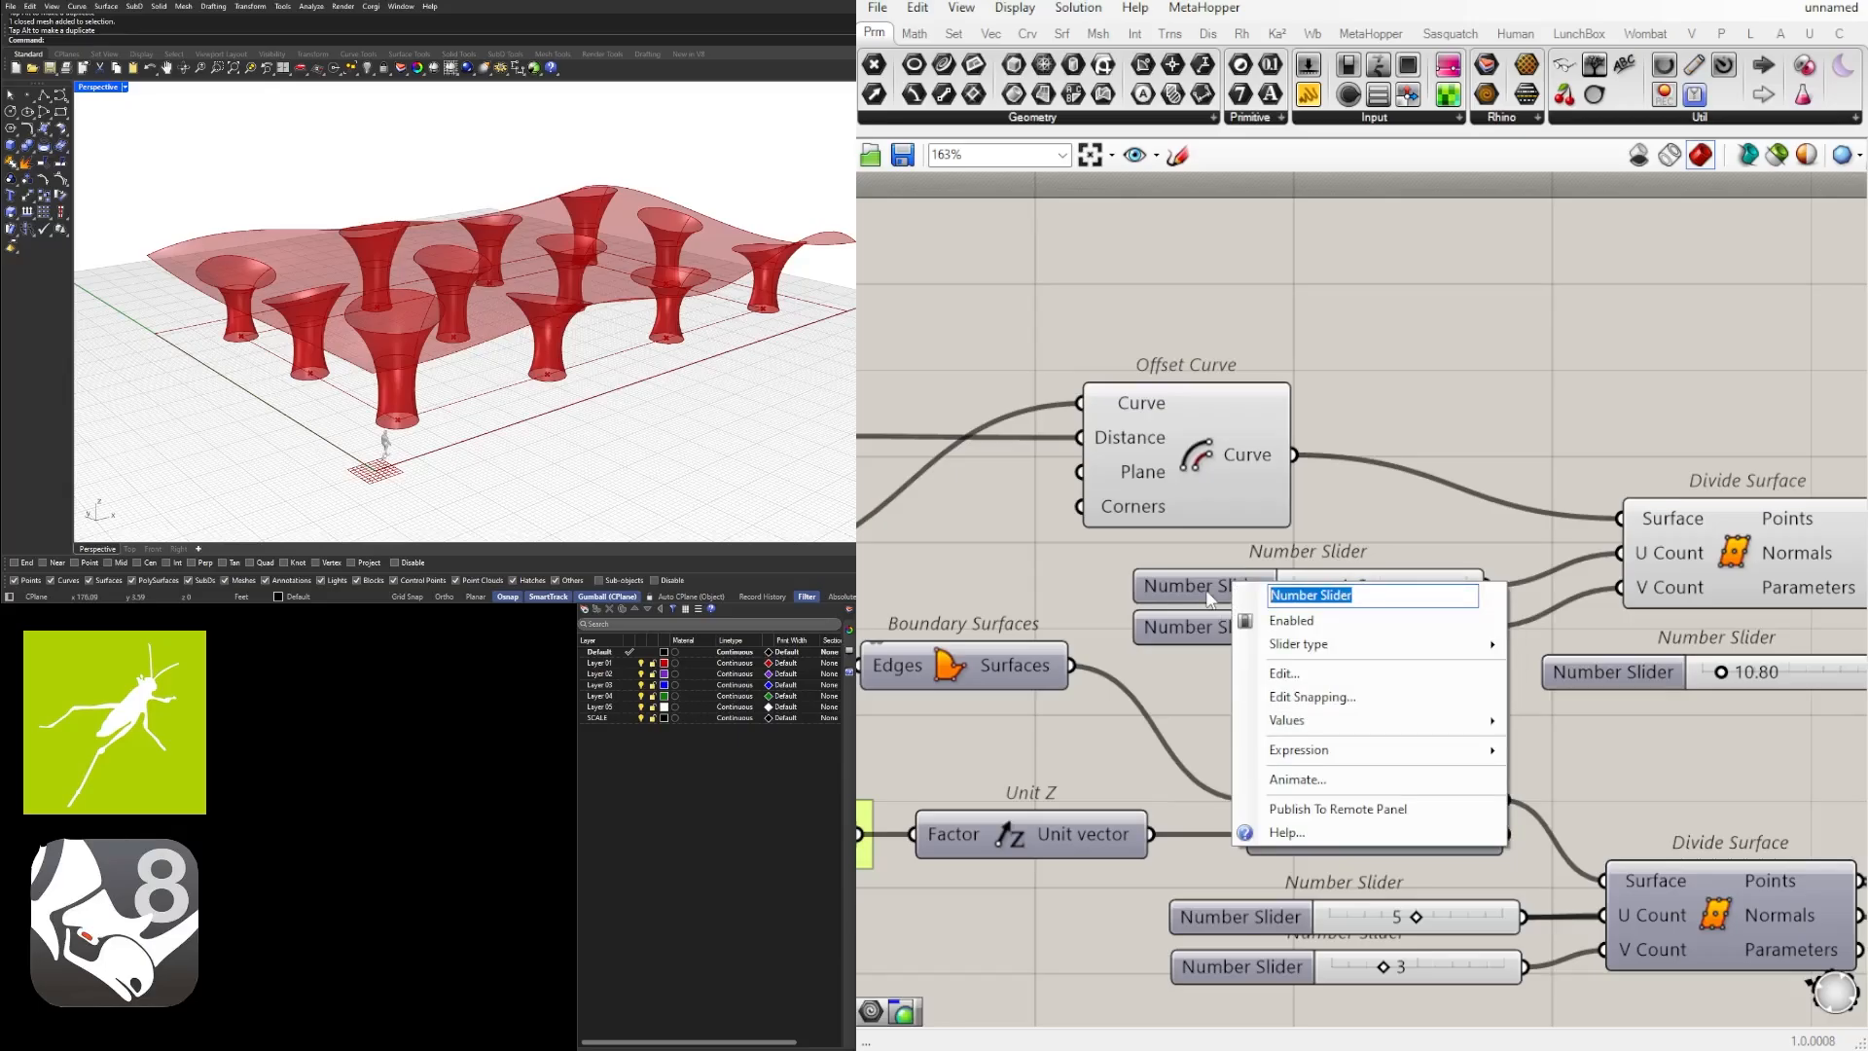
text(COLUMN U DIV)
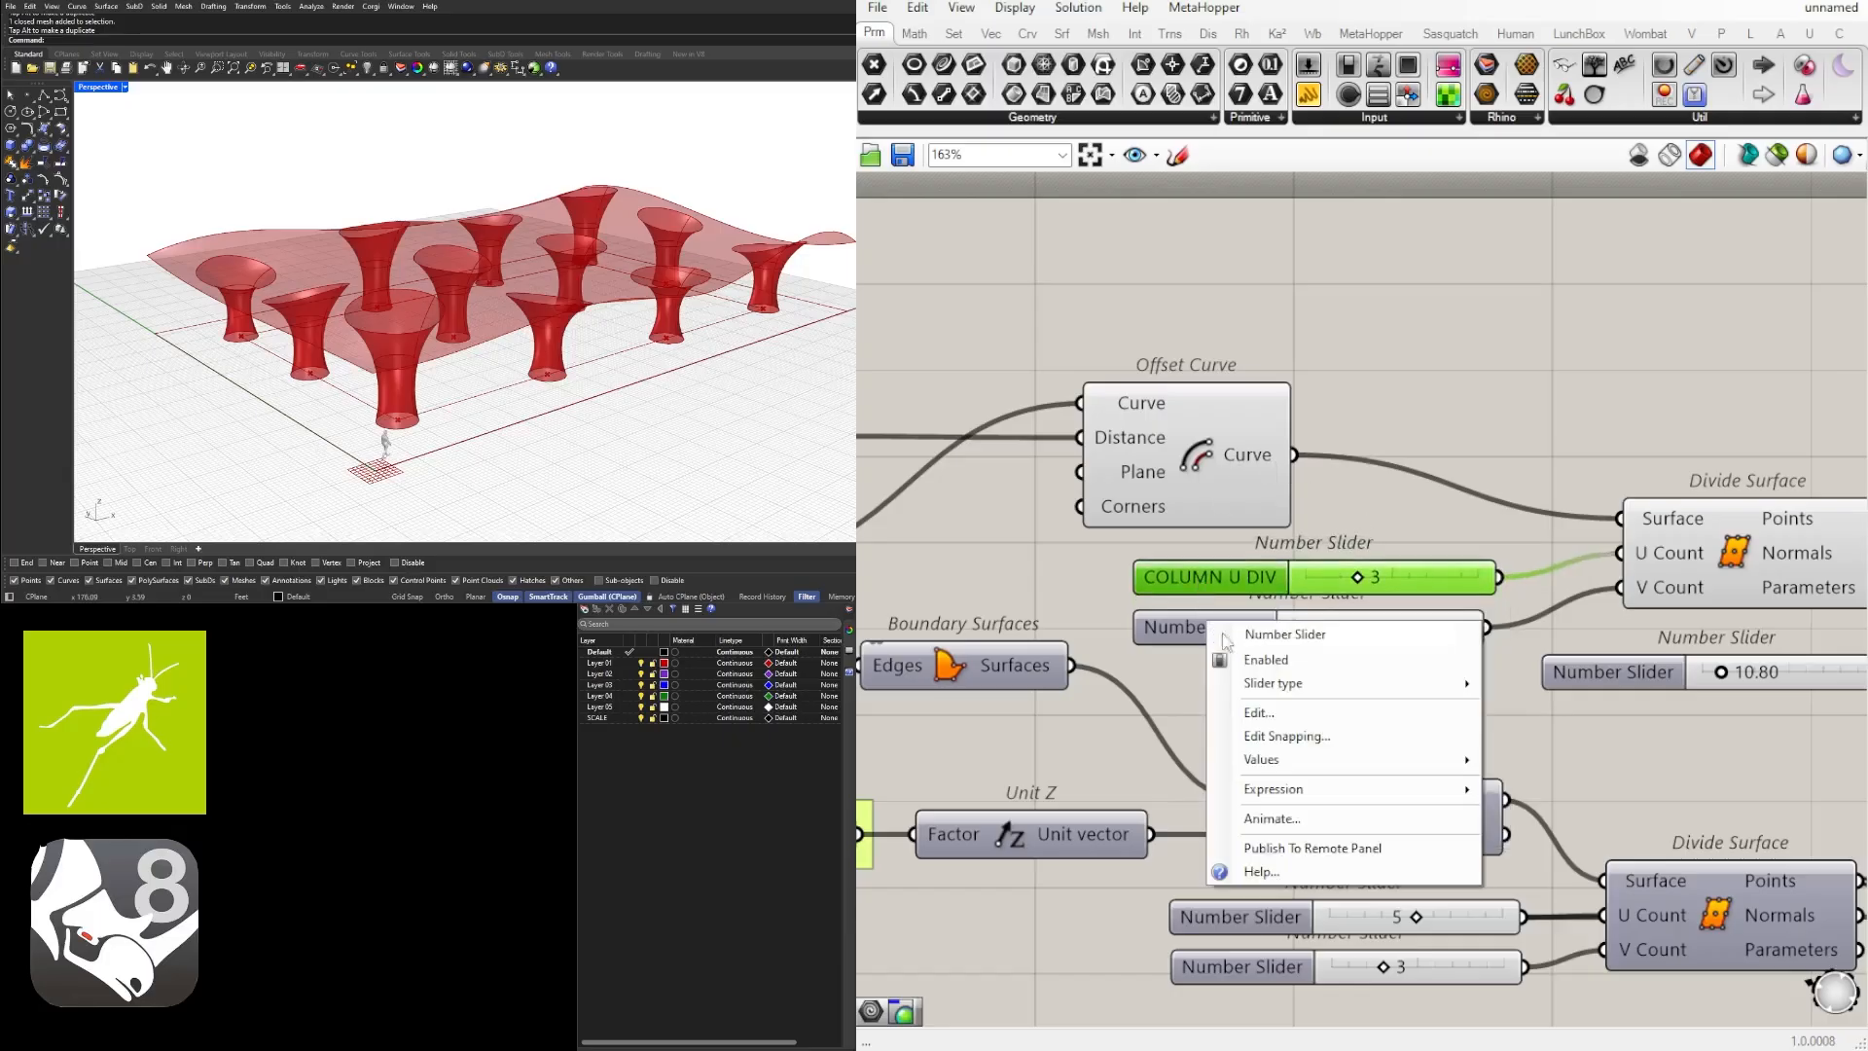
text(COLUMN V DIV)
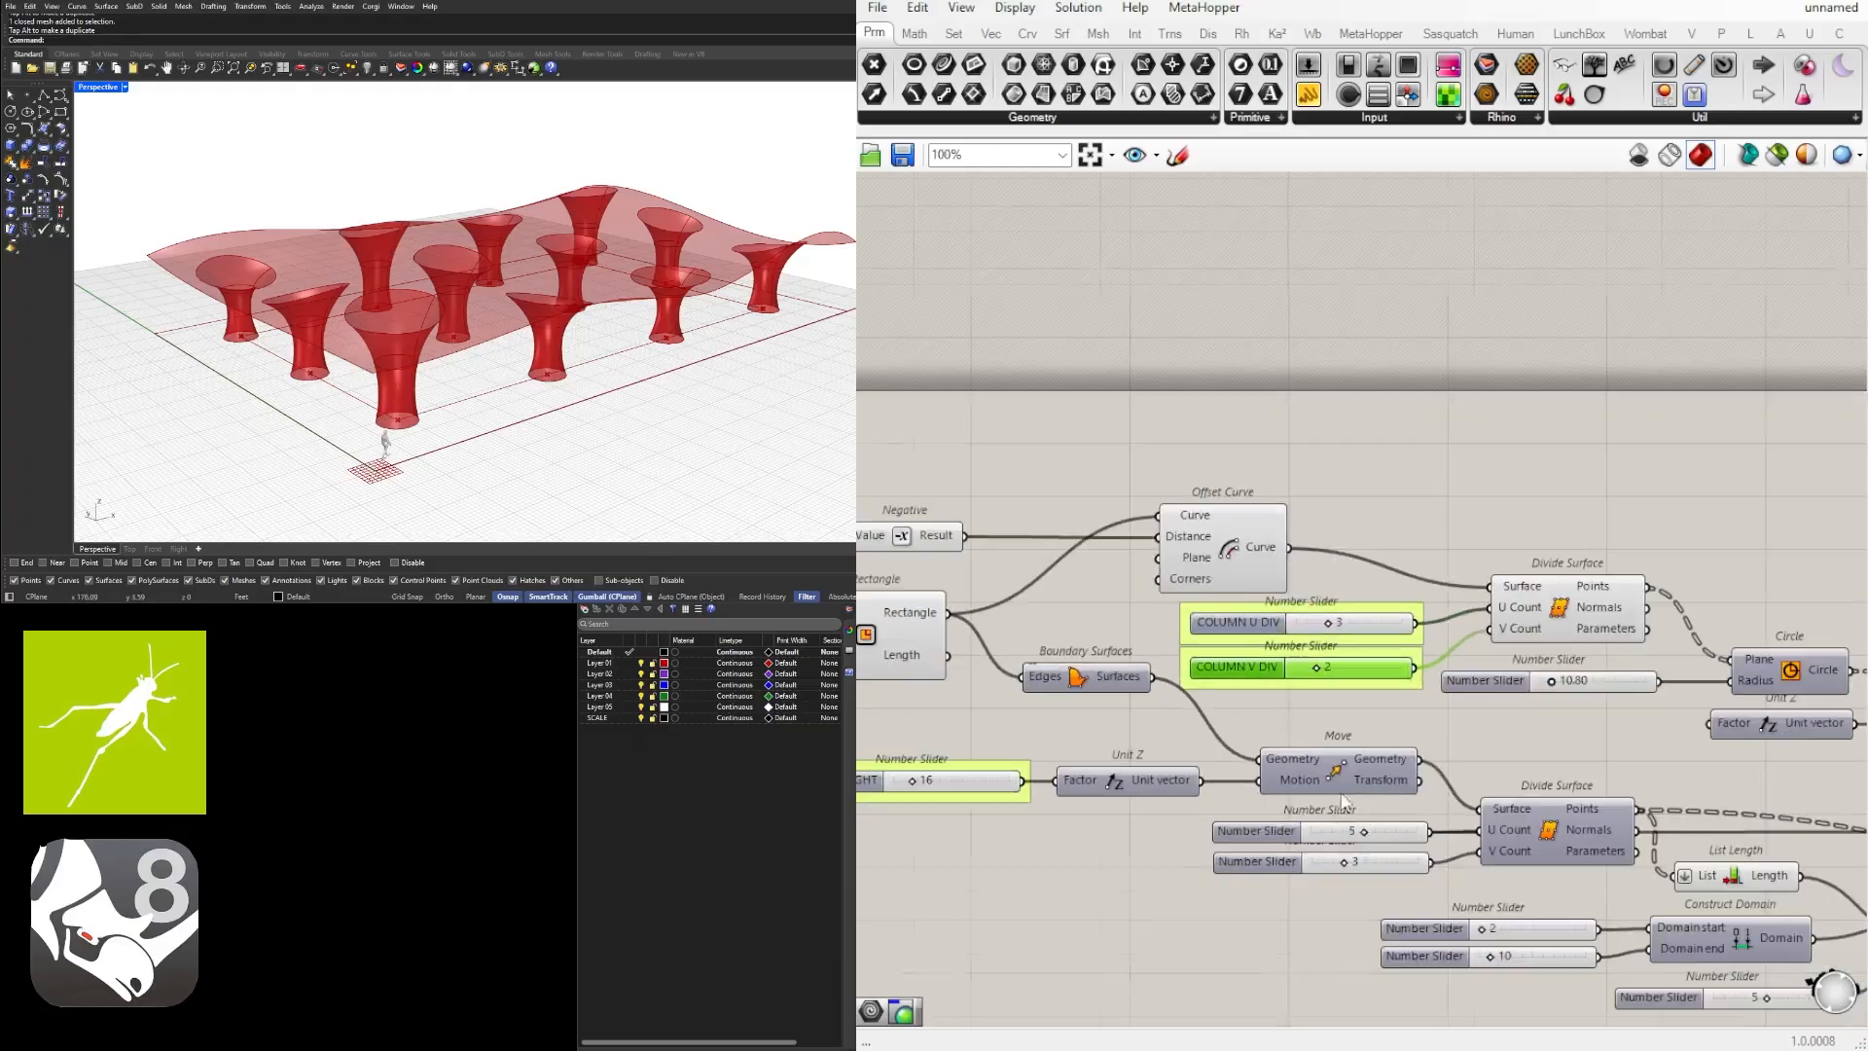
right_click(1254, 724)
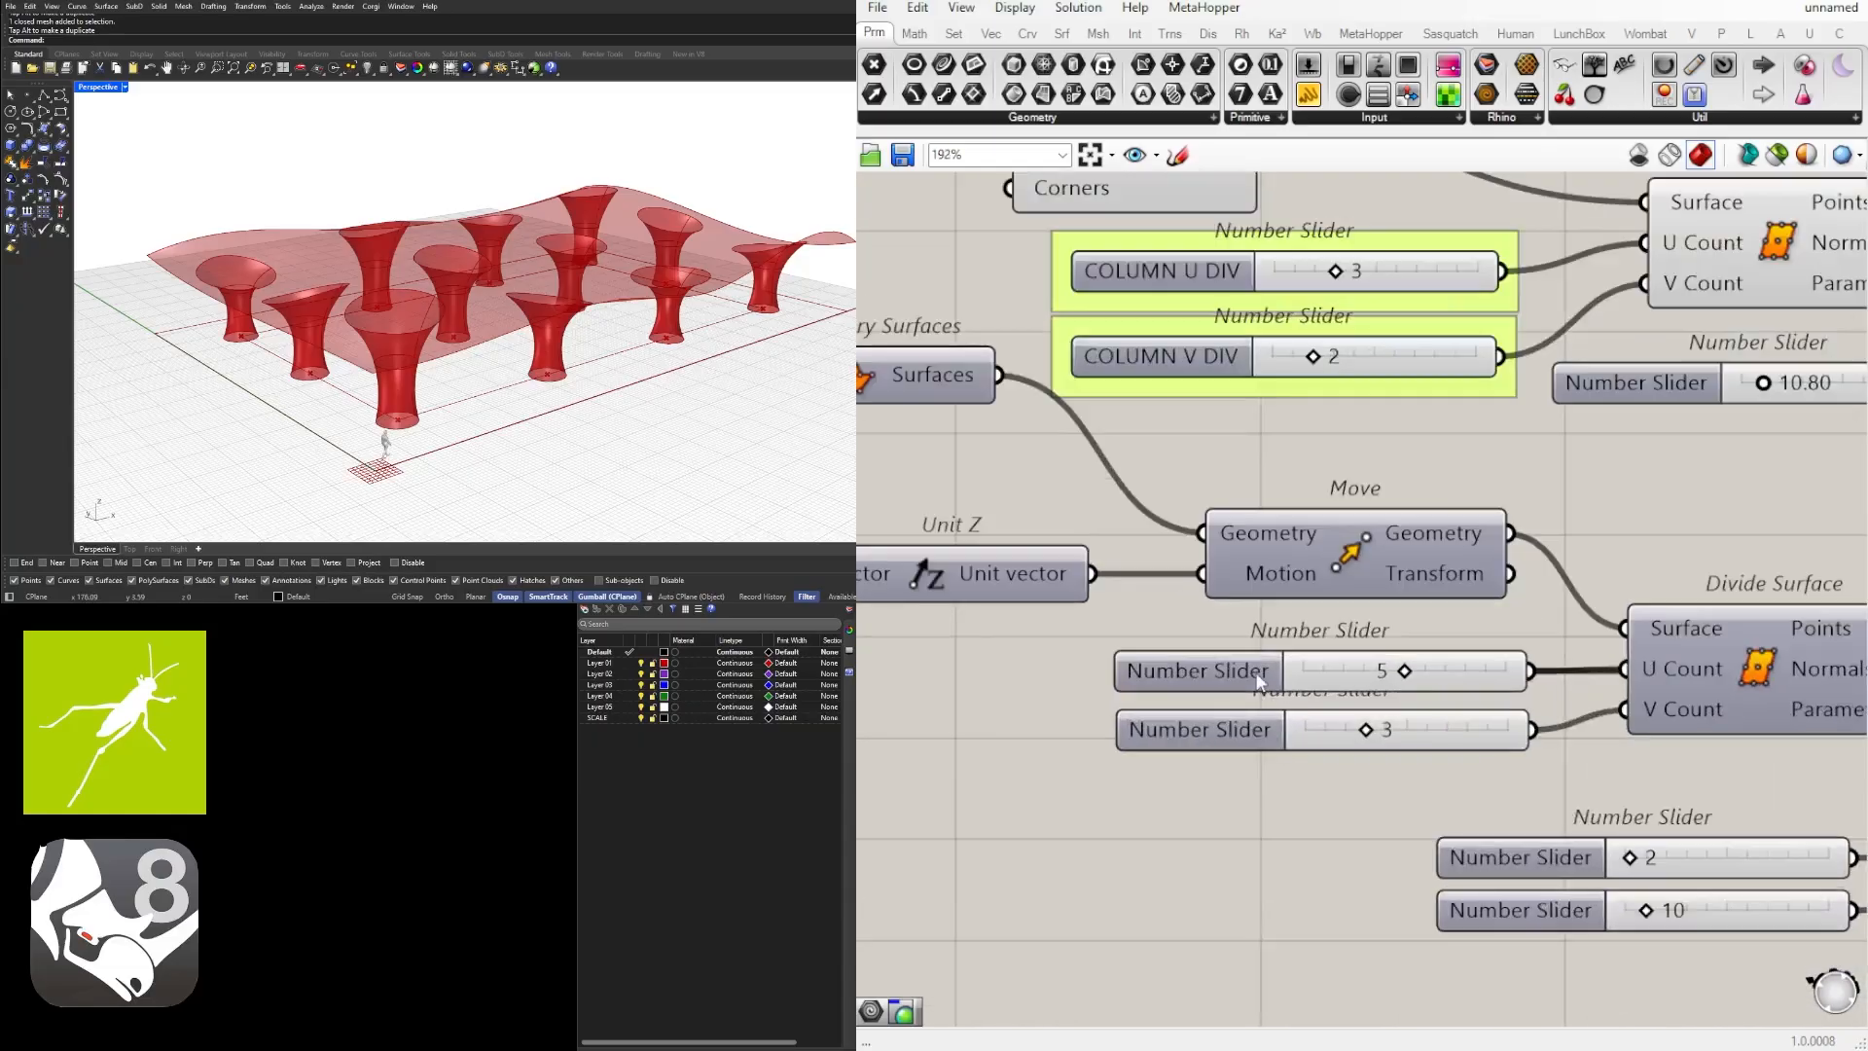
Step: Rename the surface division sliders to SURFACE U/V DIV and name the surface height slider
right_click(1198, 669)
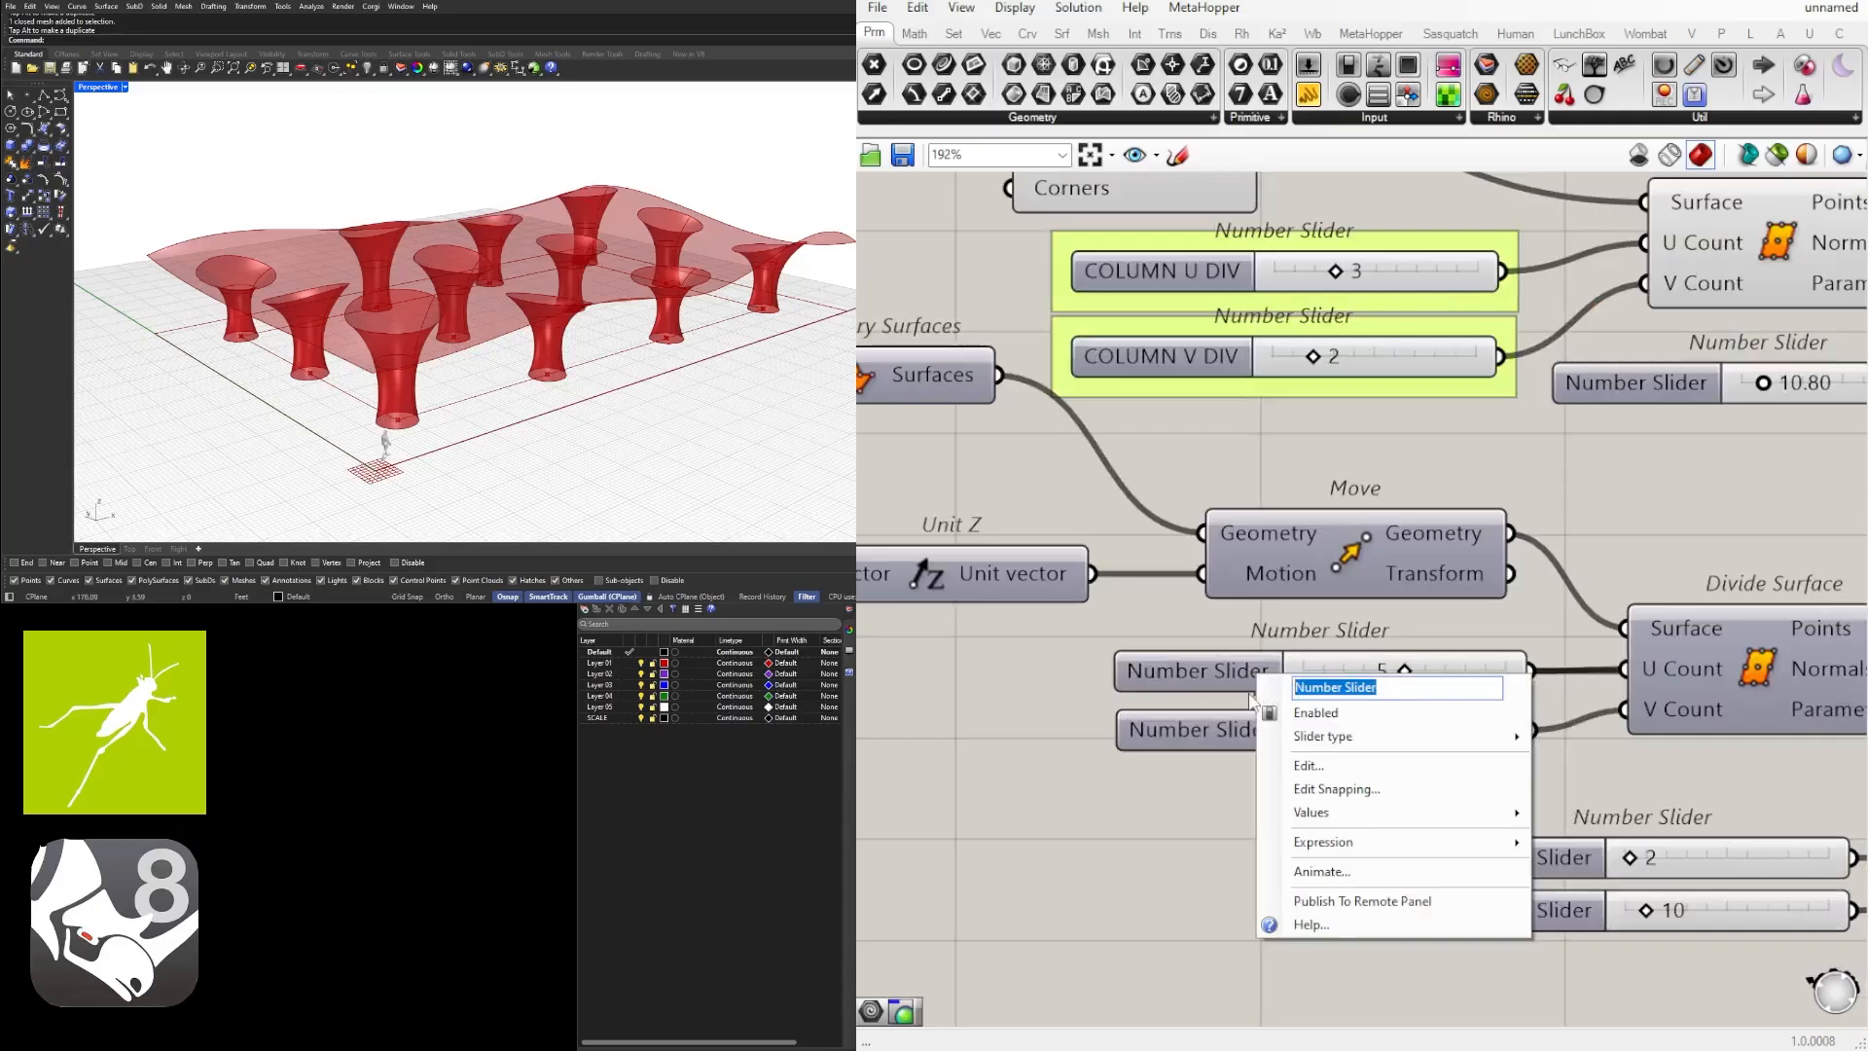
text(TOP SUR)
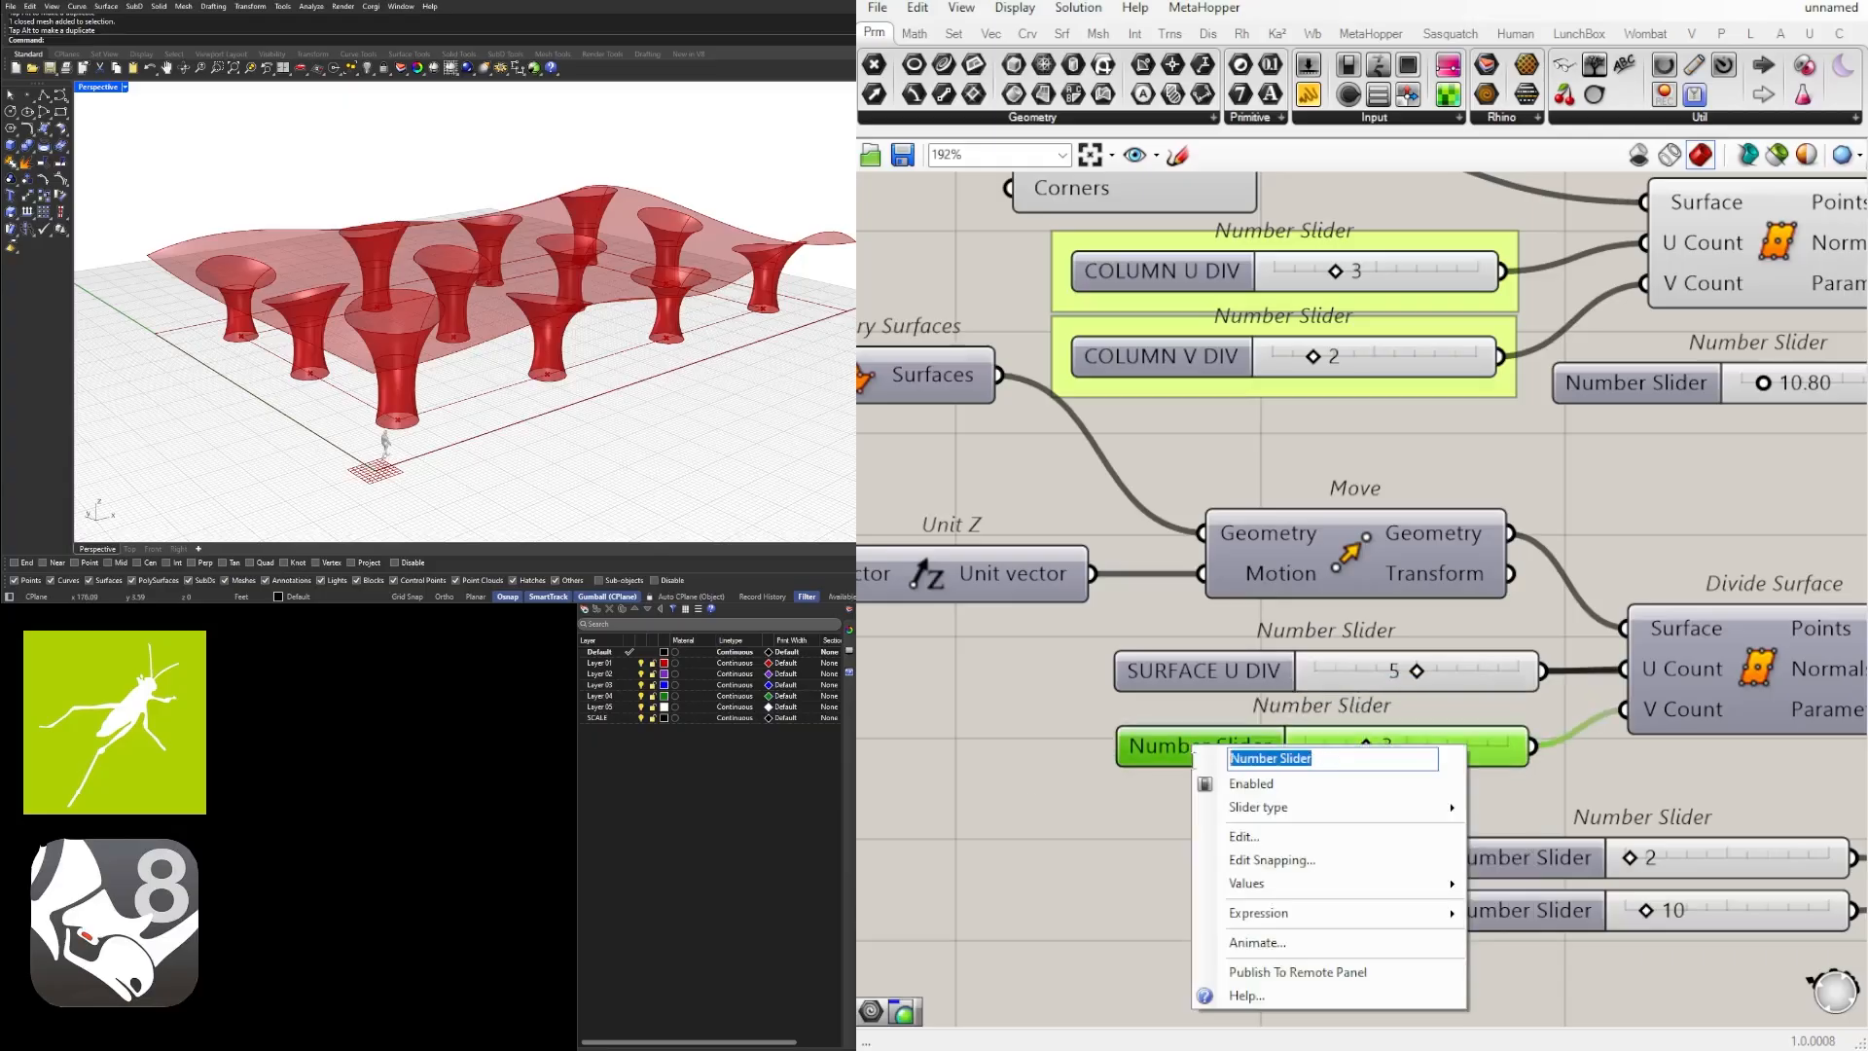
text(SURFACE U DIV)
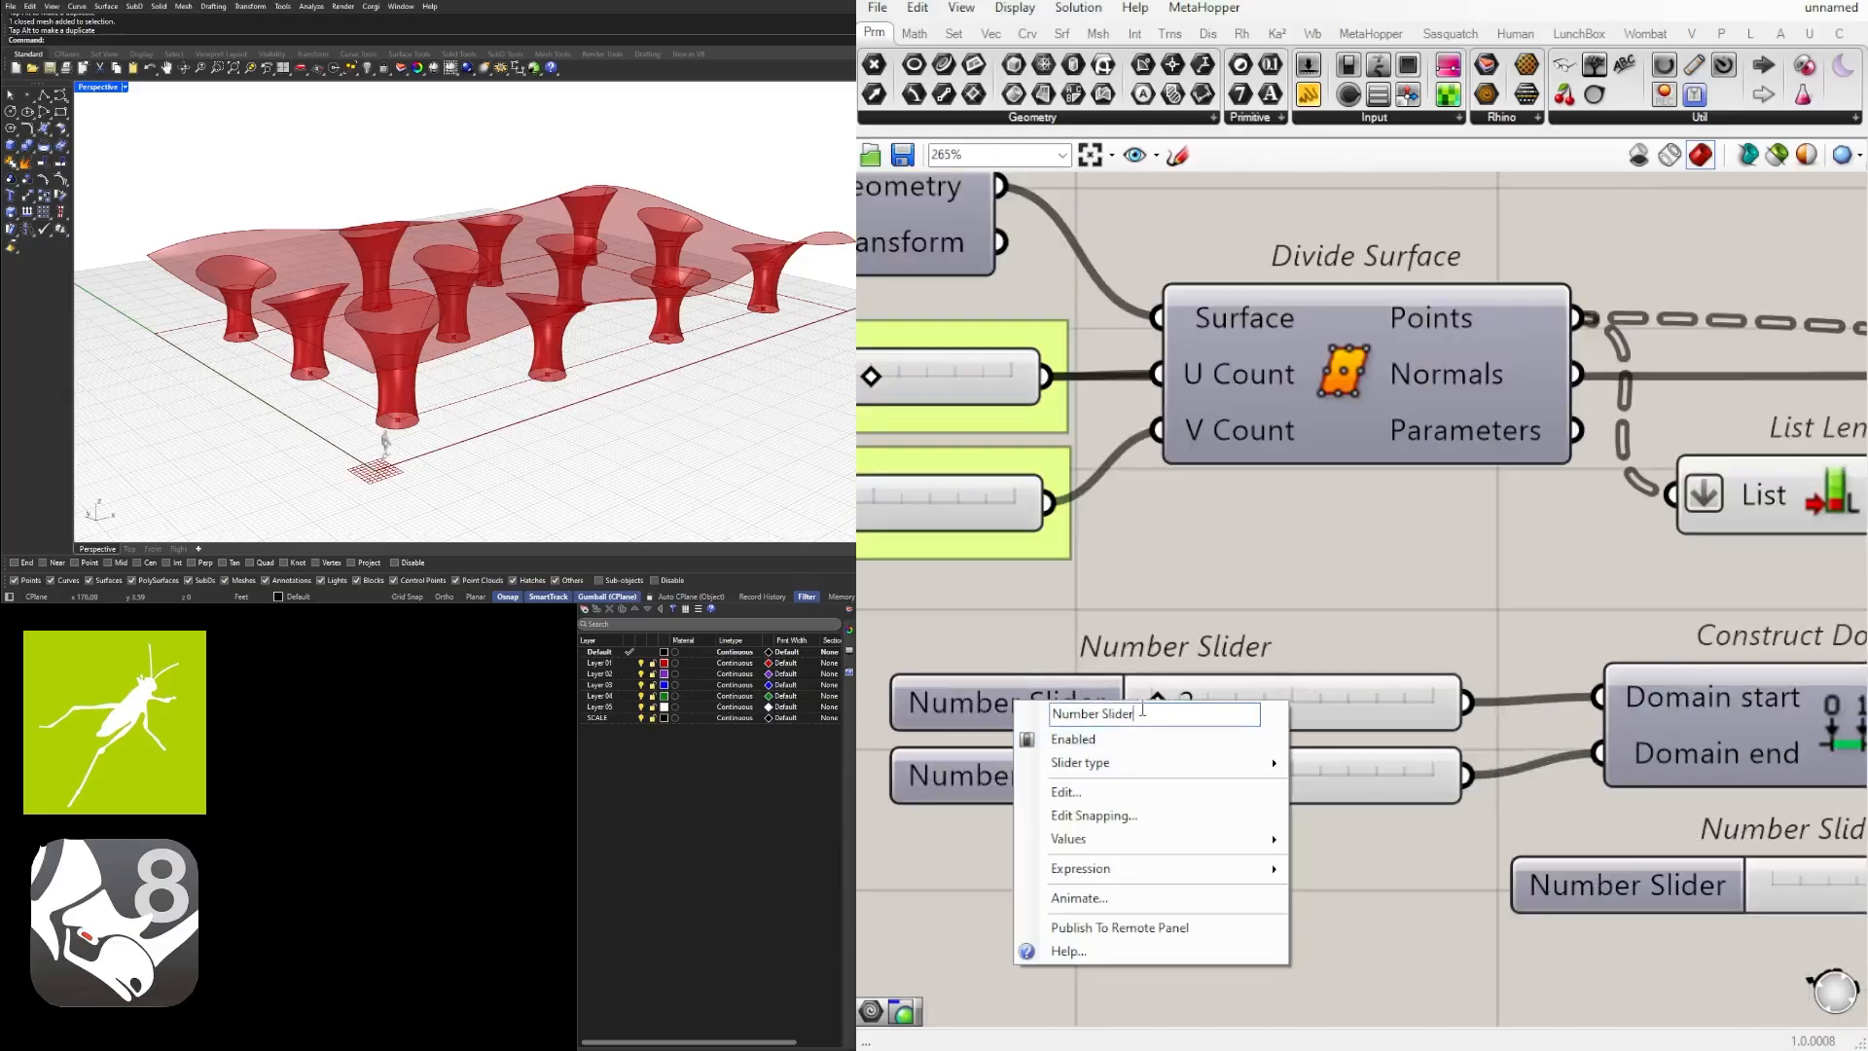
text(SURFACE MIN HT)
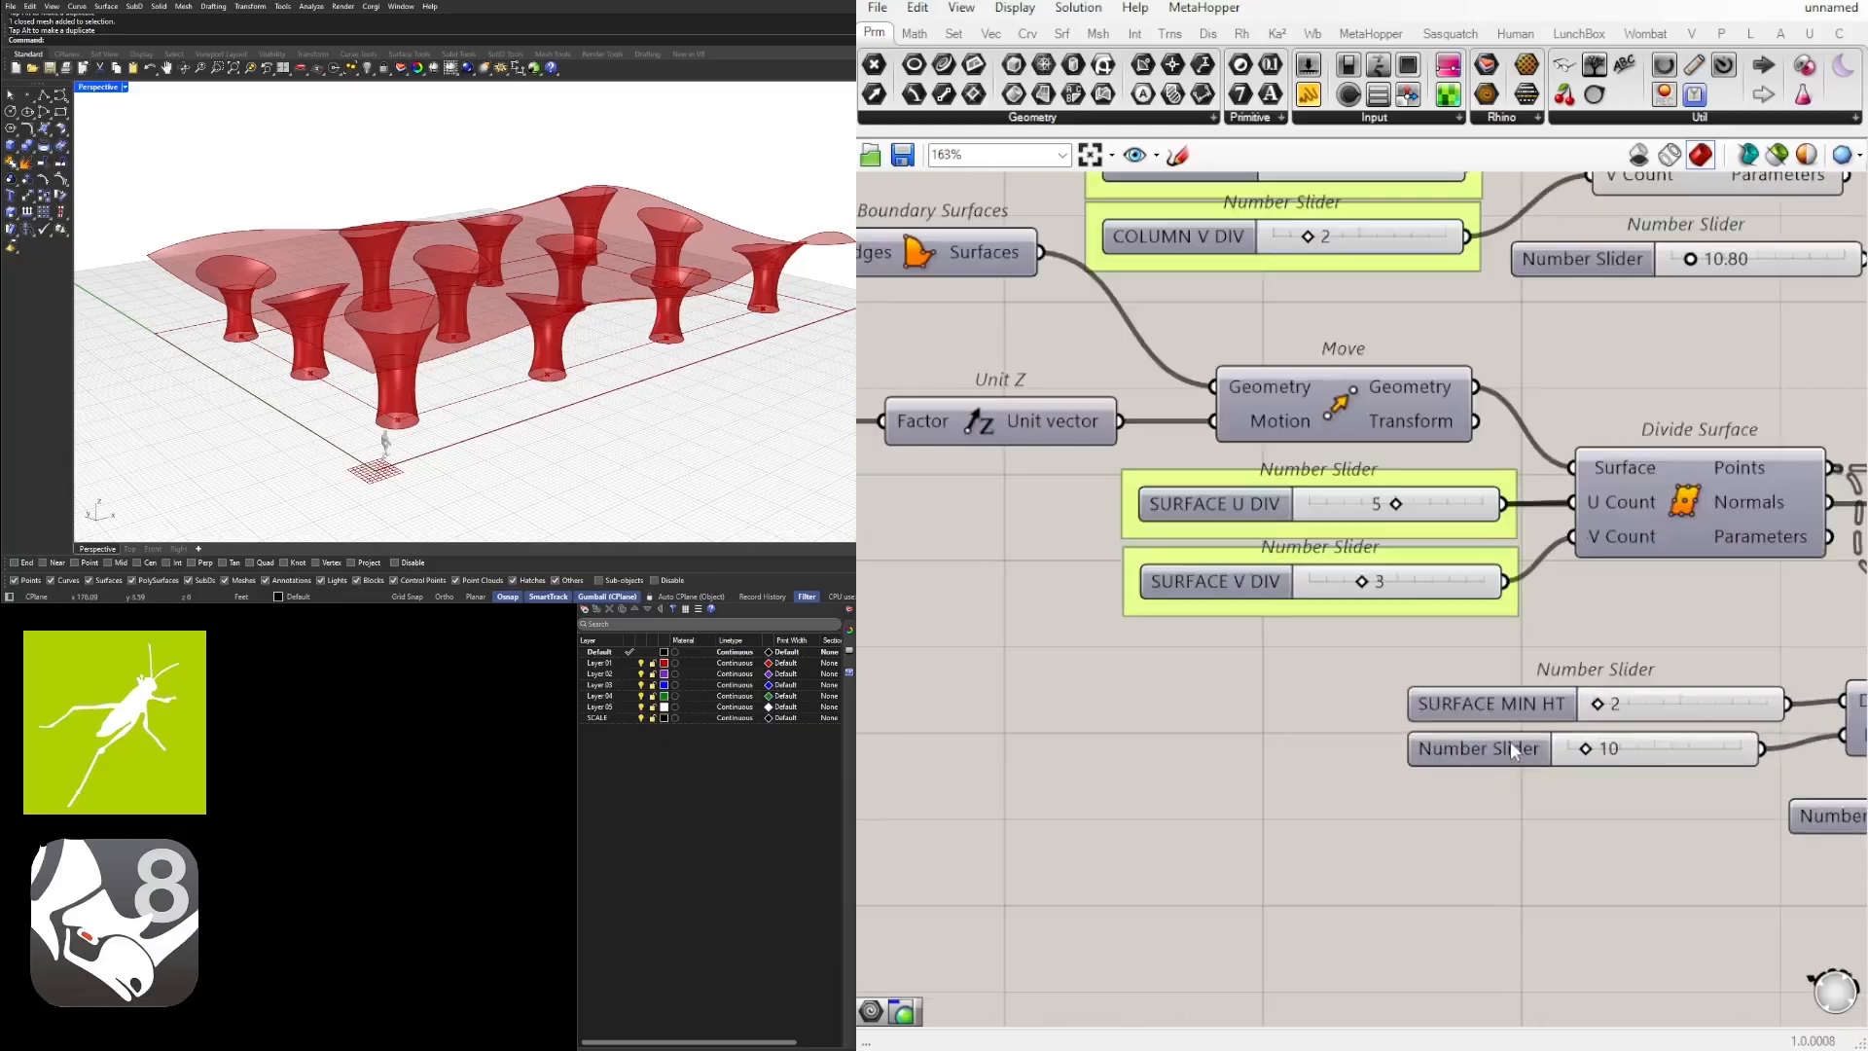
right_click(1477, 748)
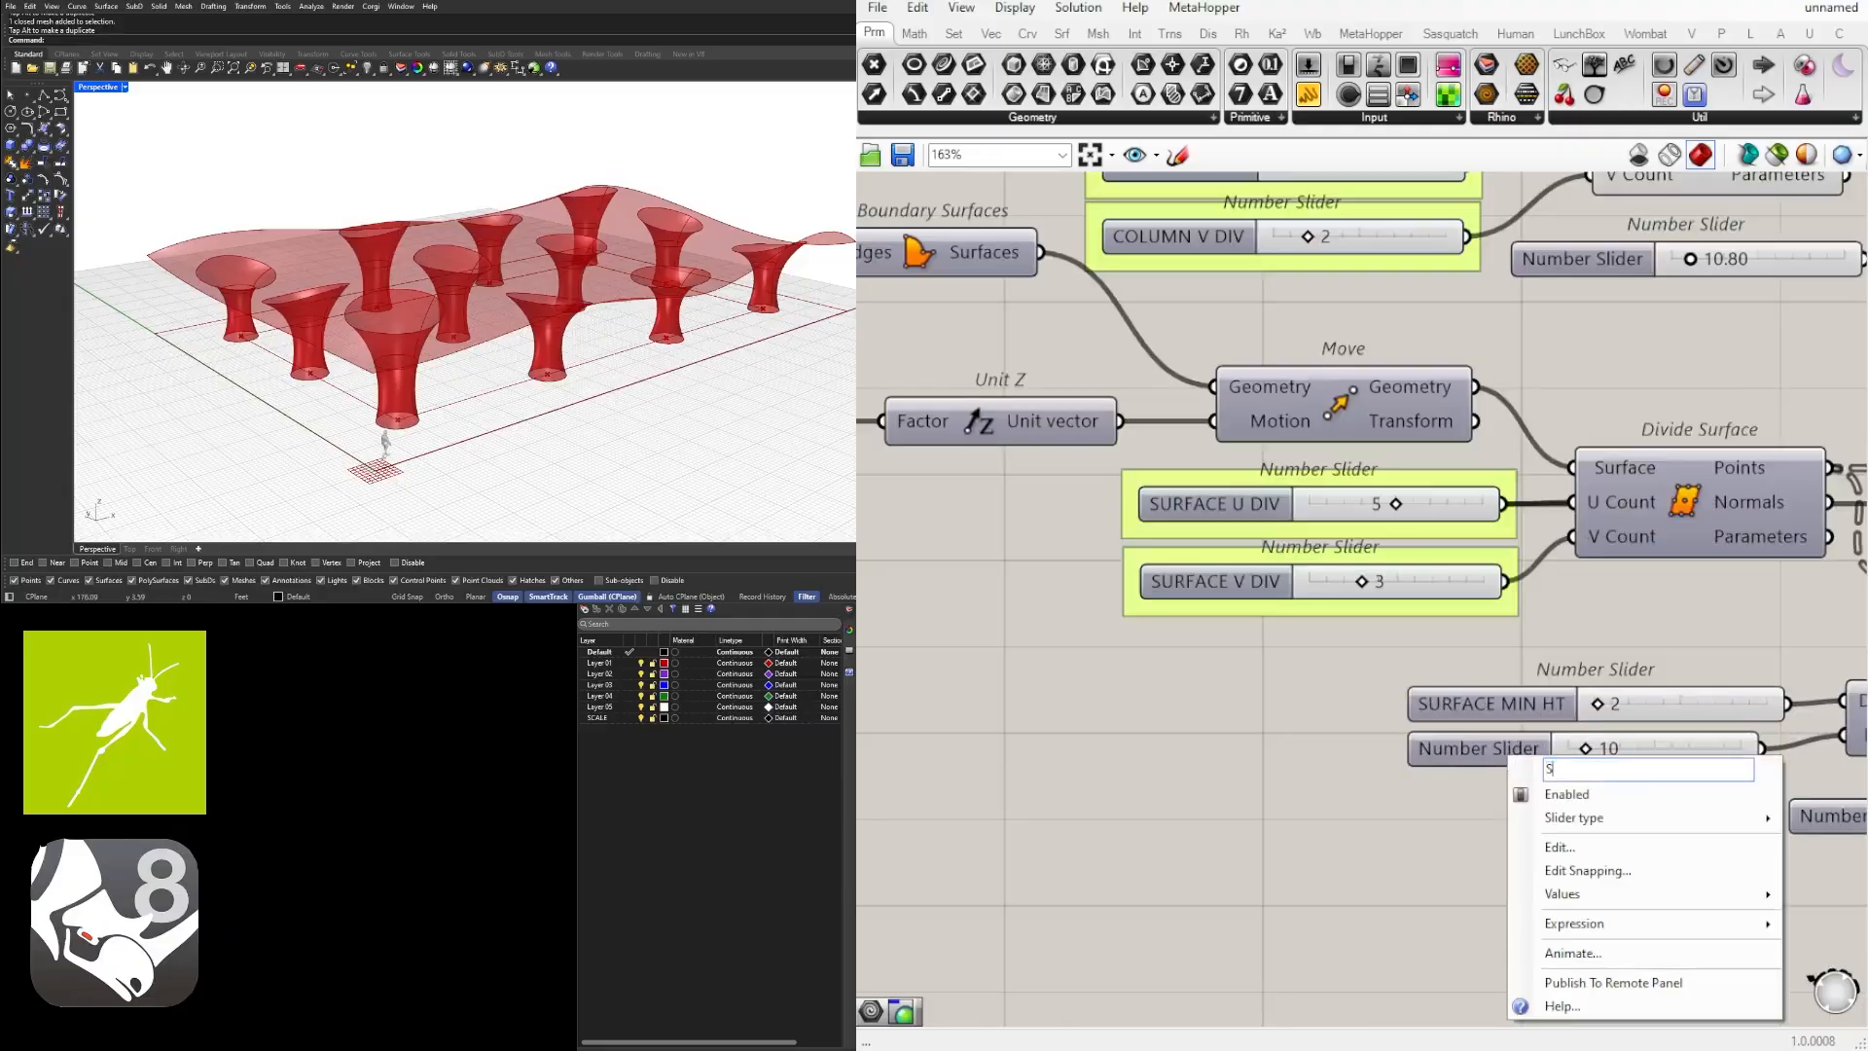
text(URFACE MA)
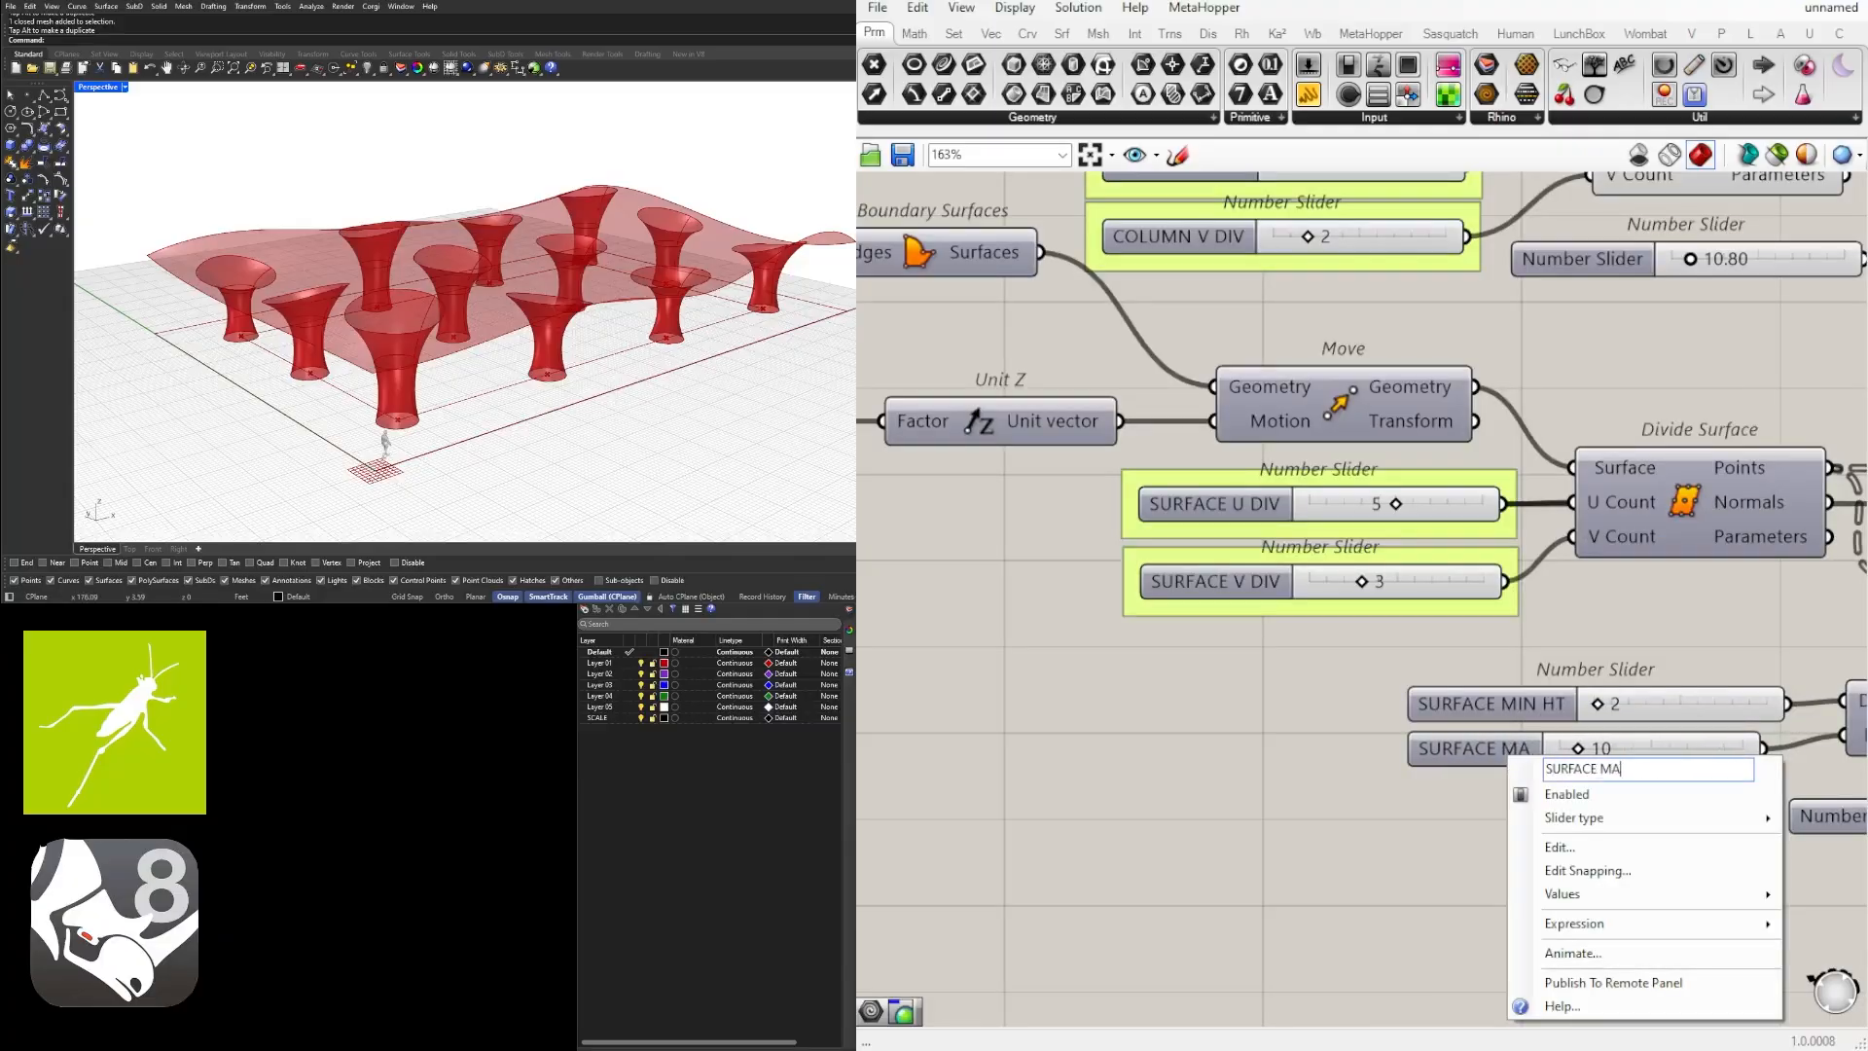
click(1463, 790)
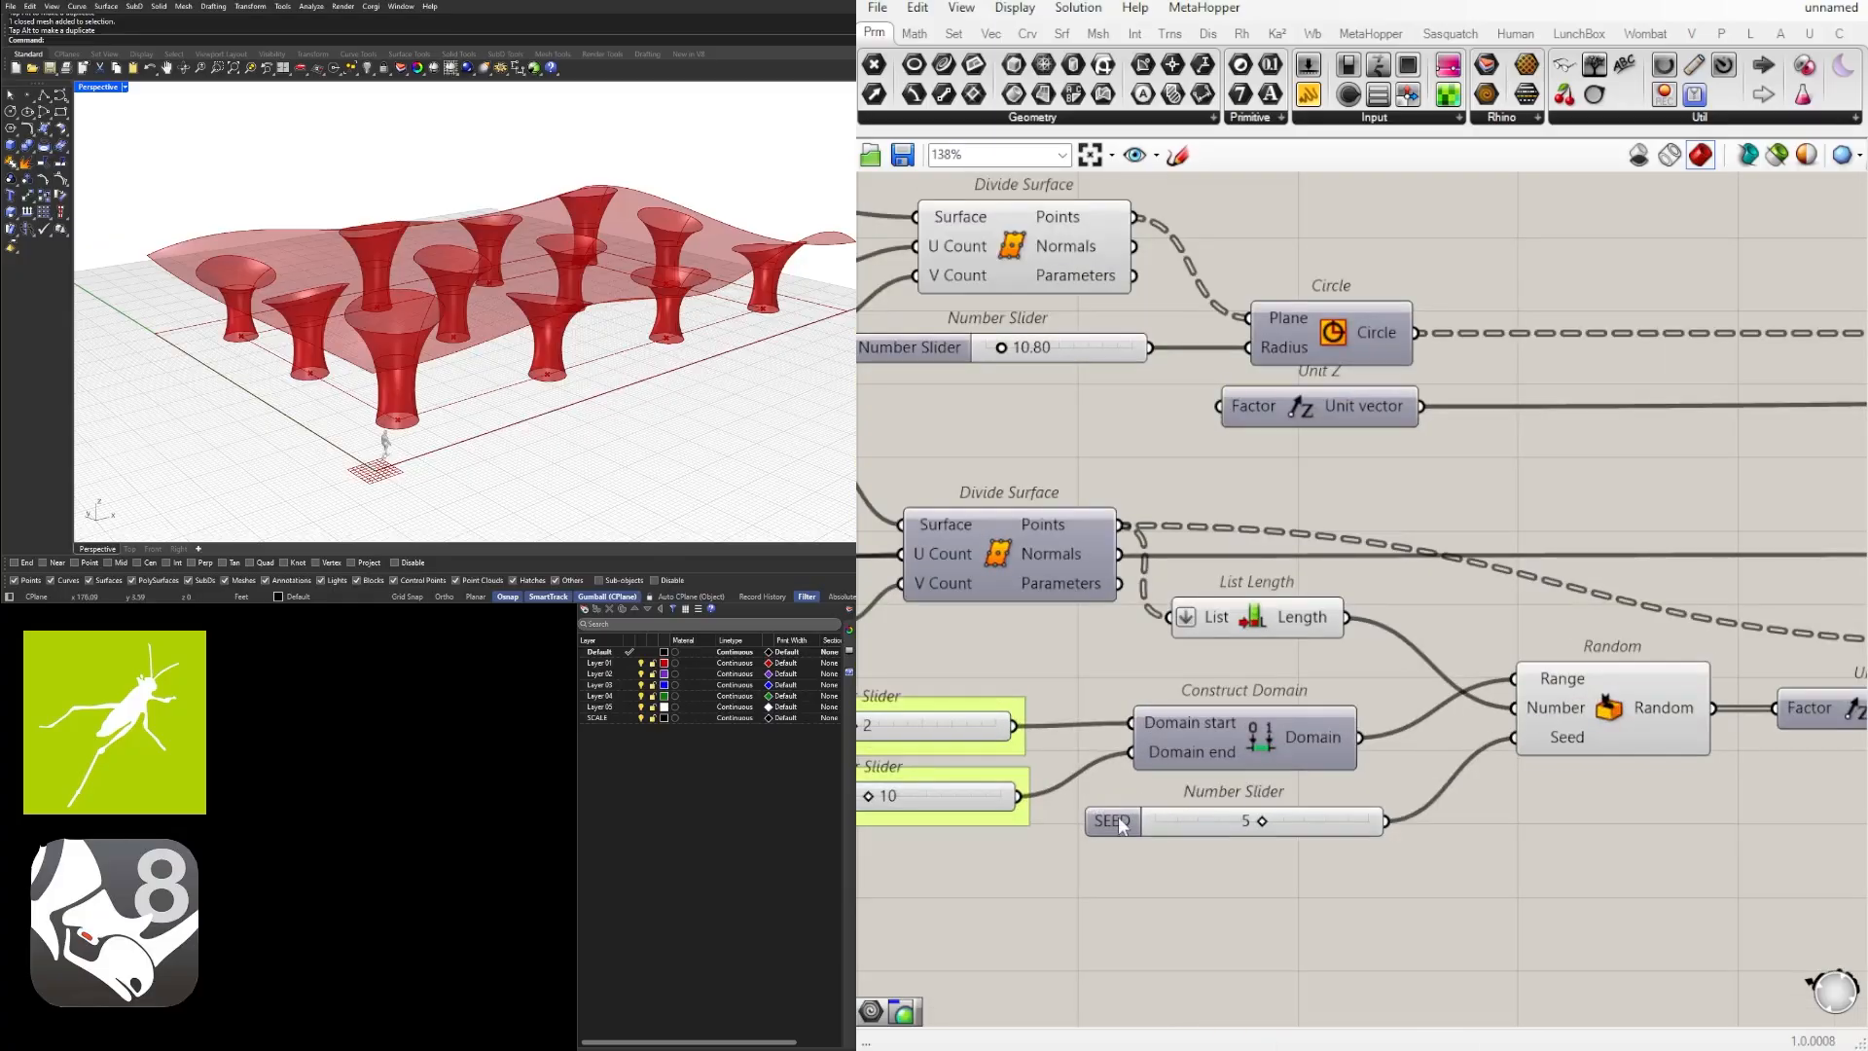
Step: Give the 0.45 Scale slider a column-related name
scroll(down, 3)
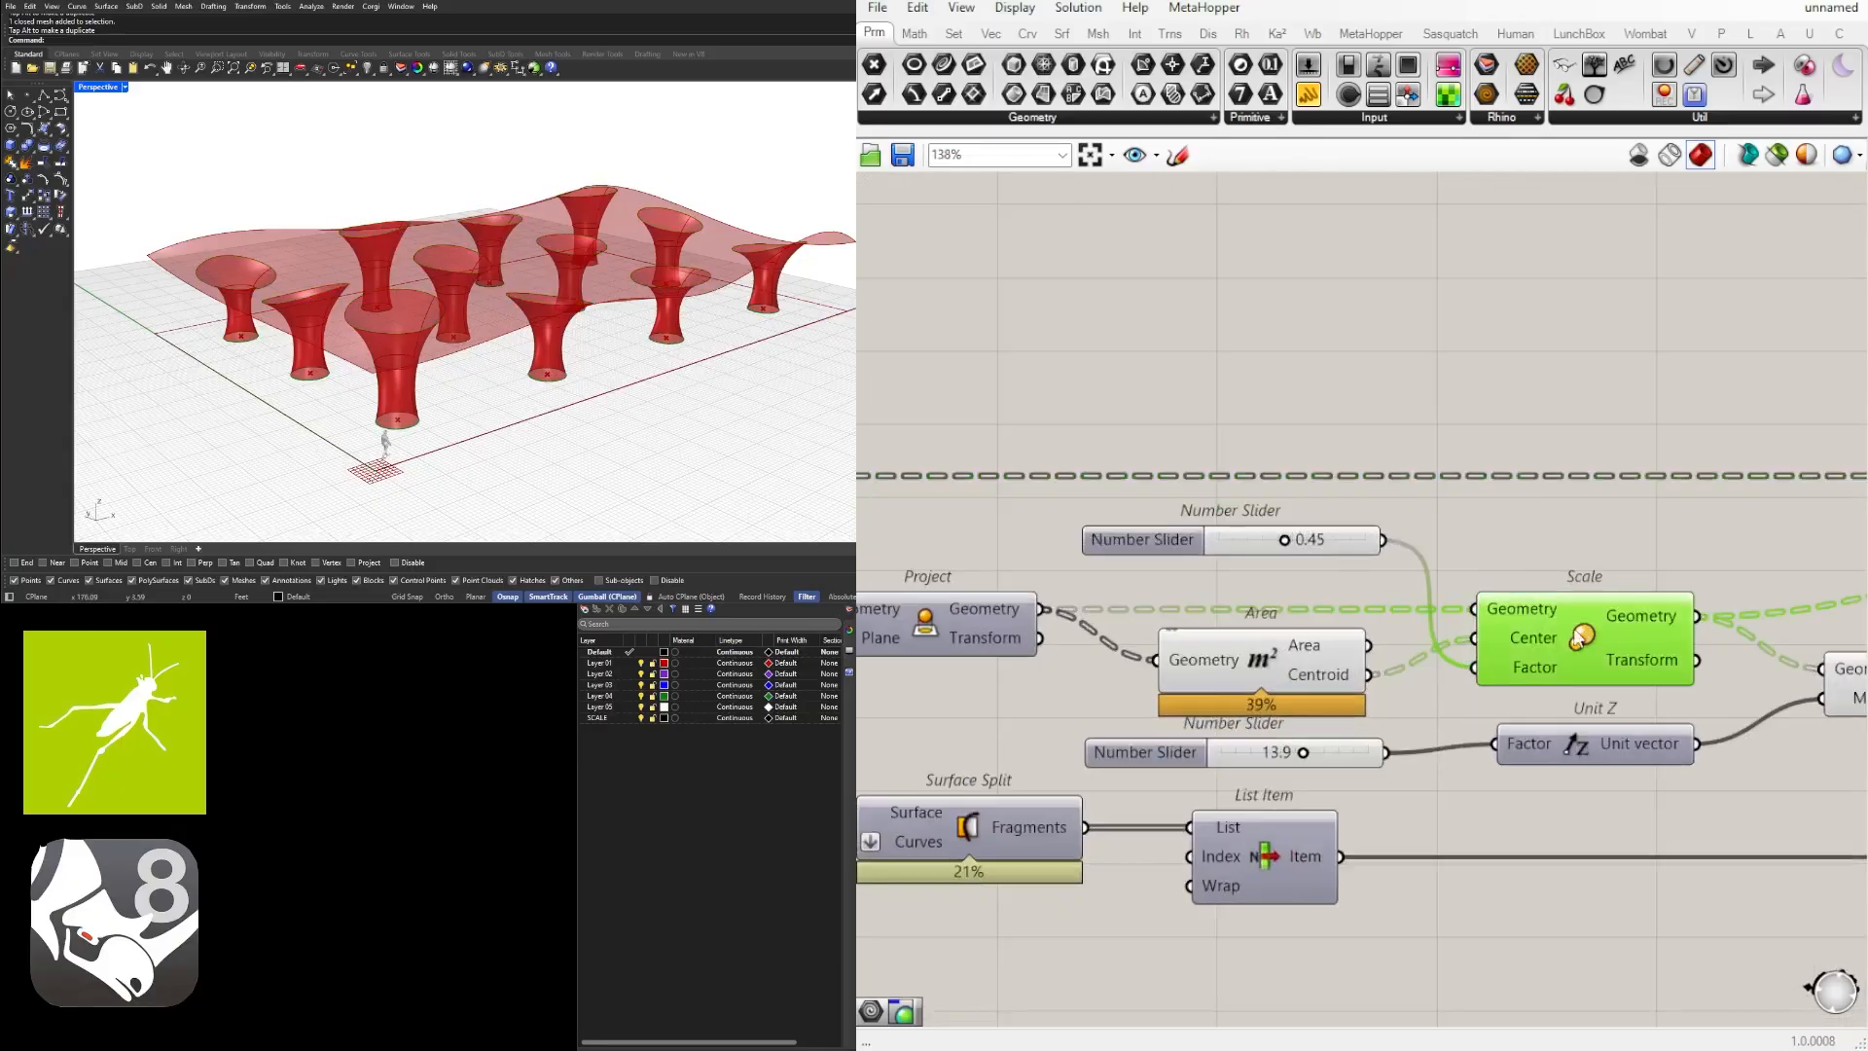
right_click(1141, 538)
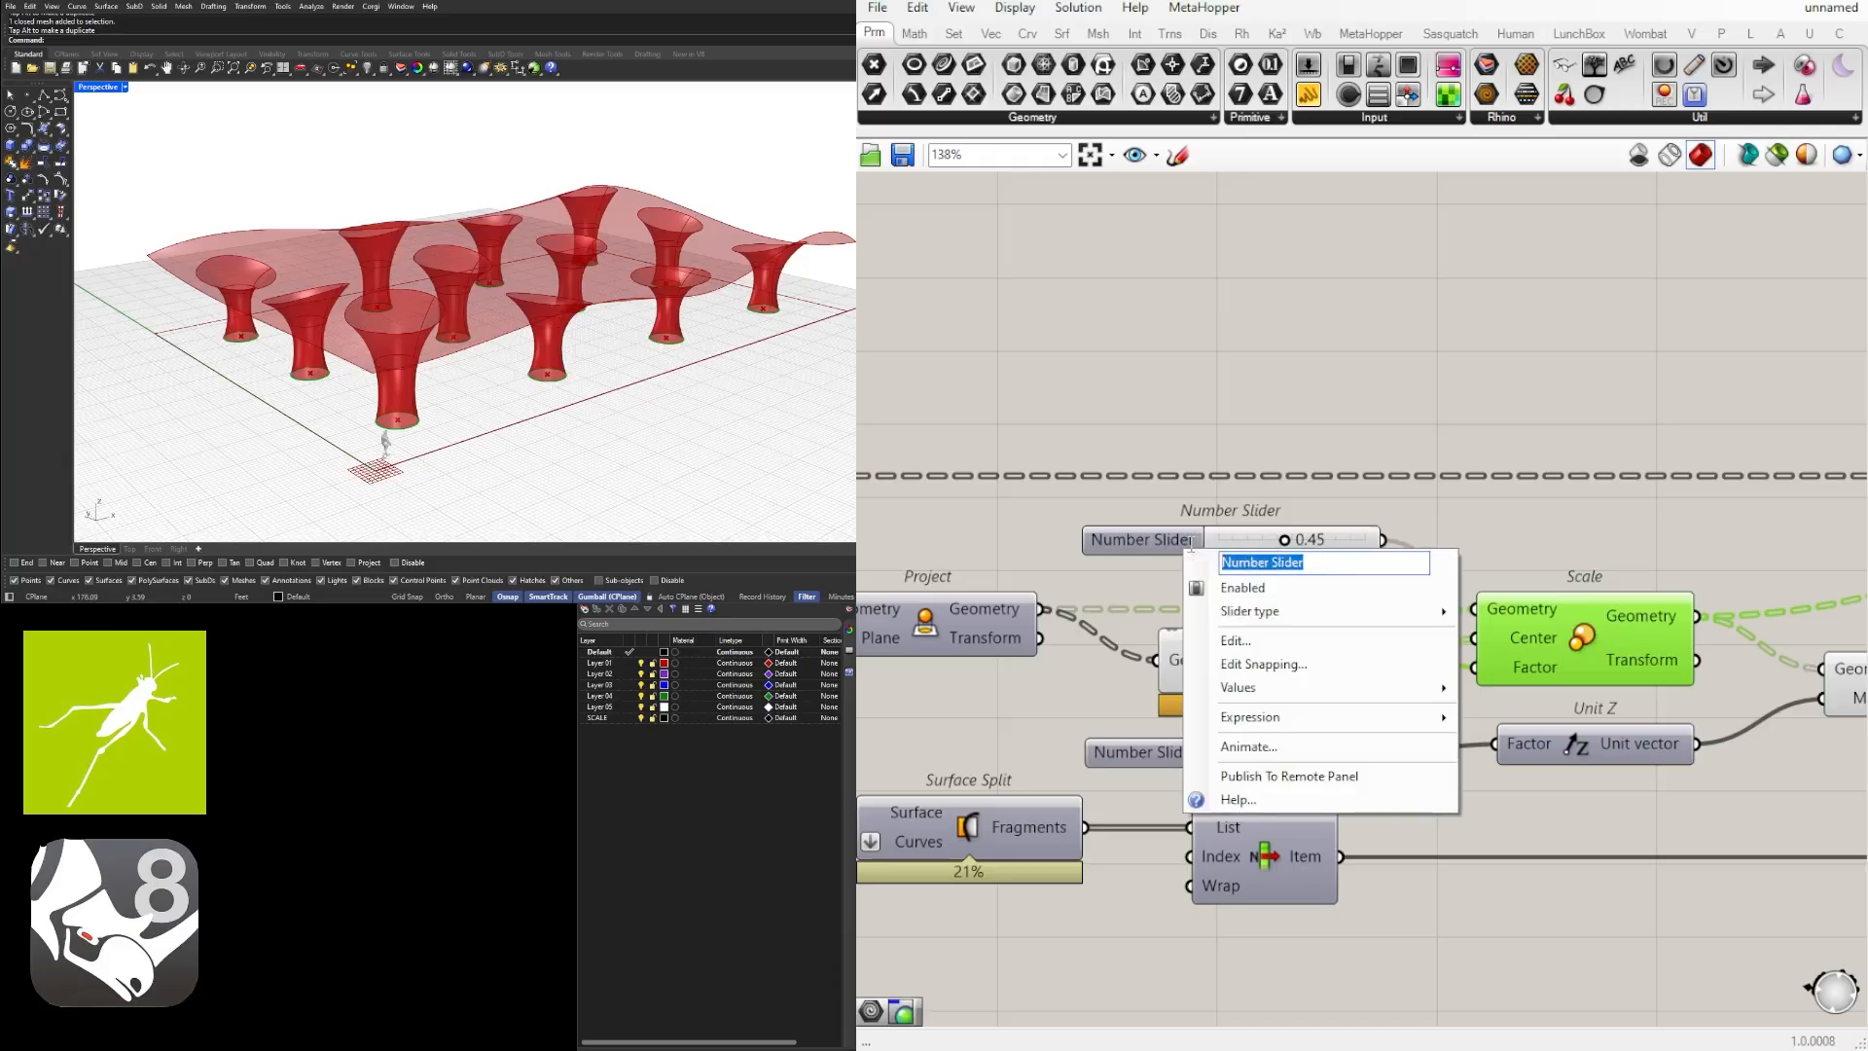
text(CLUM)
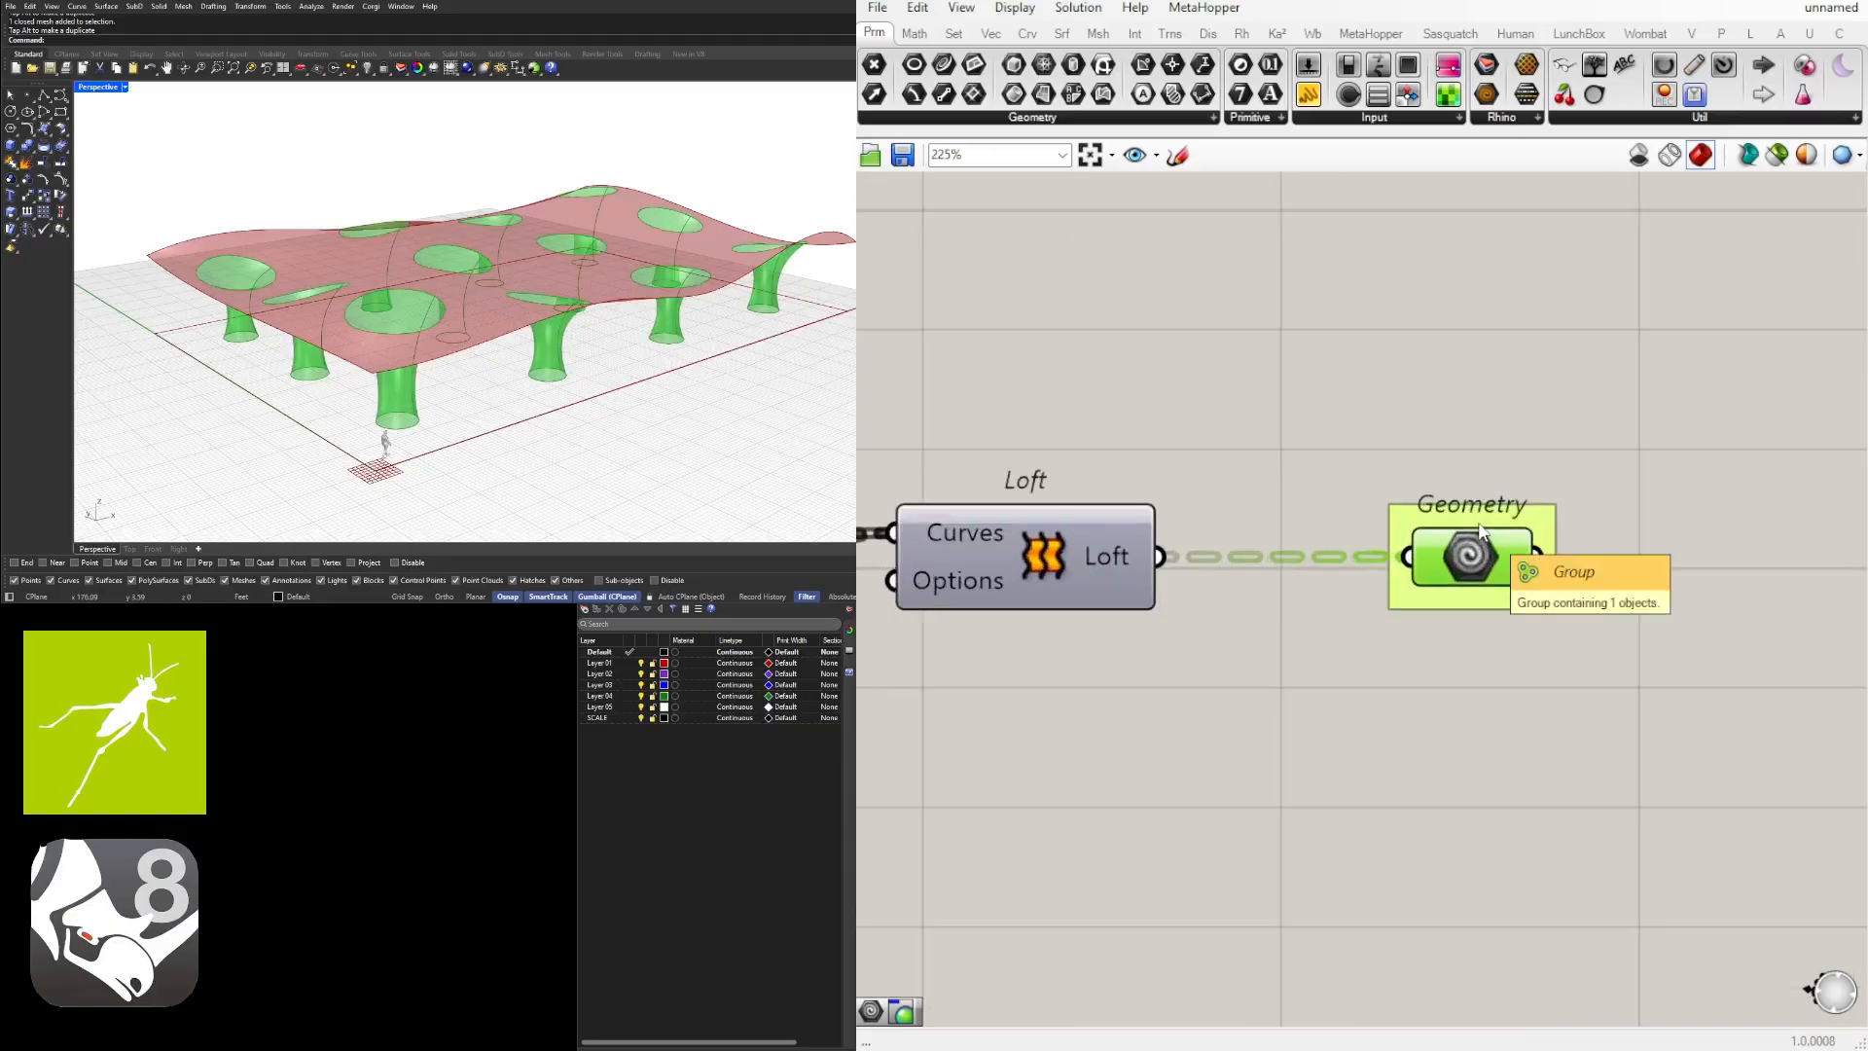
Step: Label the column output group COLUMNS and the lower output group TOP SURFACE
text(COK)
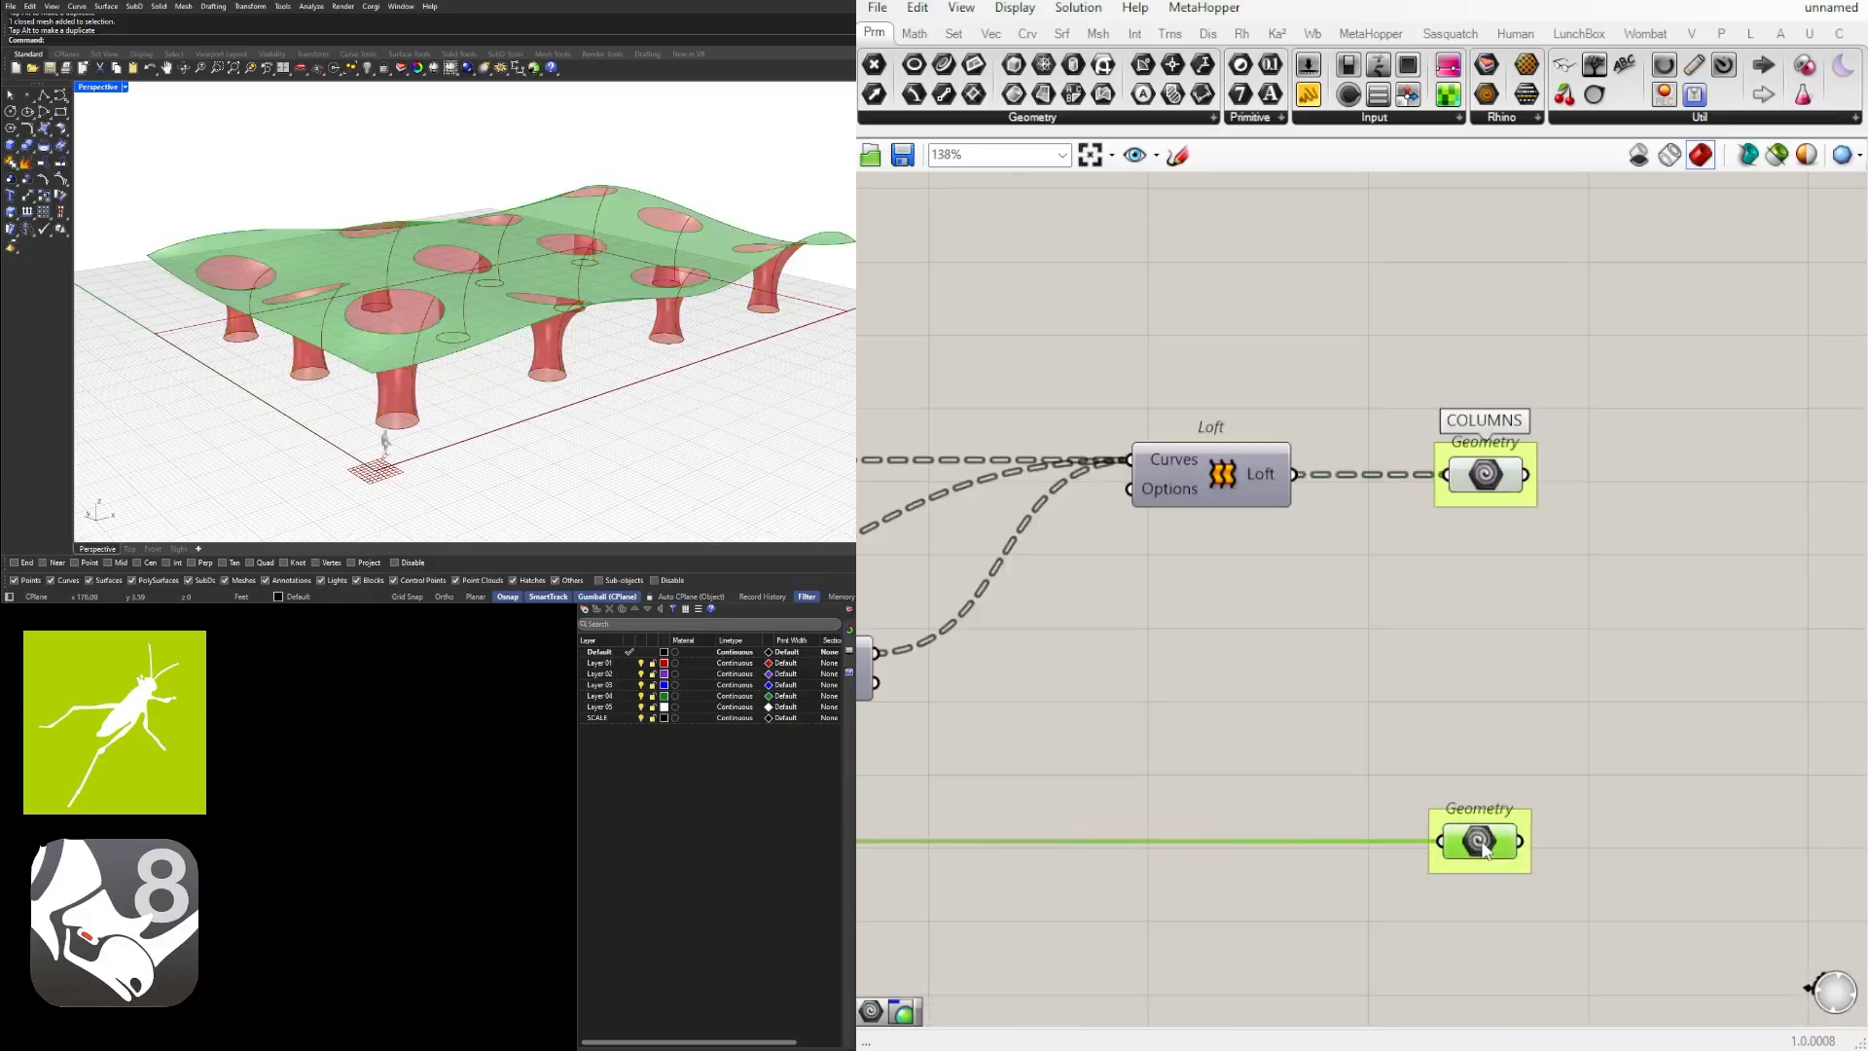
right_click(1477, 840)
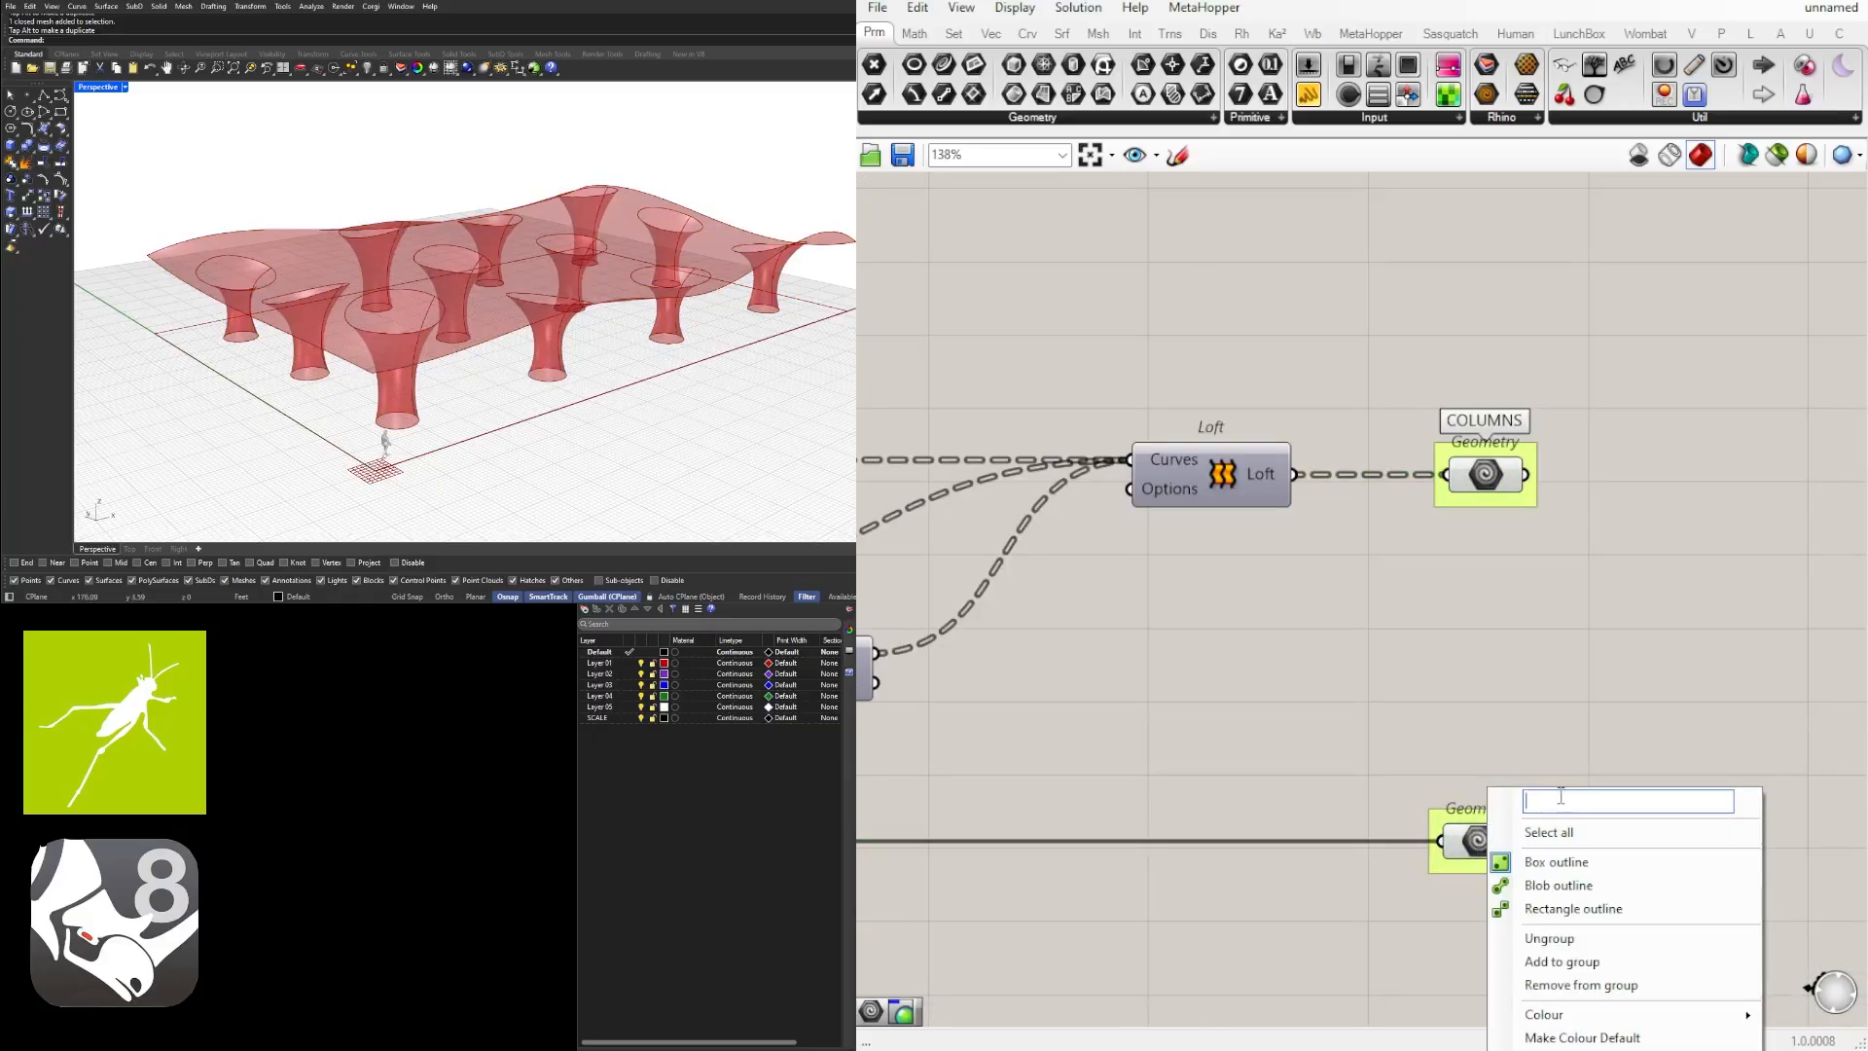
text(TOP SURFACE)
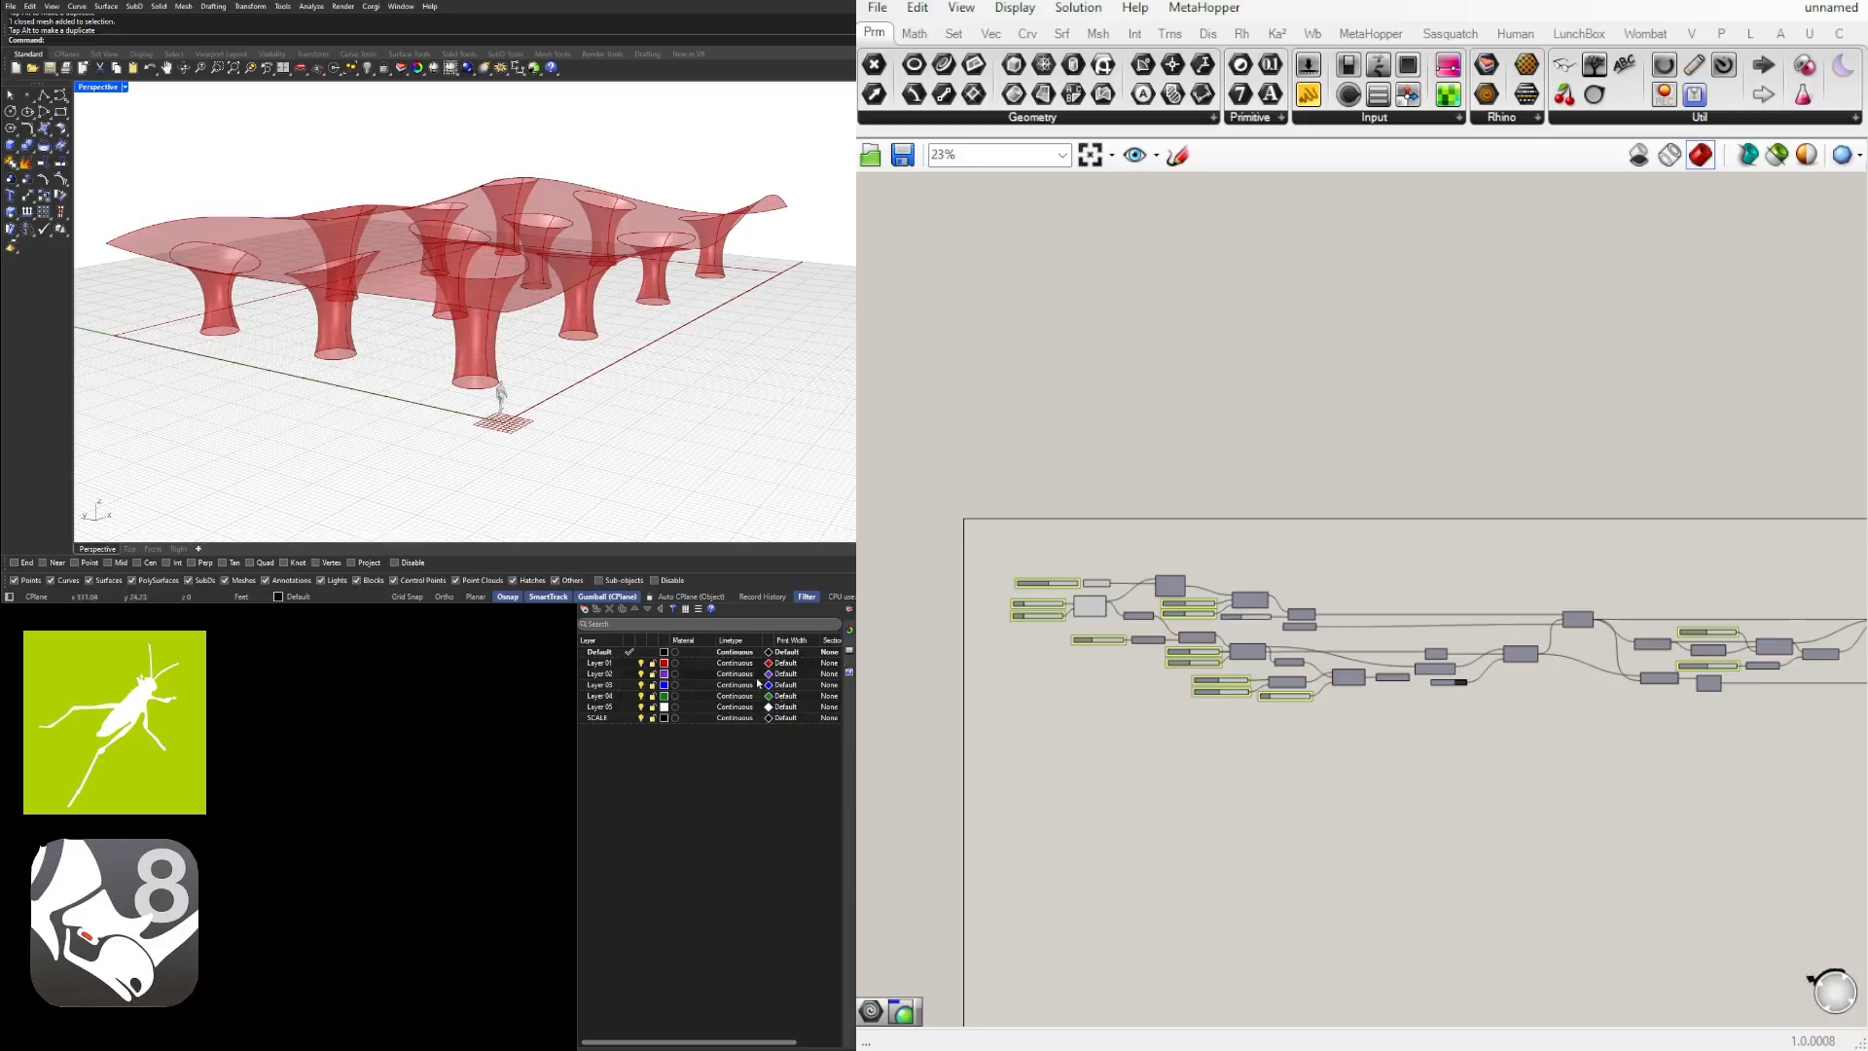
scroll(down, 3)
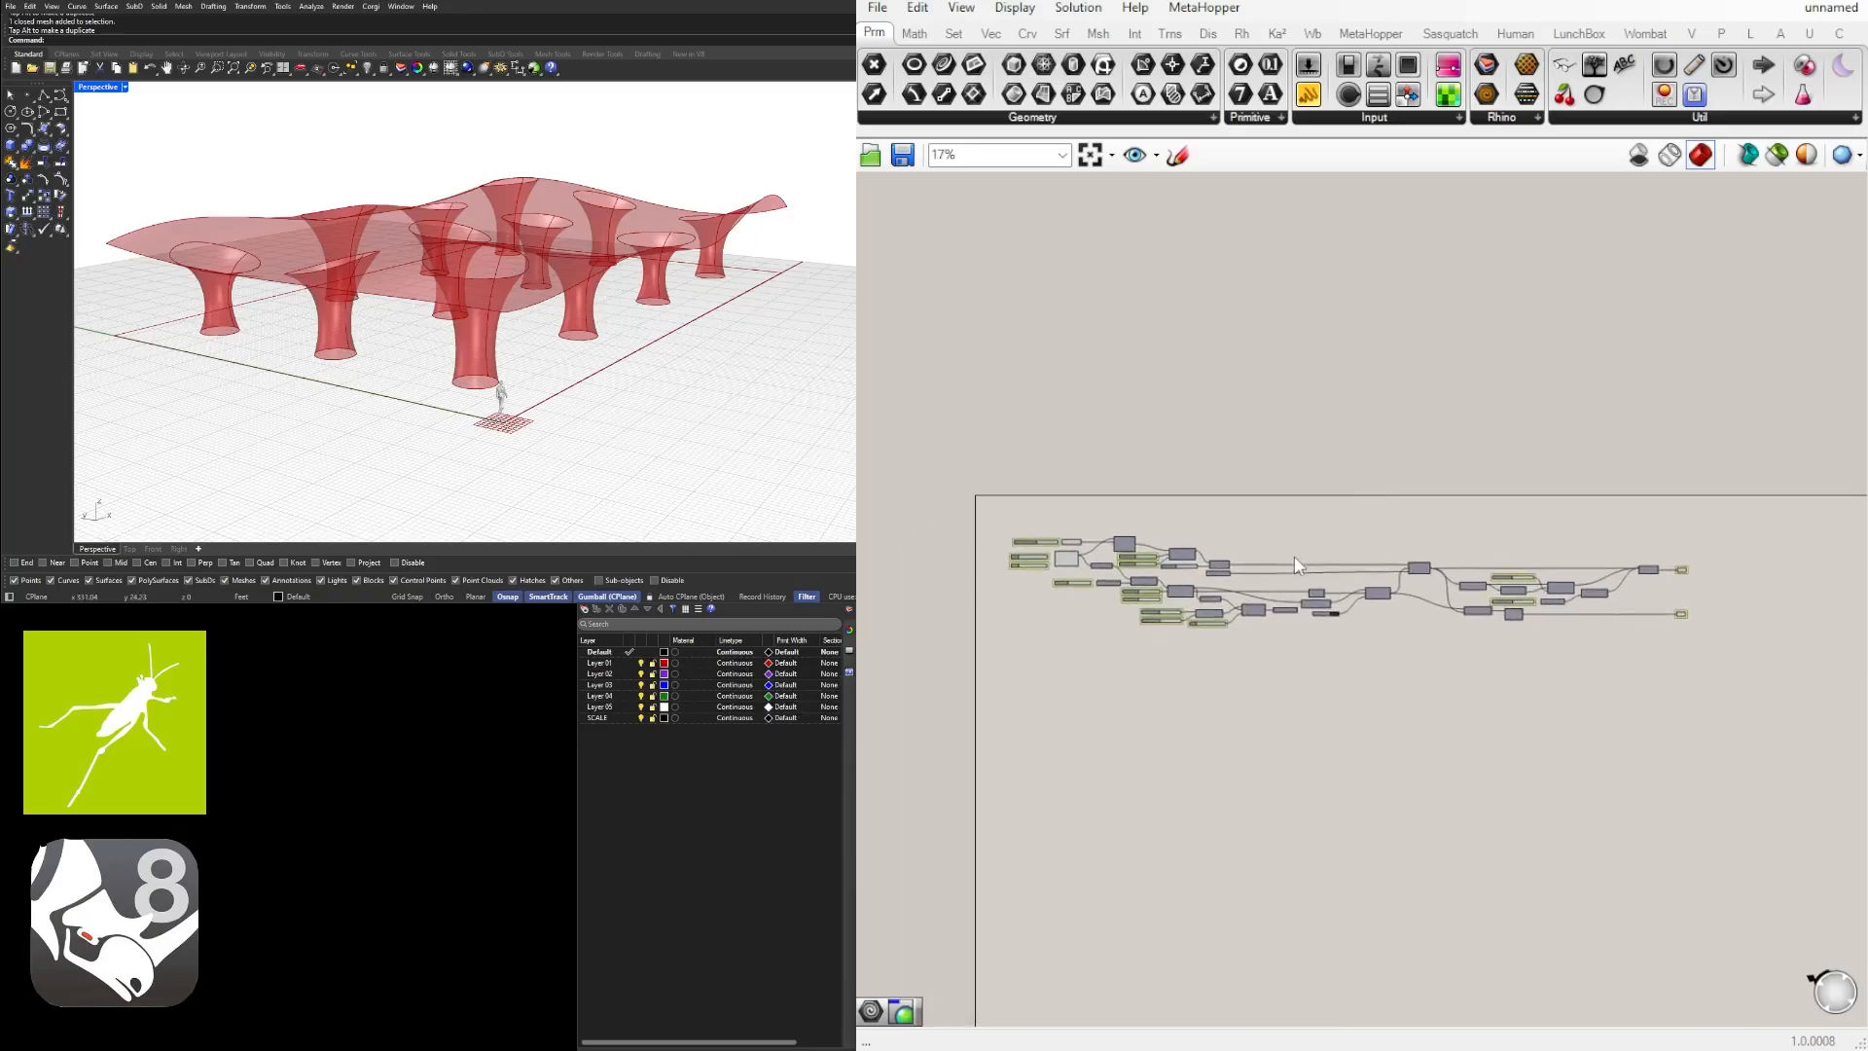